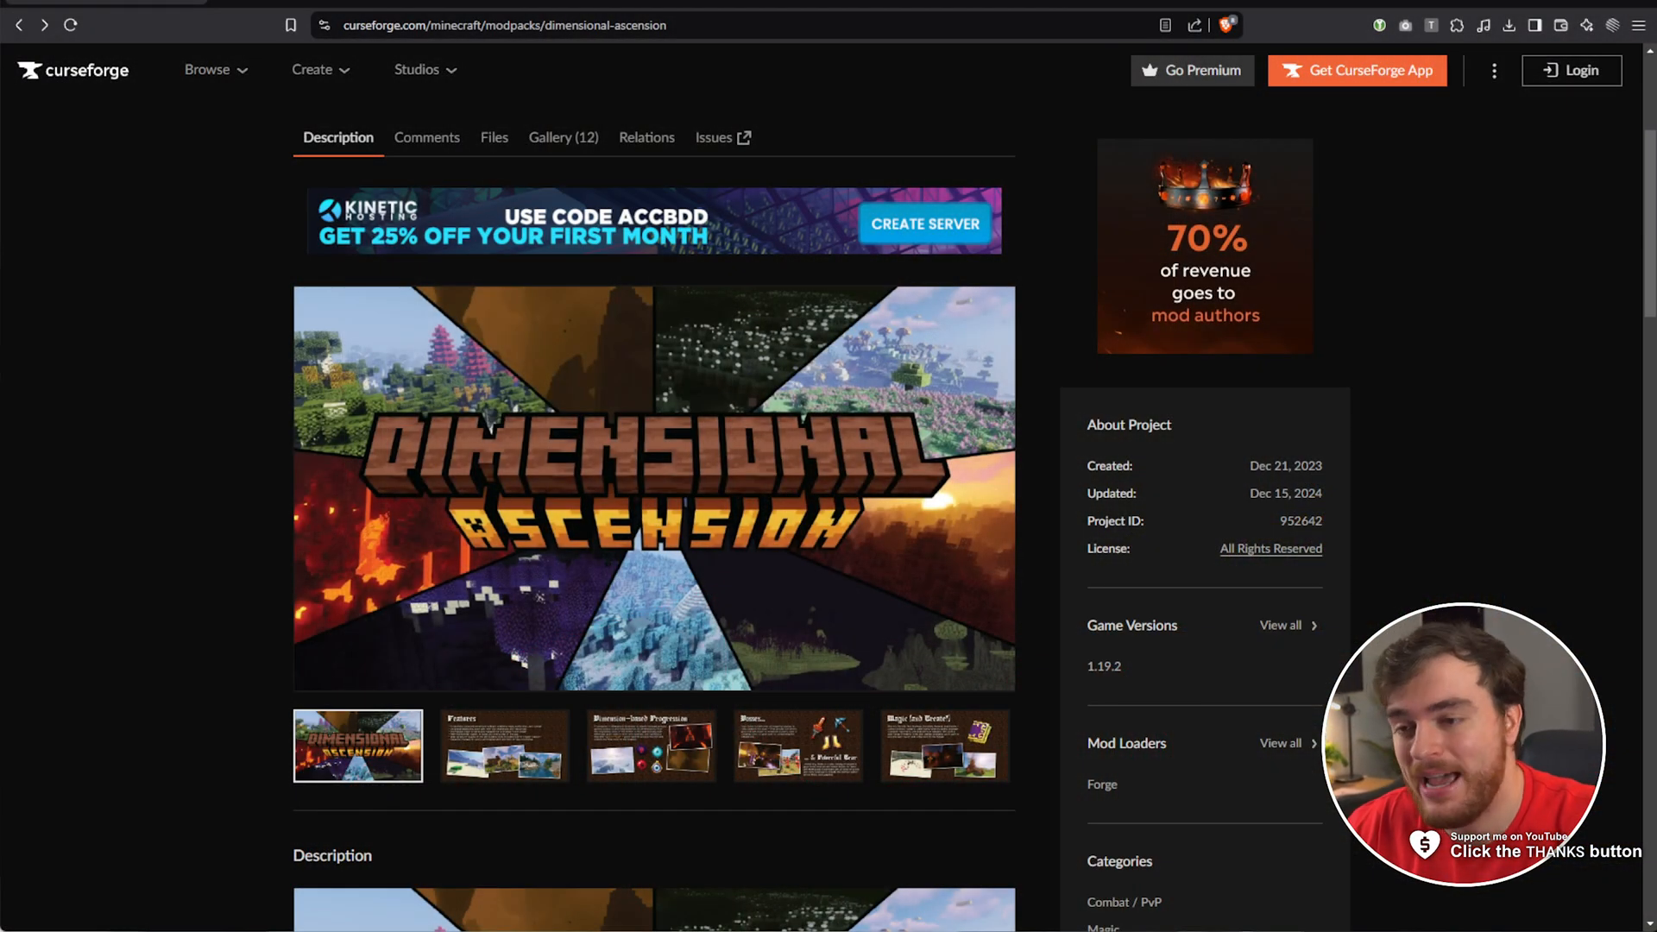
# - Look over the Apex Hosting home page features, including 24/7 Servers & Support and the APEX25 code
pyautogui.scroll(-3)
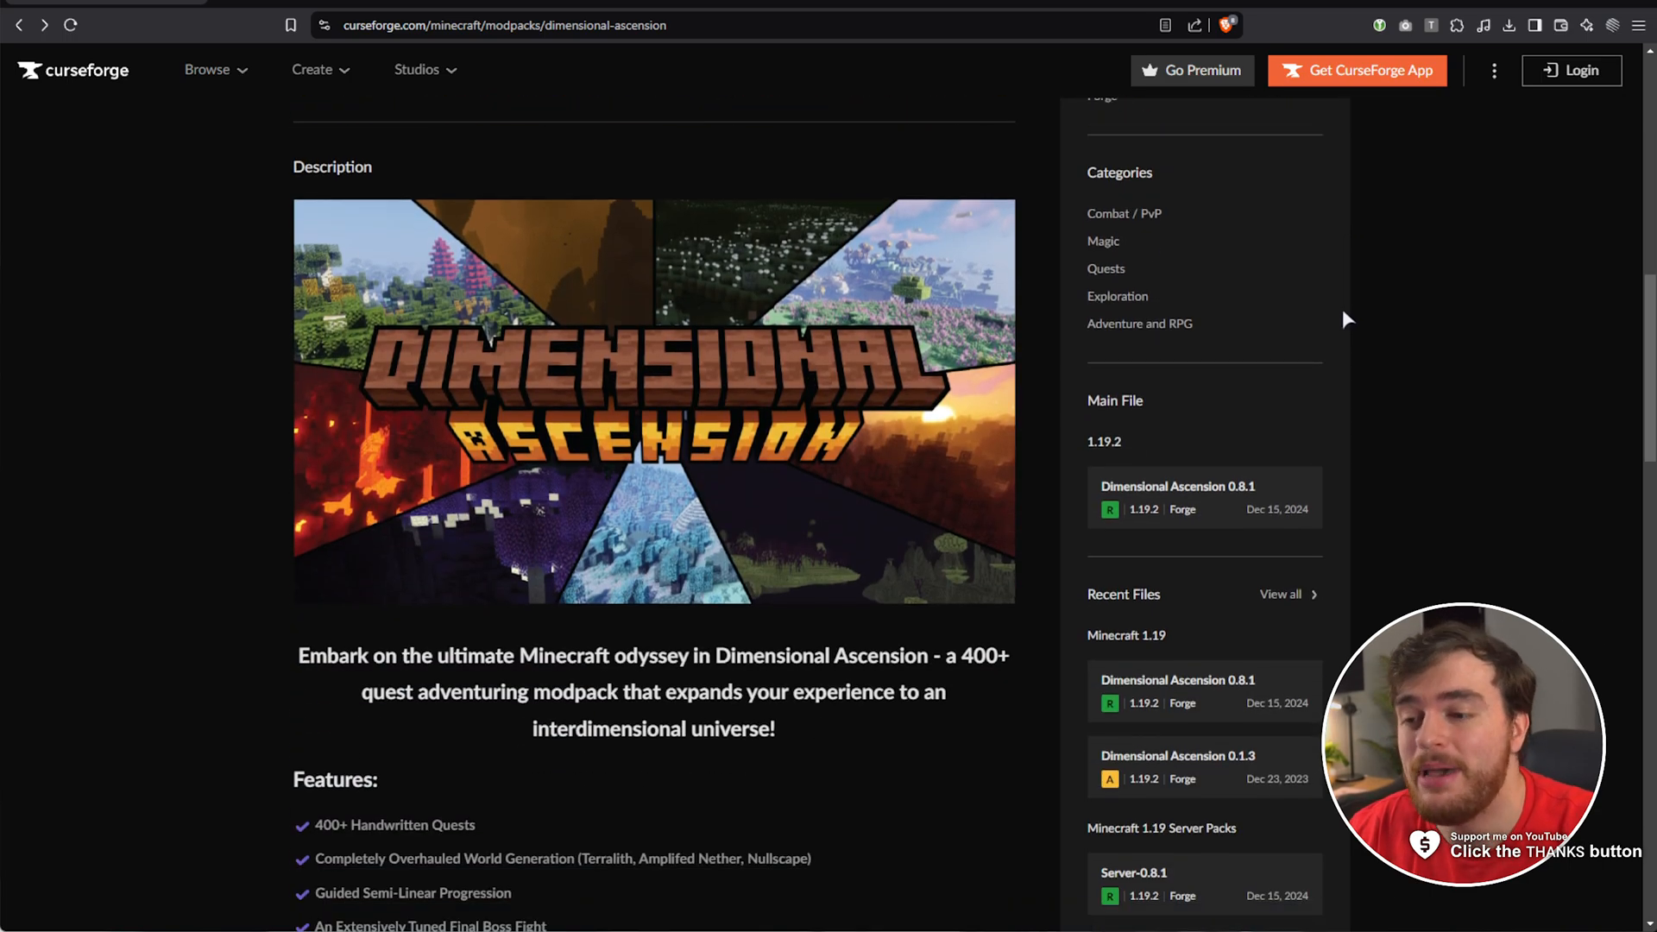
pyautogui.scroll(-3)
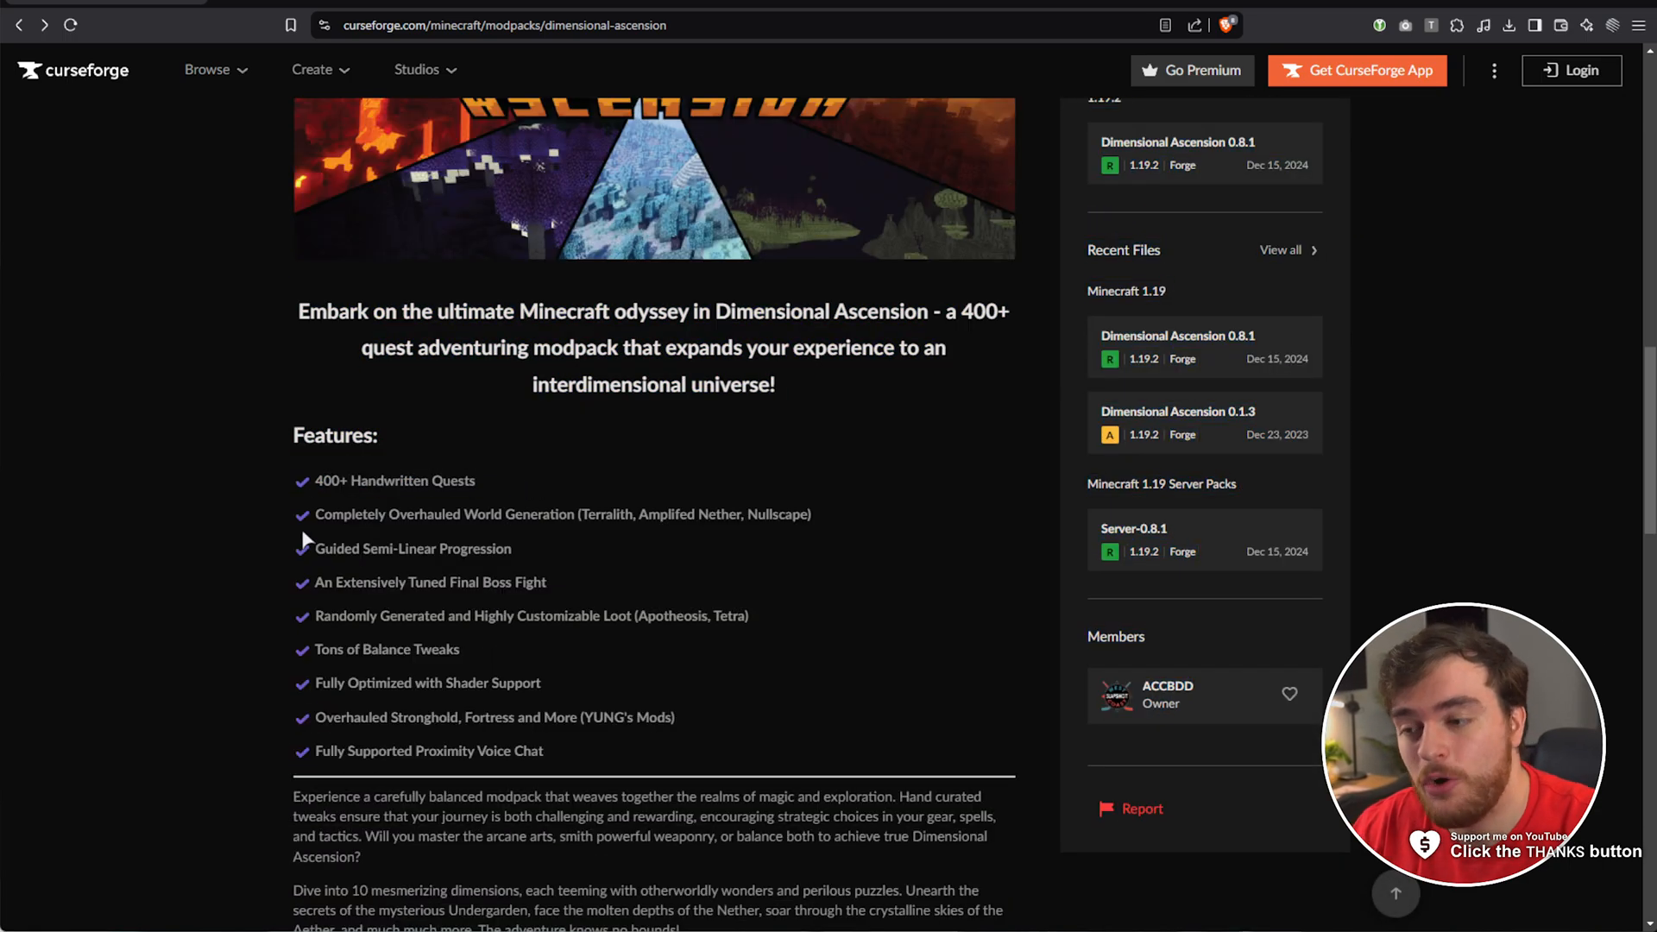
pyautogui.scroll(-3)
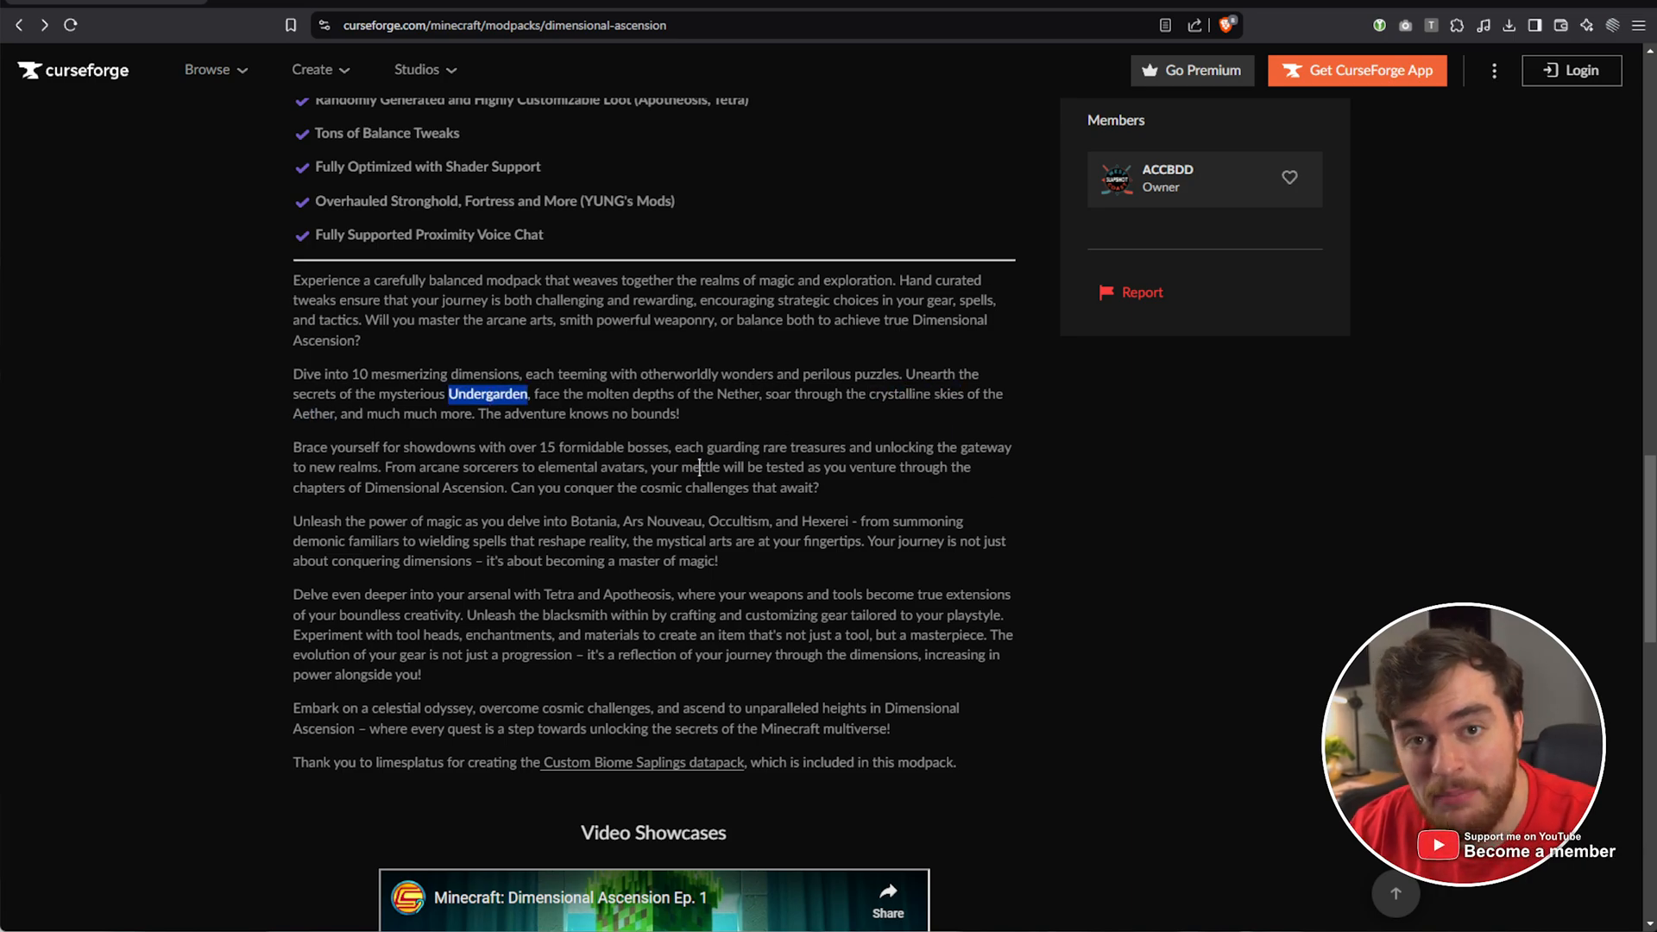
pyautogui.scroll(3)
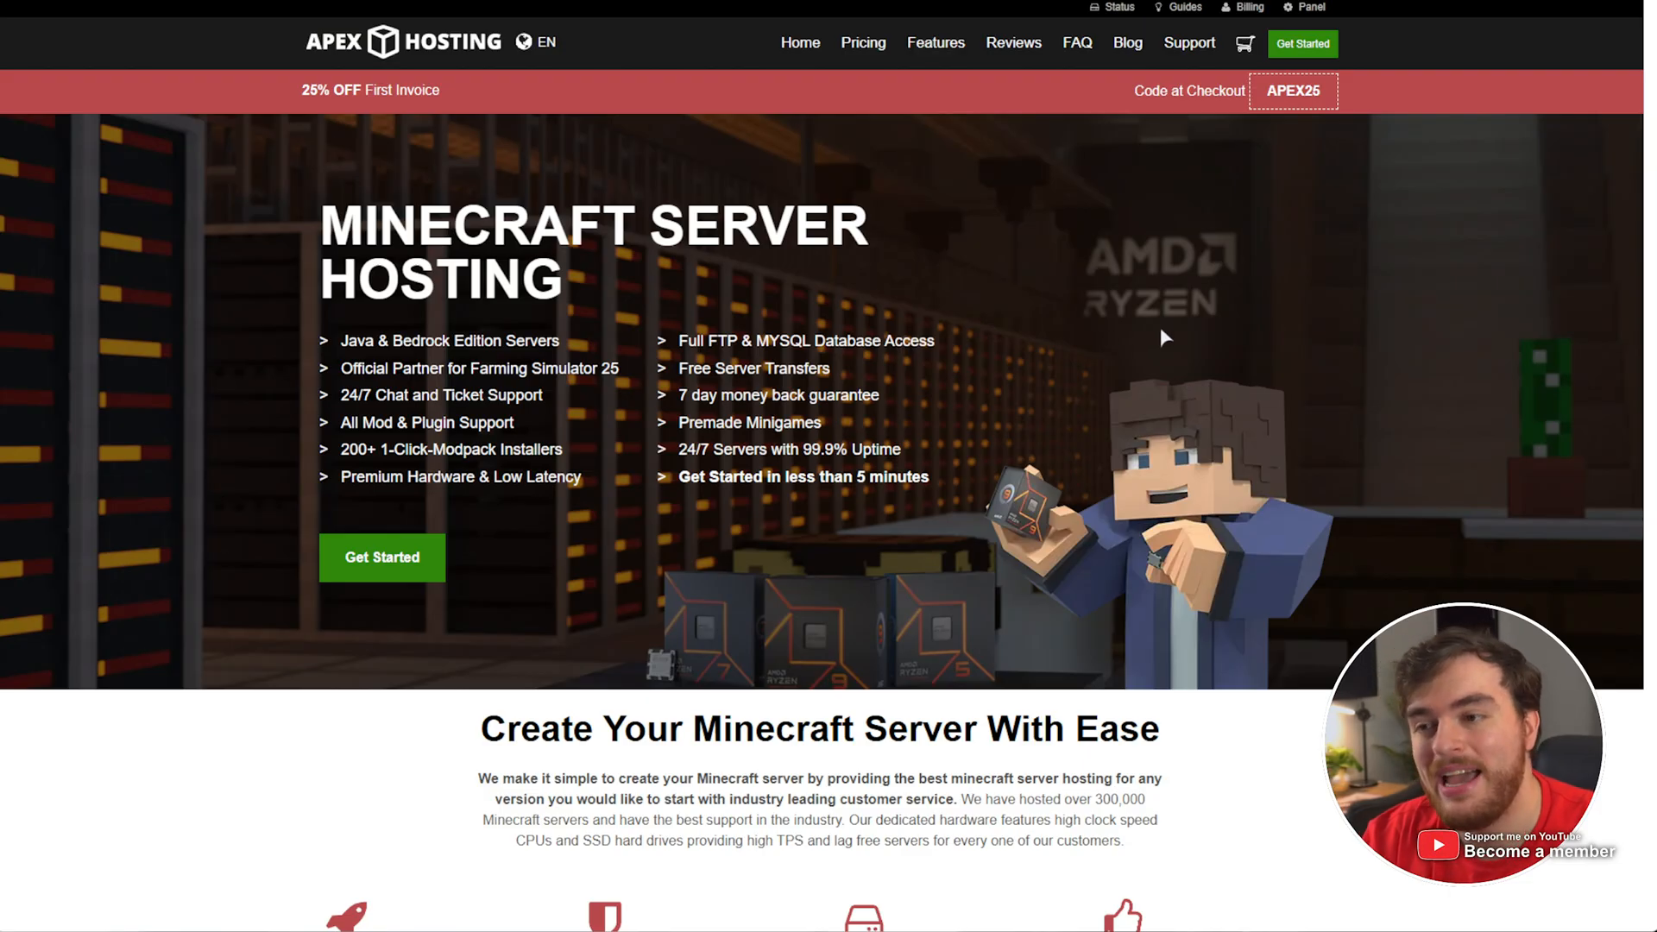
pyautogui.moveTo(1247, 204)
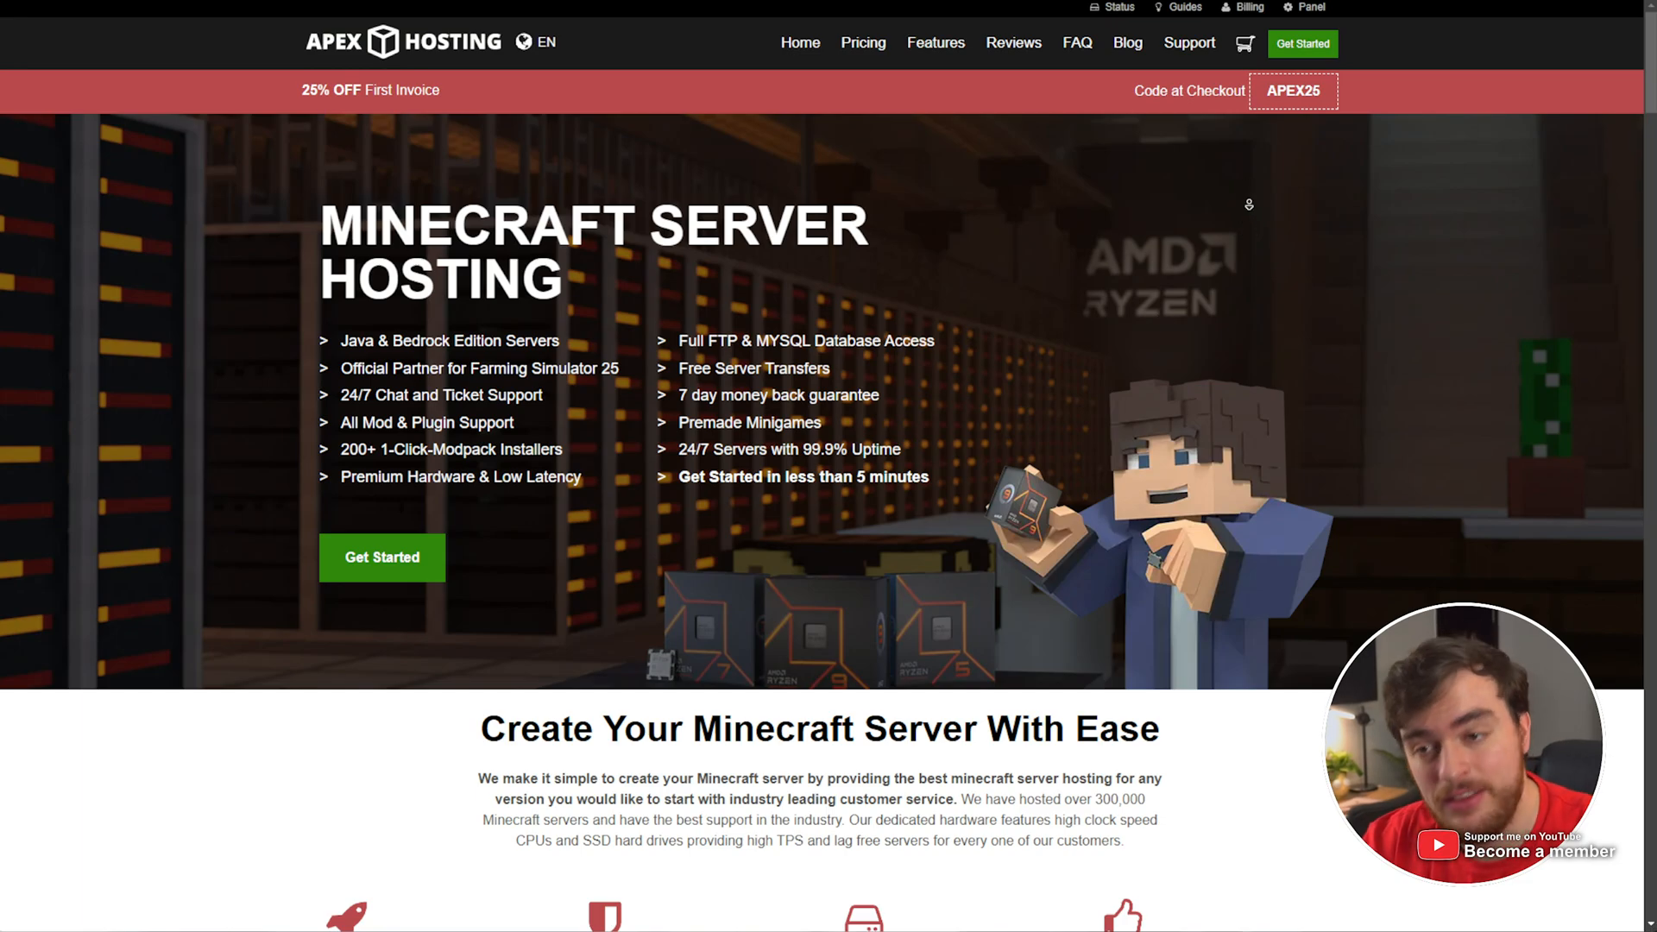
pyautogui.scroll(-3)
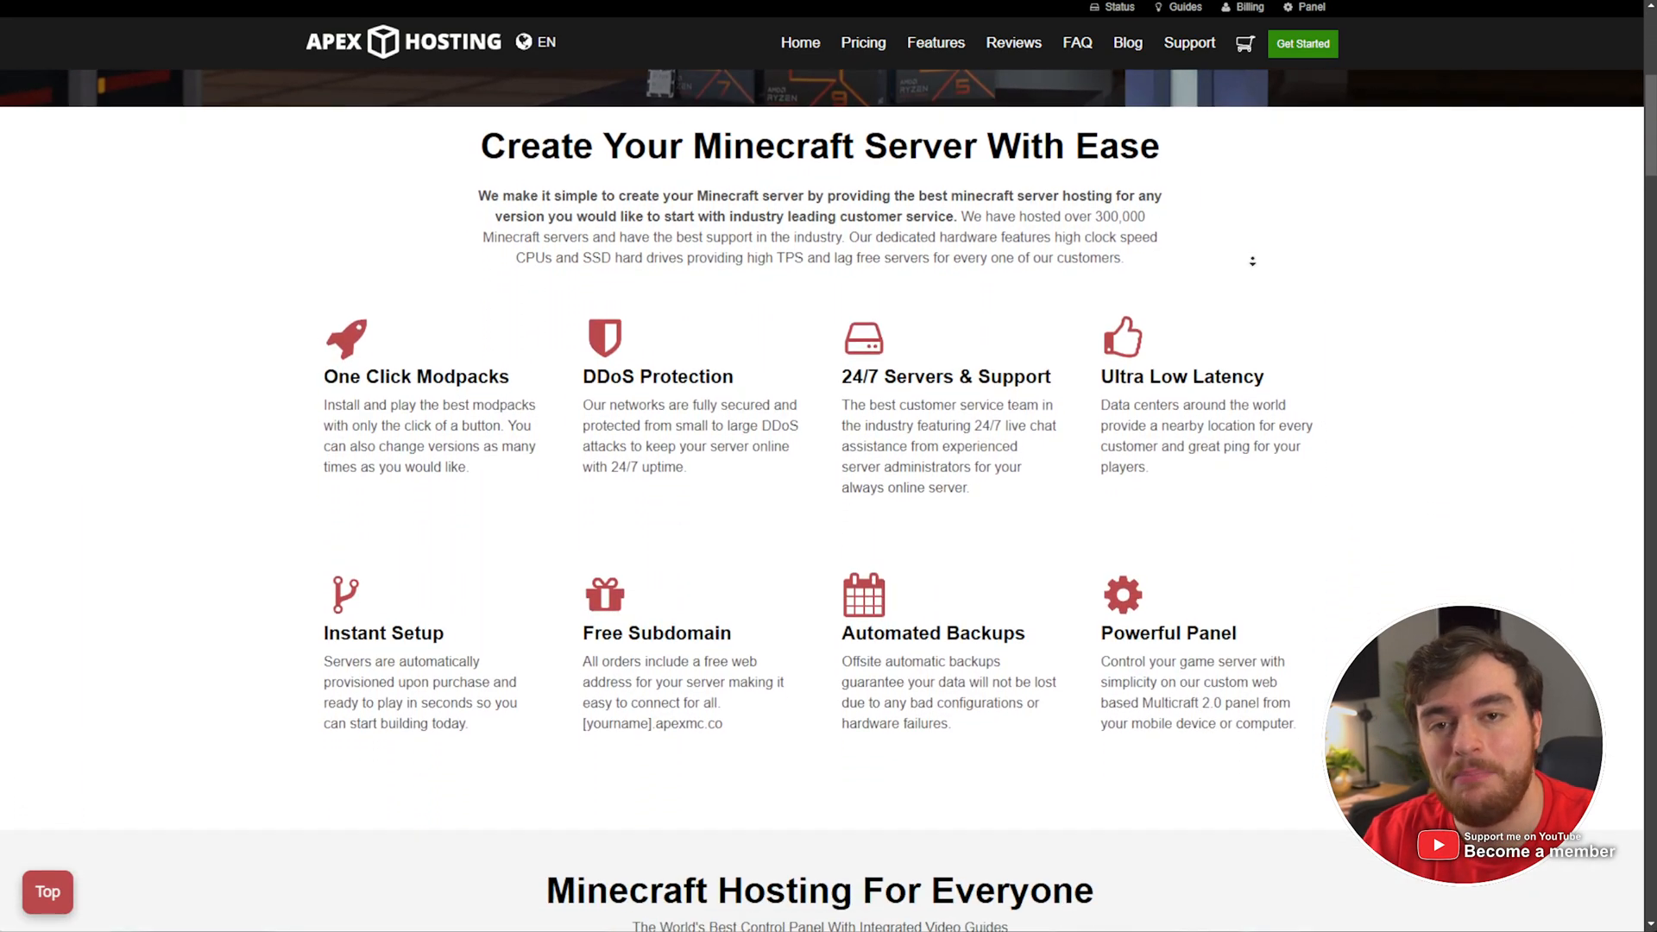
pyautogui.scroll(-3)
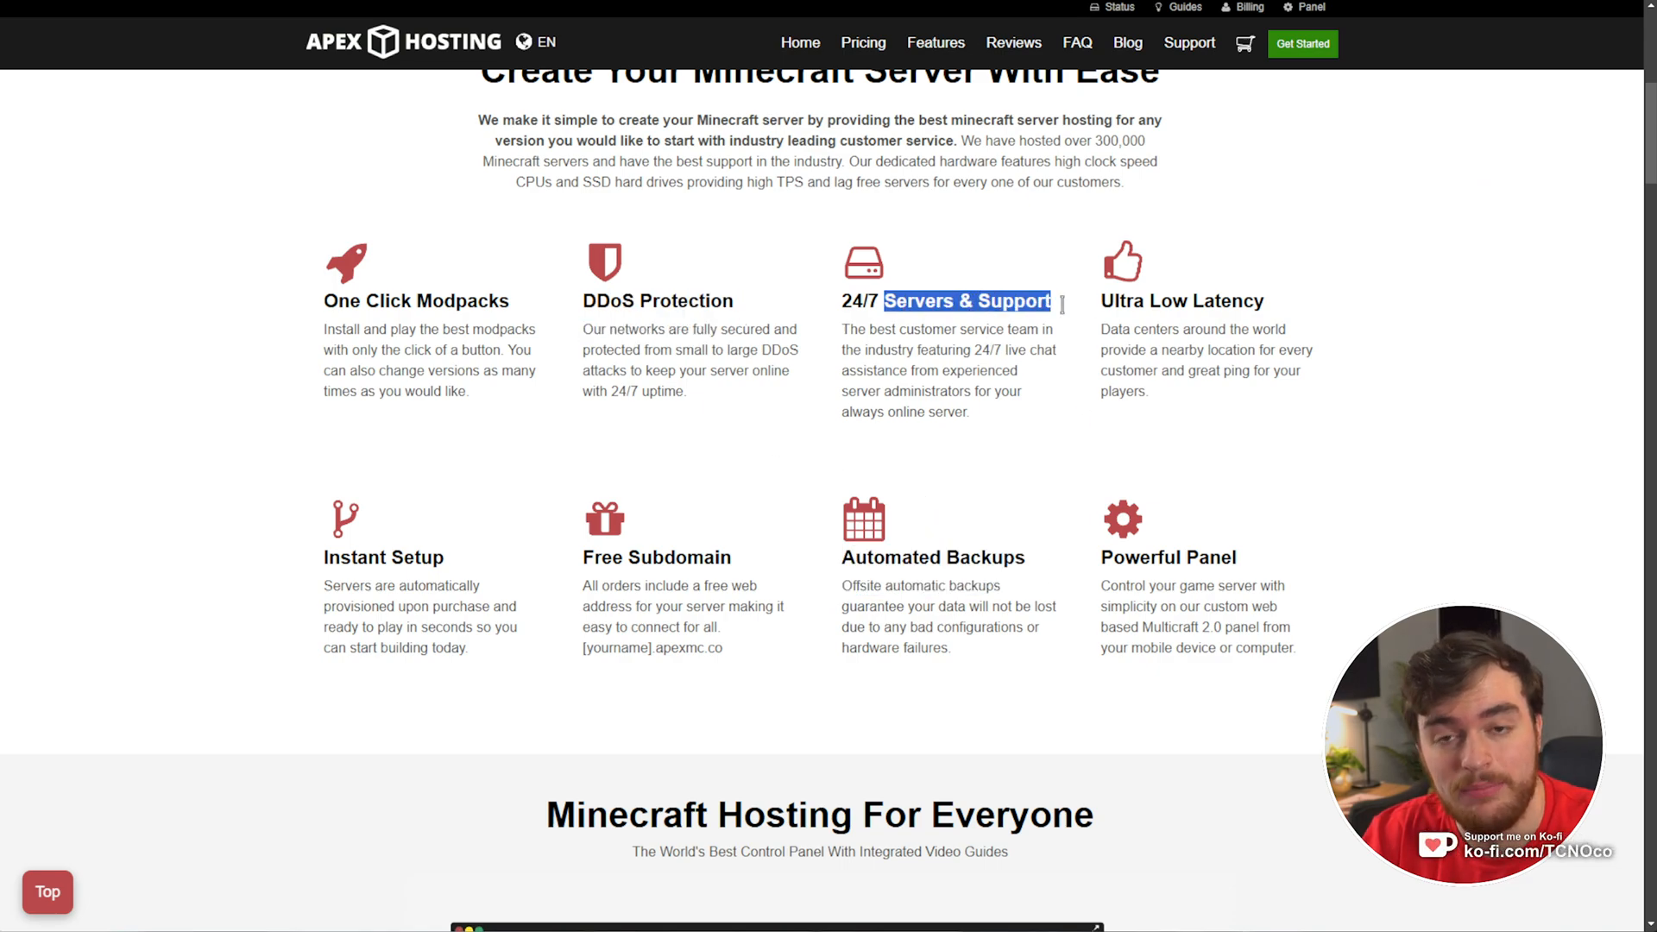
pyautogui.doubleClick(1181, 300)
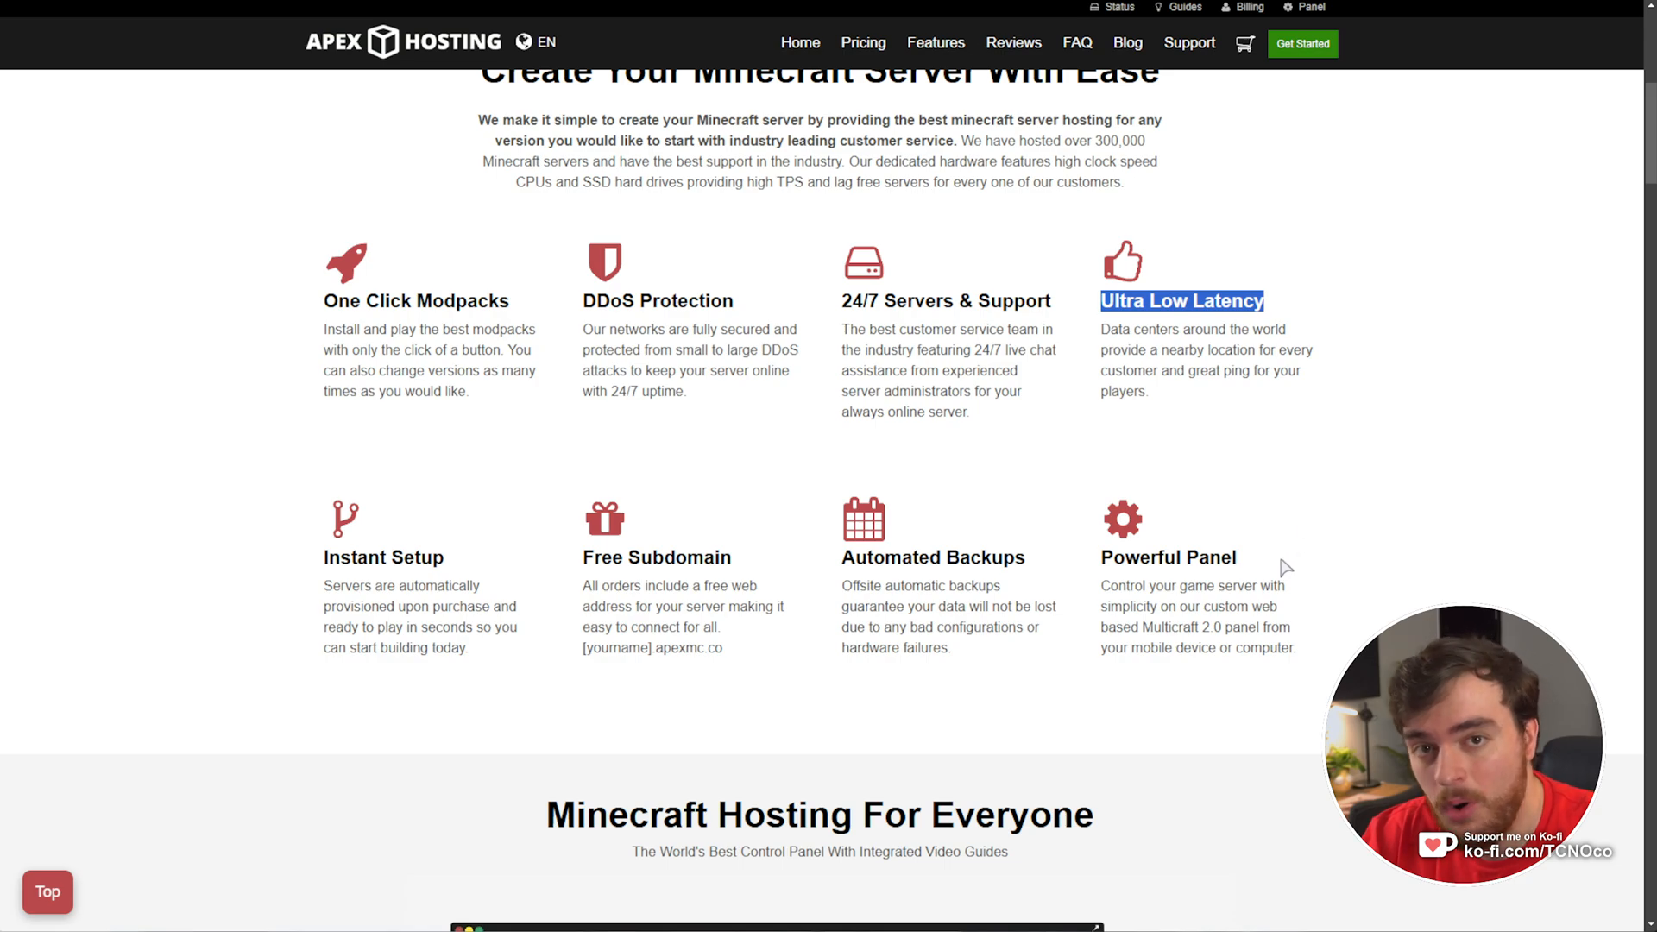
pyautogui.scroll(3)
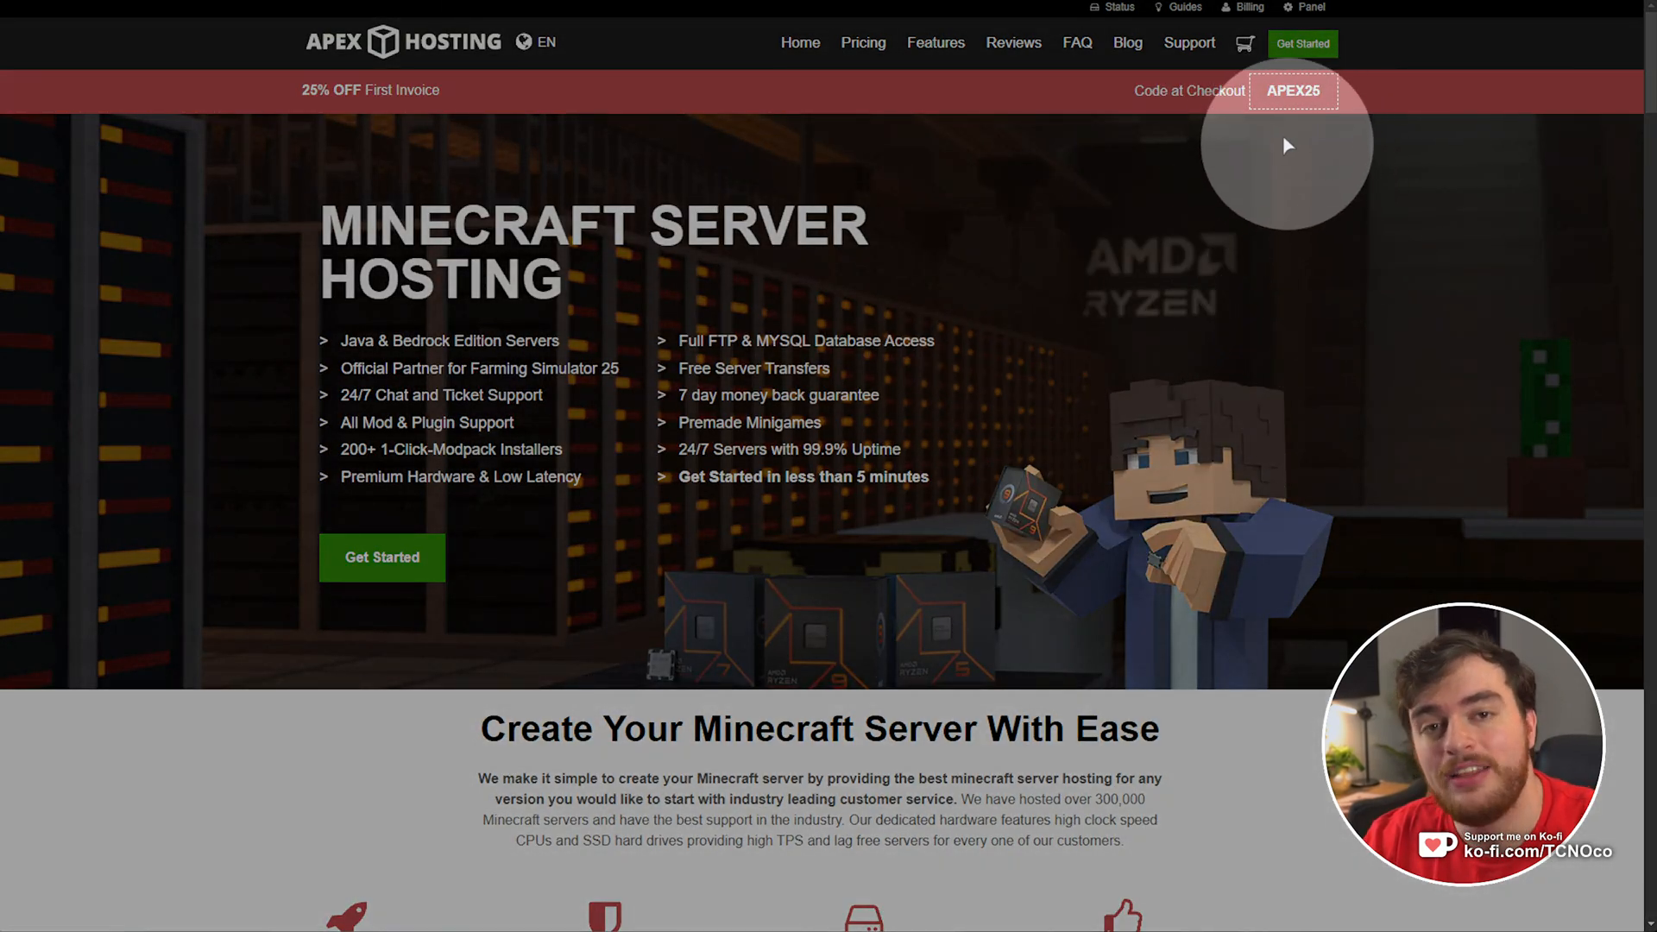
pyautogui.moveTo(1122, 159)
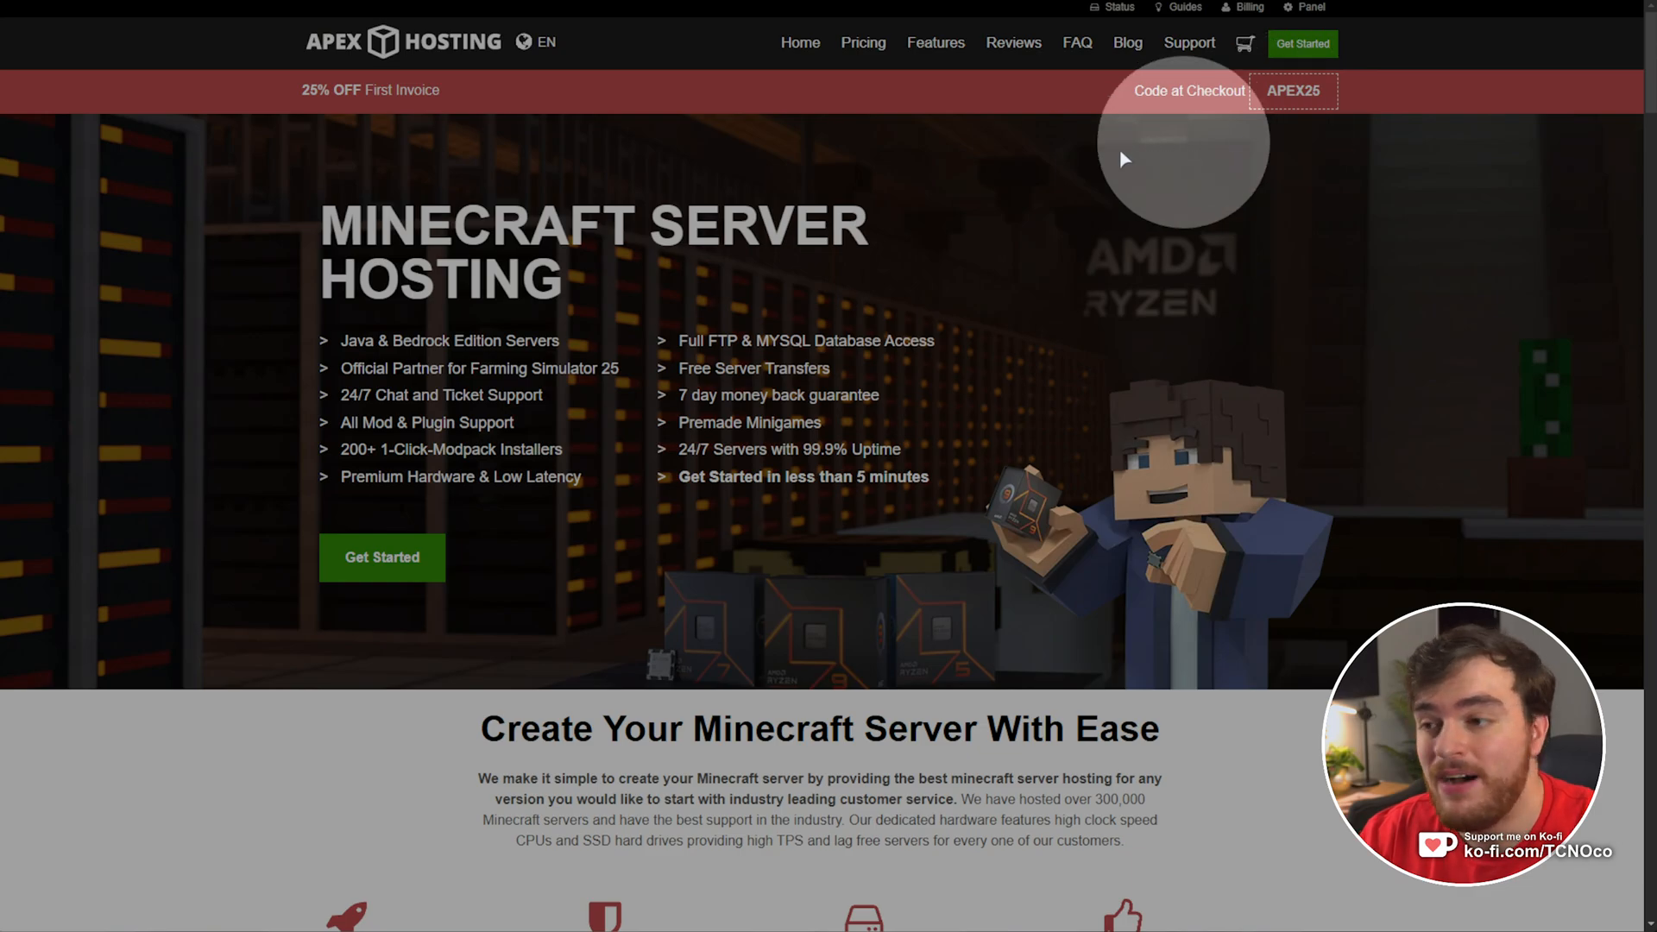
pyautogui.moveTo(333, 121)
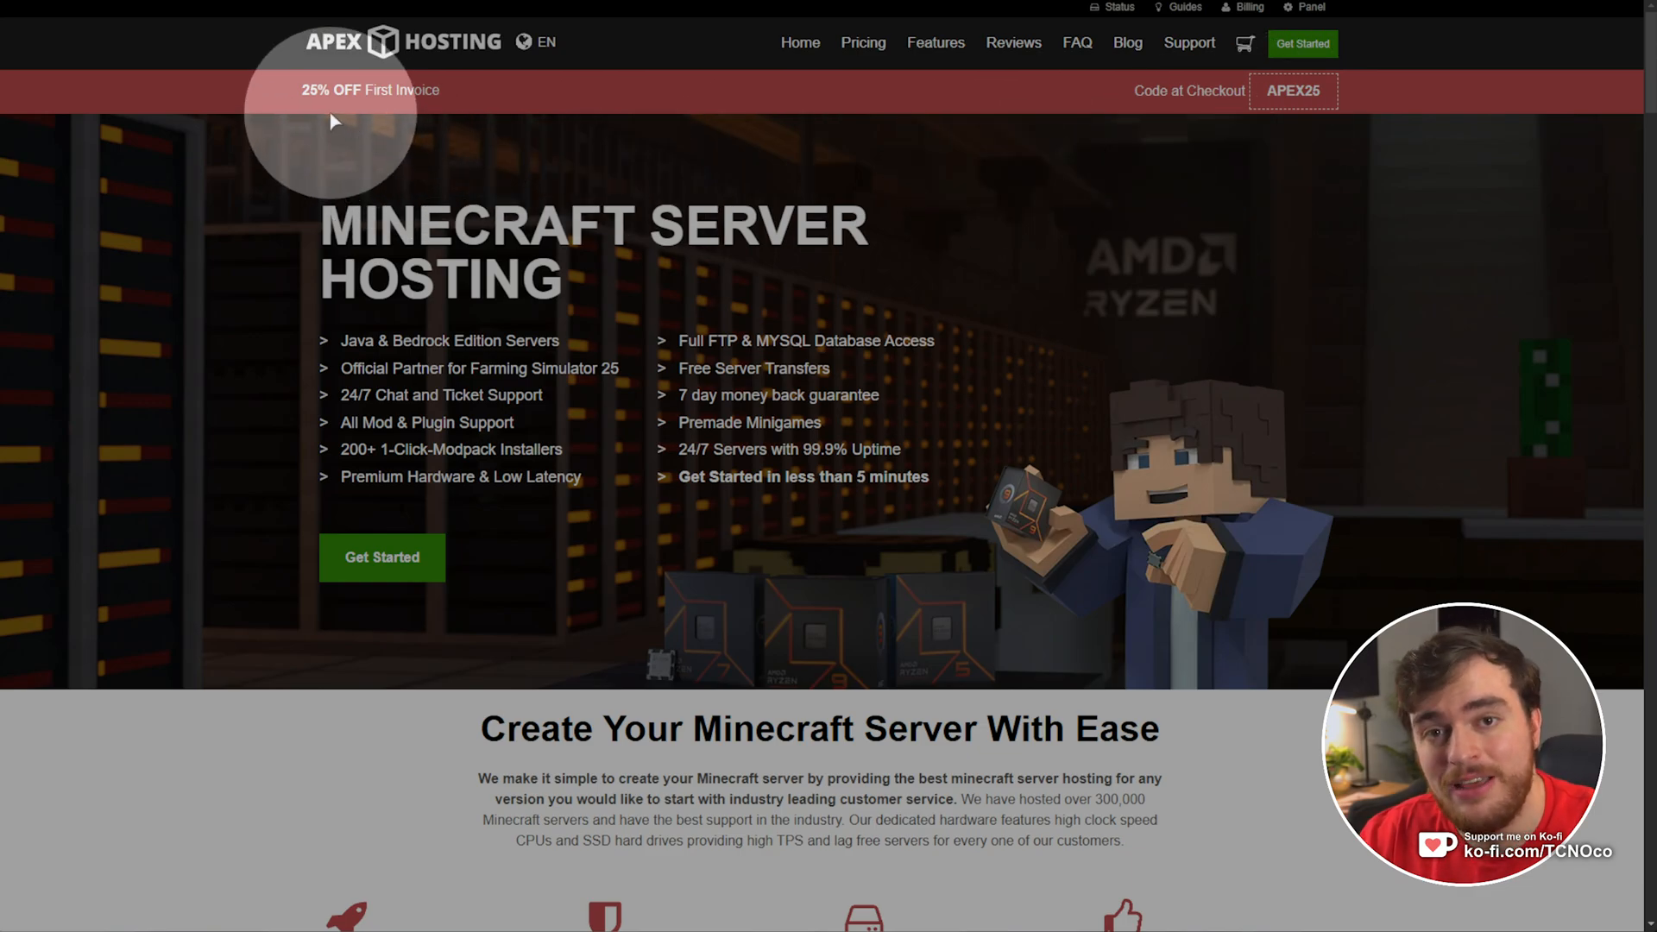
# - View the hosting Pricing page, return to the home page, then go back to the Dimensional Ascension CurseForge page
pyautogui.click(862, 43)
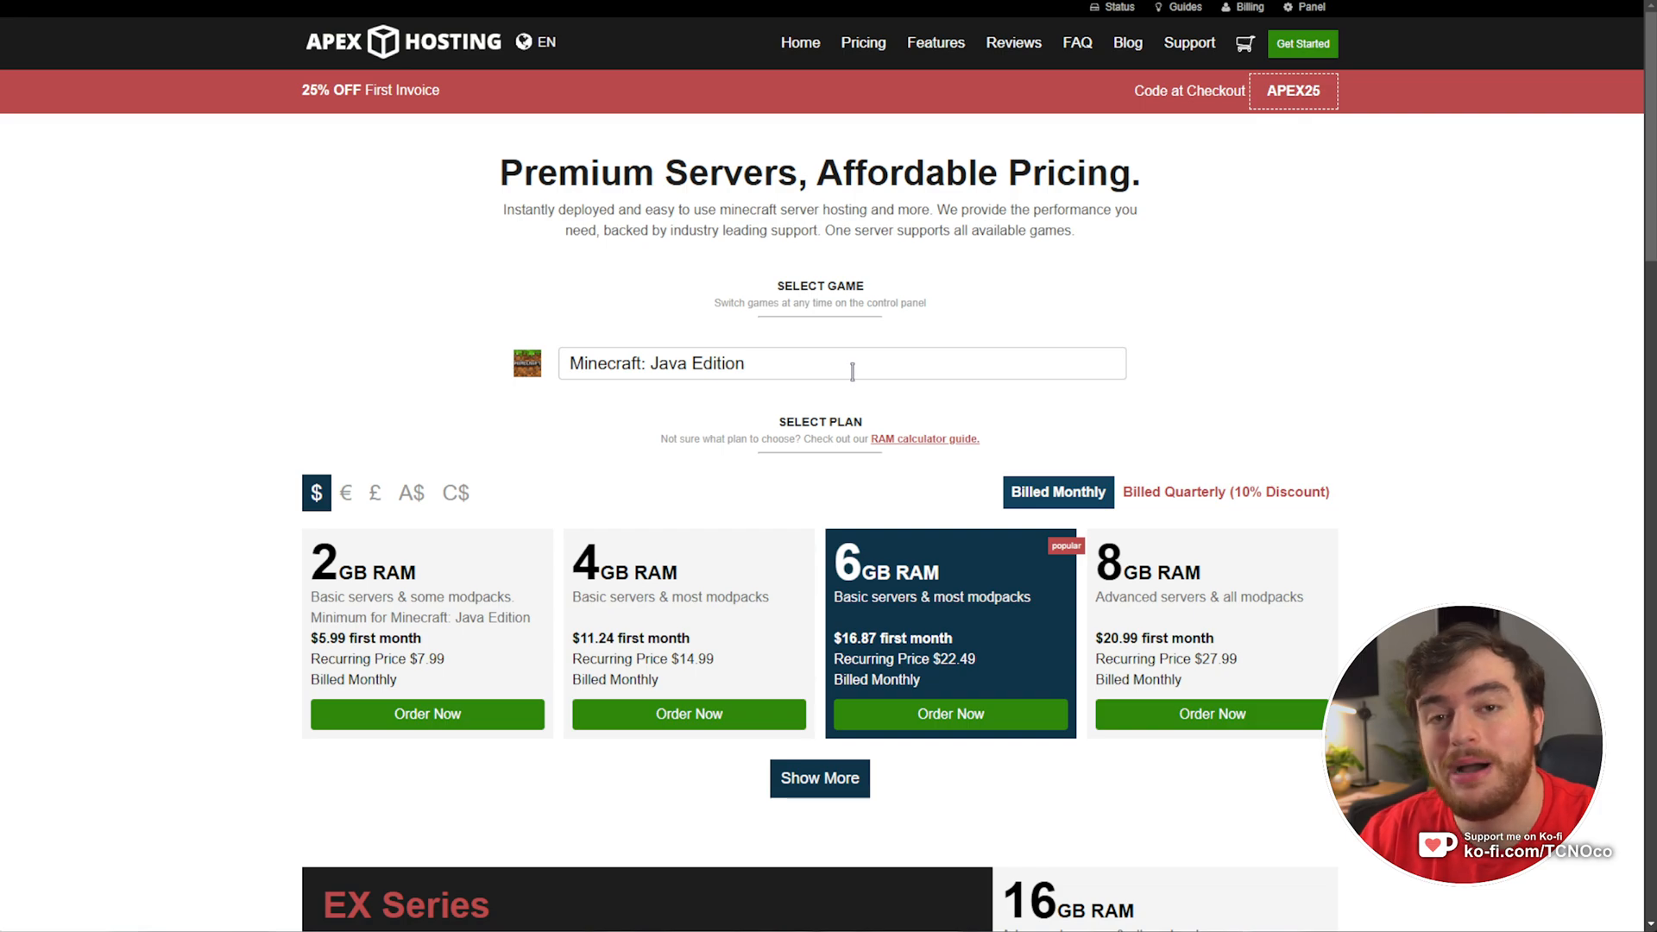
pyautogui.click(840, 364)
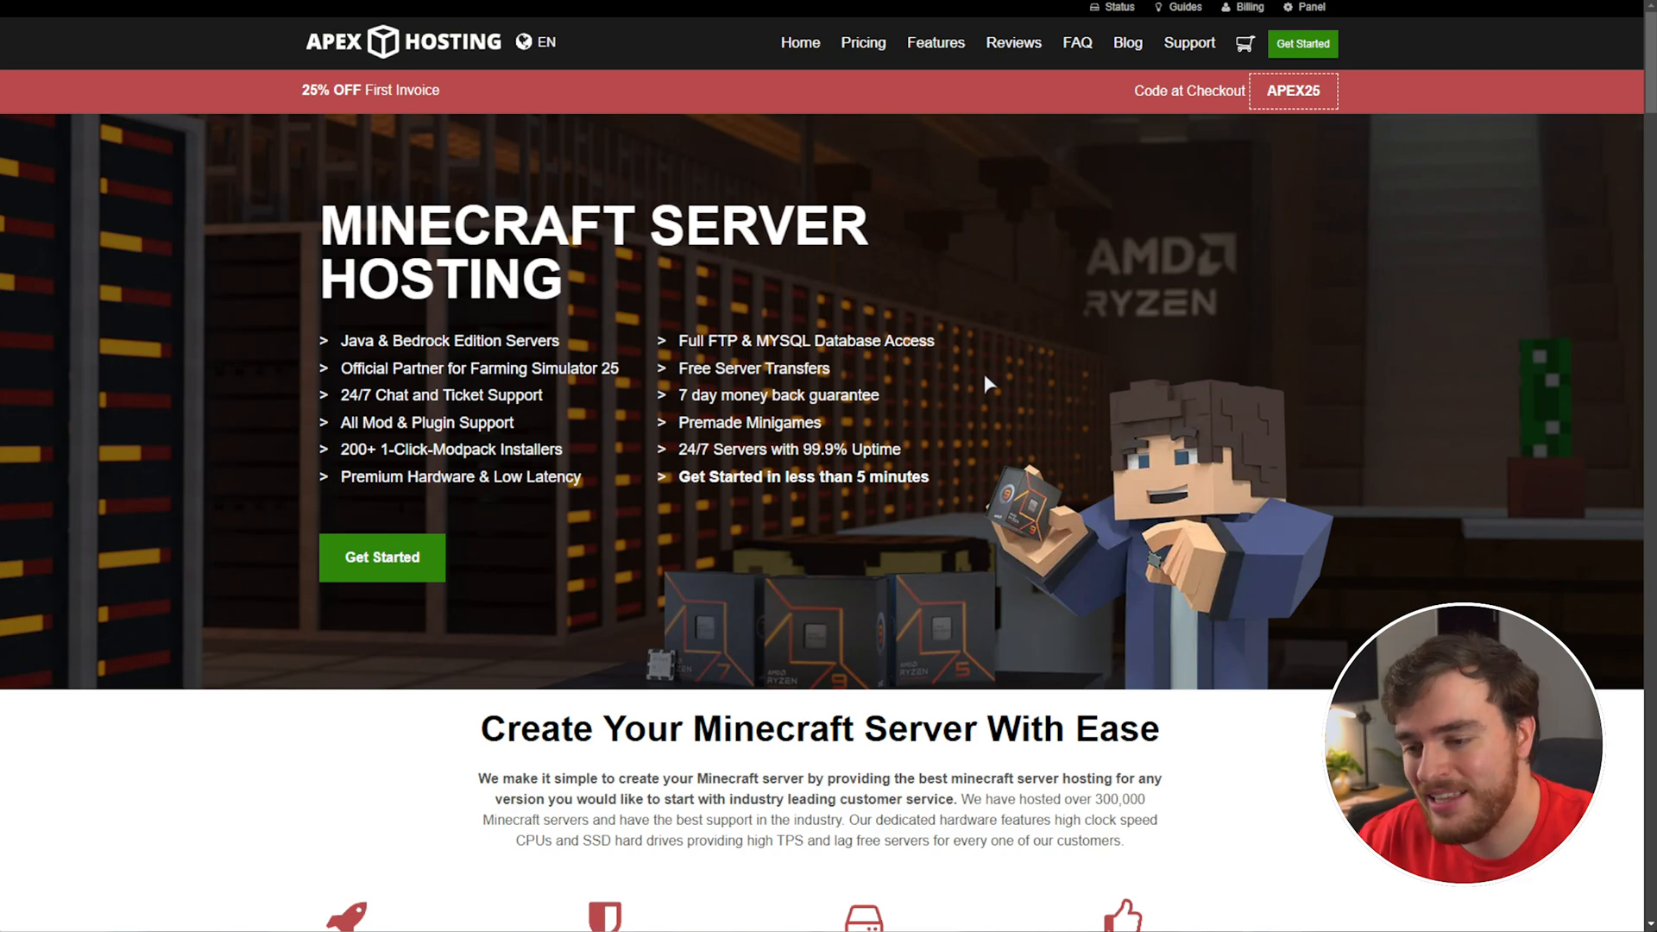
pyautogui.click(982, 383)
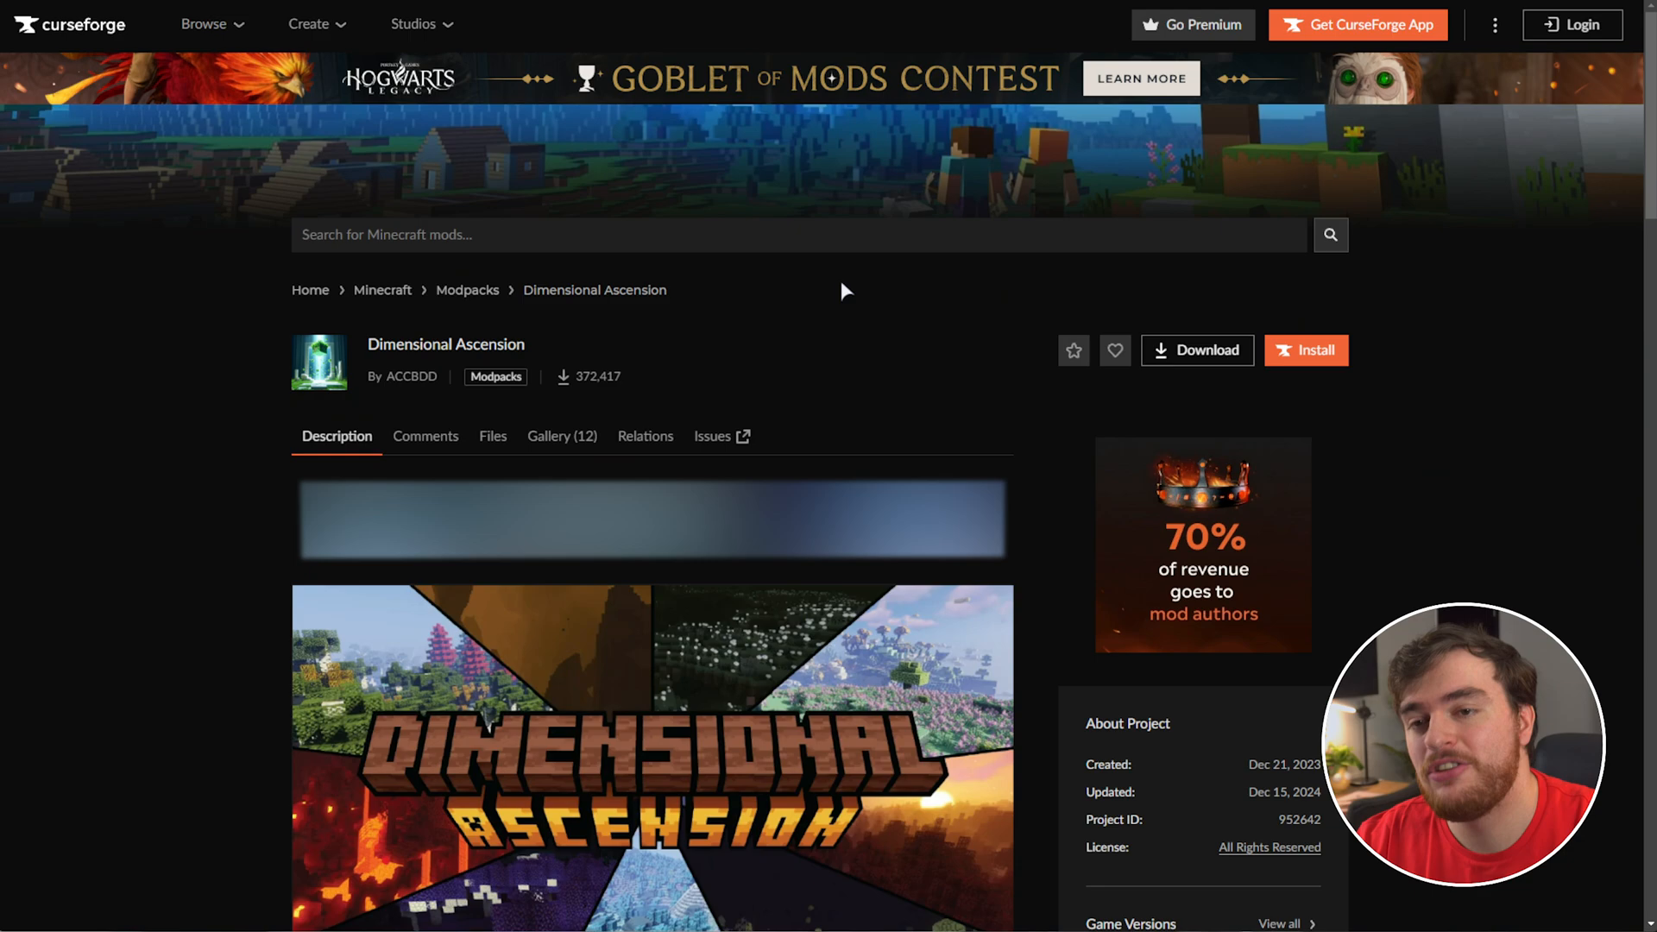
pyautogui.moveTo(911, 381)
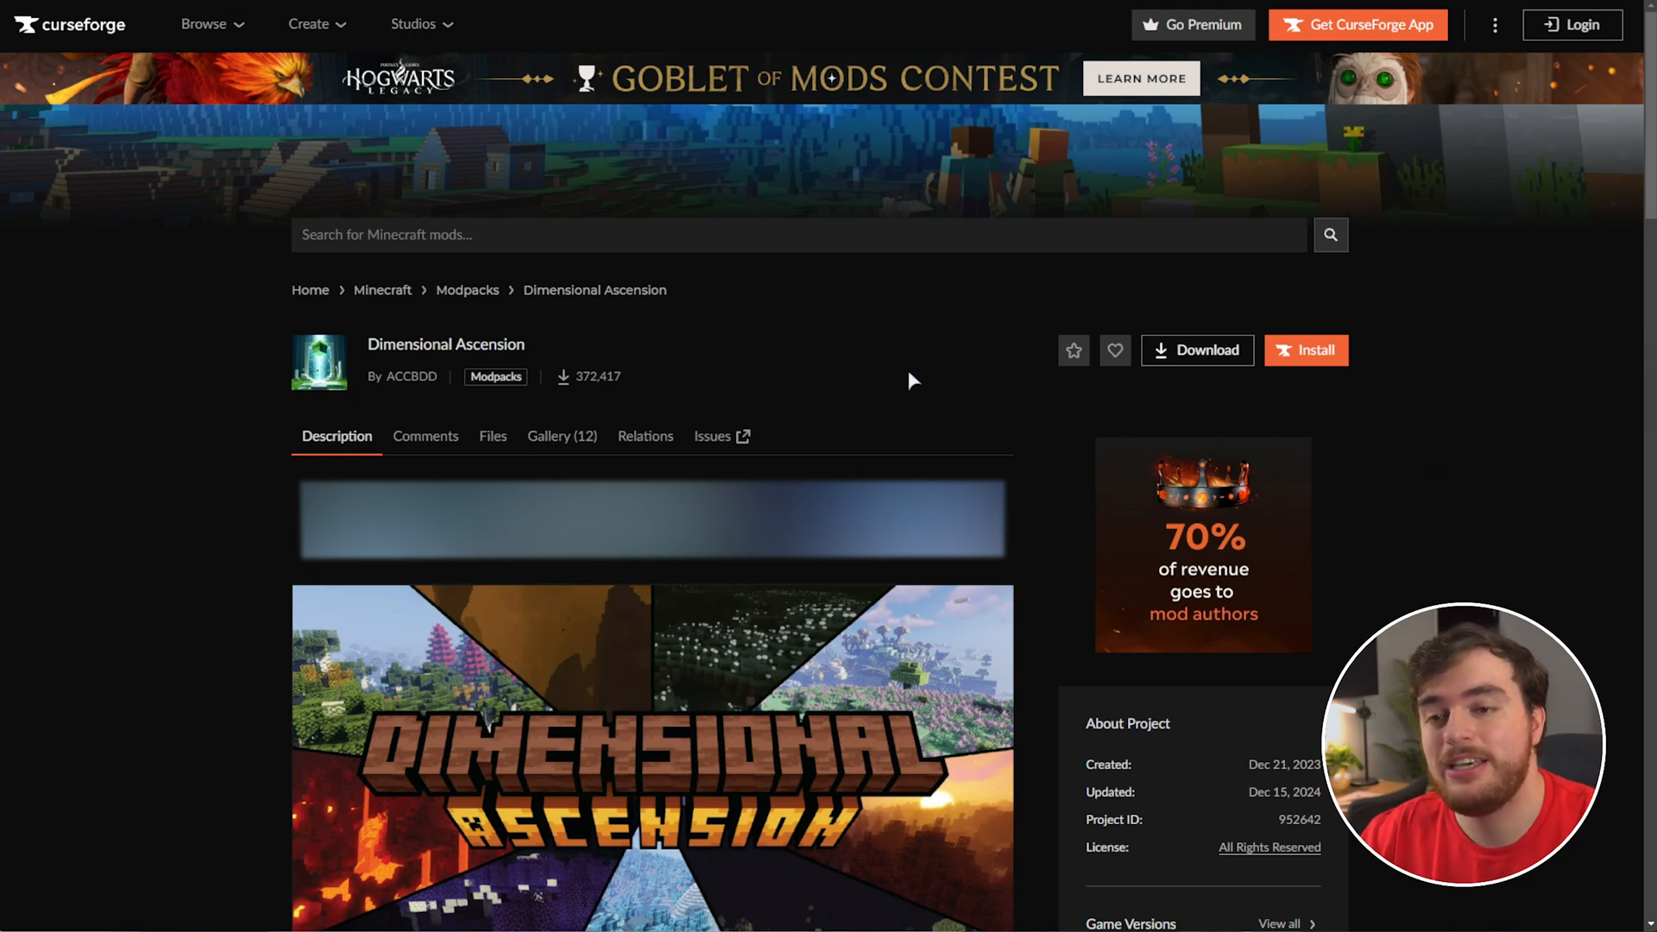
pyautogui.moveTo(852, 419)
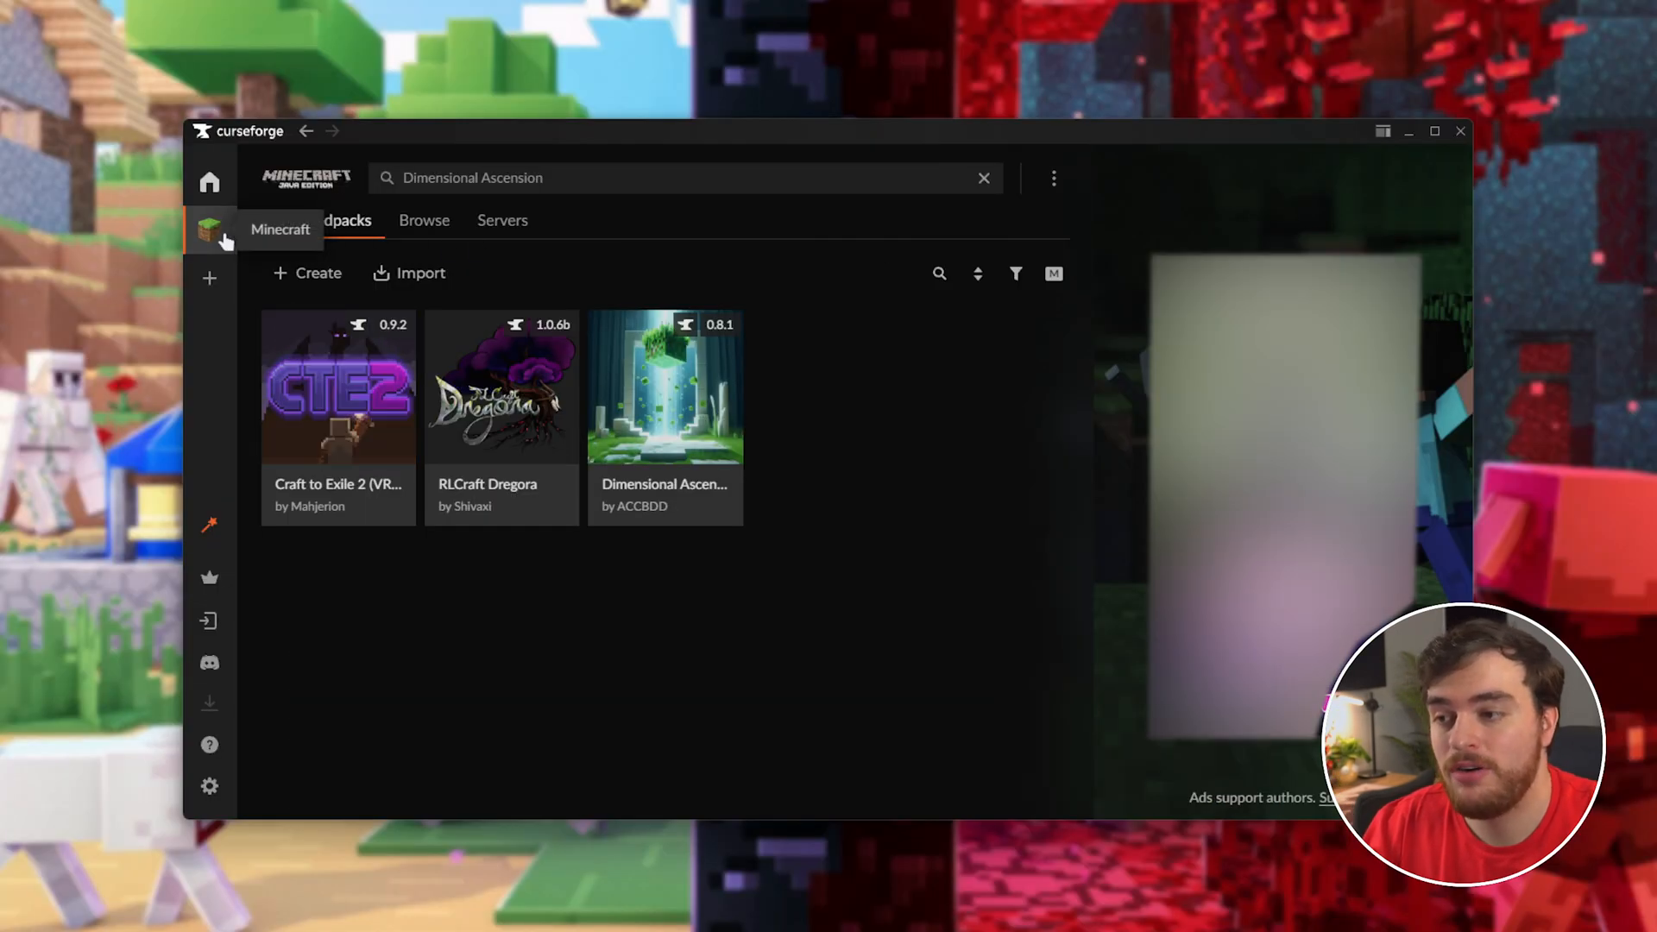
# - Find Dimensional Ascension by ACCBDD under Browse and show its modpack overview page
pyautogui.click(424, 219)
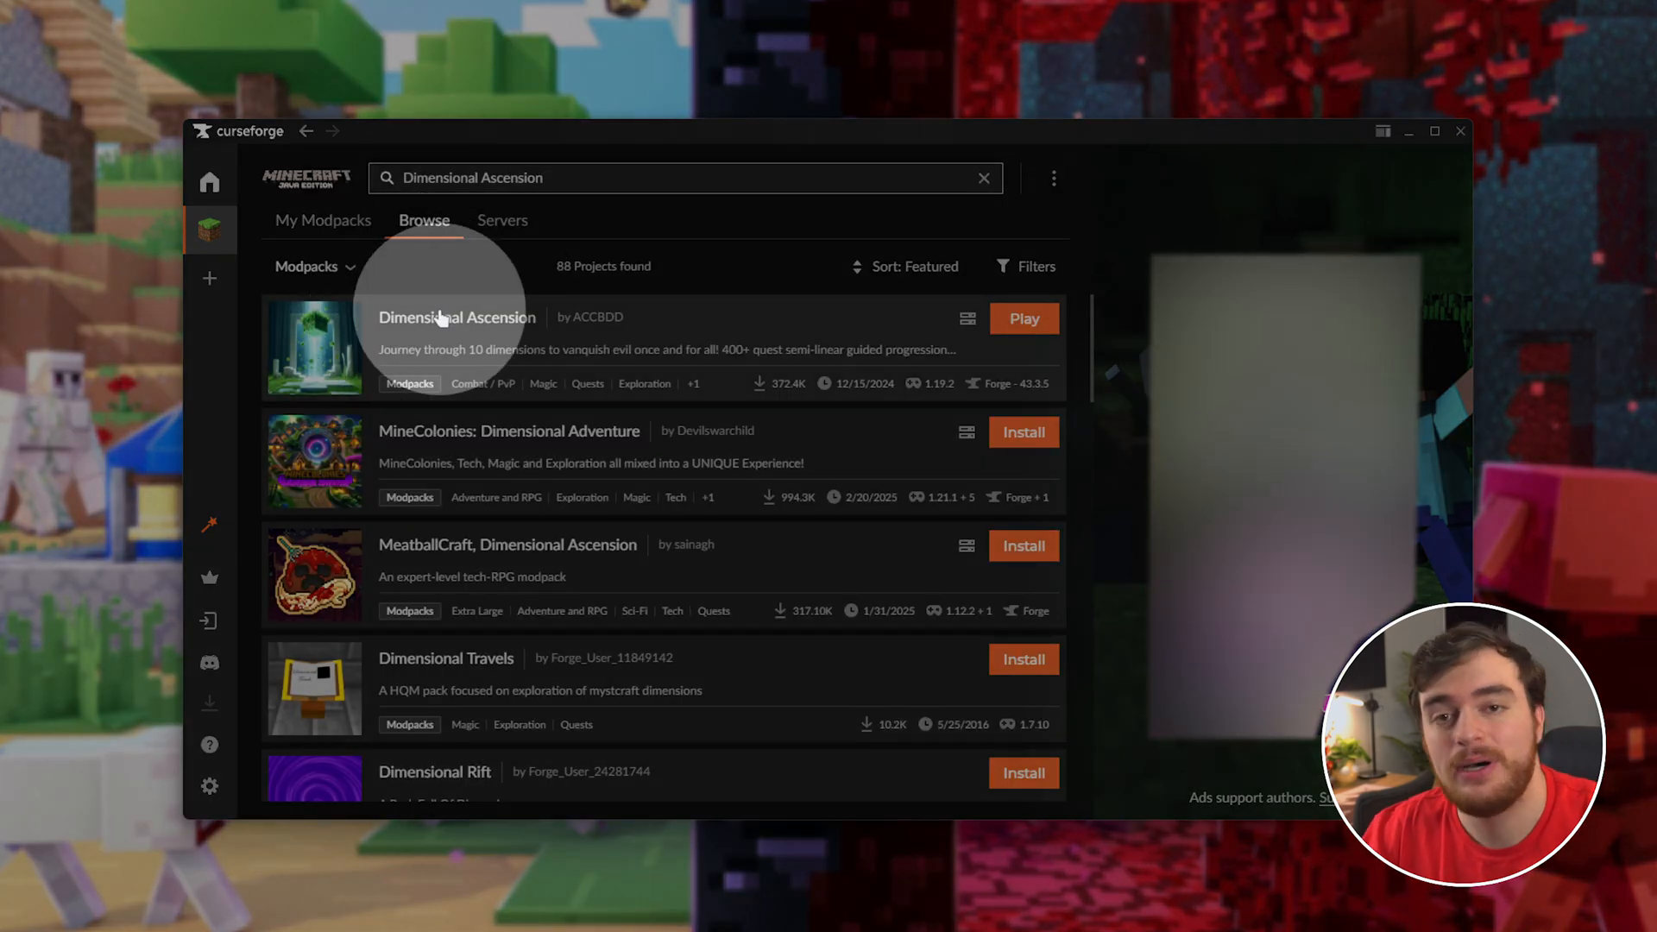
pyautogui.click(456, 318)
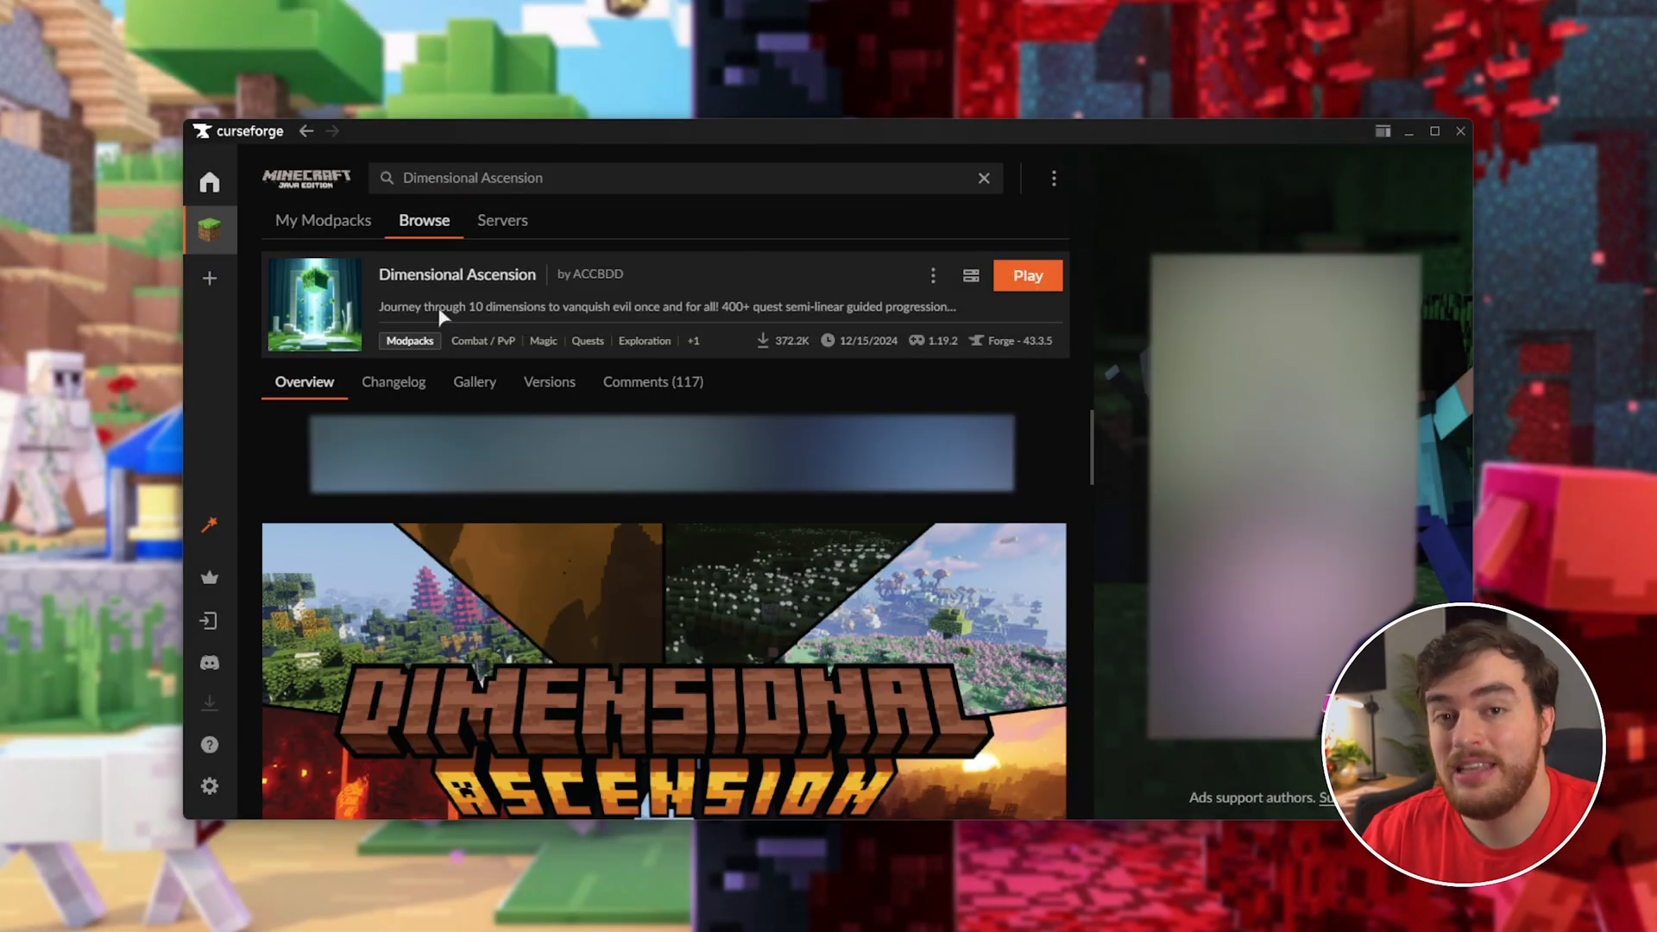
pyautogui.moveTo(969, 276)
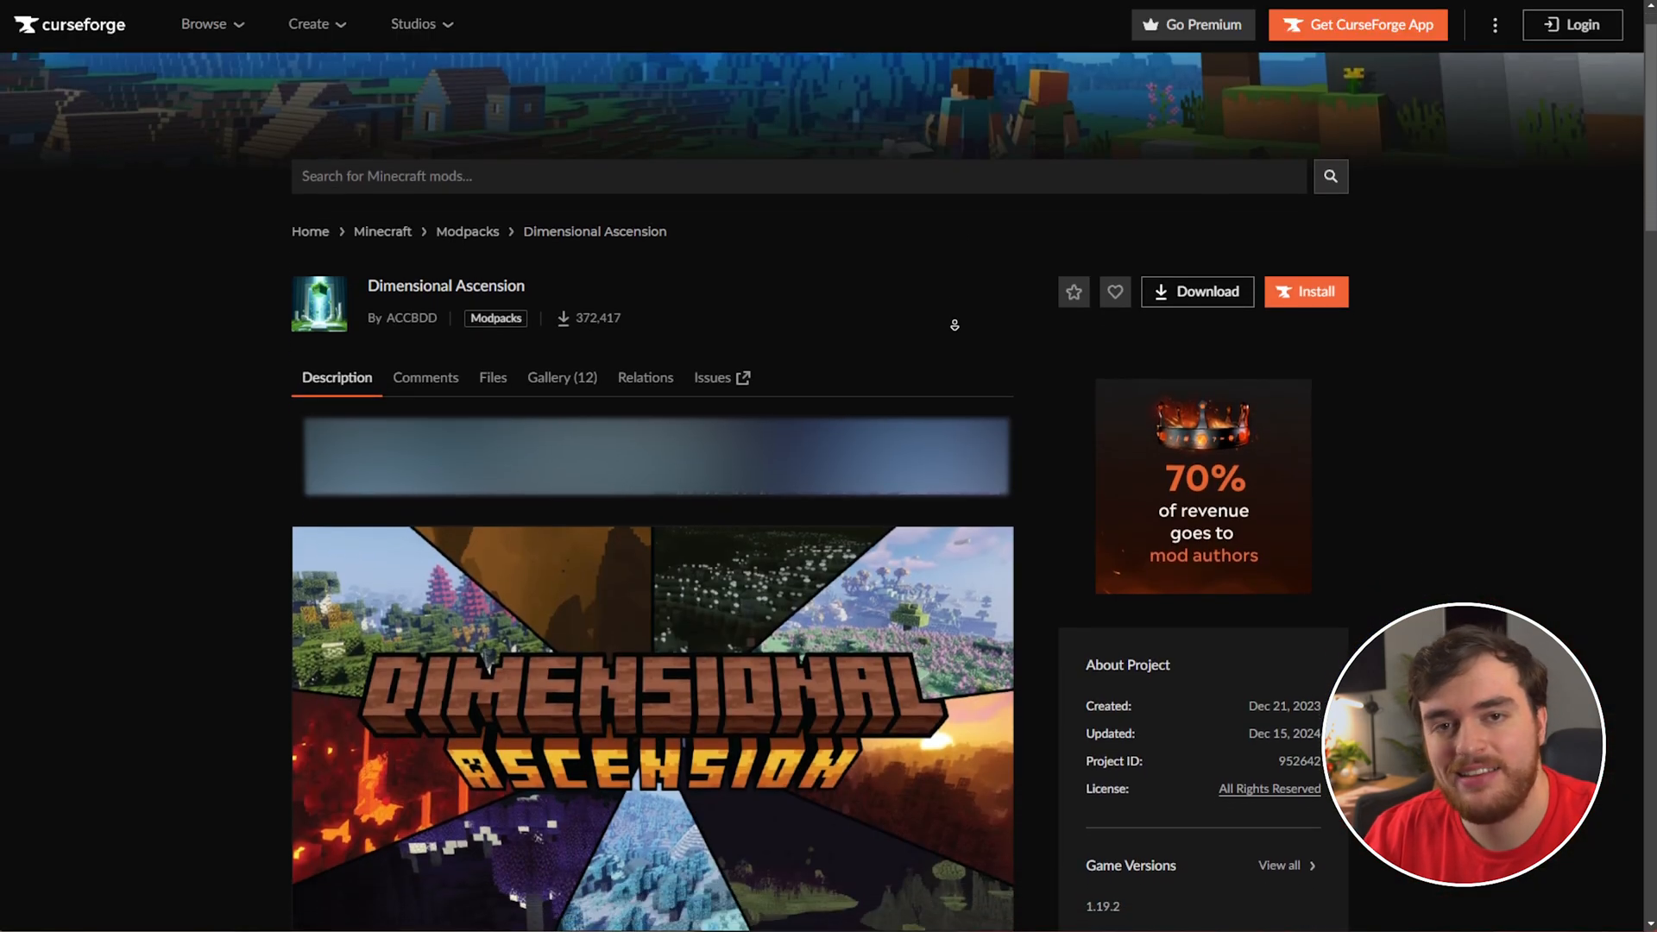
# - Reach the Minecraft 1.19 Server Packs section to get the Server-0.8.1 pack
pyautogui.scroll(-3)
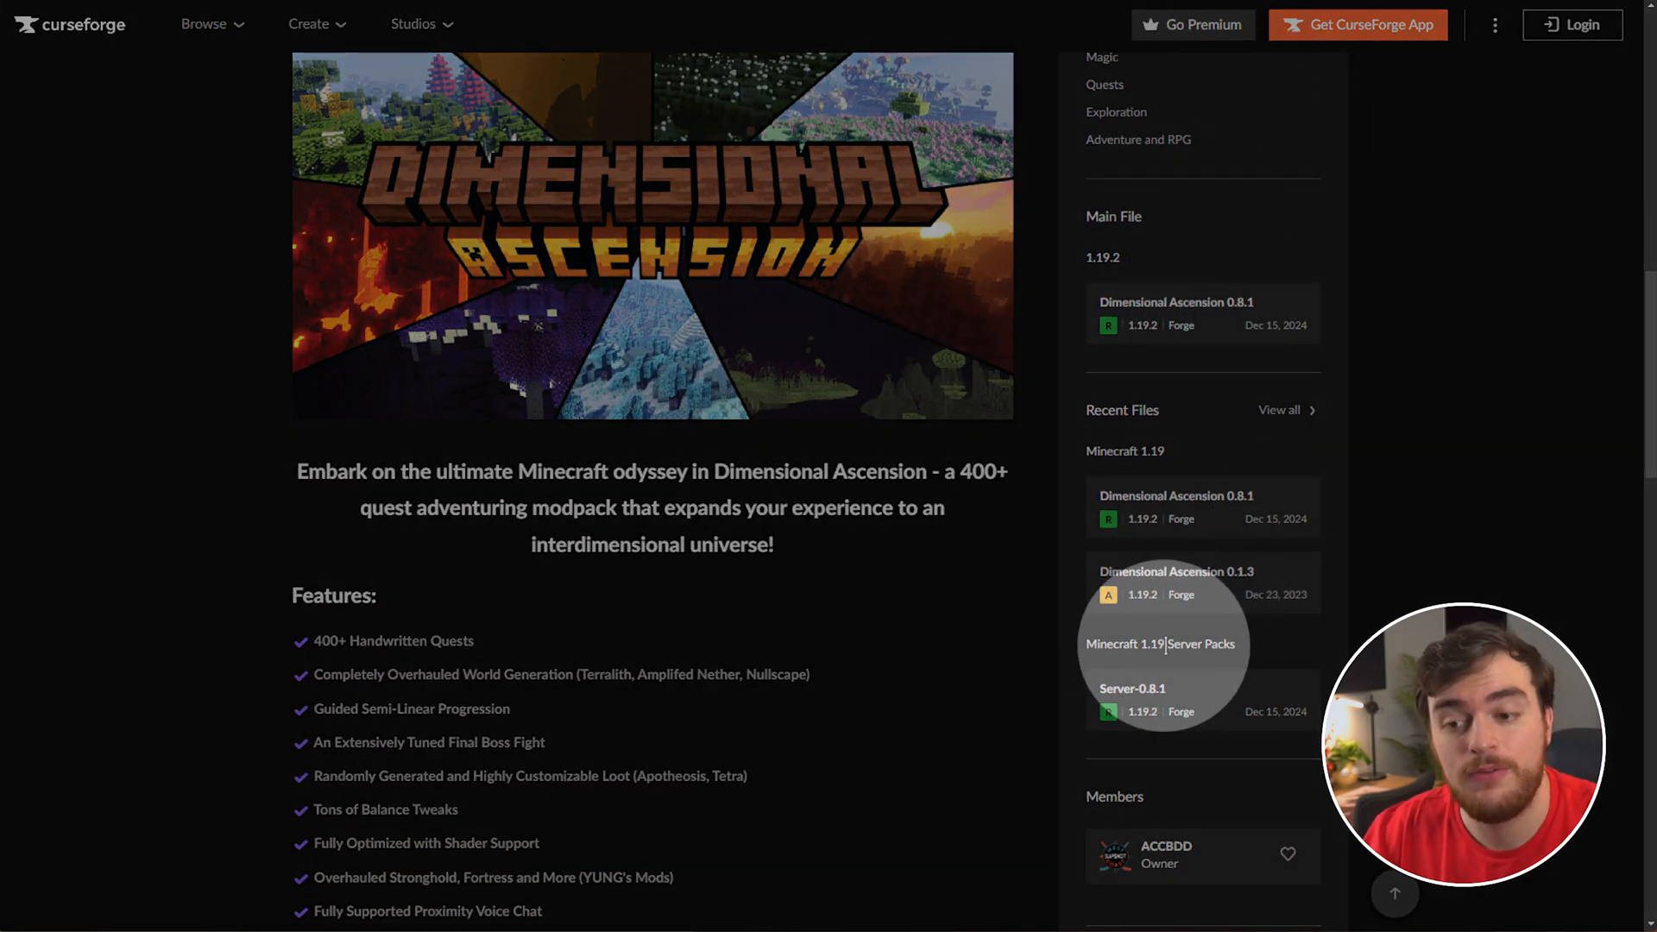
pyautogui.scroll(-3)
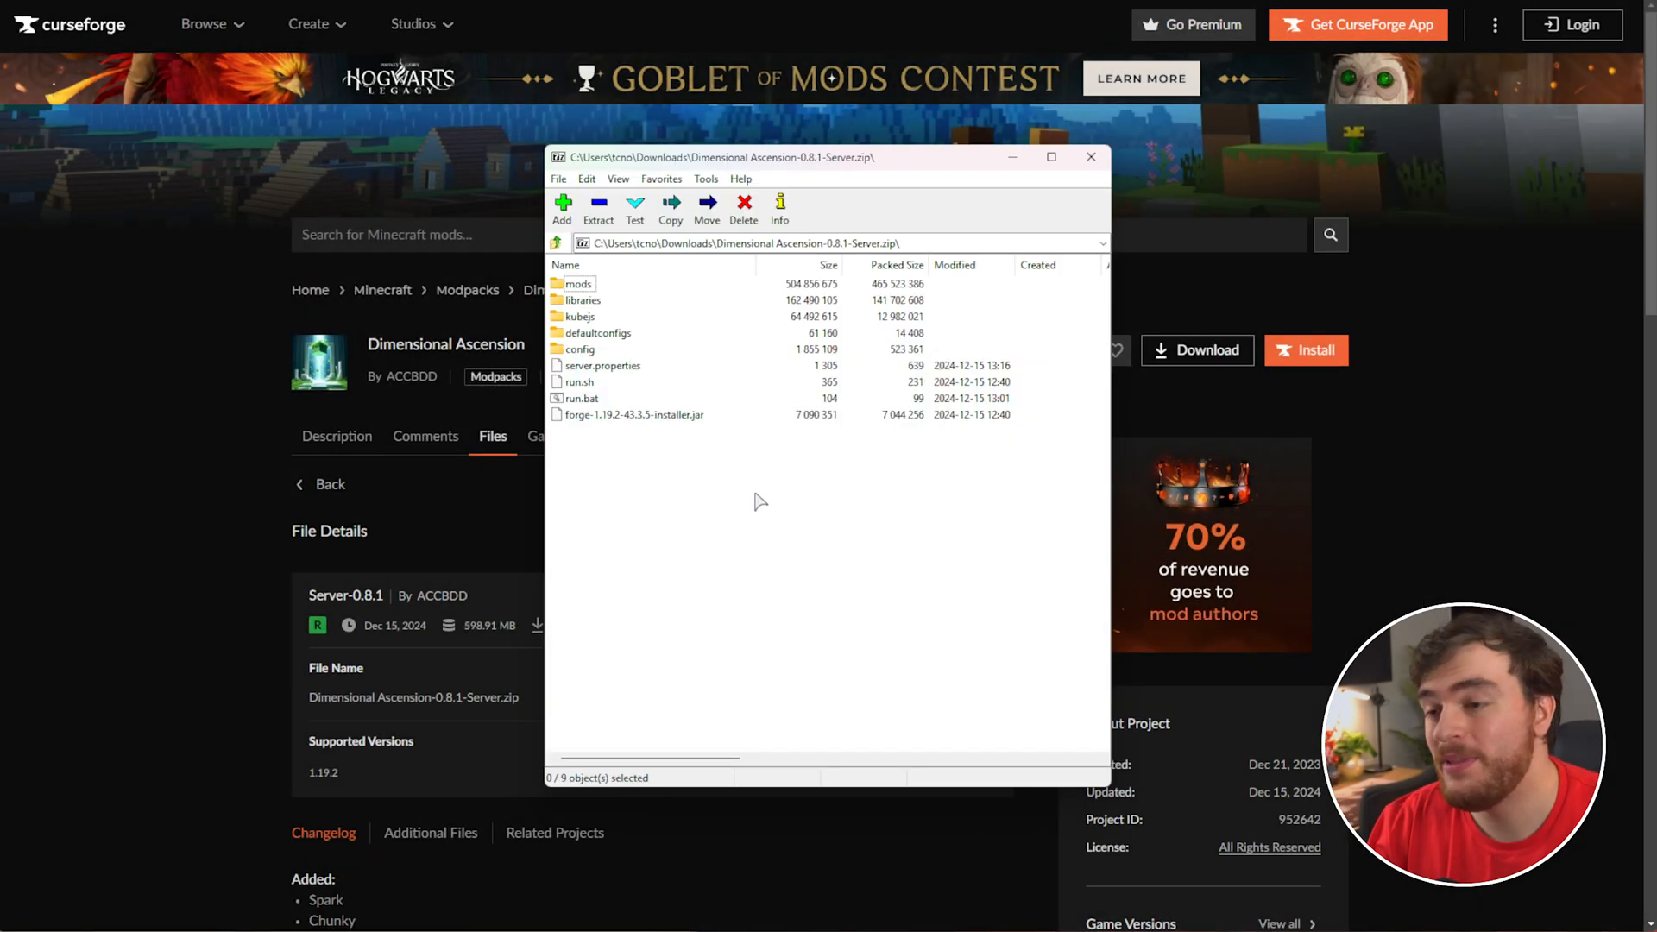
# - Select every file in the server archive and drop them into the new DA folder on the desktop
pyautogui.press('ctrl+a')
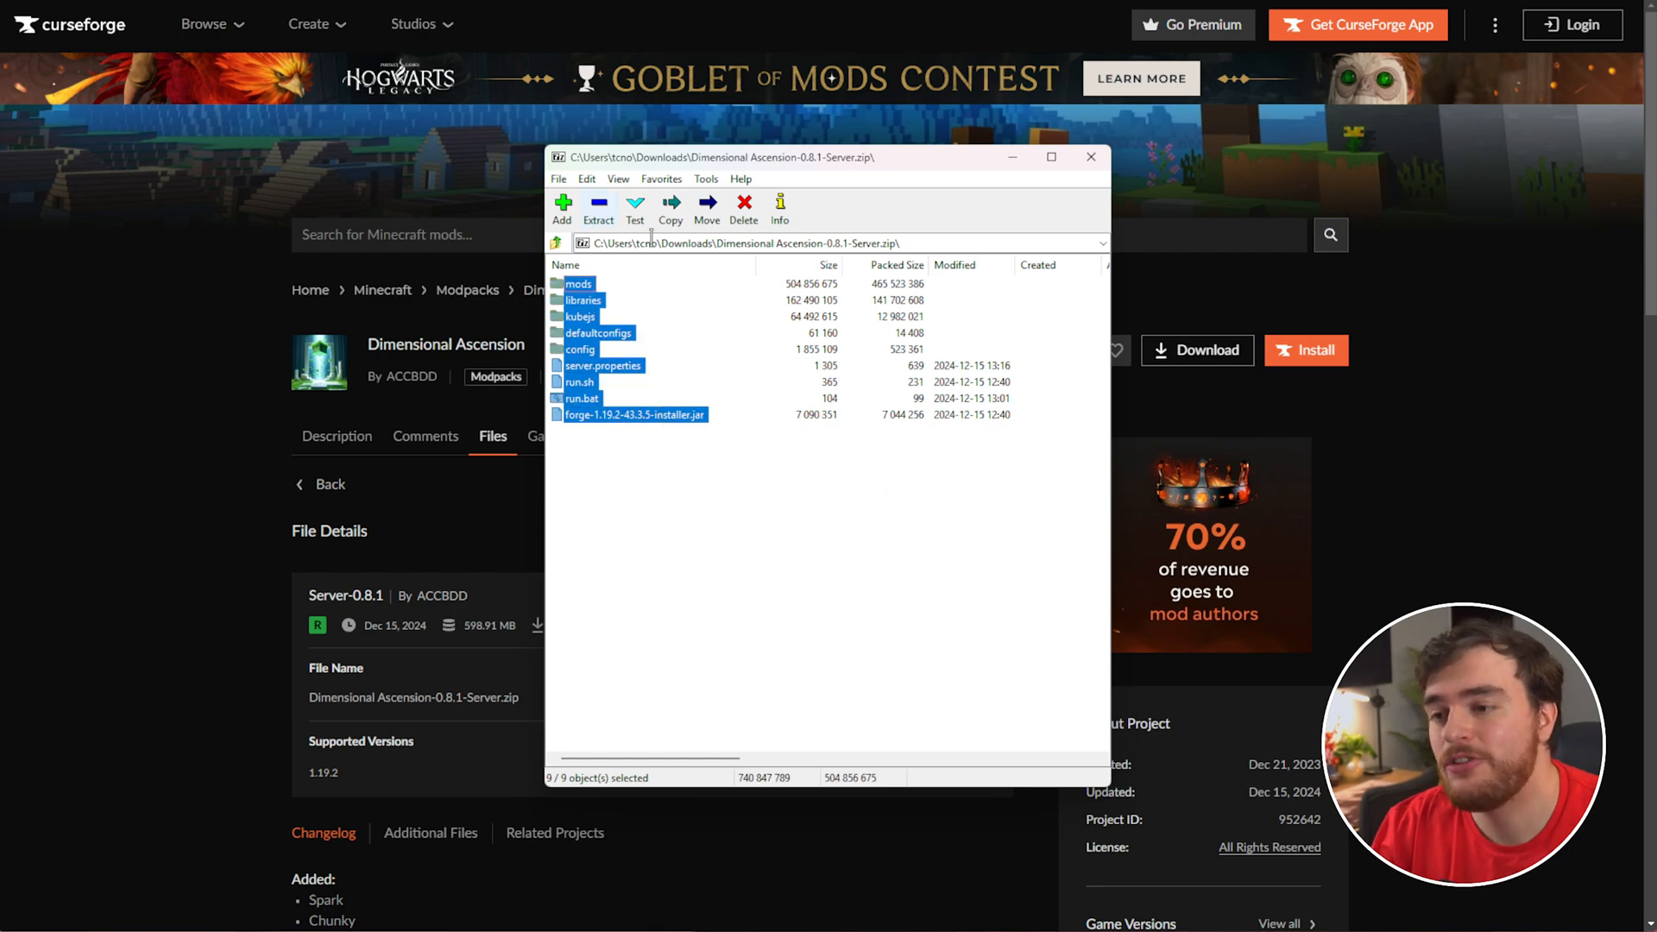
pyautogui.moveTo(1295, 323)
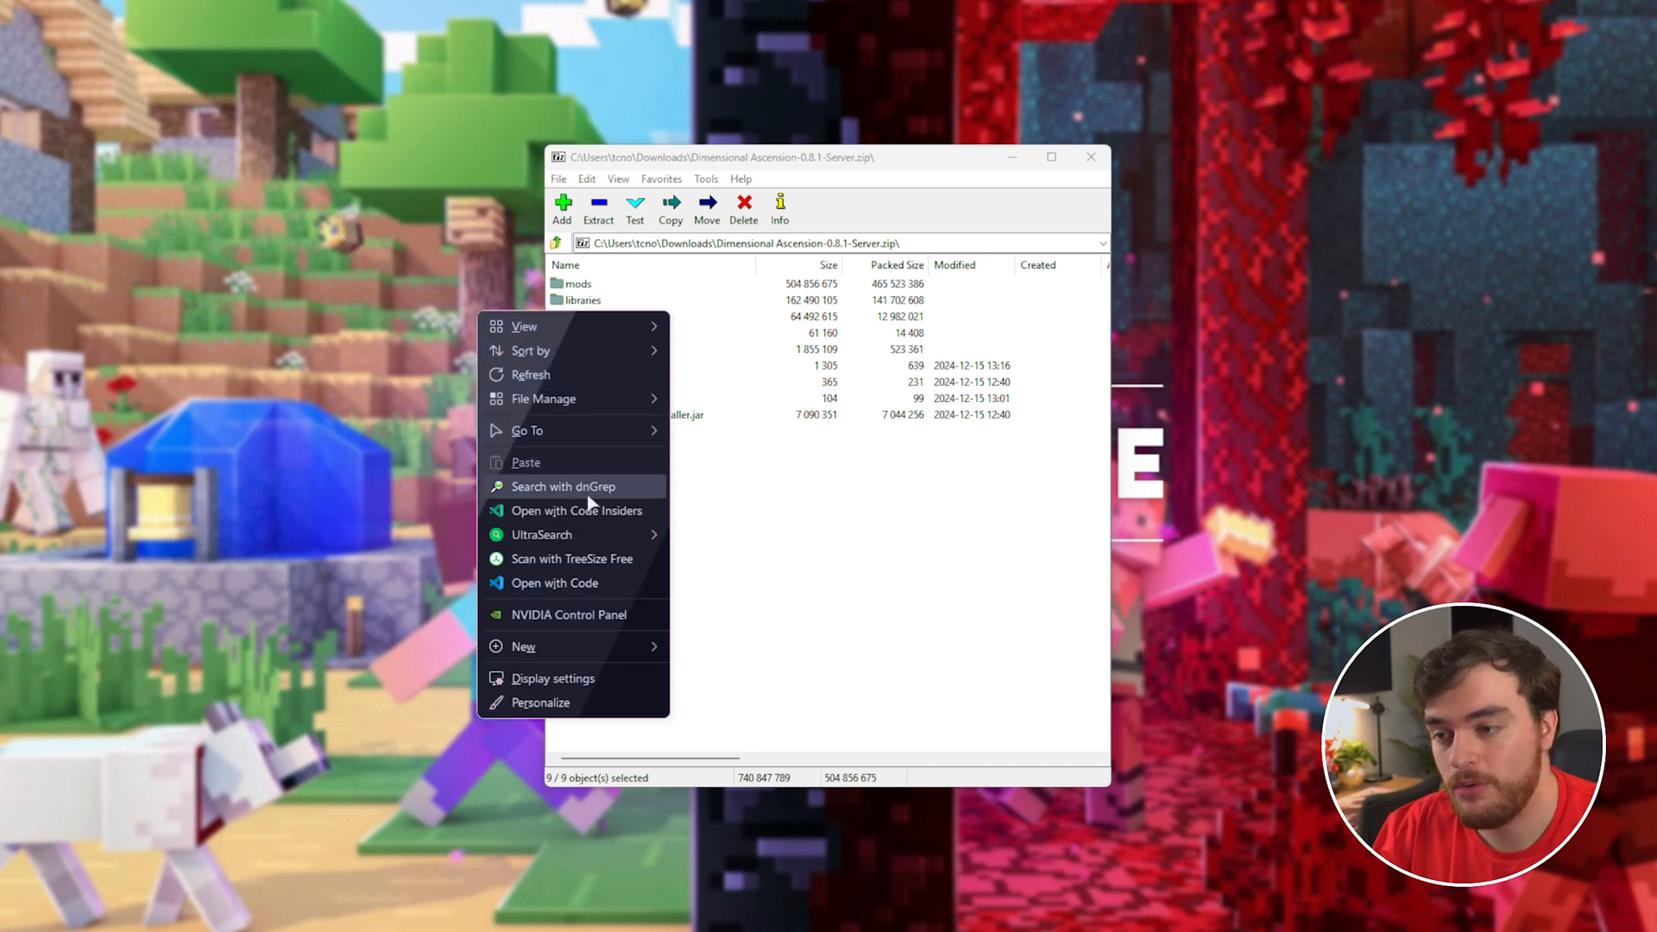
pyautogui.click(782, 639)
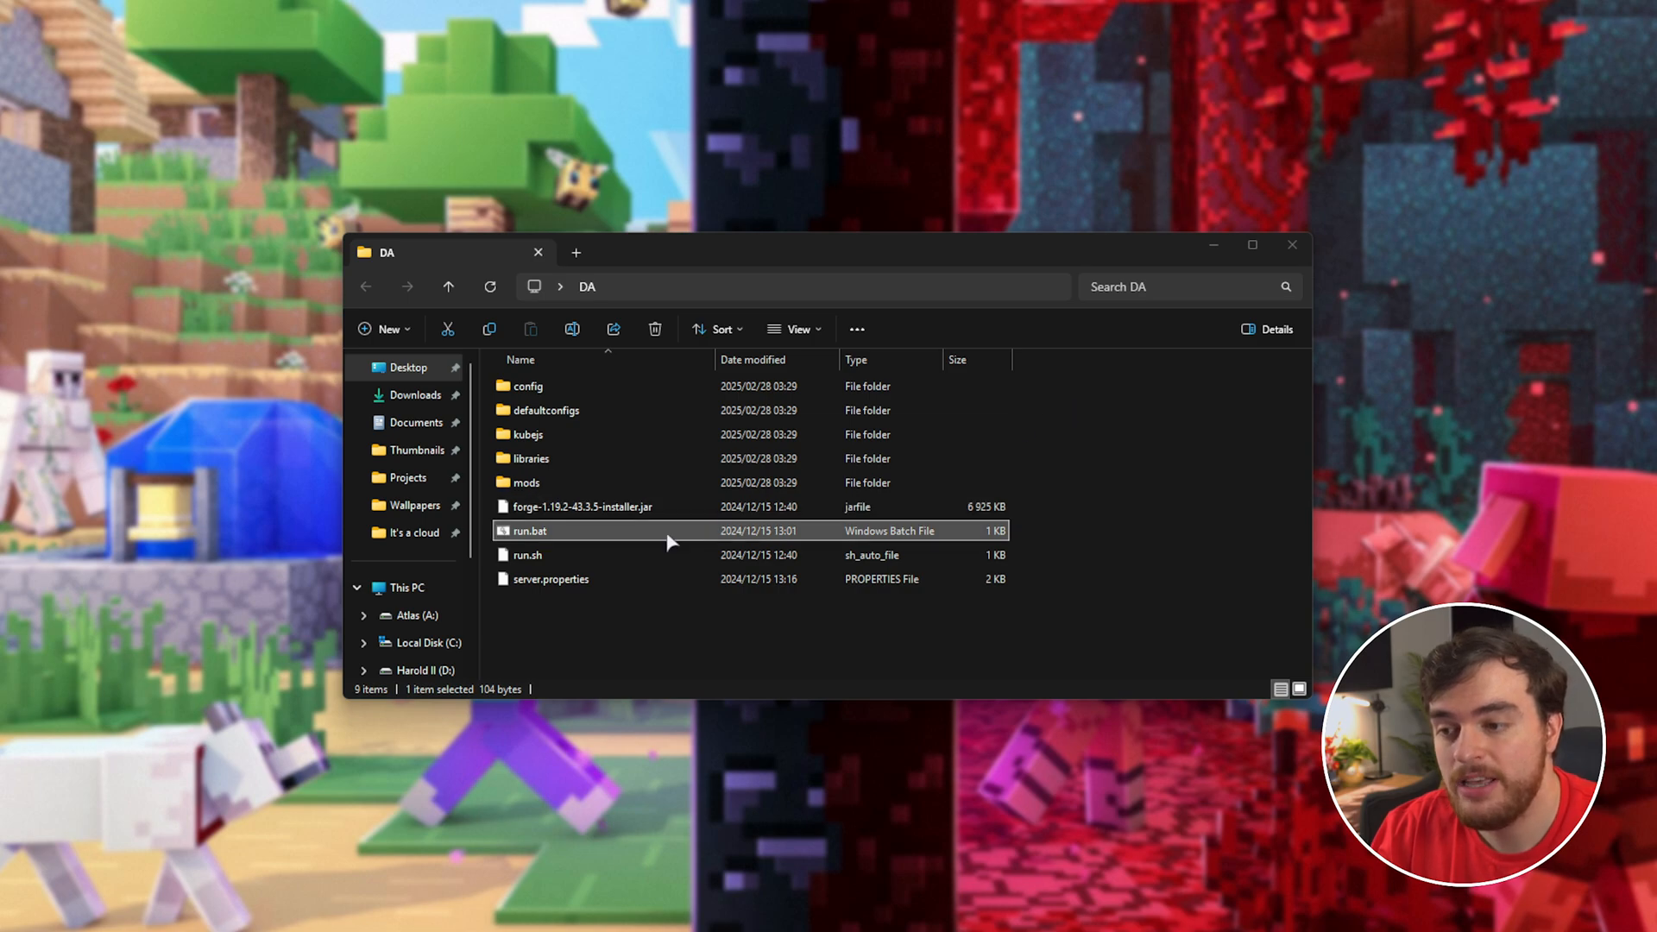
# - Edit run.bat from the DA folder in Notepad, showing its Java launch line
pyautogui.rightClick(528, 530)
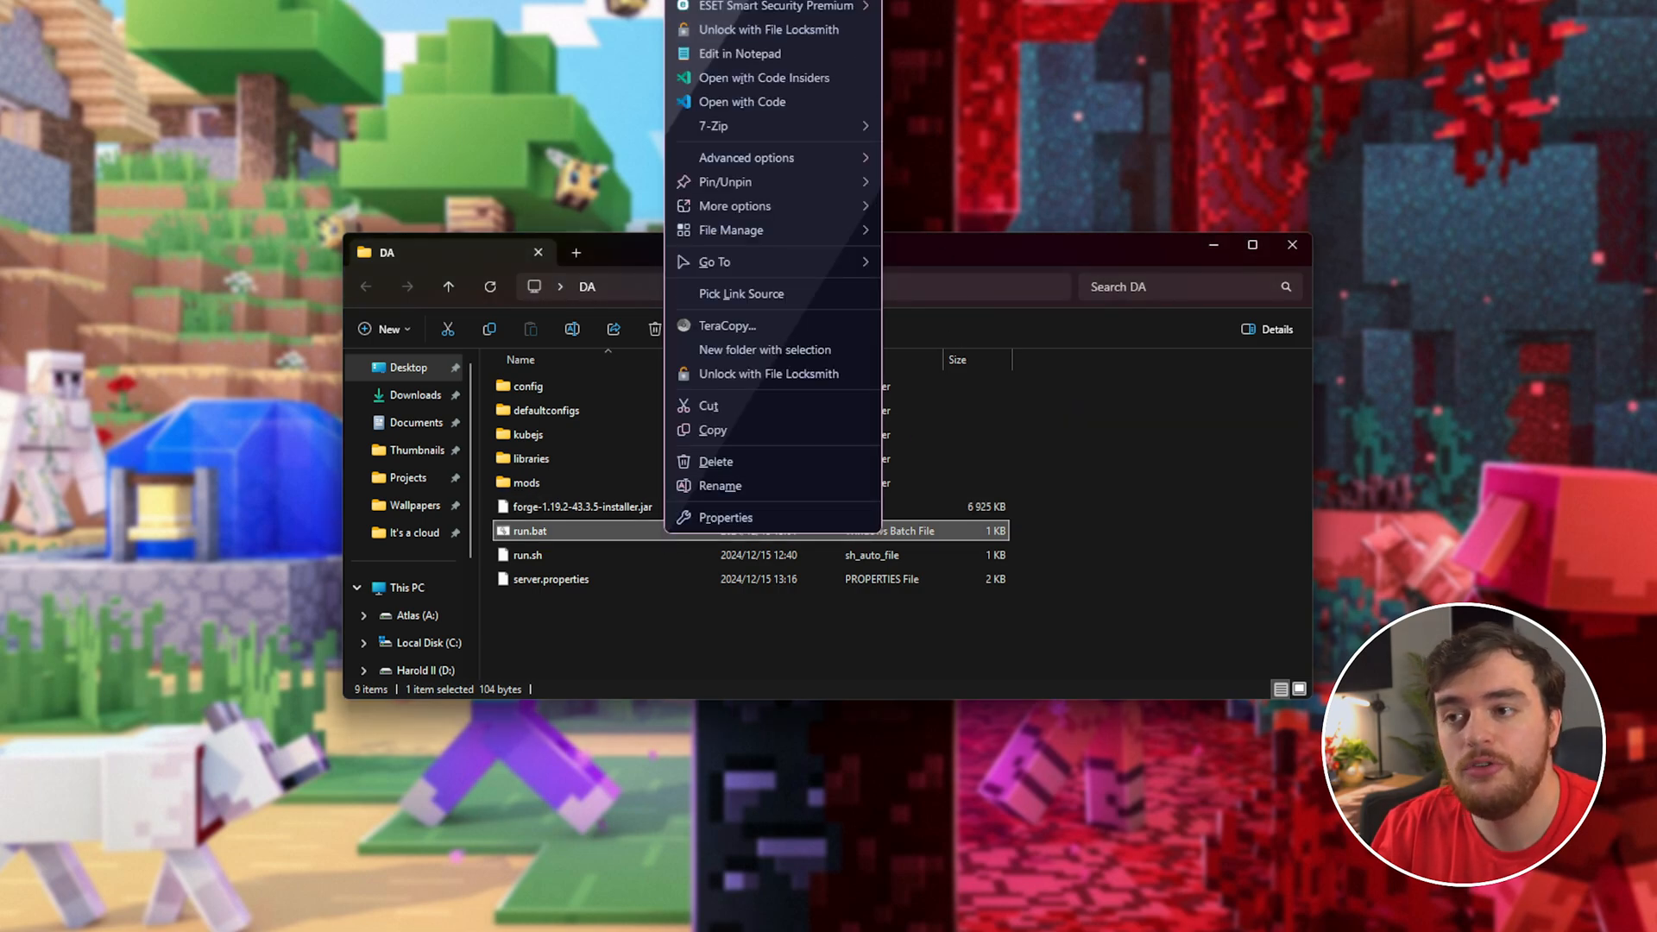
pyautogui.click(740, 53)
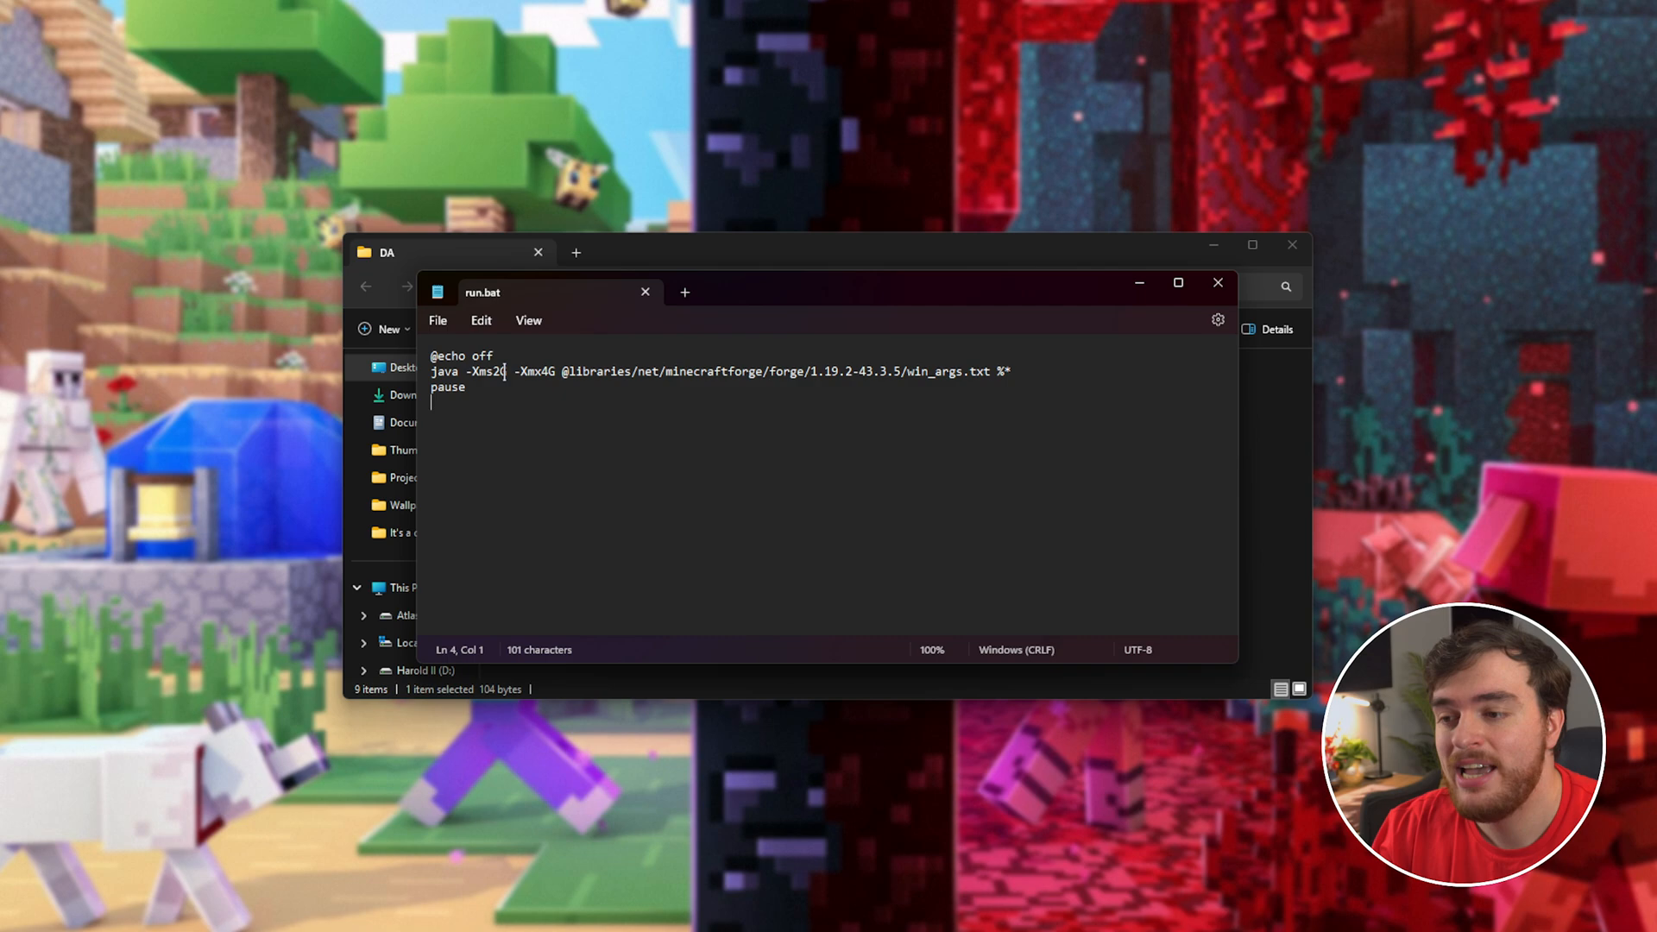
# - Change the -Xms and -Xmx memory amounts in the run.bat launch line, entering 3
pyautogui.doubleClick(488, 371)
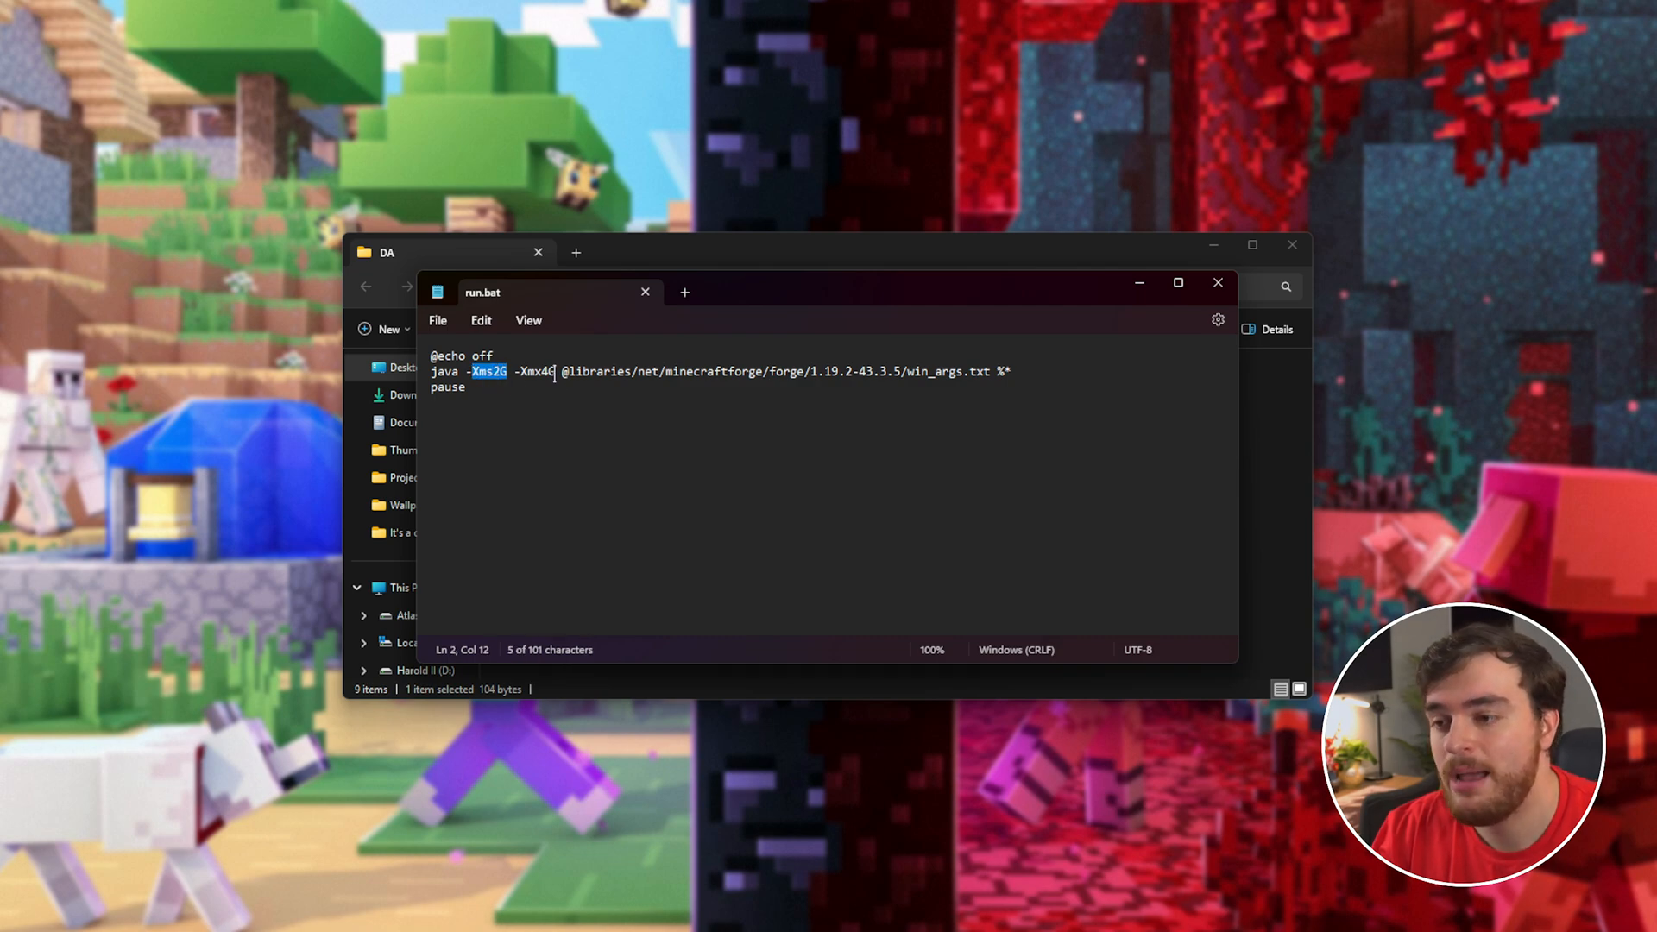
pyautogui.doubleClick(533, 371)
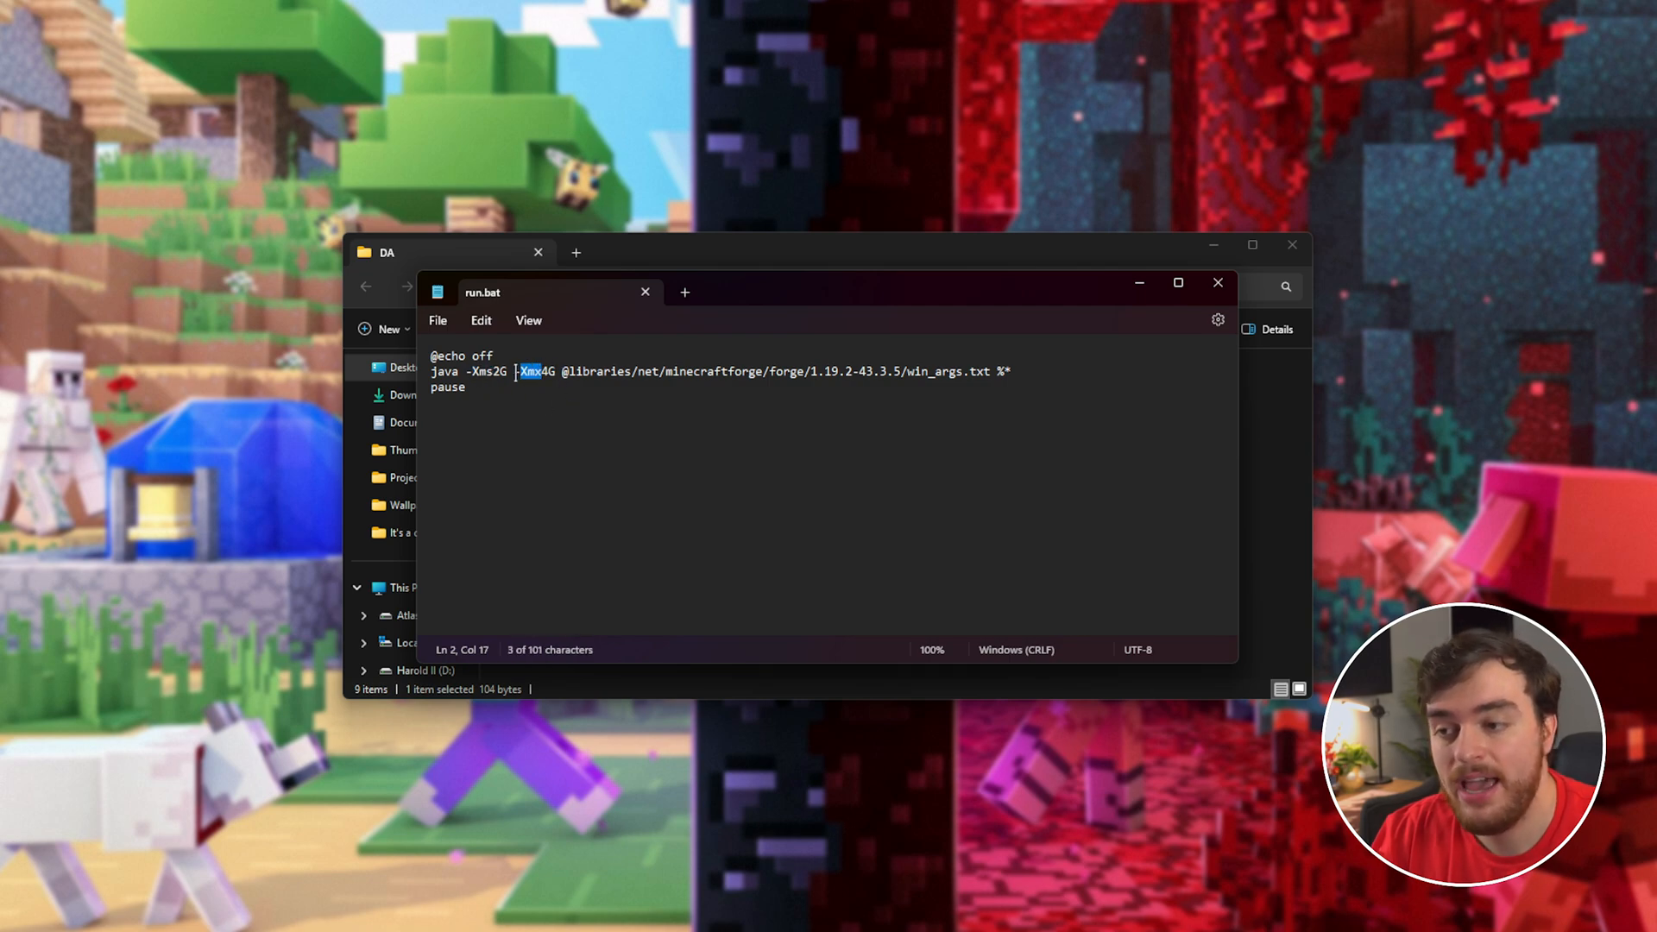
pyautogui.write('3')
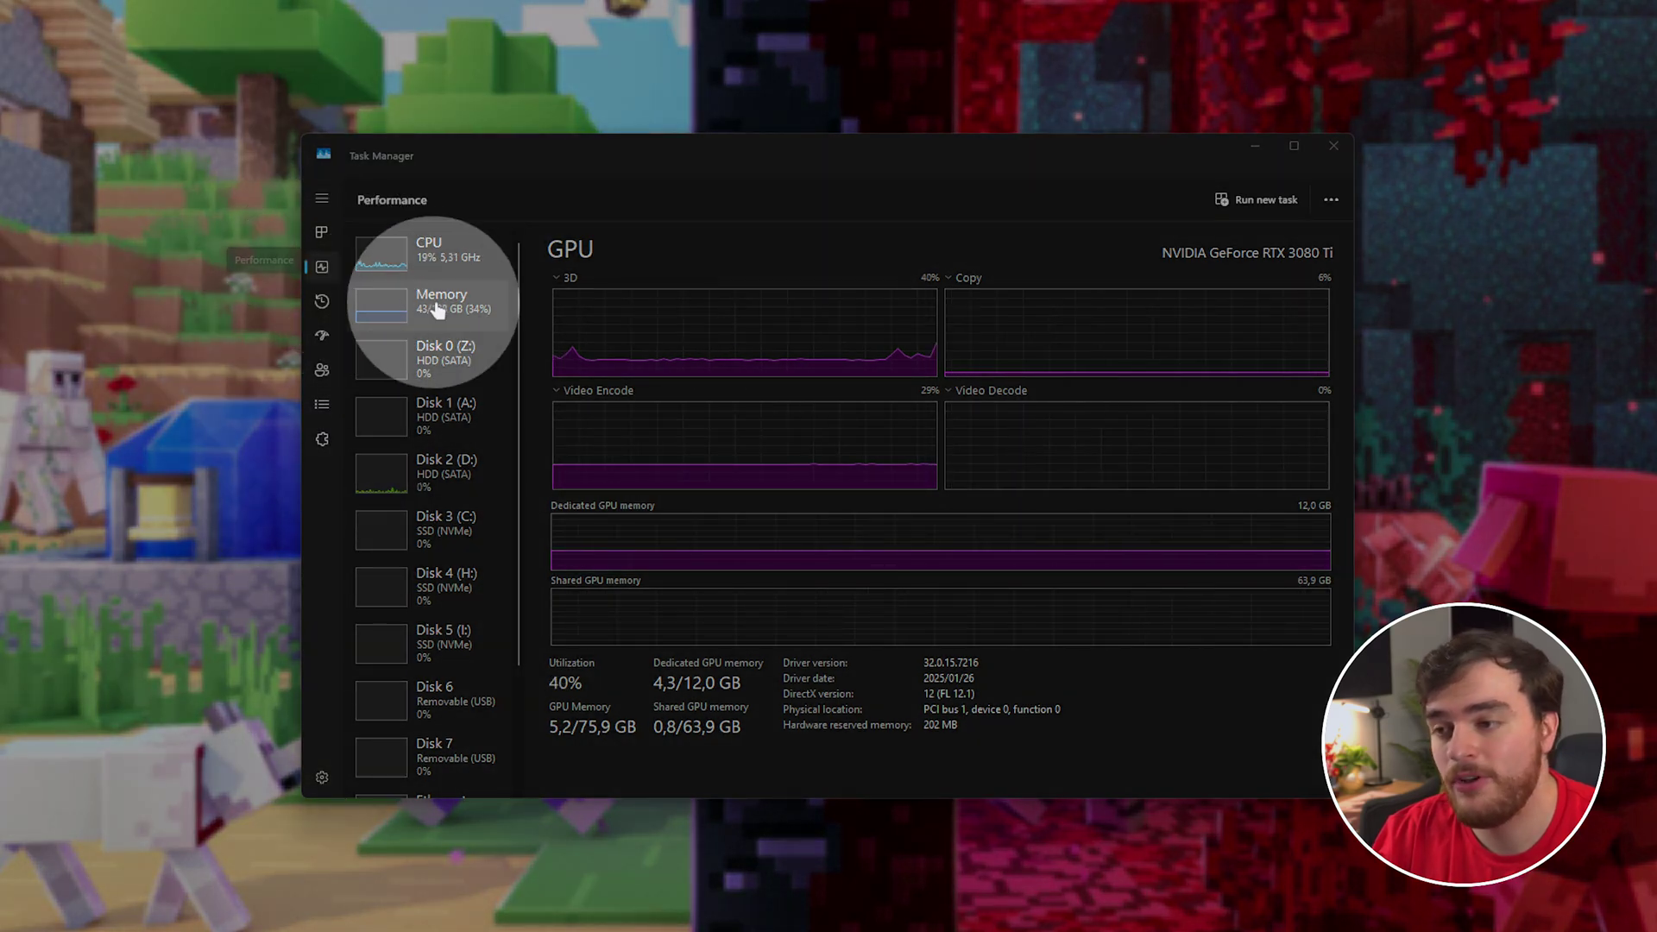
# - Show the Memory page with 128 GB total, 41.9 GB in use and 84.5 GB available
pyautogui.click(442, 301)
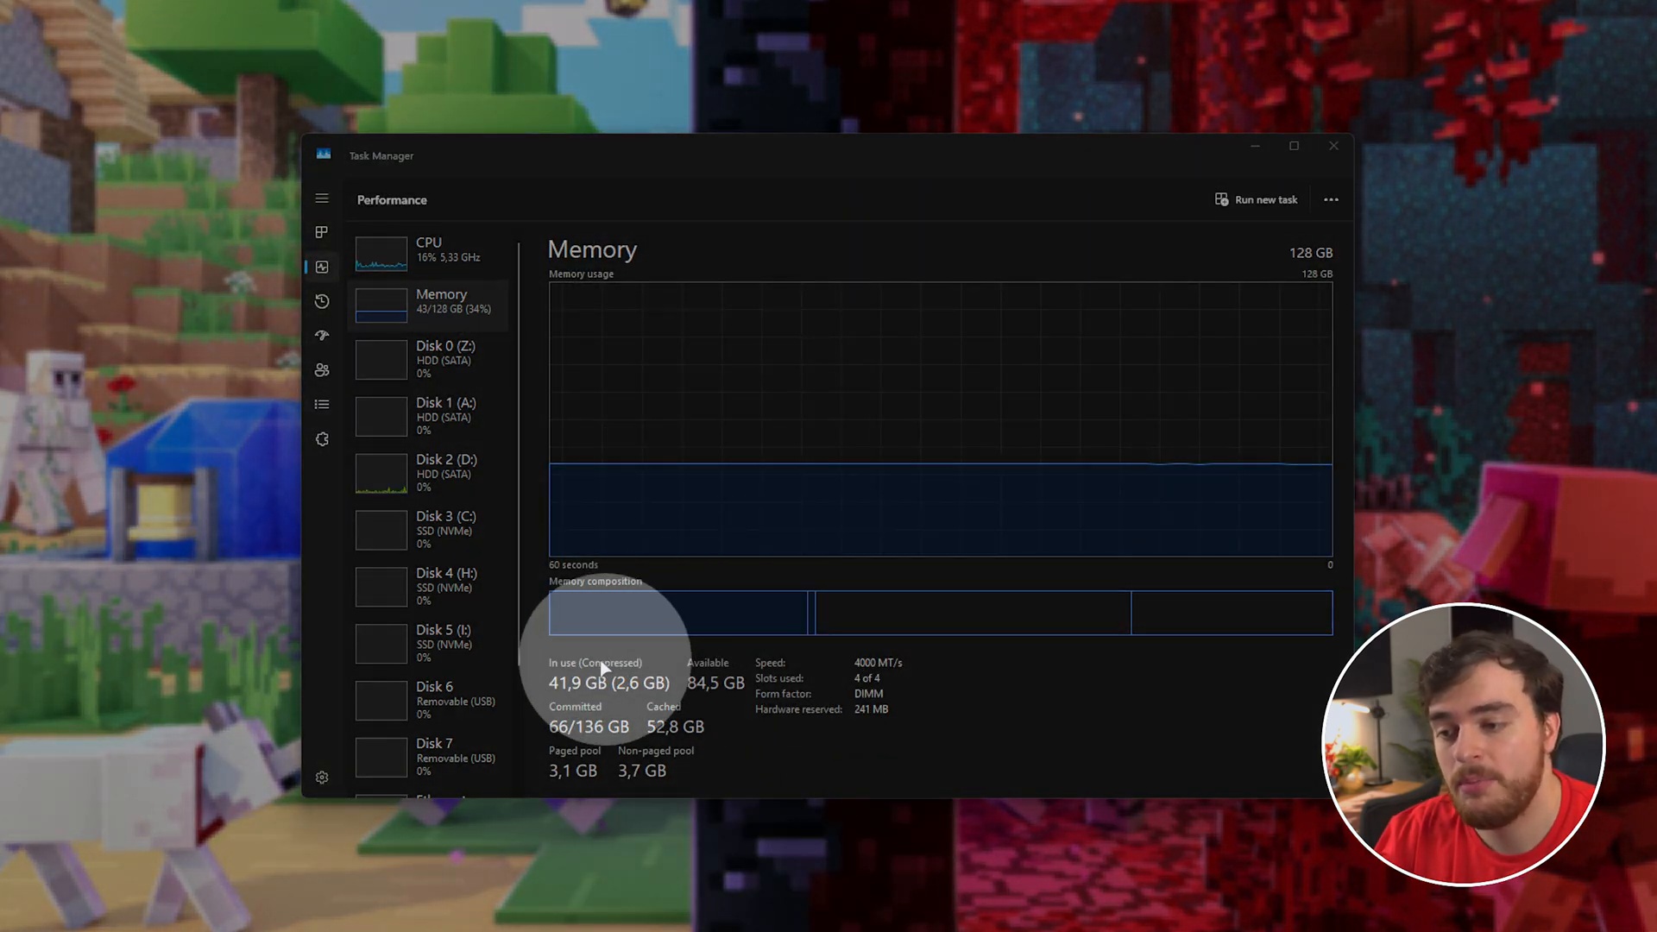
pyautogui.moveTo(697, 668)
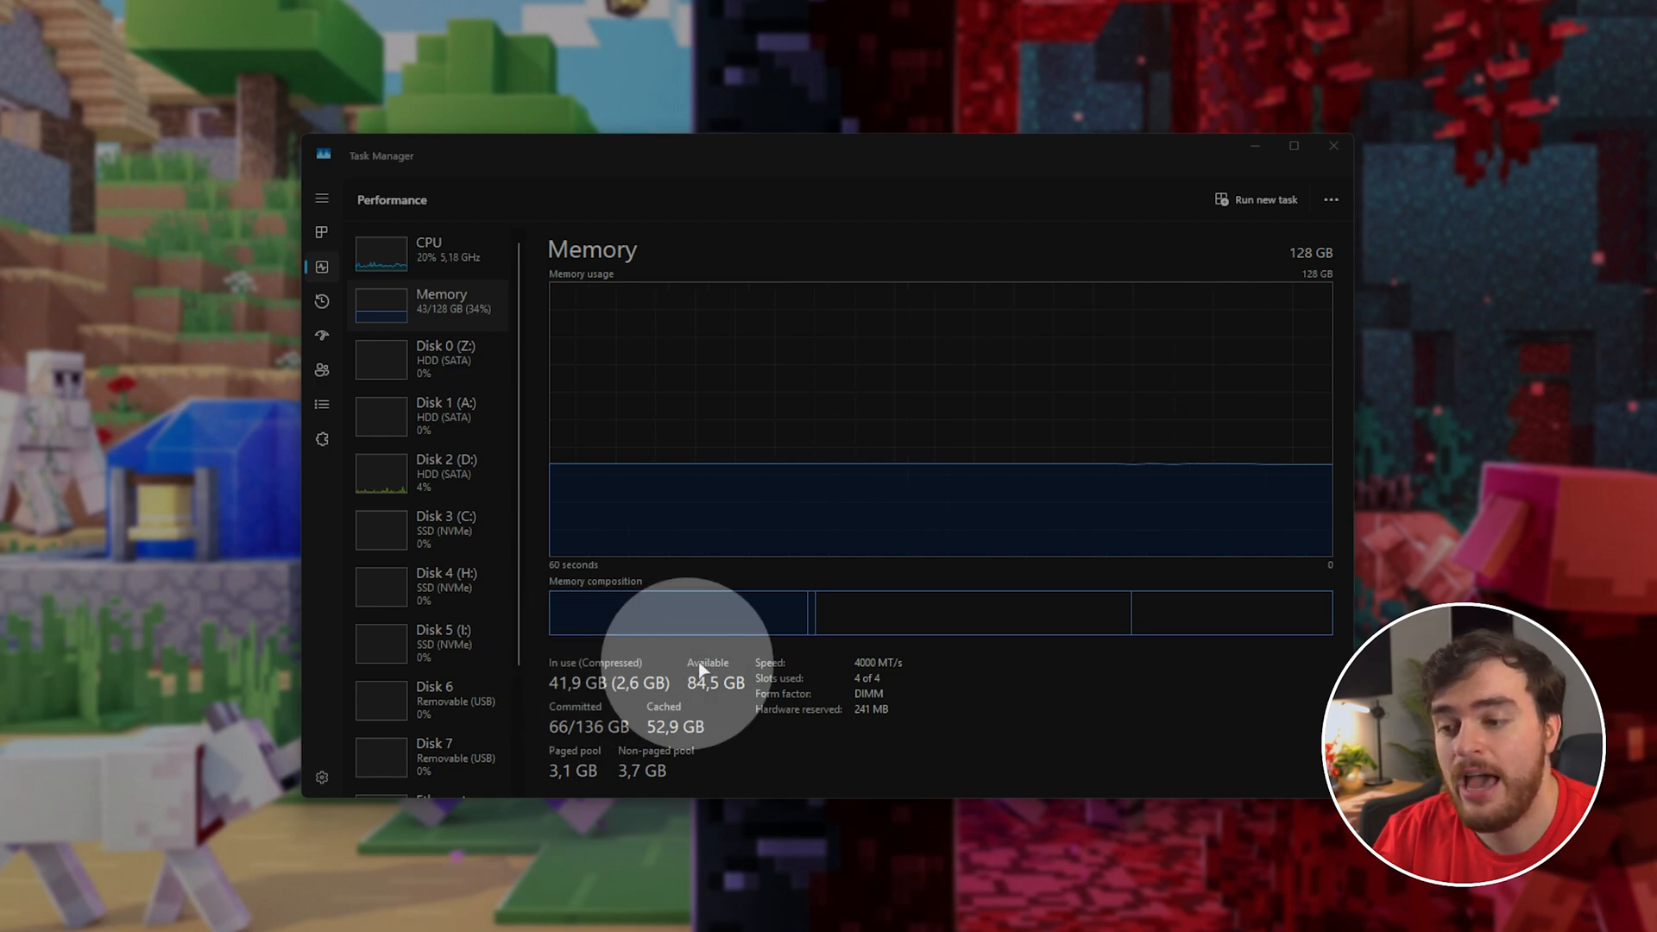
pyautogui.moveTo(1286, 267)
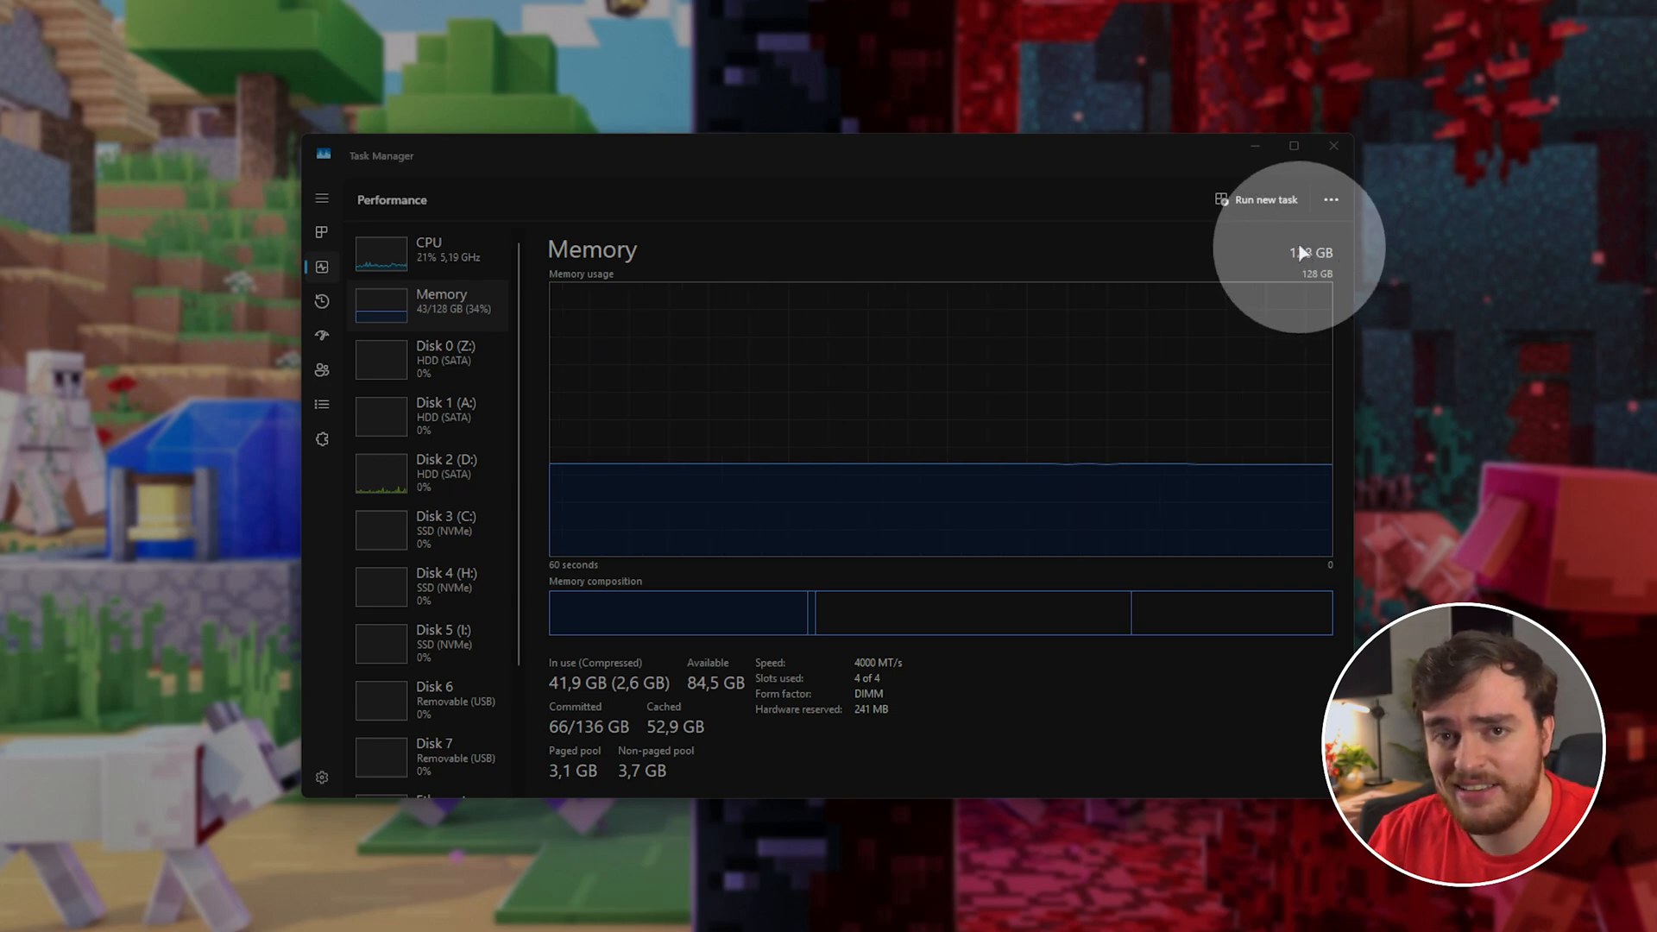
pyautogui.moveTo(825, 523)
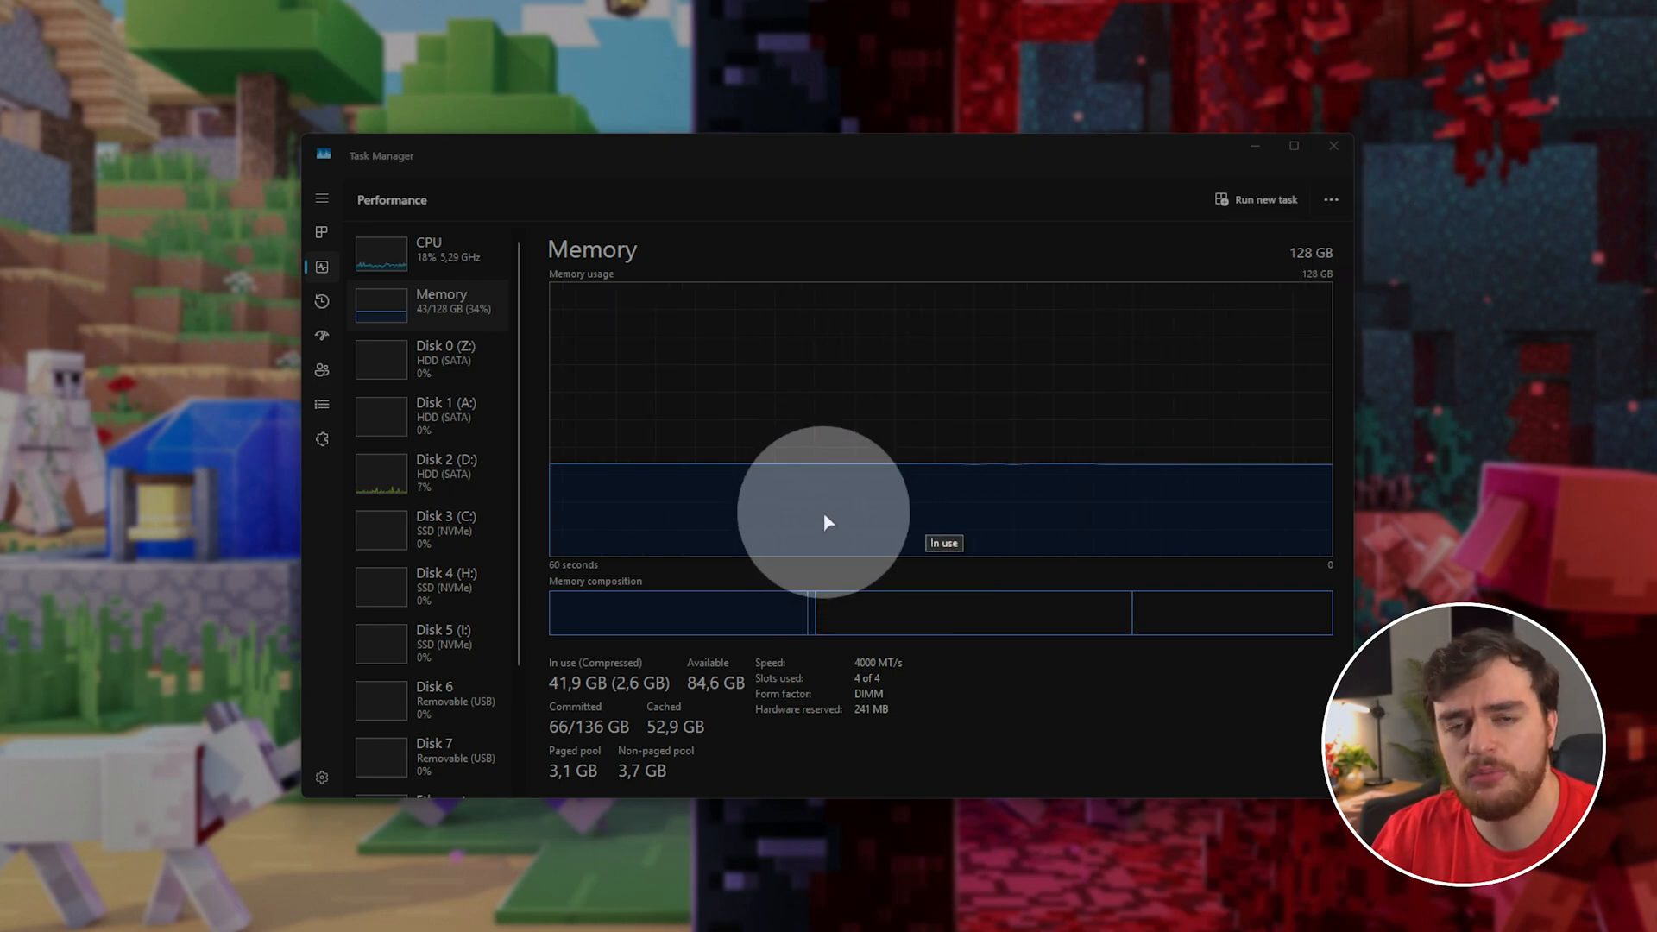
pyautogui.moveTo(936, 411)
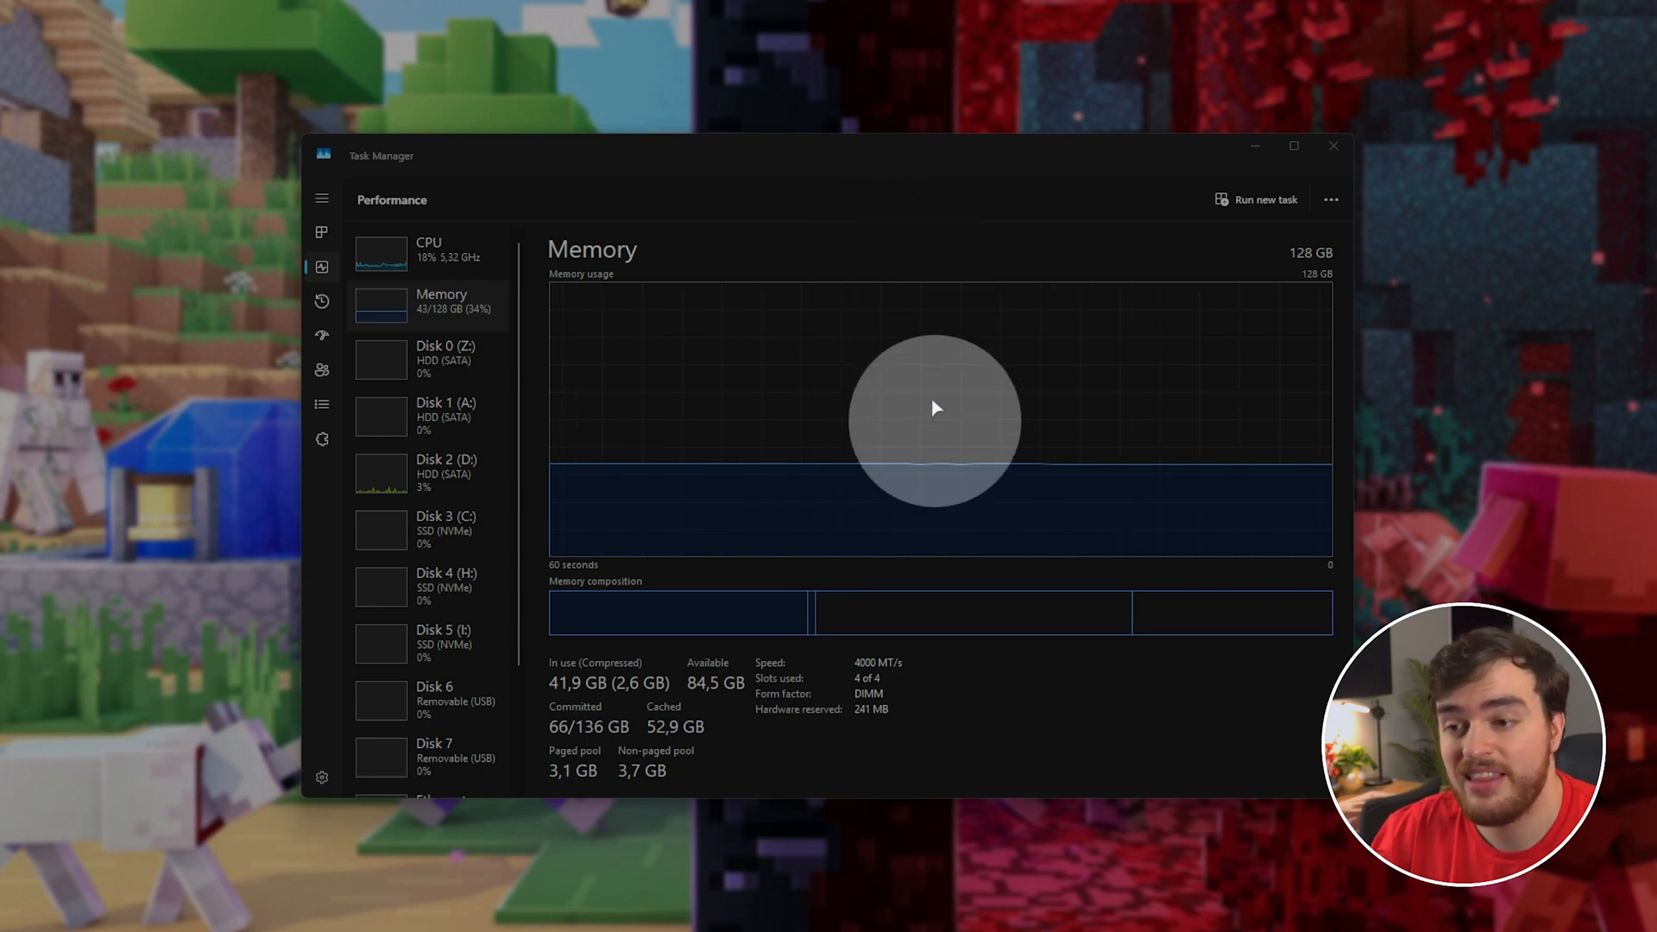
pyautogui.moveTo(940, 322)
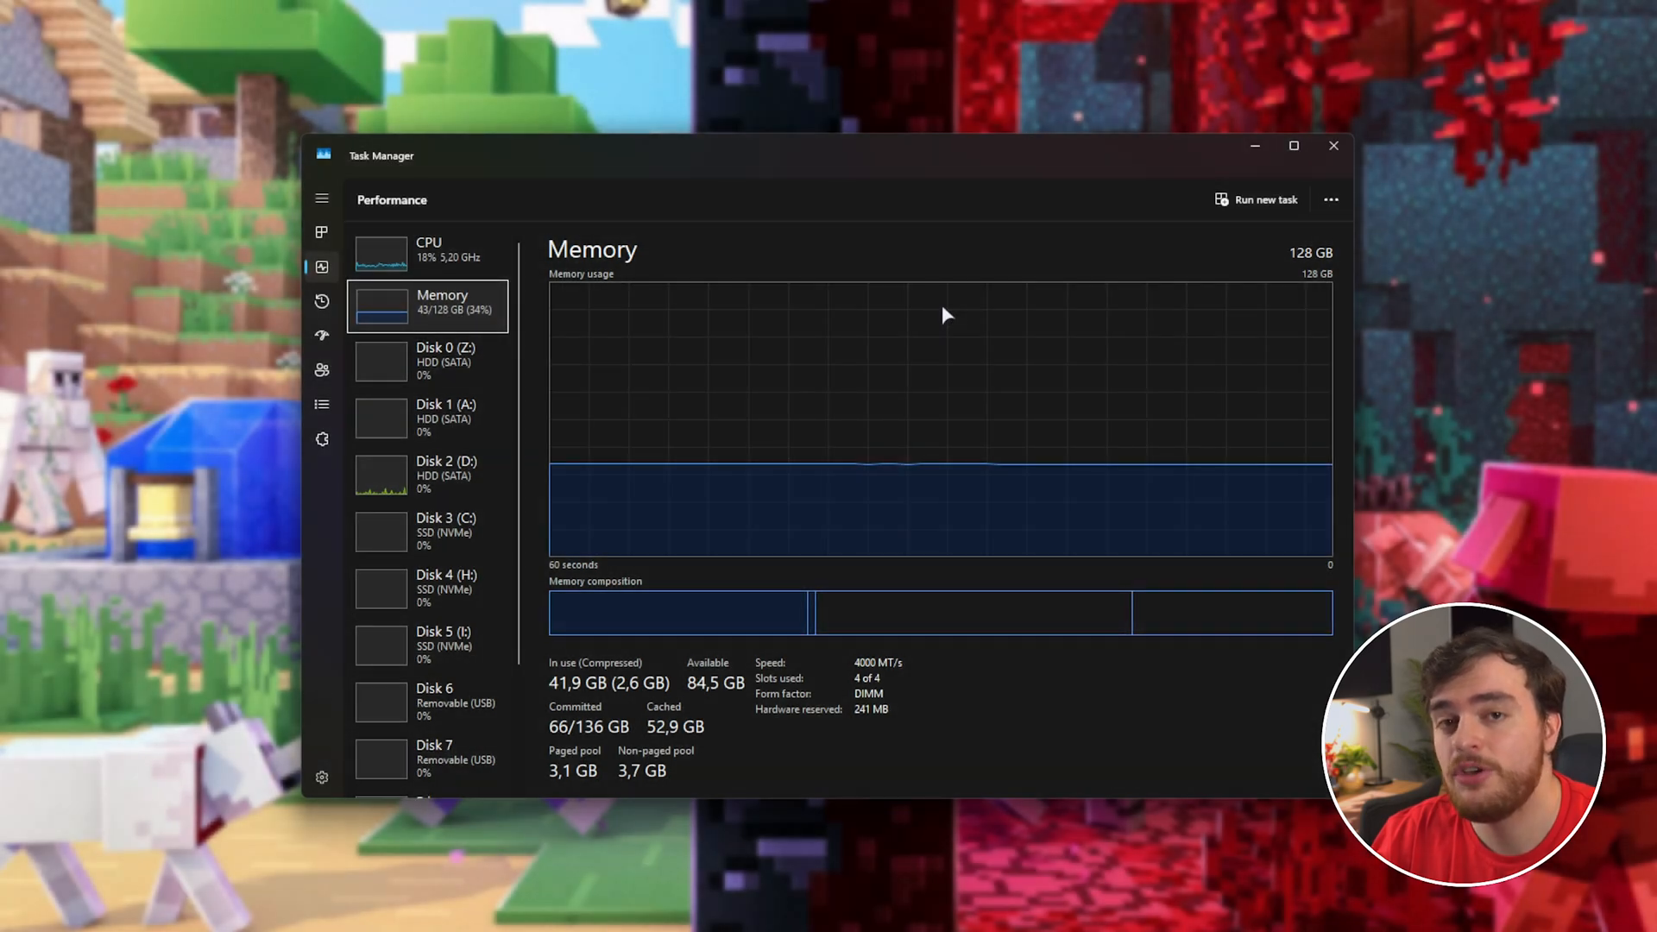
pyautogui.moveTo(990, 236)
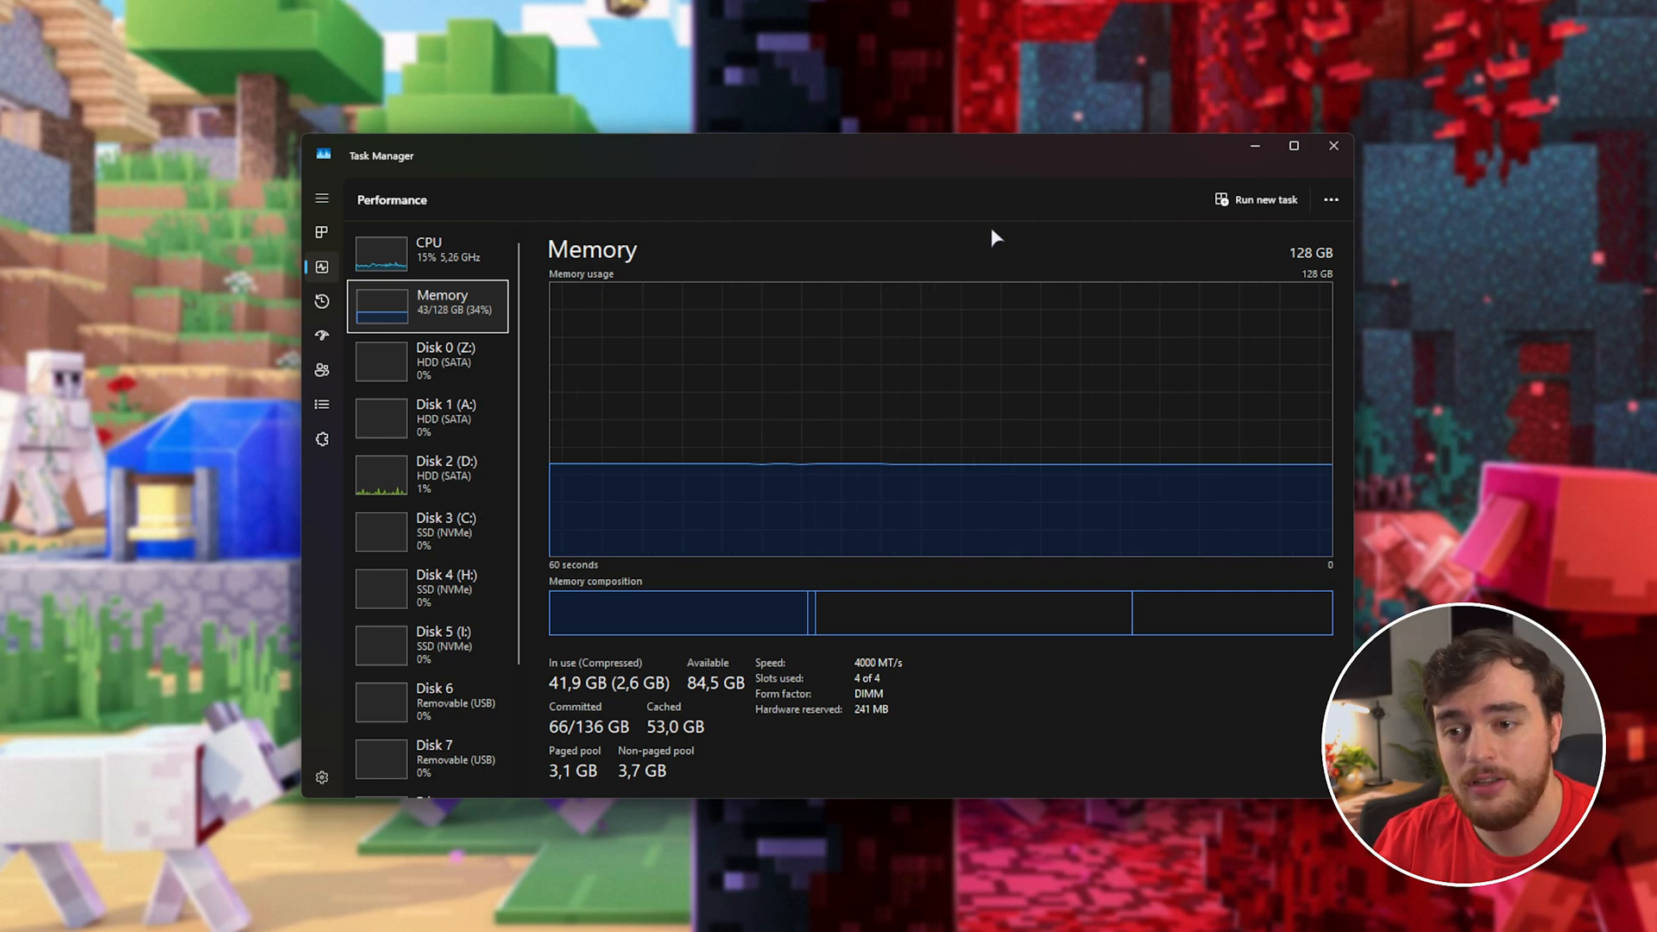
pyautogui.moveTo(1031, 478)
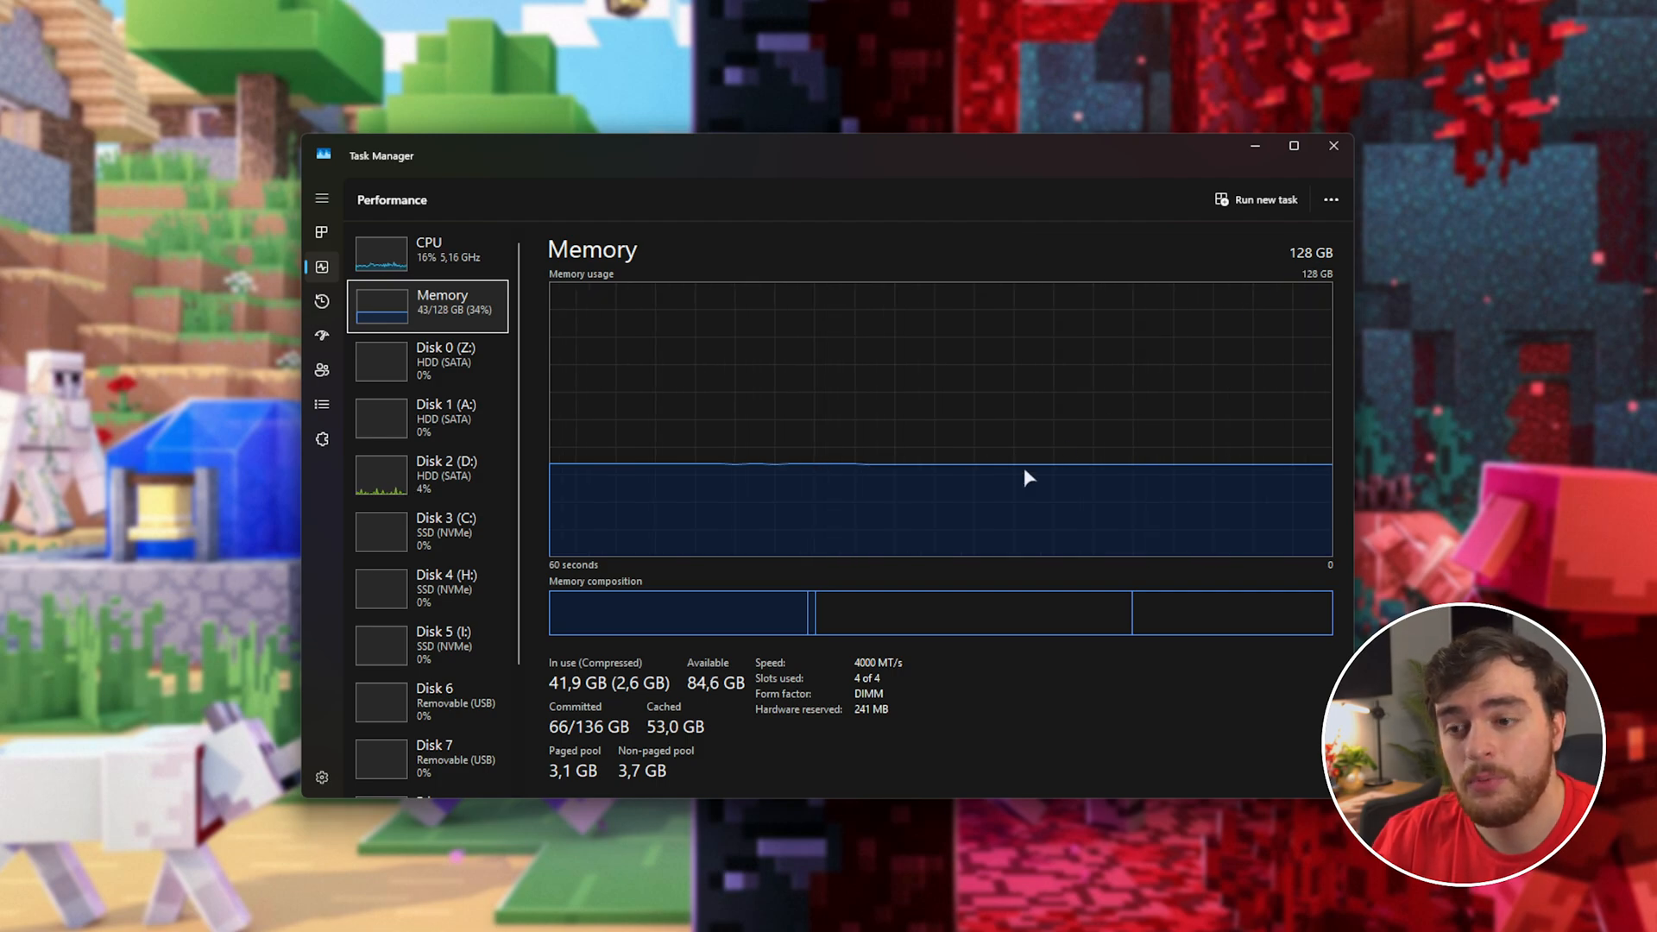
pyautogui.moveTo(945, 404)
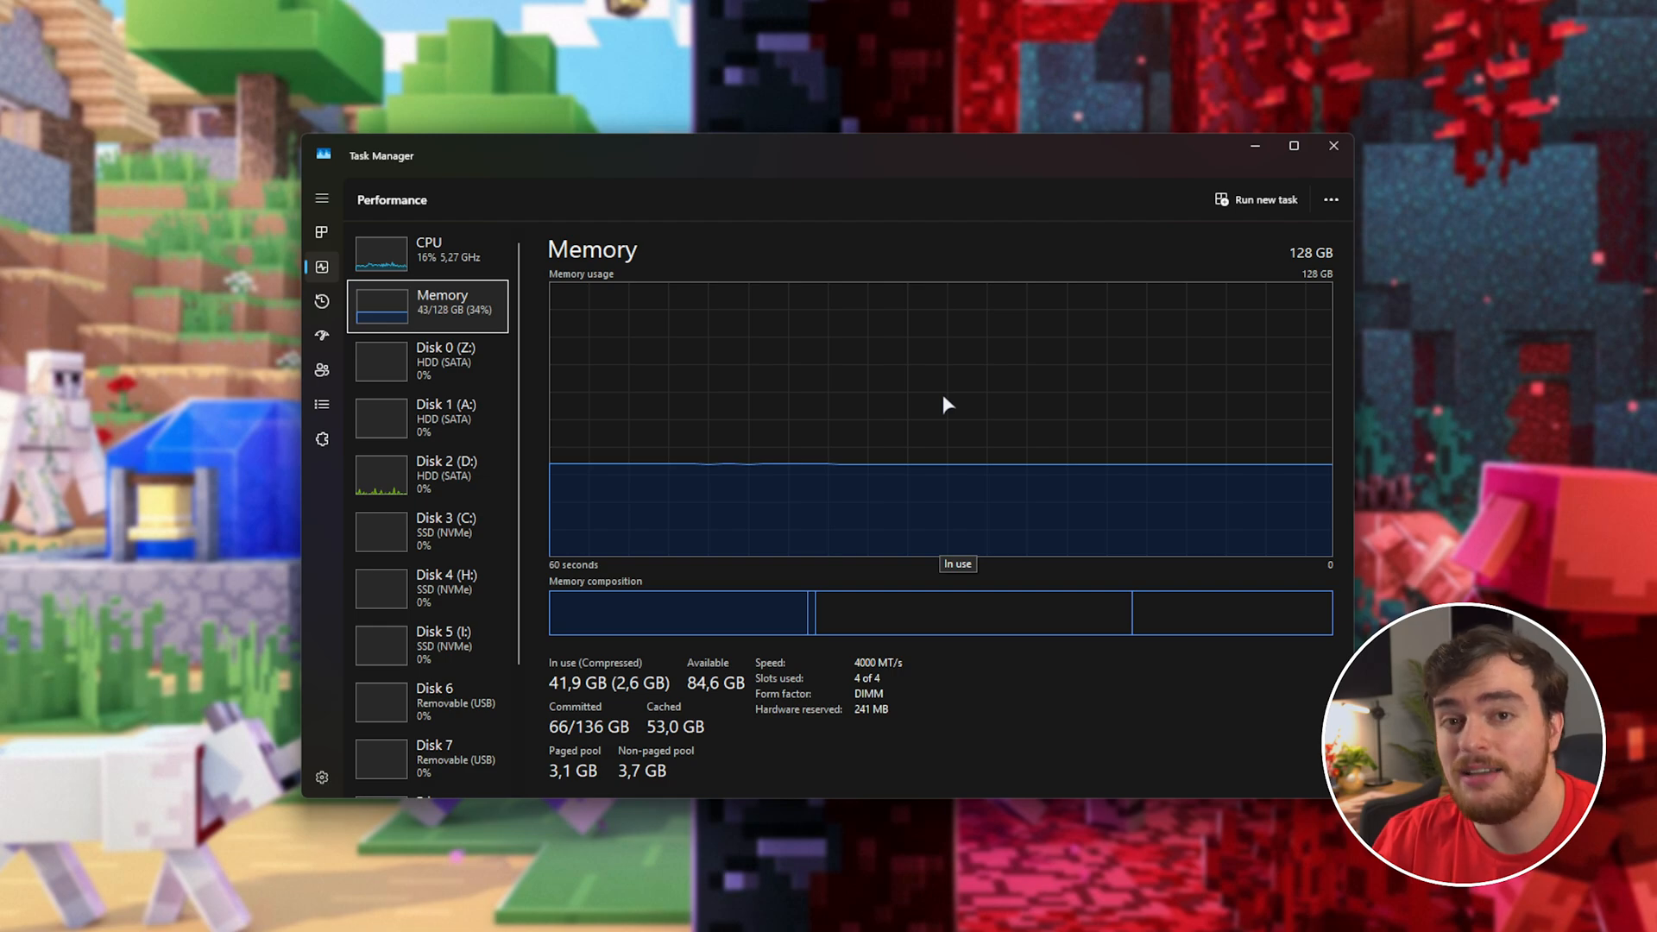
pyautogui.moveTo(951, 376)
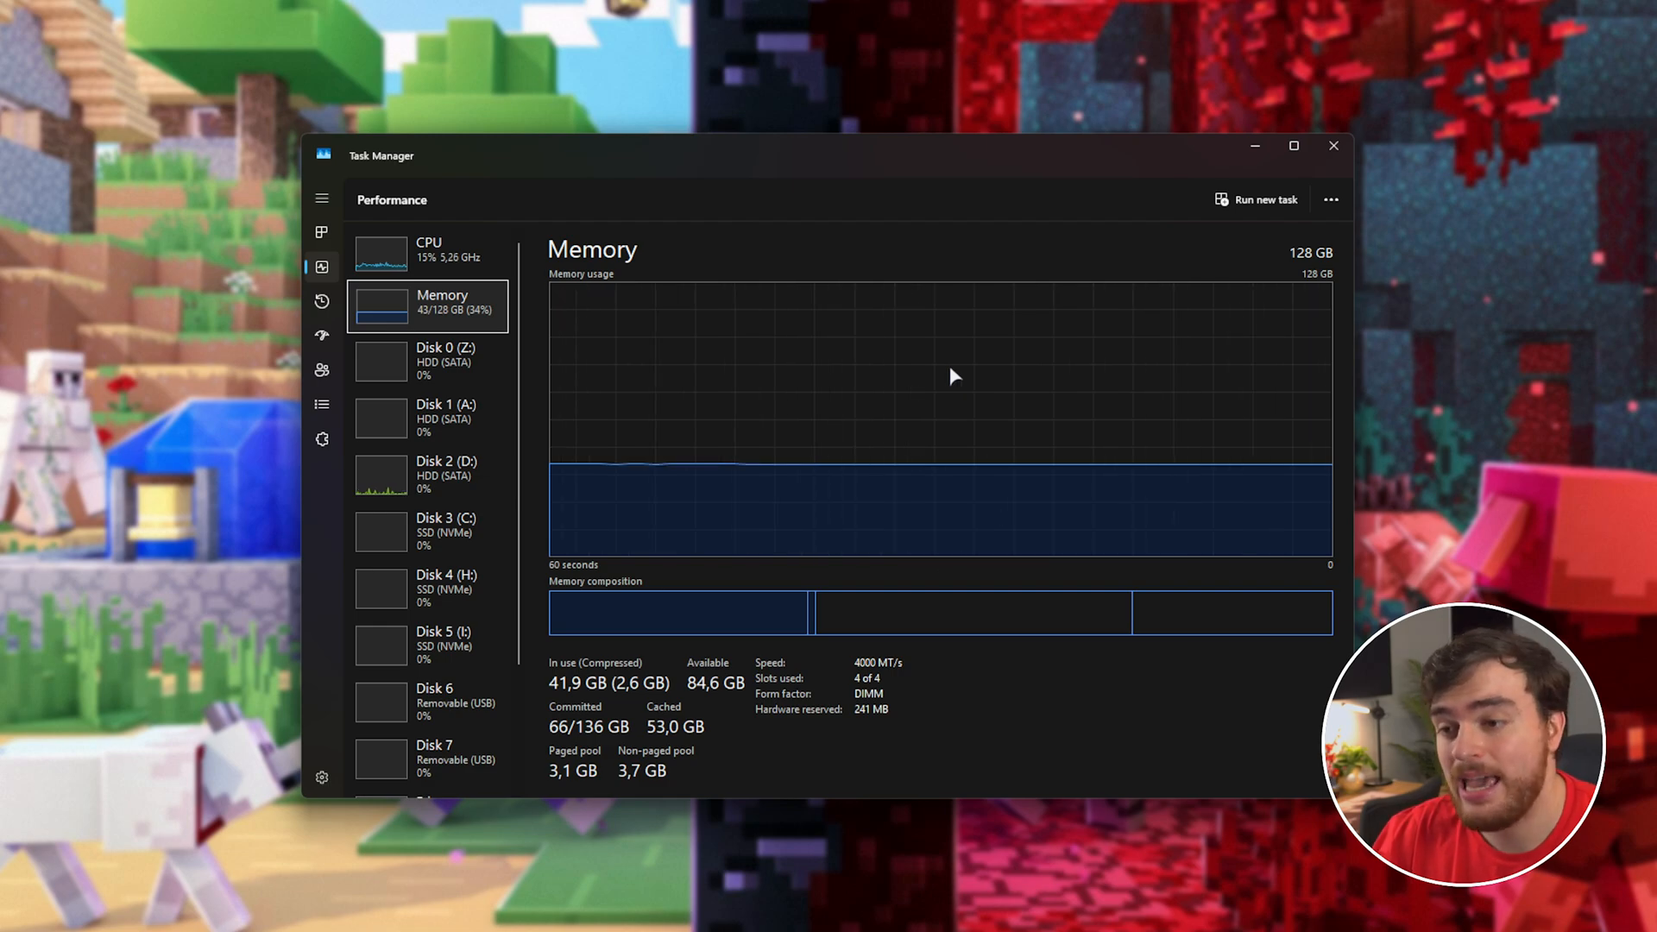
pyautogui.moveTo(963, 344)
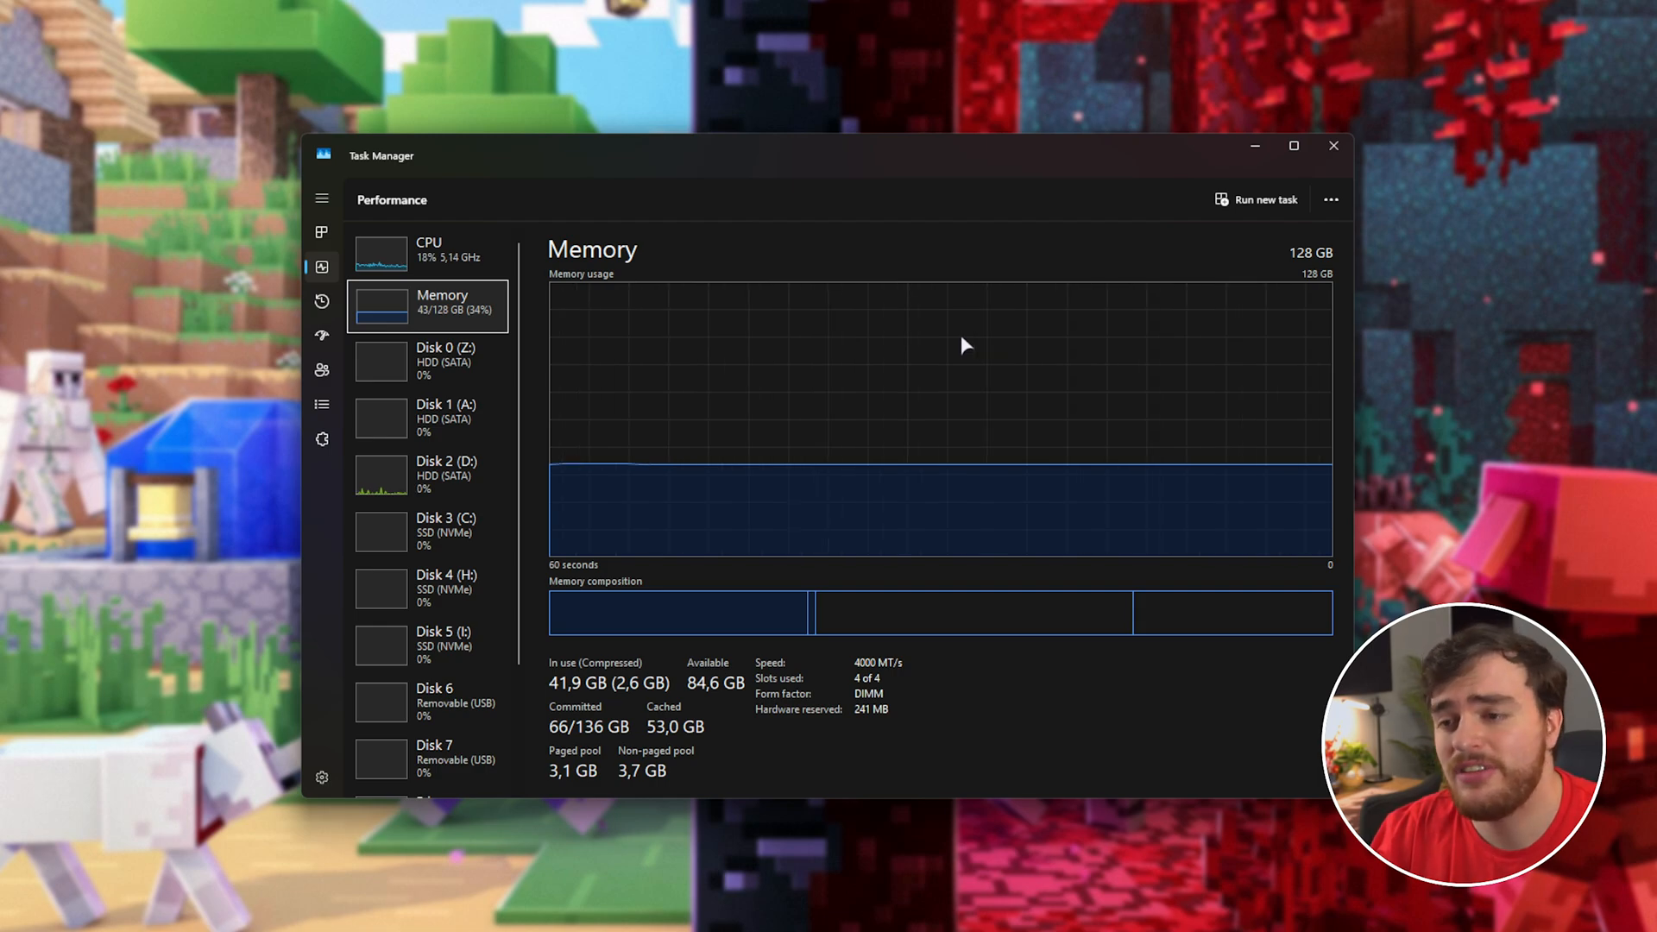
pyautogui.moveTo(1053, 229)
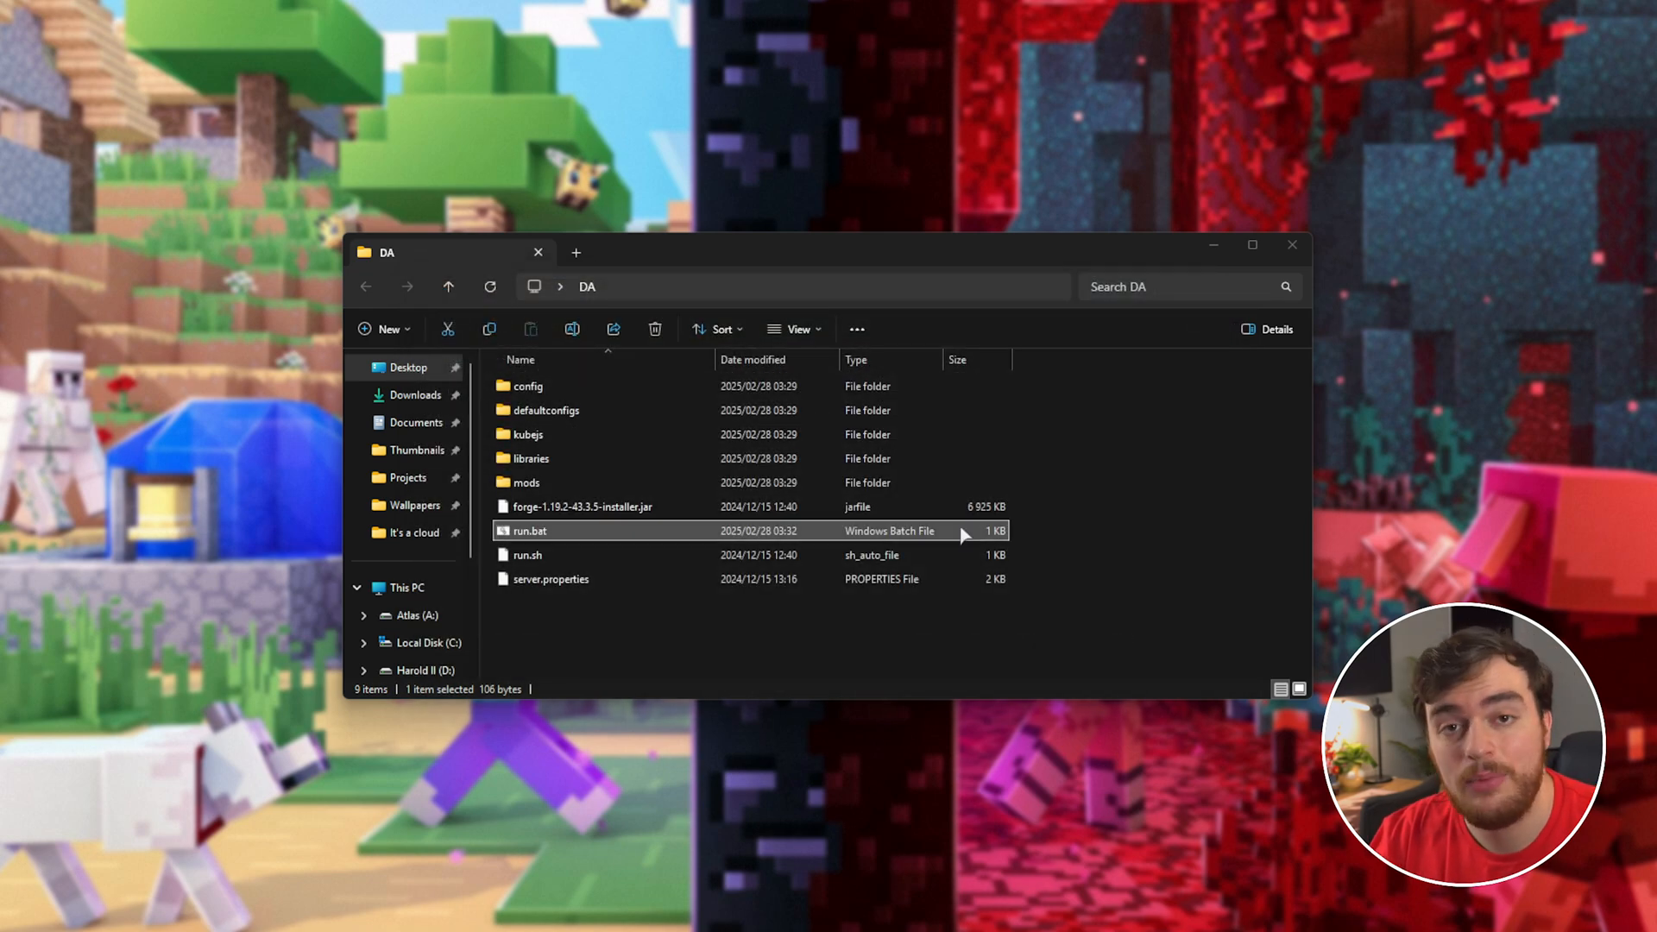
# - Launch run.bat, which reports it could not find or load the Forge main class
pyautogui.doubleClick(528, 530)
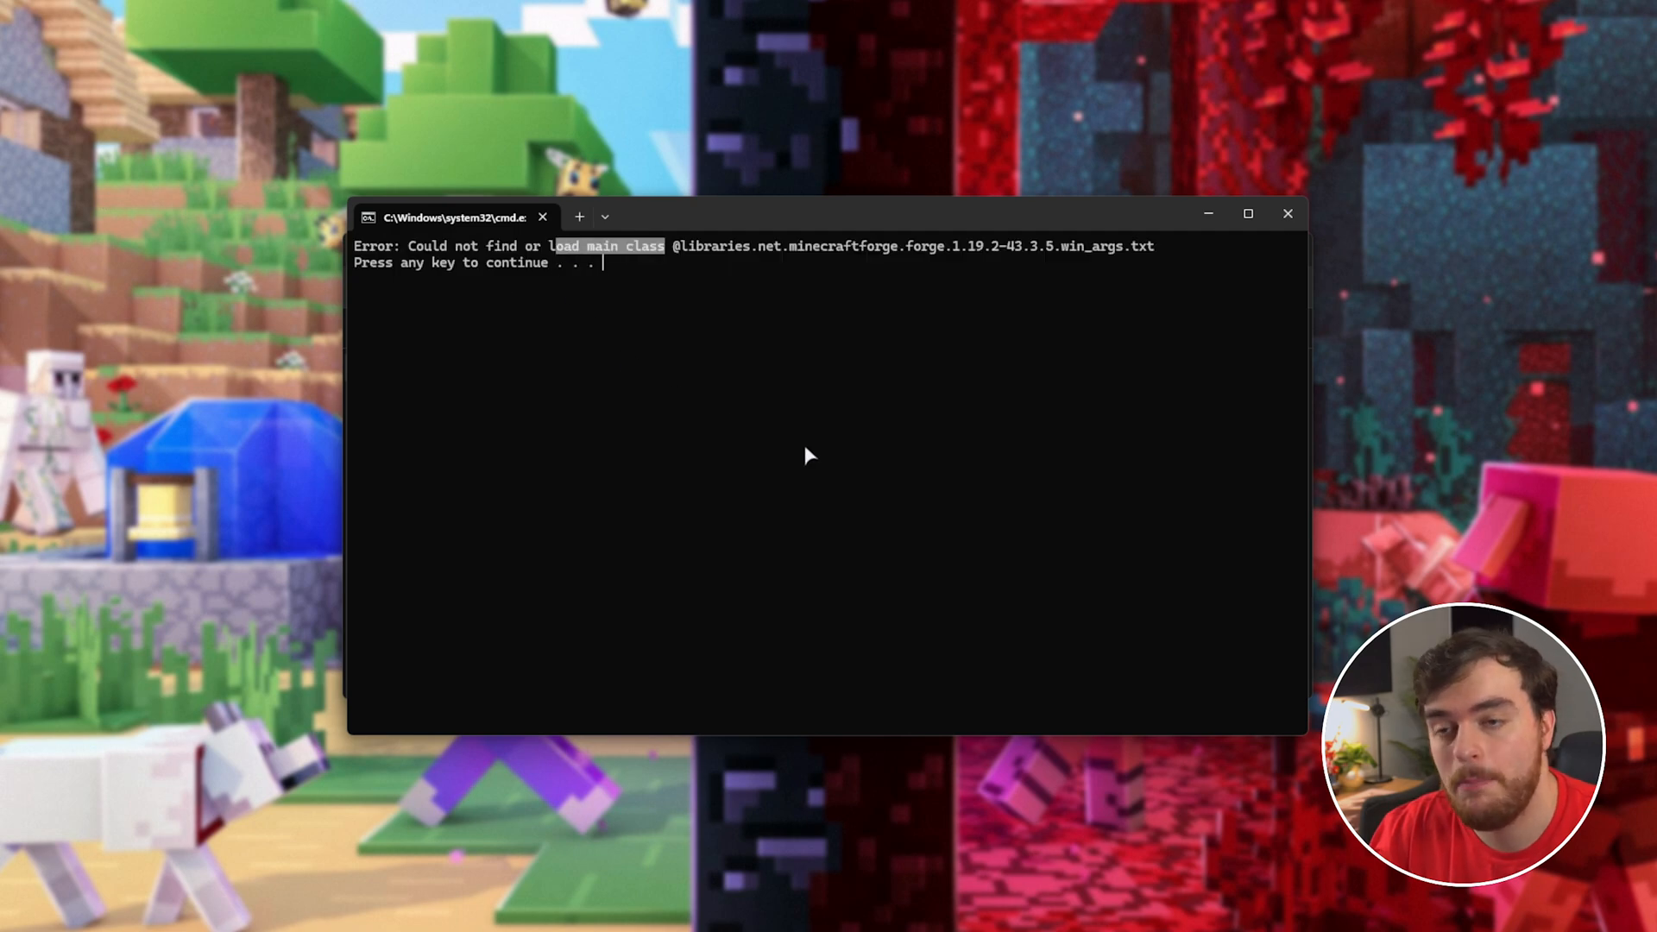
pyautogui.moveTo(914, 349)
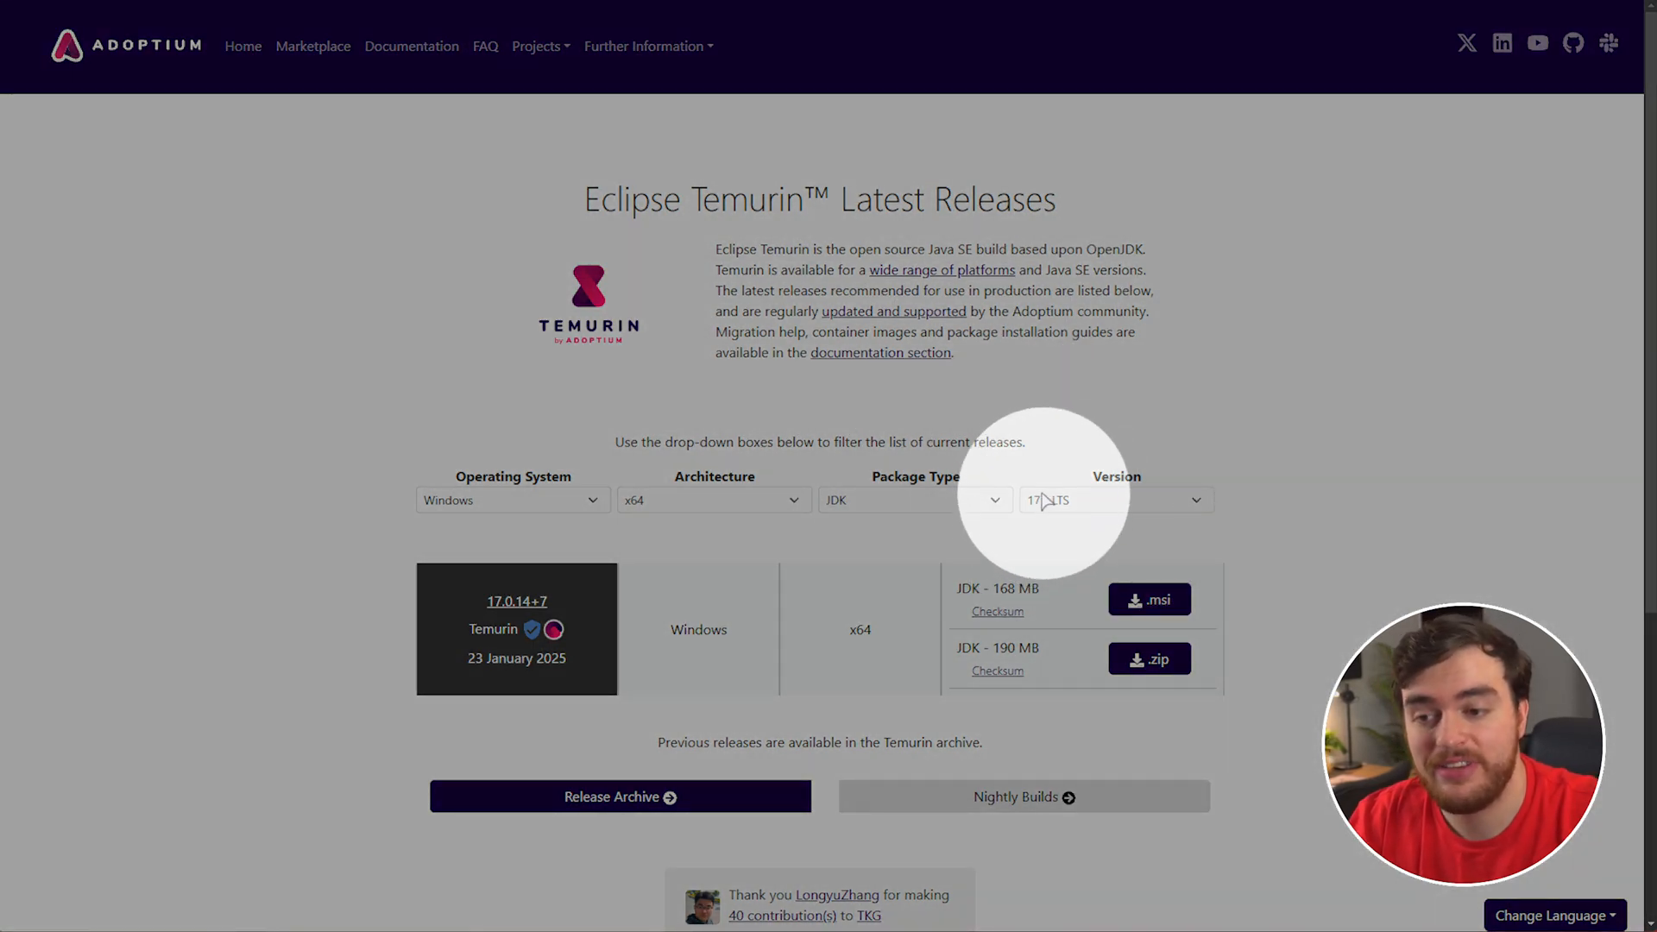
pyautogui.moveTo(892, 512)
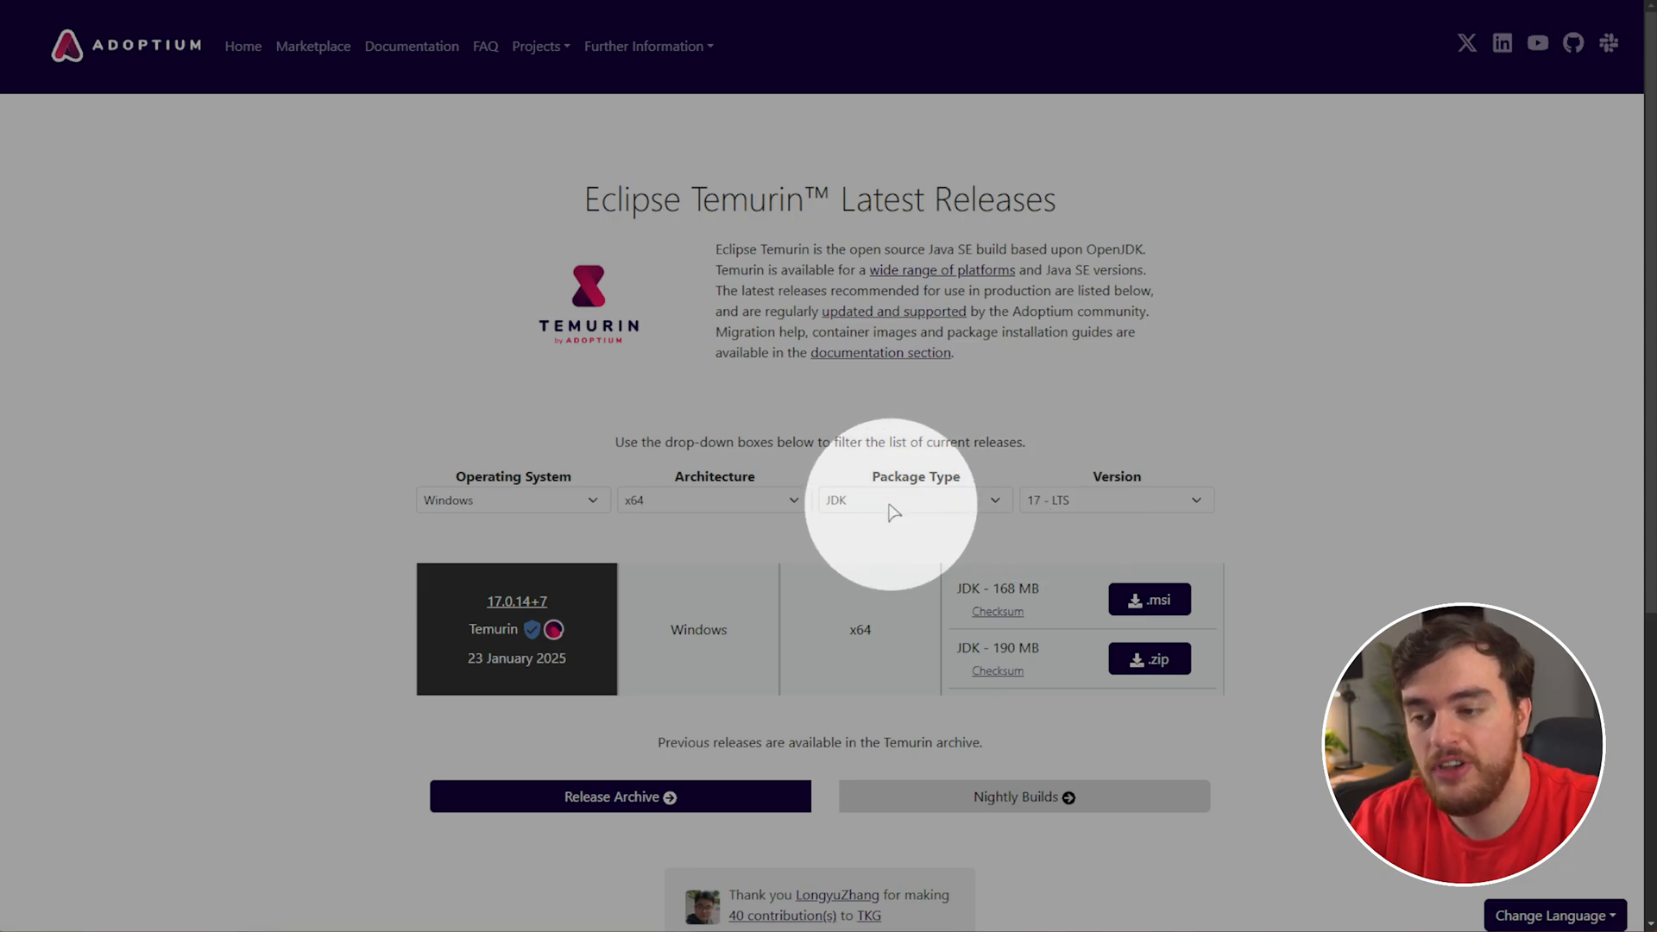
pyautogui.moveTo(508, 540)
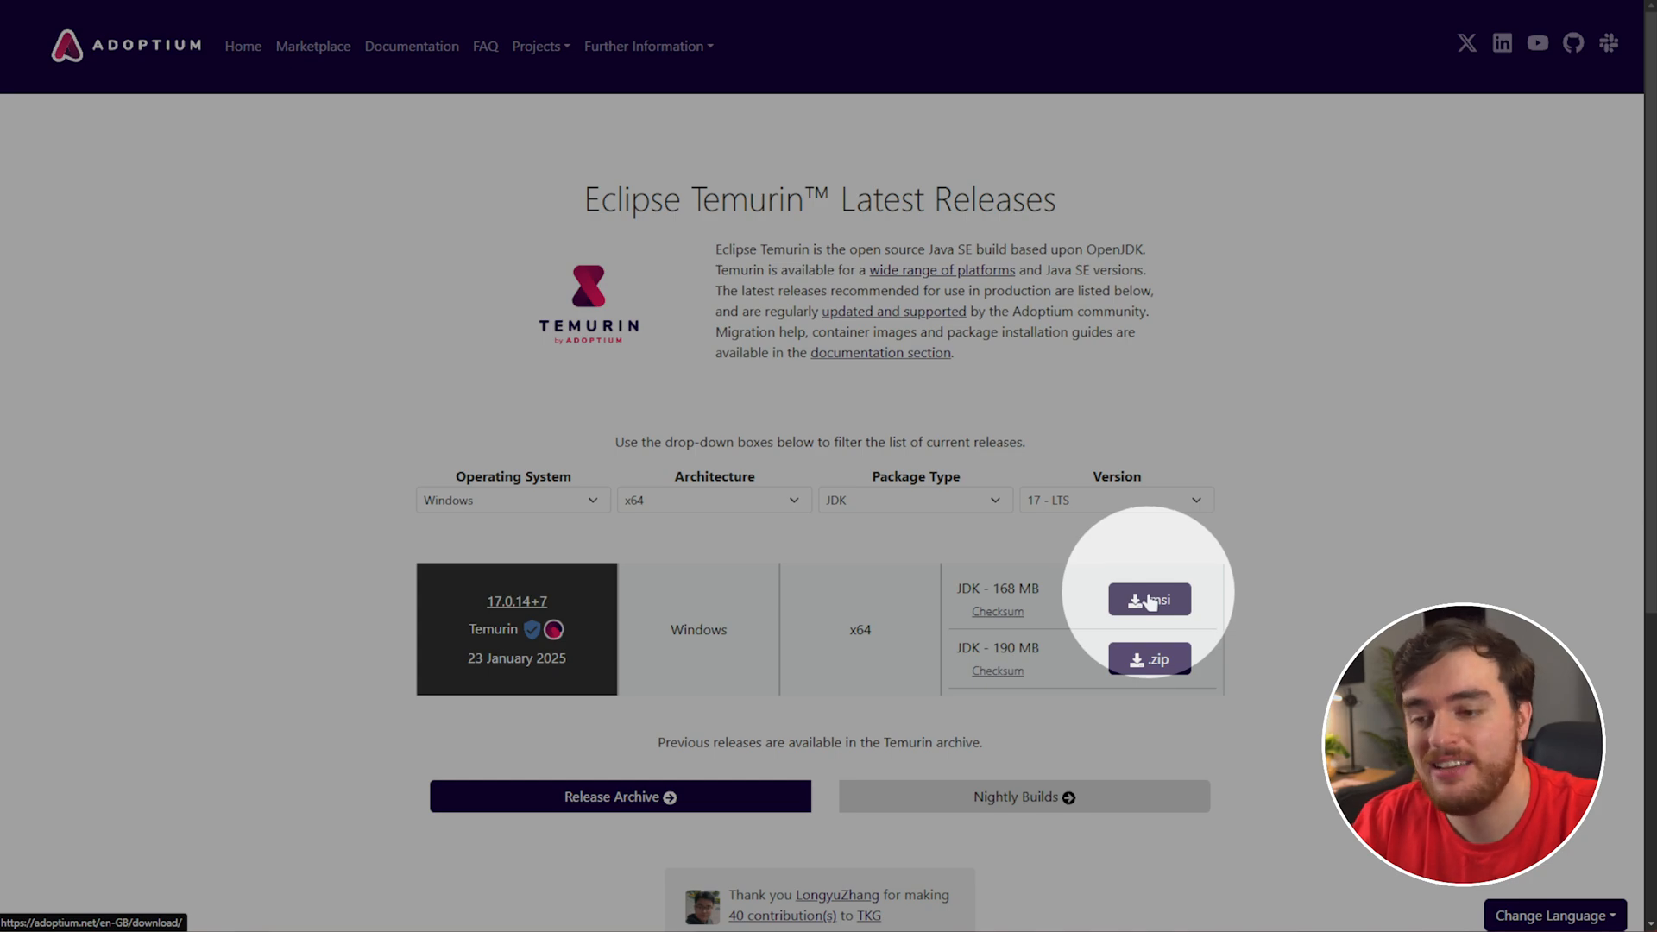
# - Download the Eclipse Temurin JDK 17 LTS Windows x64 .msi installer
pyautogui.click(1149, 599)
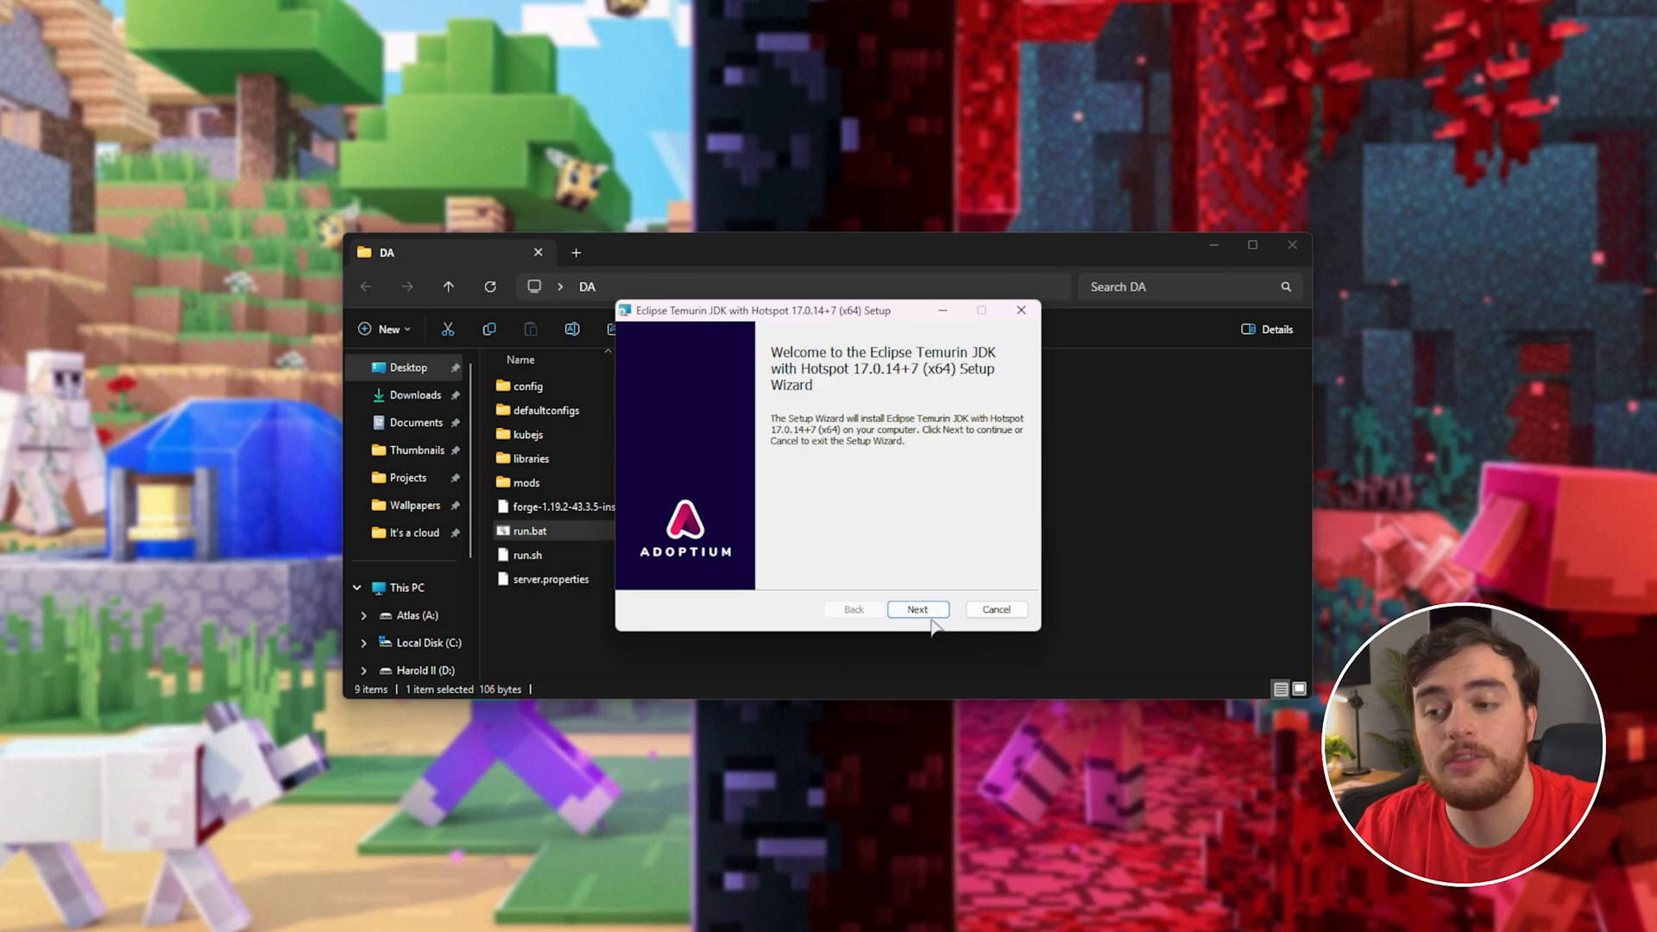
# - Install Temurin JDK 17.0.14+7 with the default Custom Setup features and finish the wizard
pyautogui.click(916, 609)
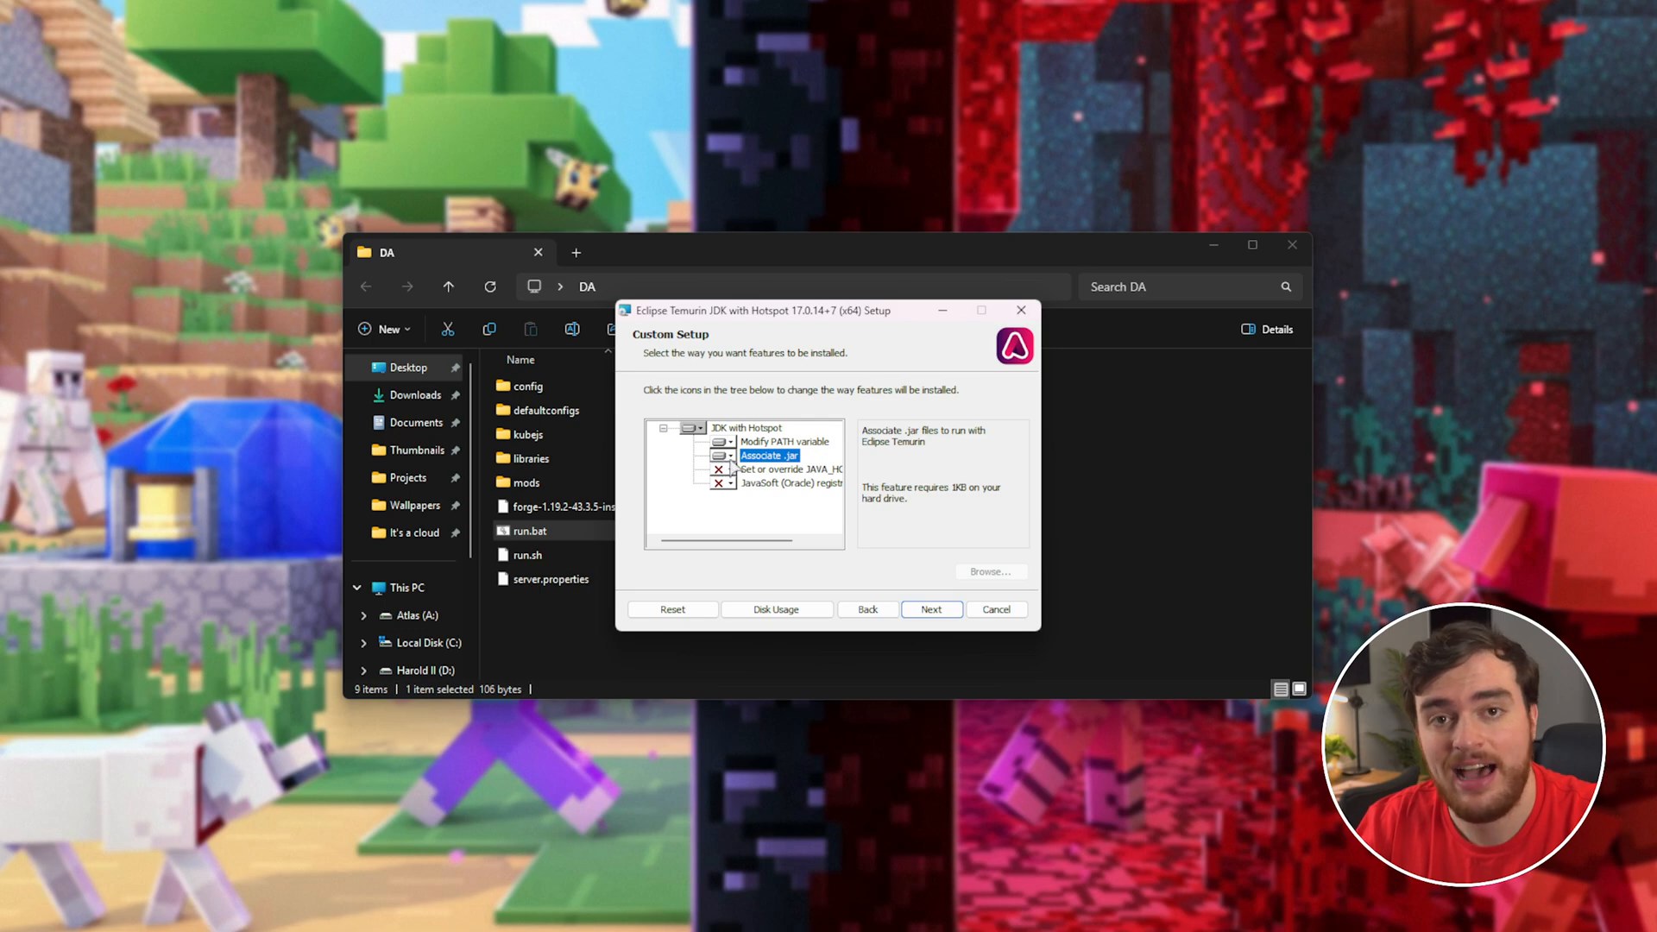
pyautogui.click(722, 455)
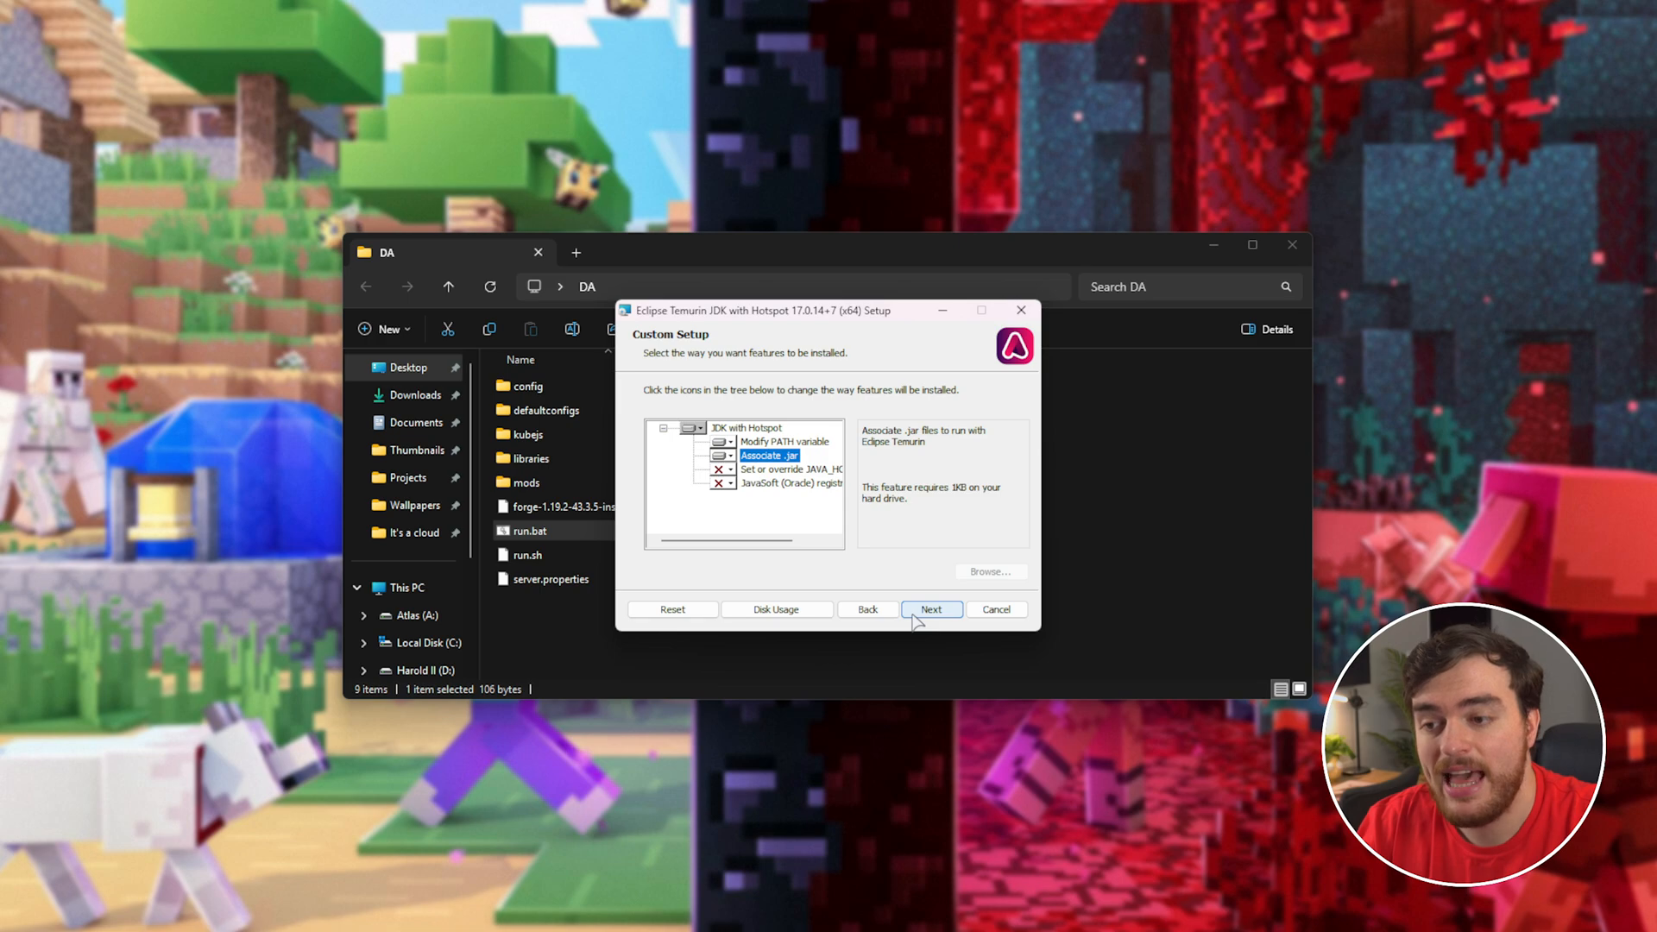
pyautogui.click(930, 609)
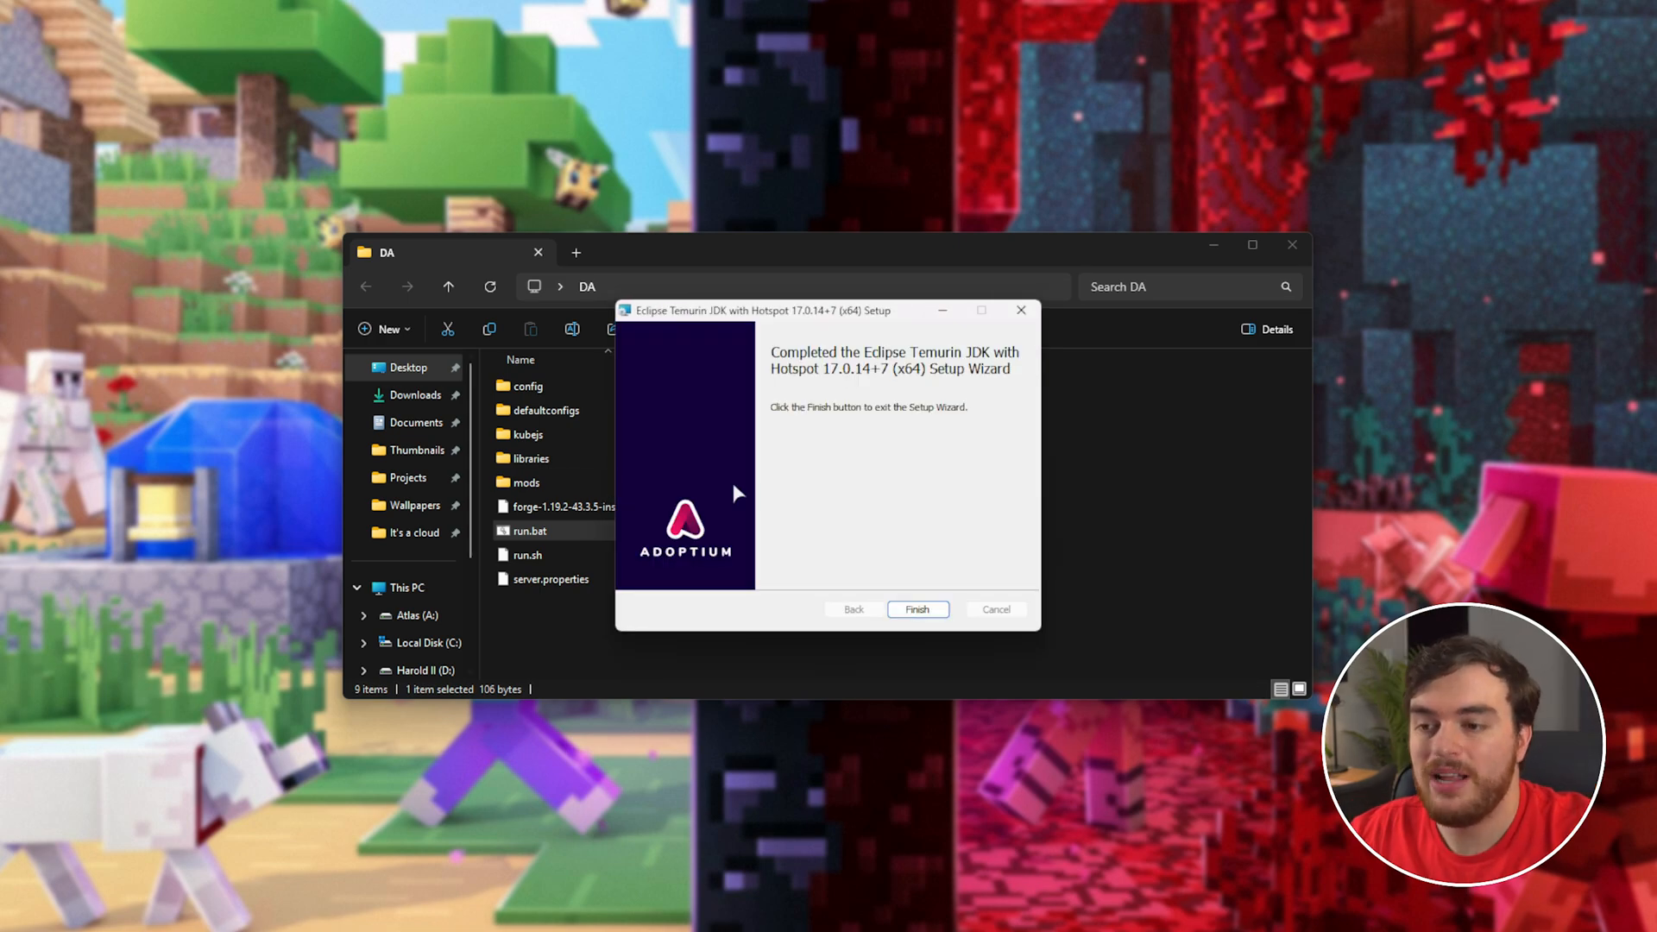
pyautogui.click(916, 609)
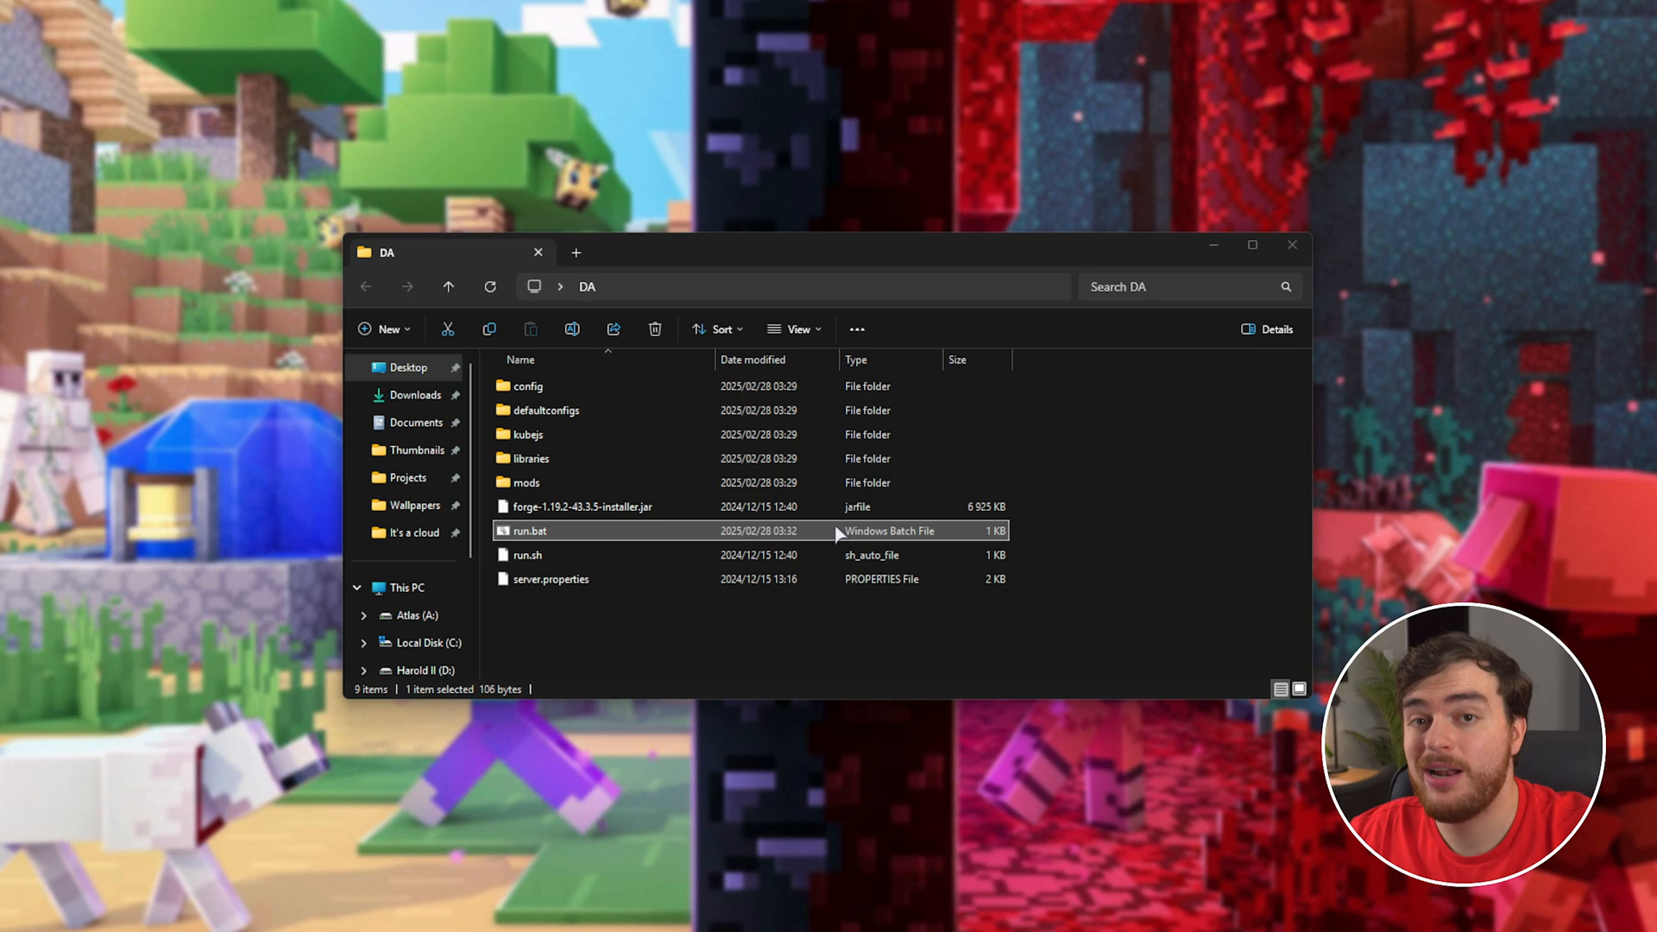
# - Run the server script to generate eula.txt, then change eula from false to true and close Notepad
pyautogui.doubleClick(528, 530)
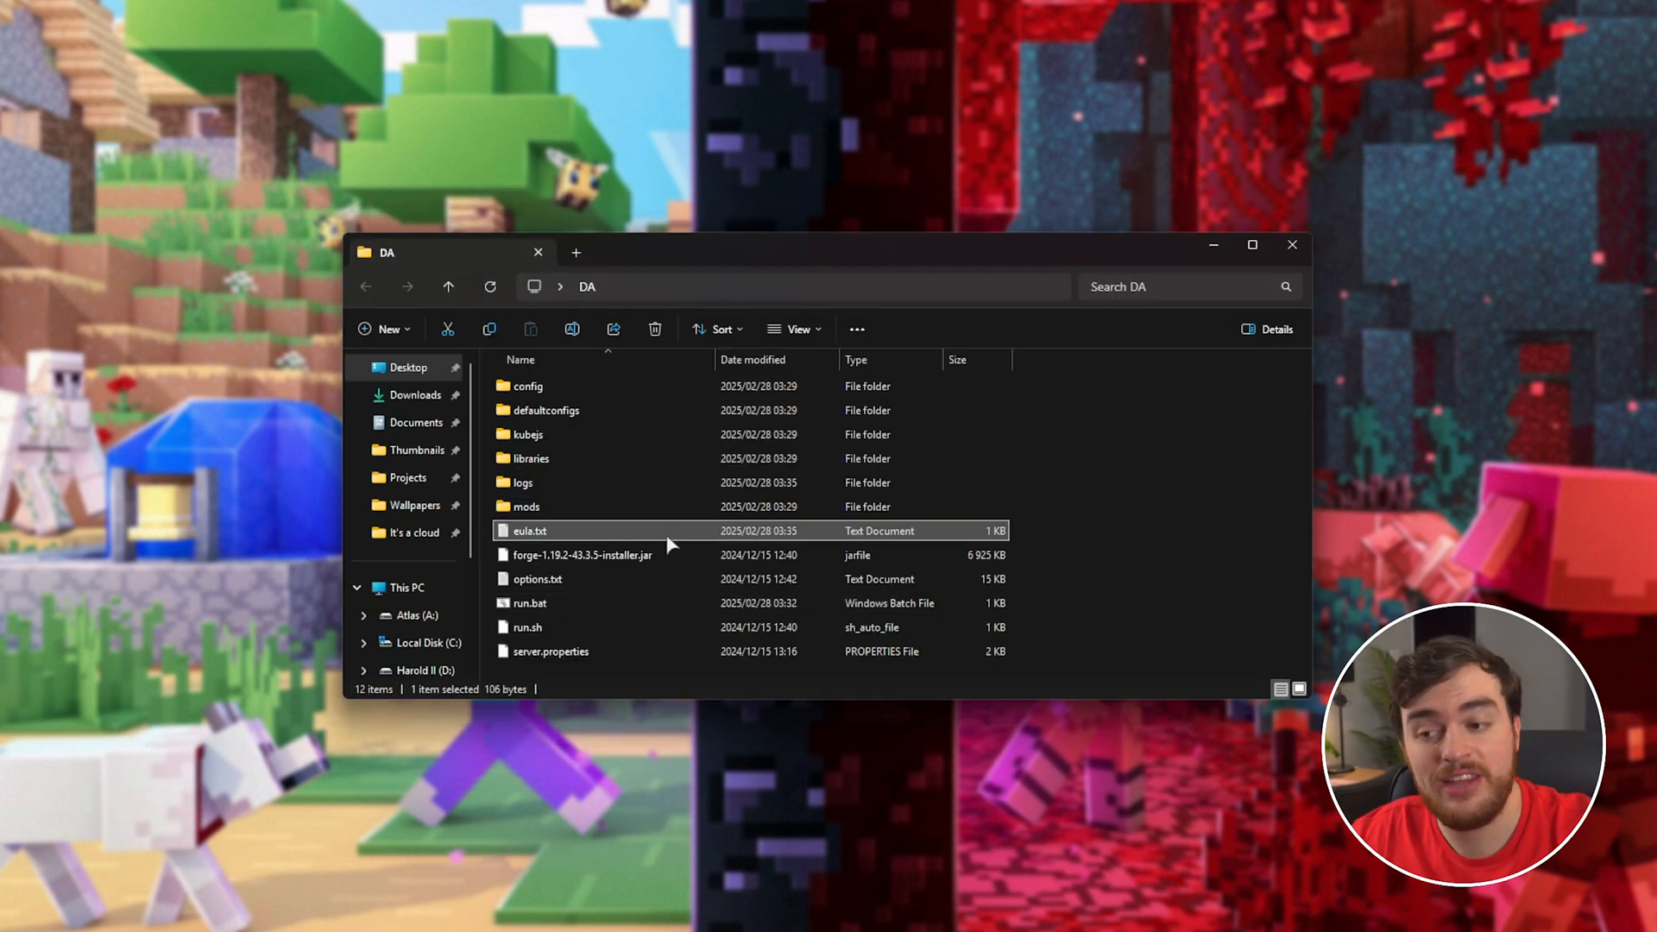
pyautogui.doubleClick(528, 529)
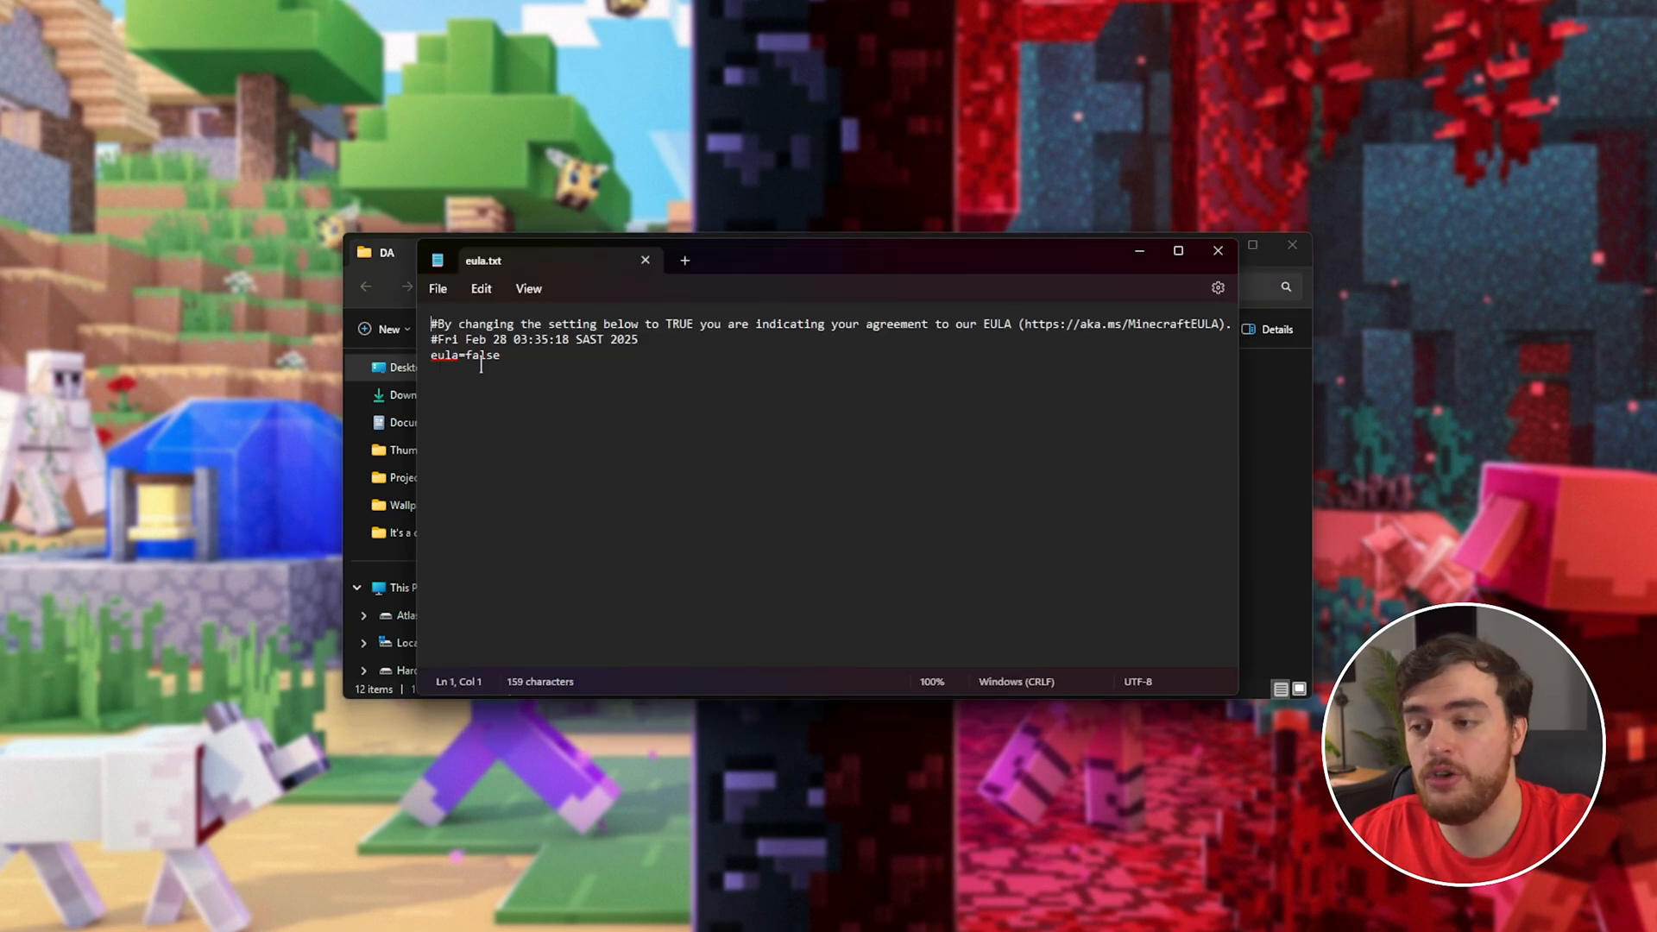
pyautogui.write('true')
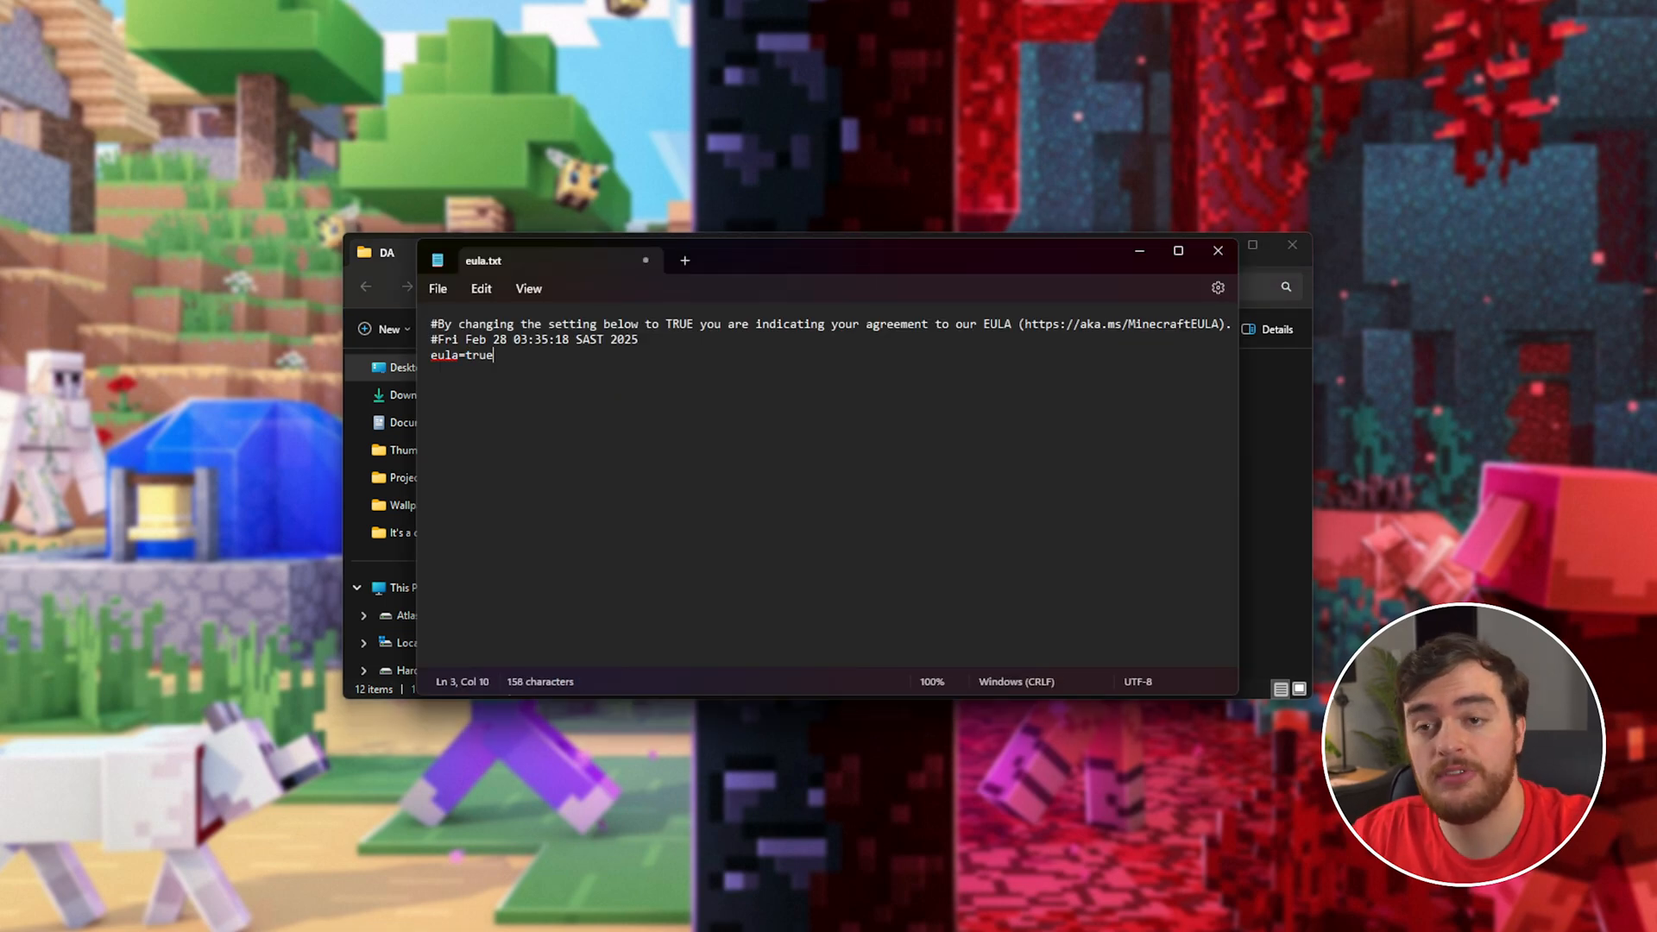
pyautogui.click(1216, 250)
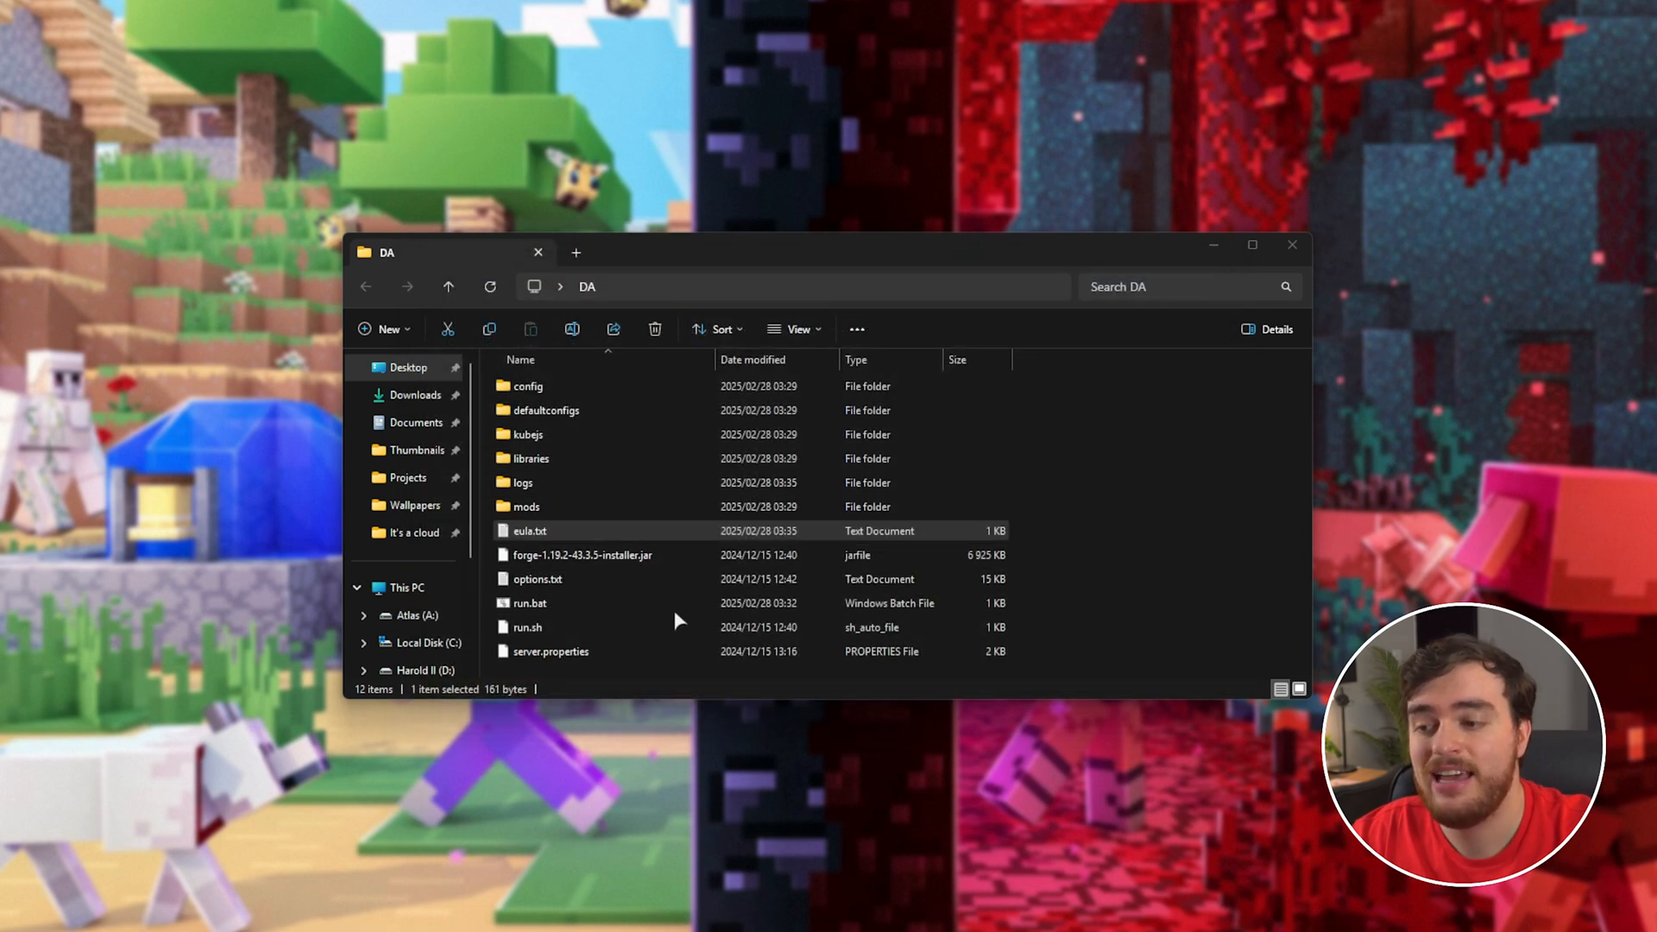
# - Launch the Forge server with run.bat and begin adding a new Multiplayer server entry
pyautogui.click(528, 602)
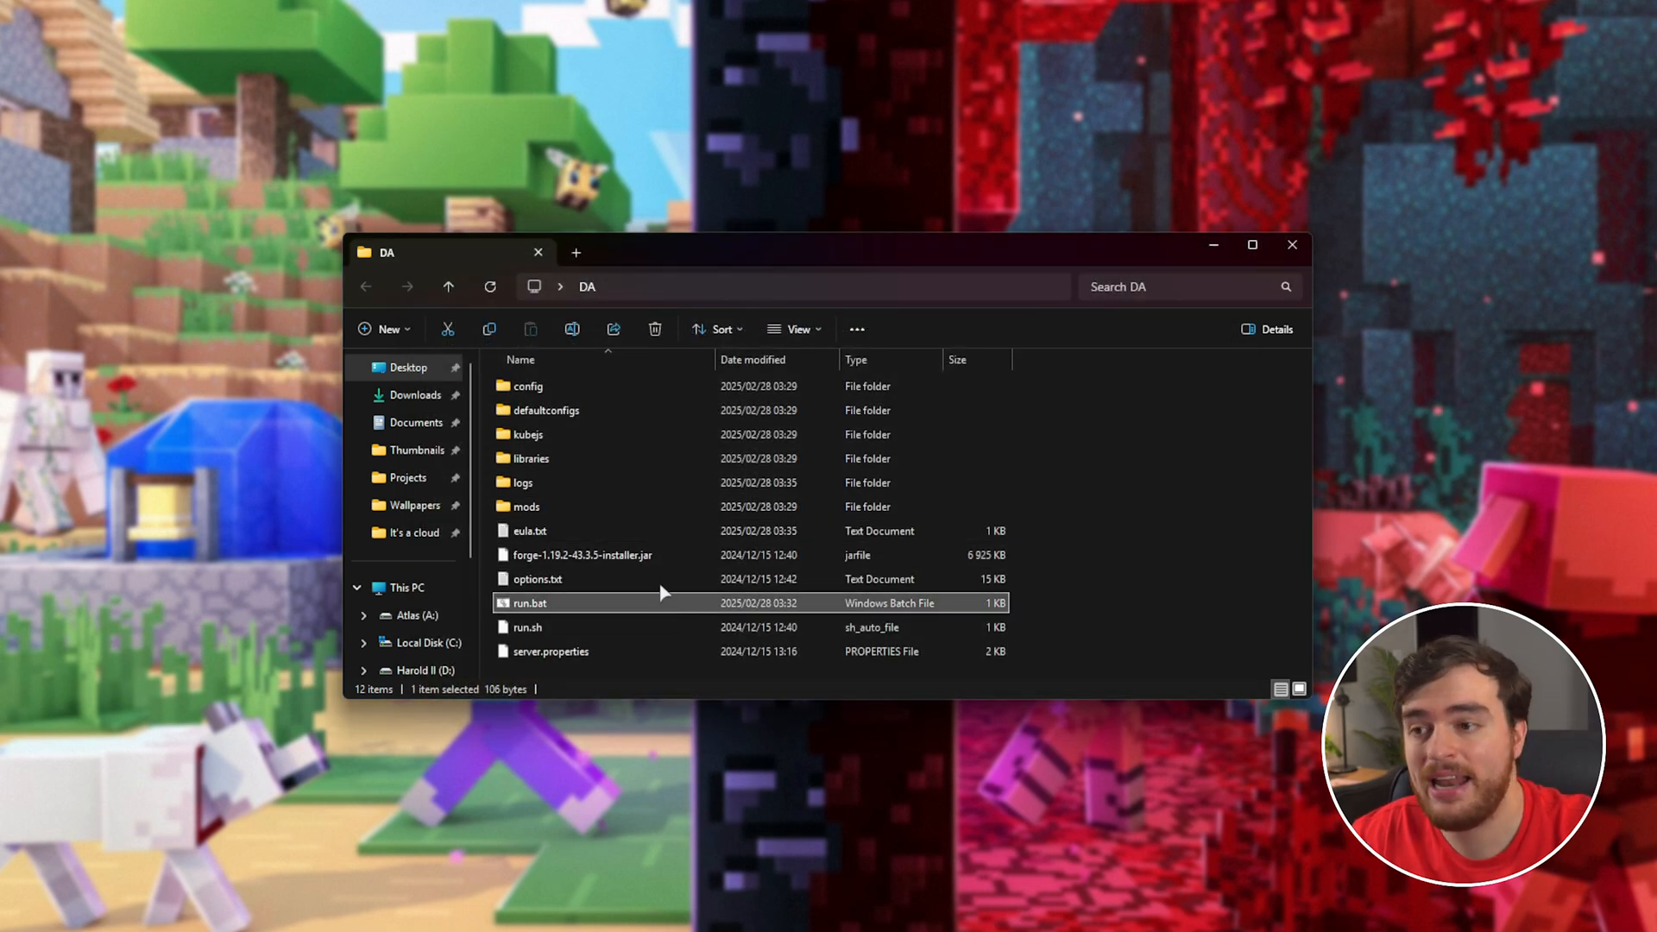
pyautogui.doubleClick(528, 602)
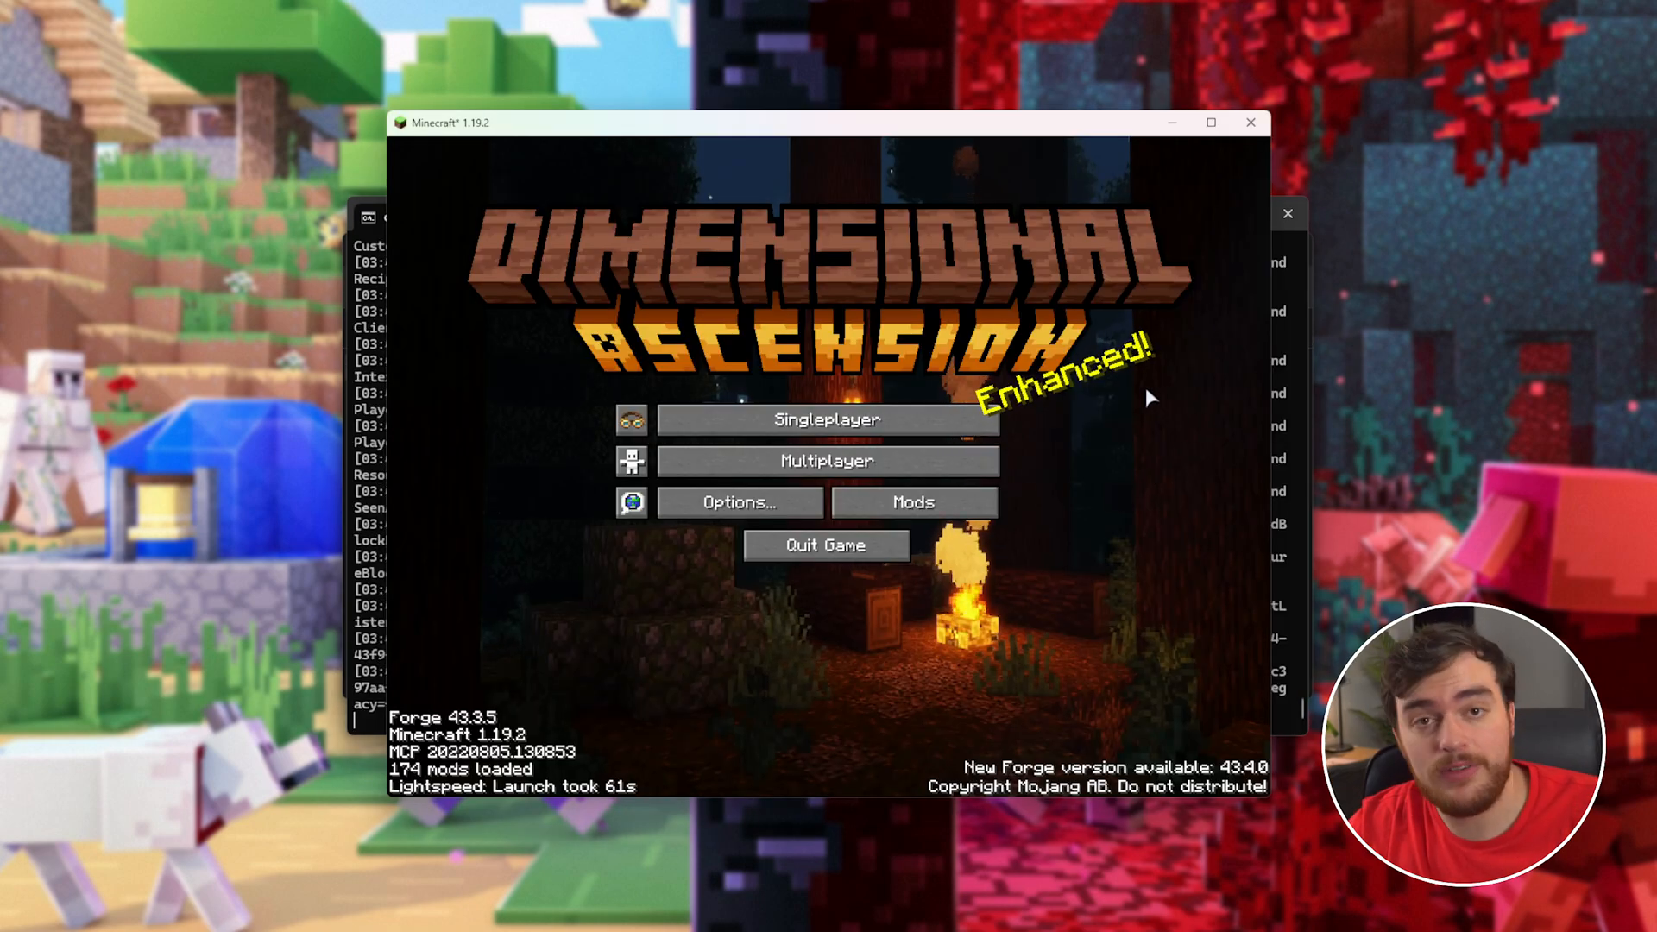
pyautogui.click(827, 461)
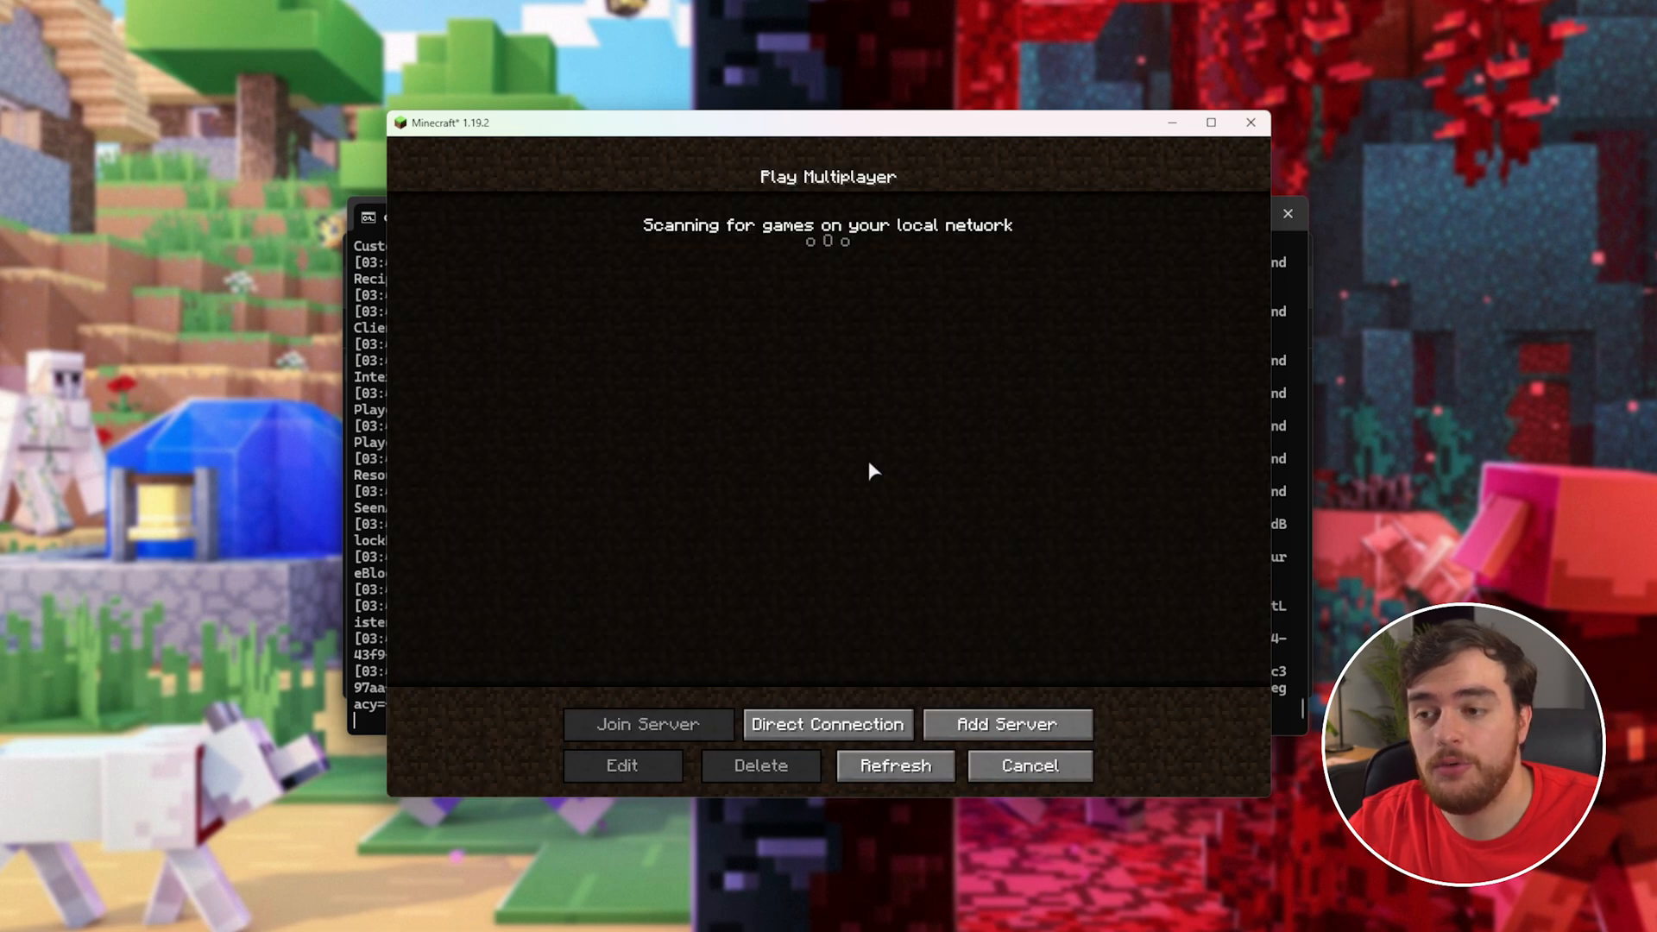
pyautogui.click(1006, 723)
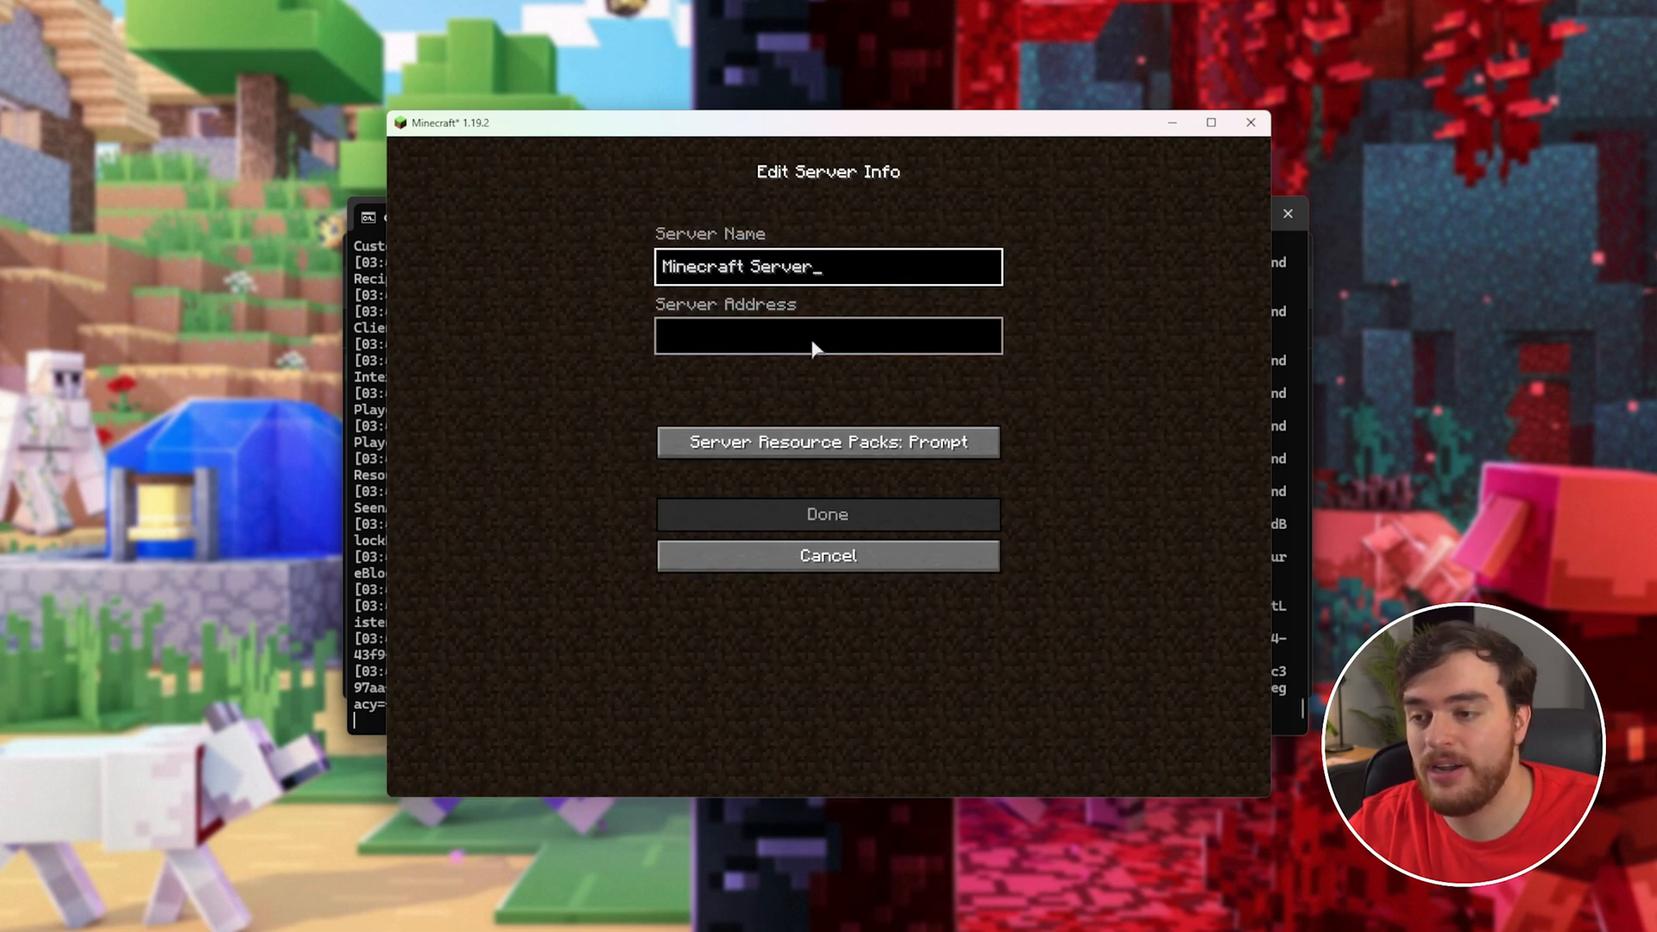
# - Save a server entry at address 127.0.0.1 and join it
pyautogui.write('127')
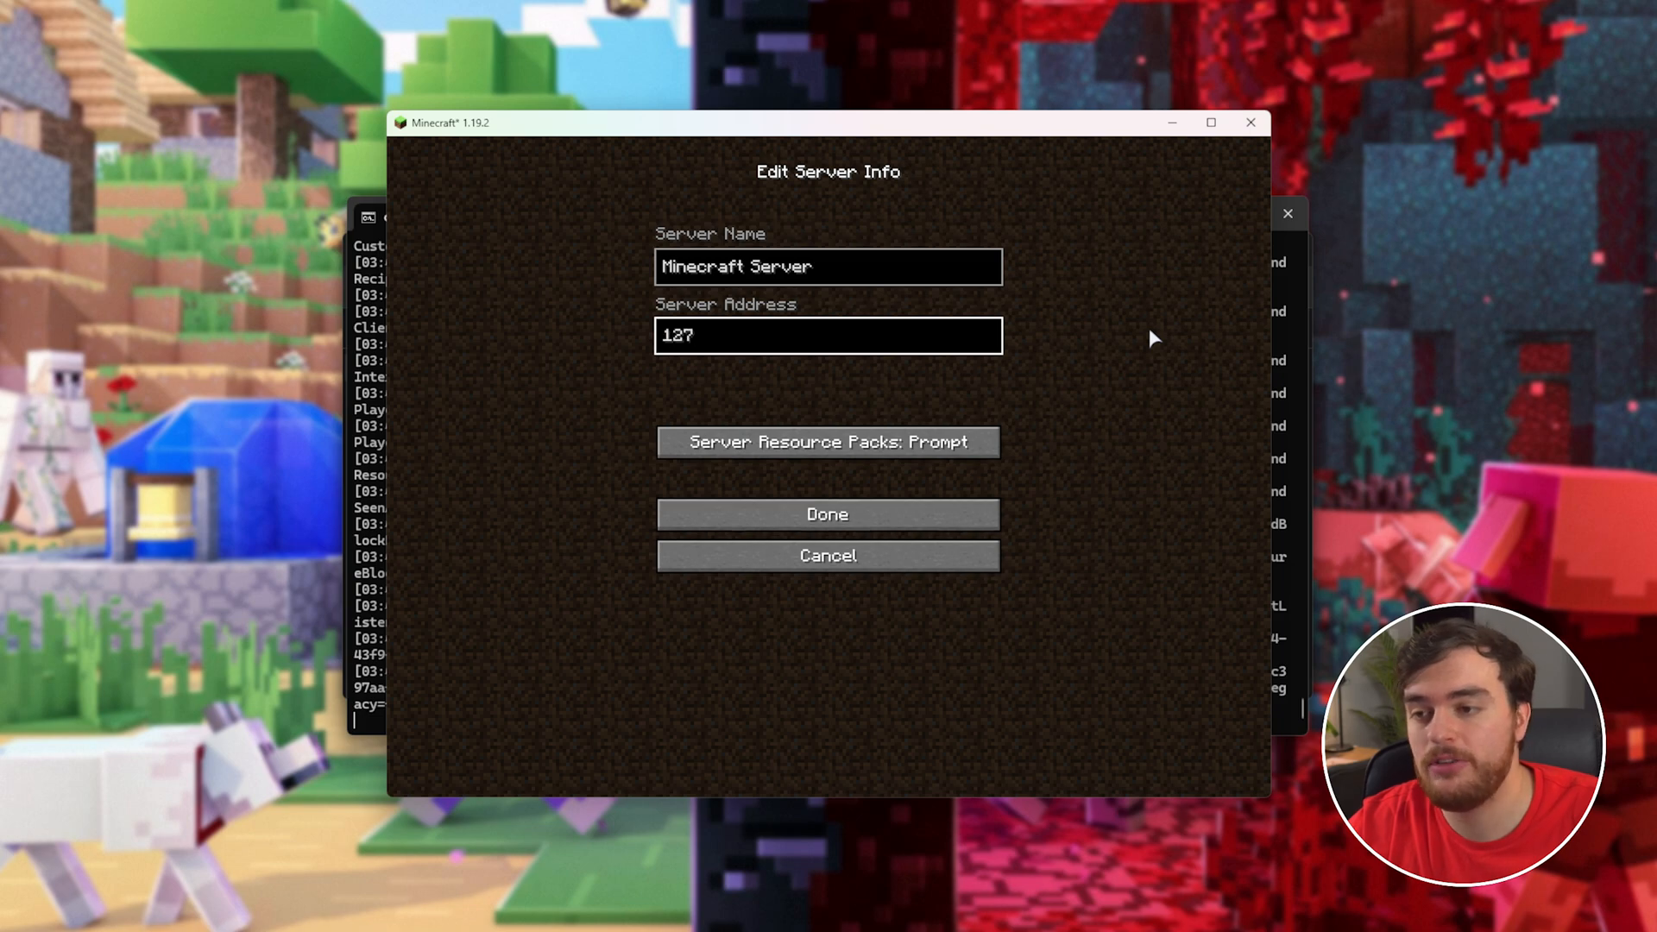
pyautogui.write('.0.0.1')
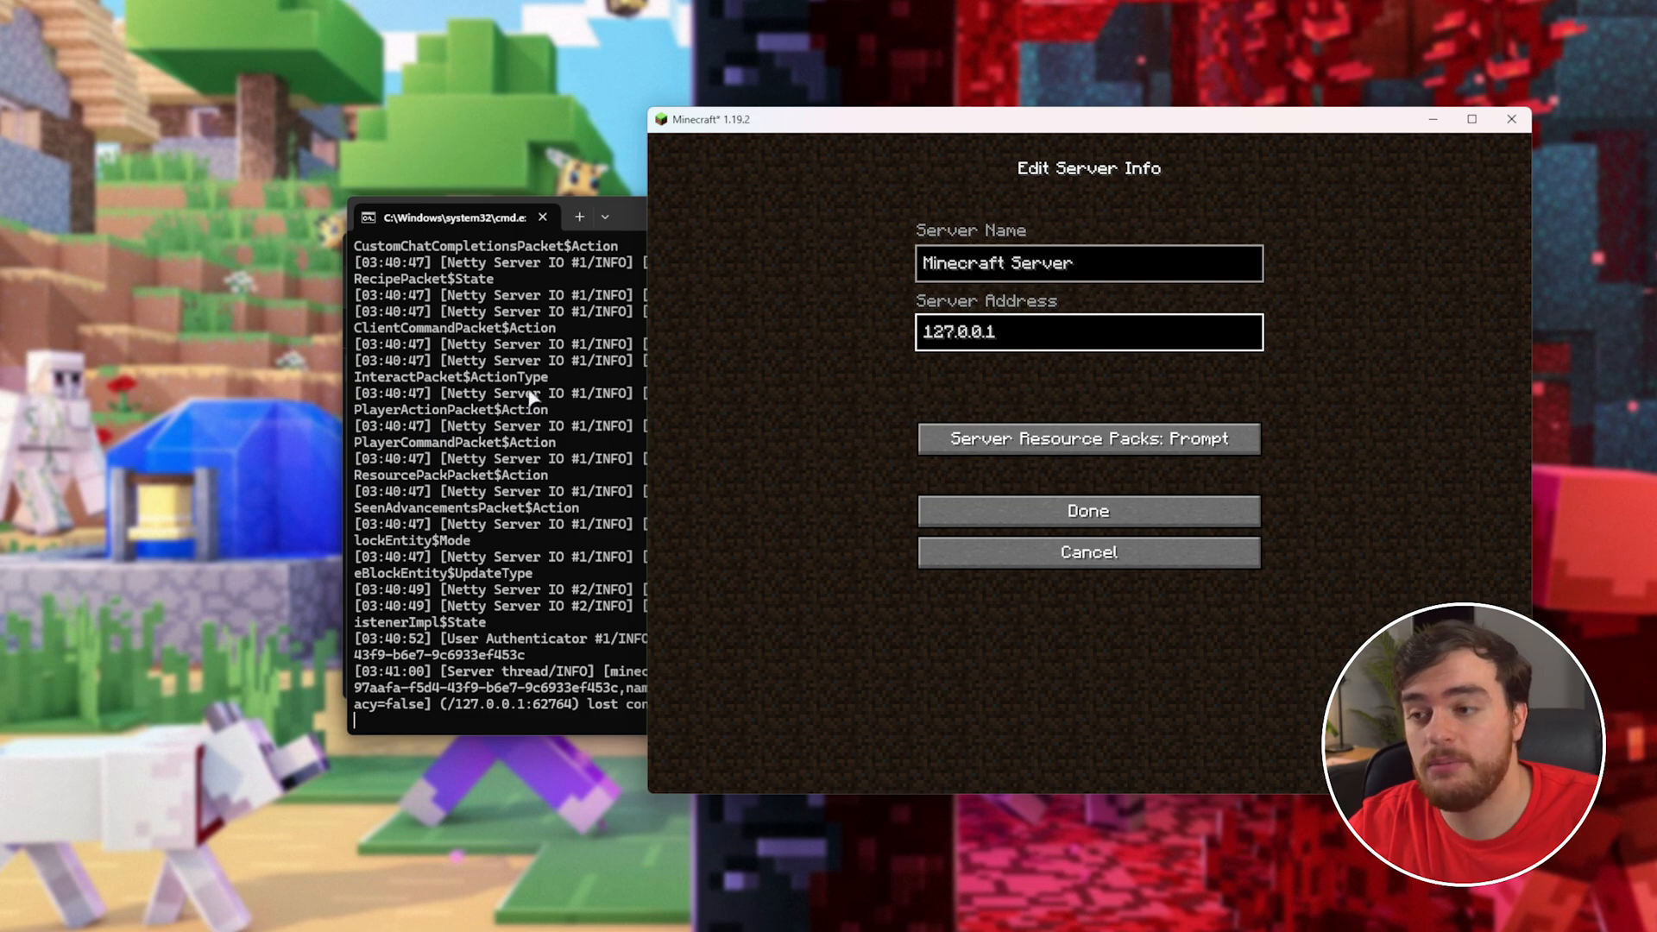
pyautogui.click(1087, 510)
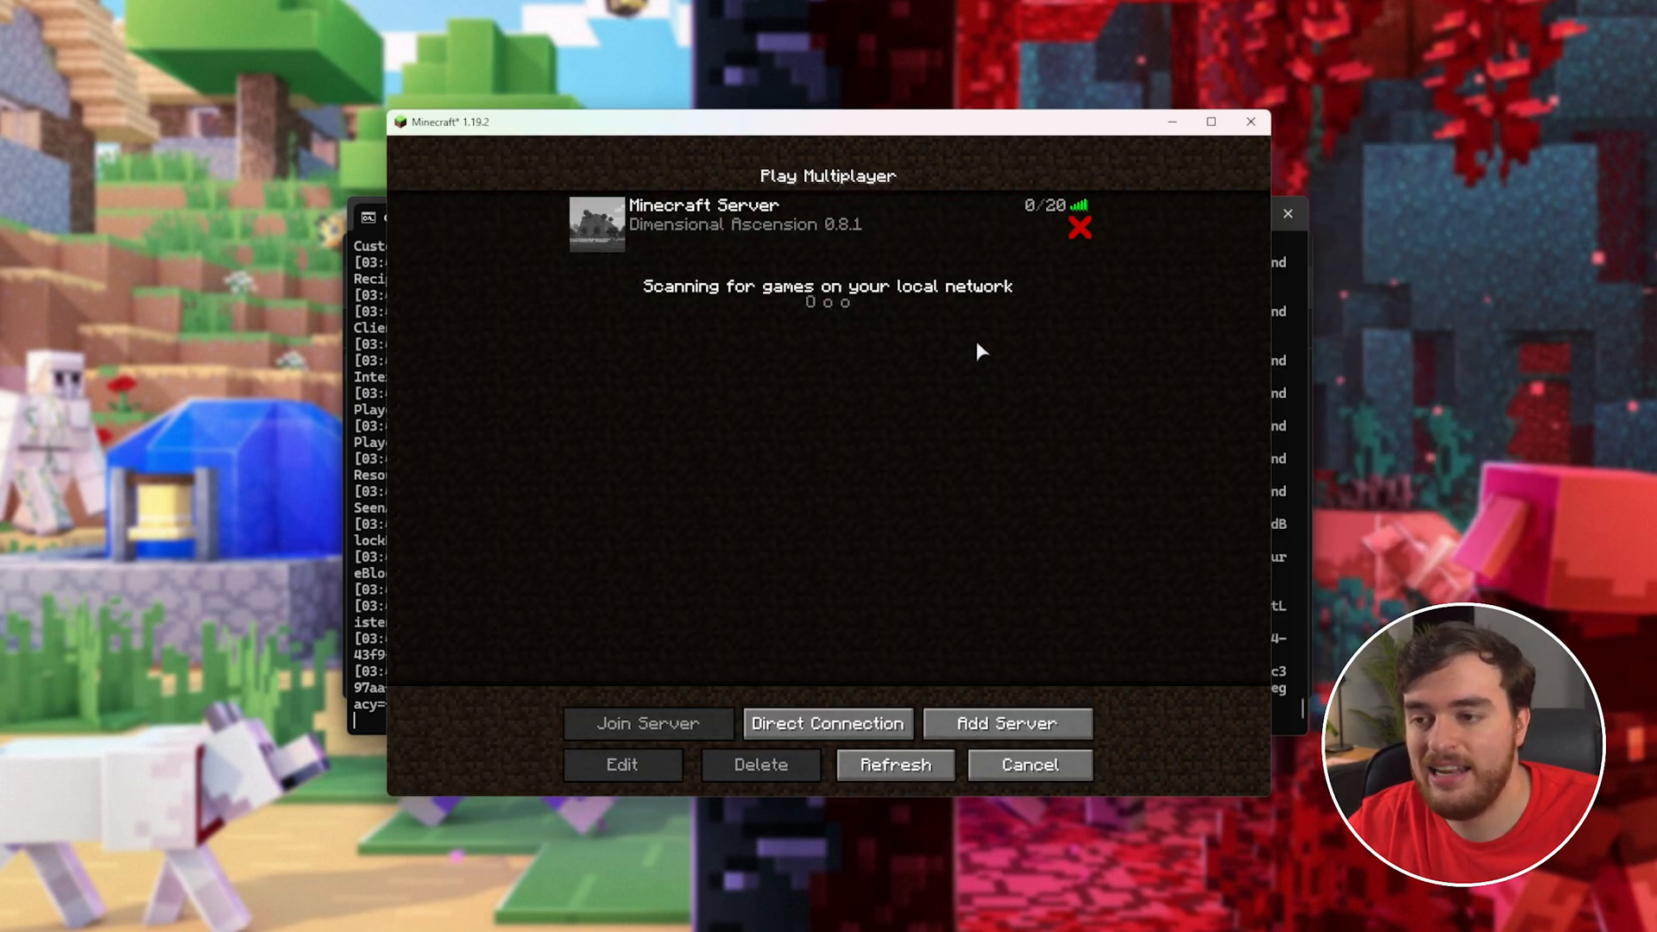
pyautogui.click(646, 723)
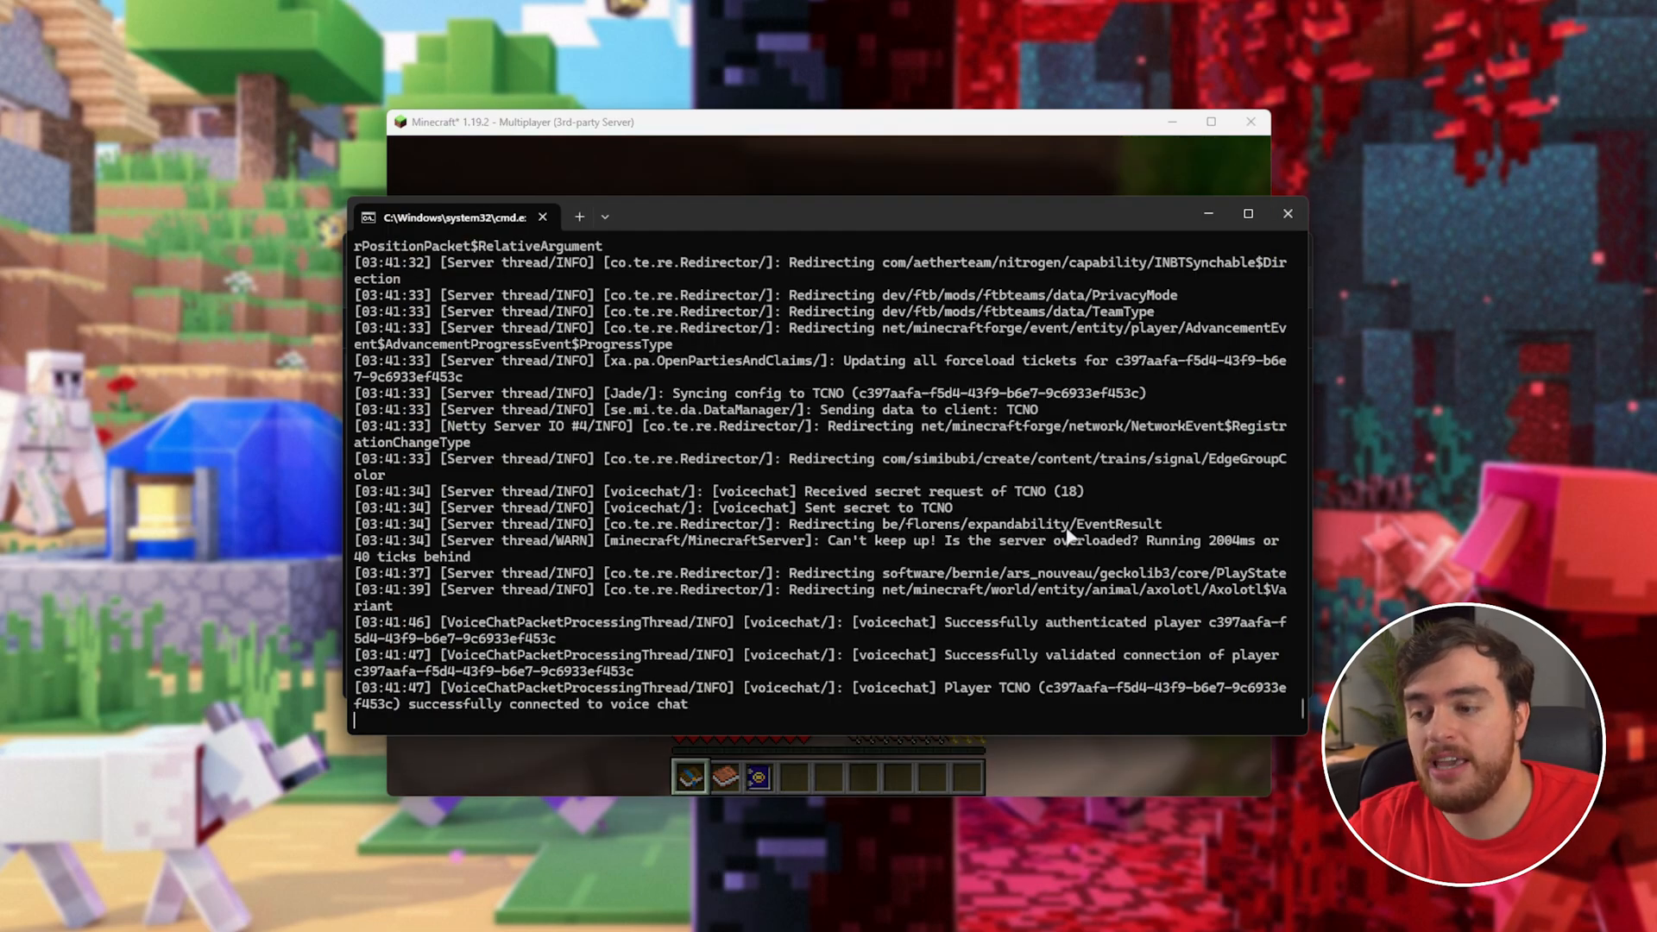
# - Make the player tcnoo a server operator with 'op tcnoo' and run a /game command
pyautogui.write('op tcnoo')
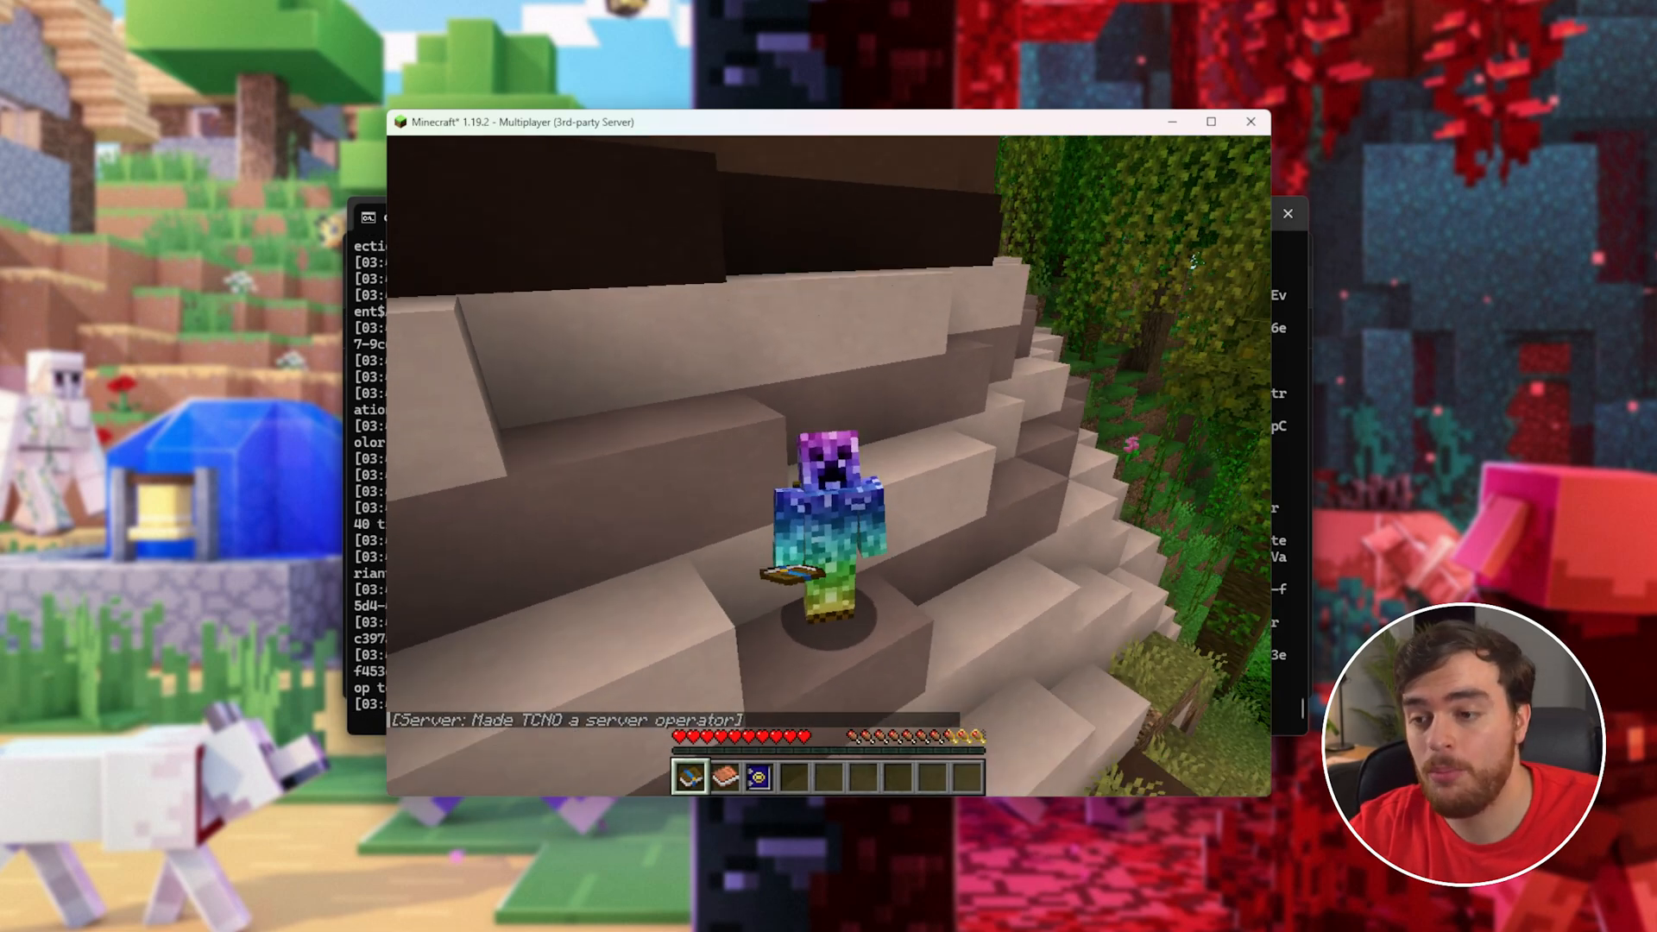
pyautogui.write('/game')
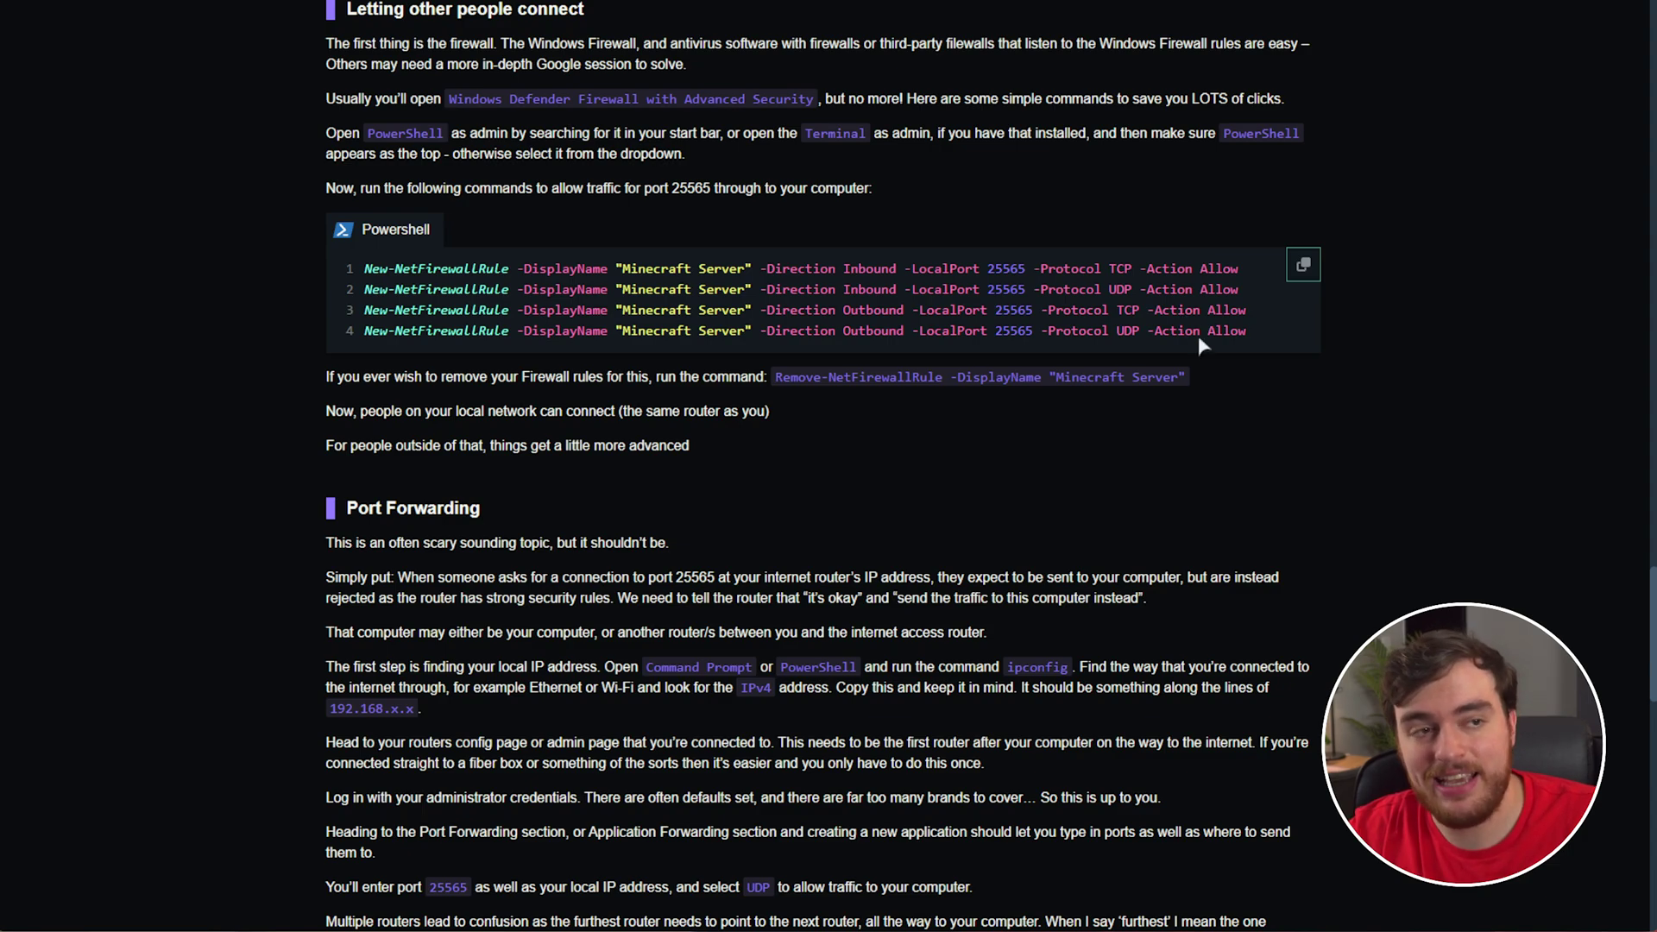
pyautogui.moveTo(868, 309)
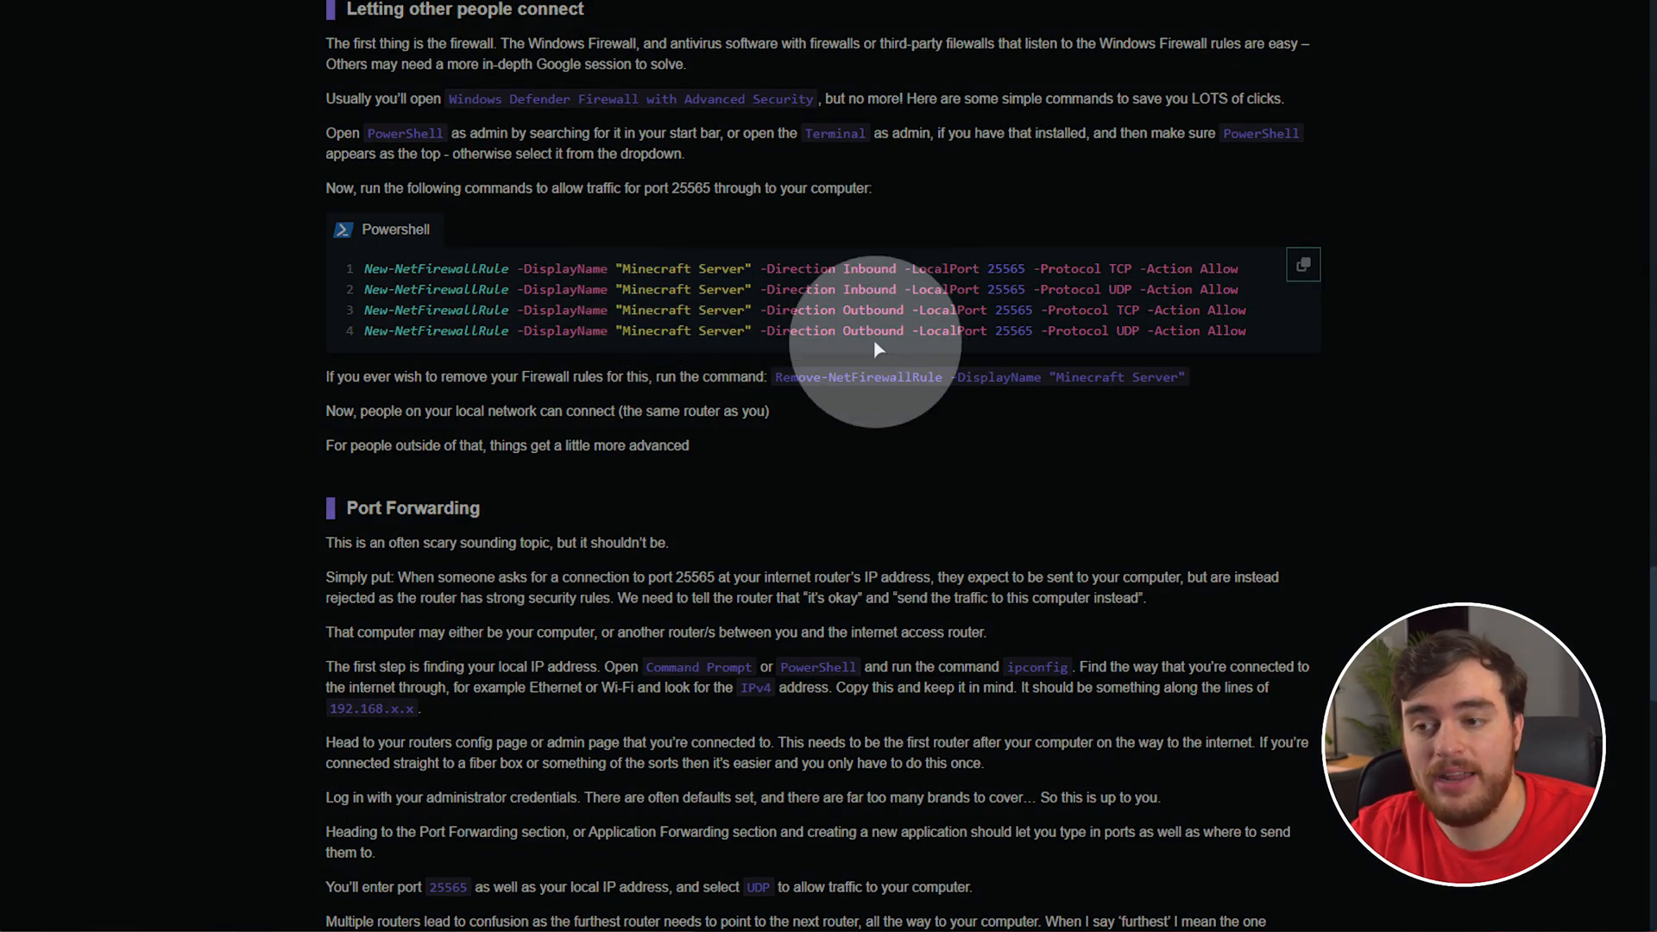
pyautogui.moveTo(1010, 307)
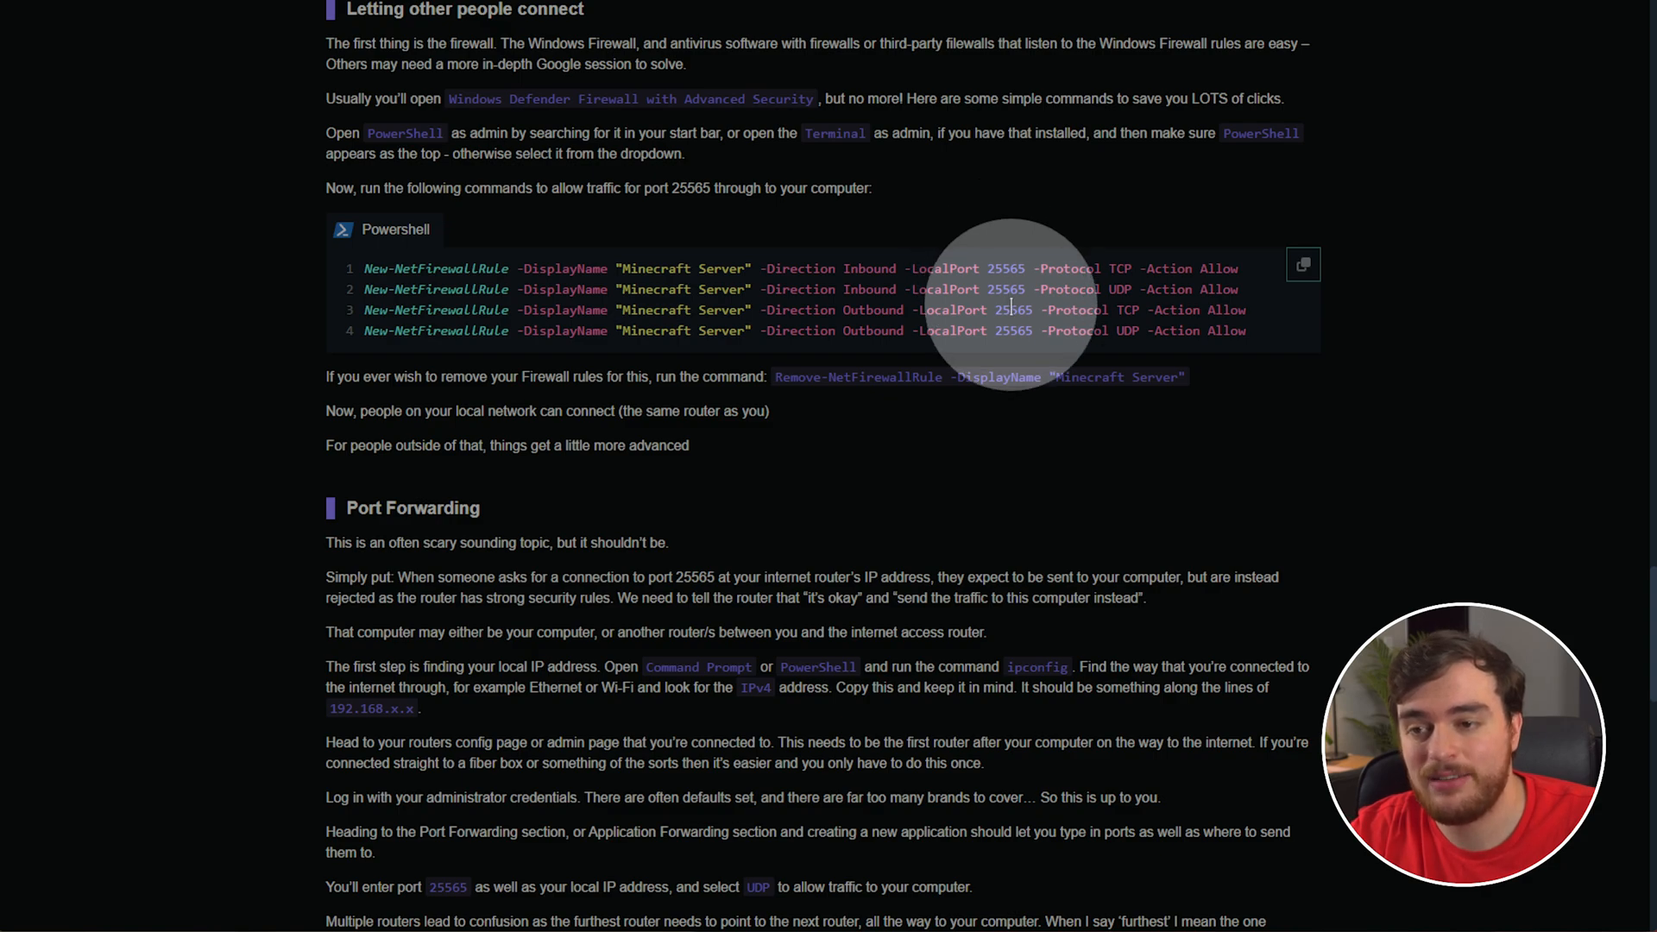
pyautogui.moveTo(1210, 264)
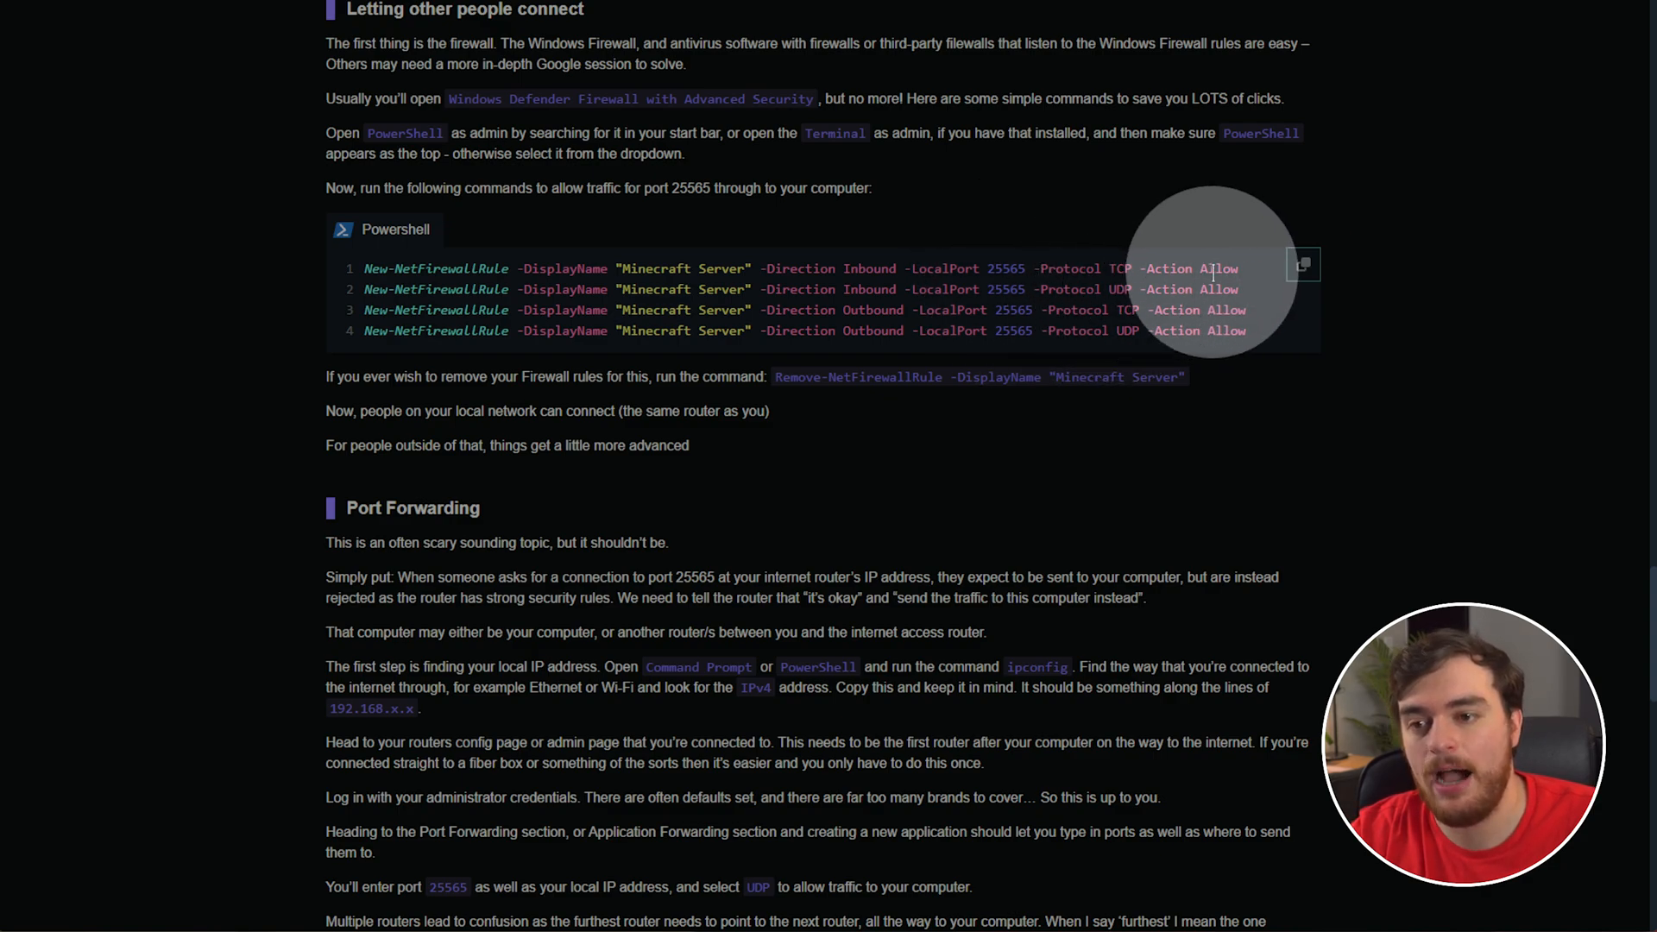
pyautogui.moveTo(539, 264)
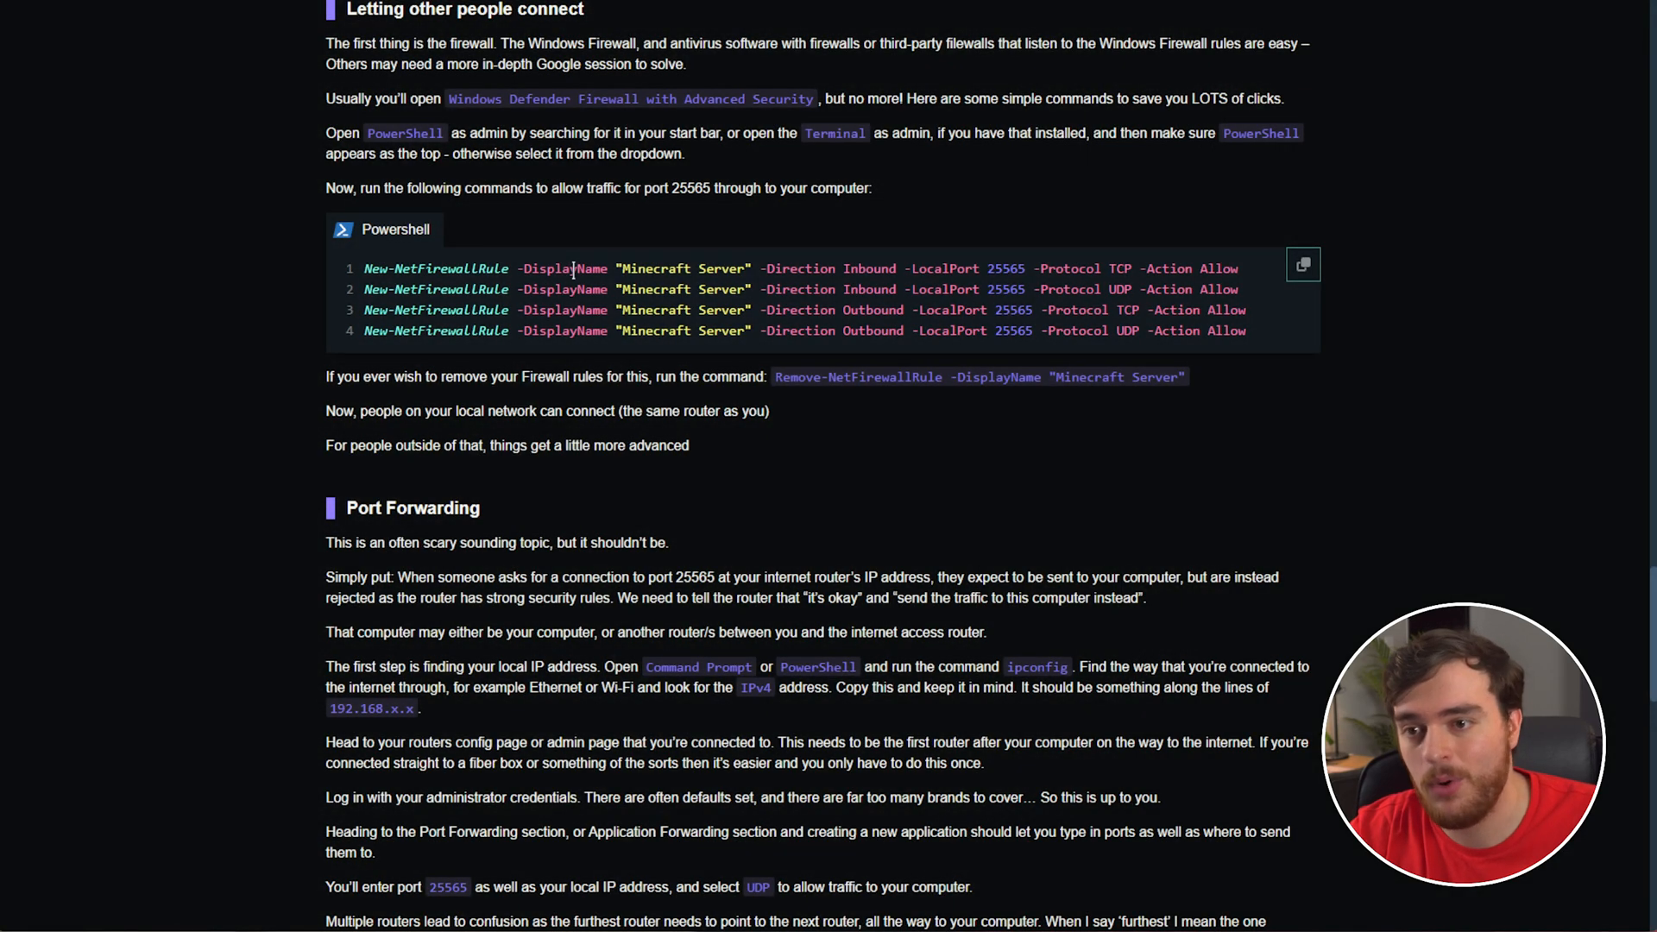
# - Copy the PowerShell firewall commands for port 25565 from the TCNO Hub guide
pyautogui.click(1303, 264)
pyautogui.write('powershell')
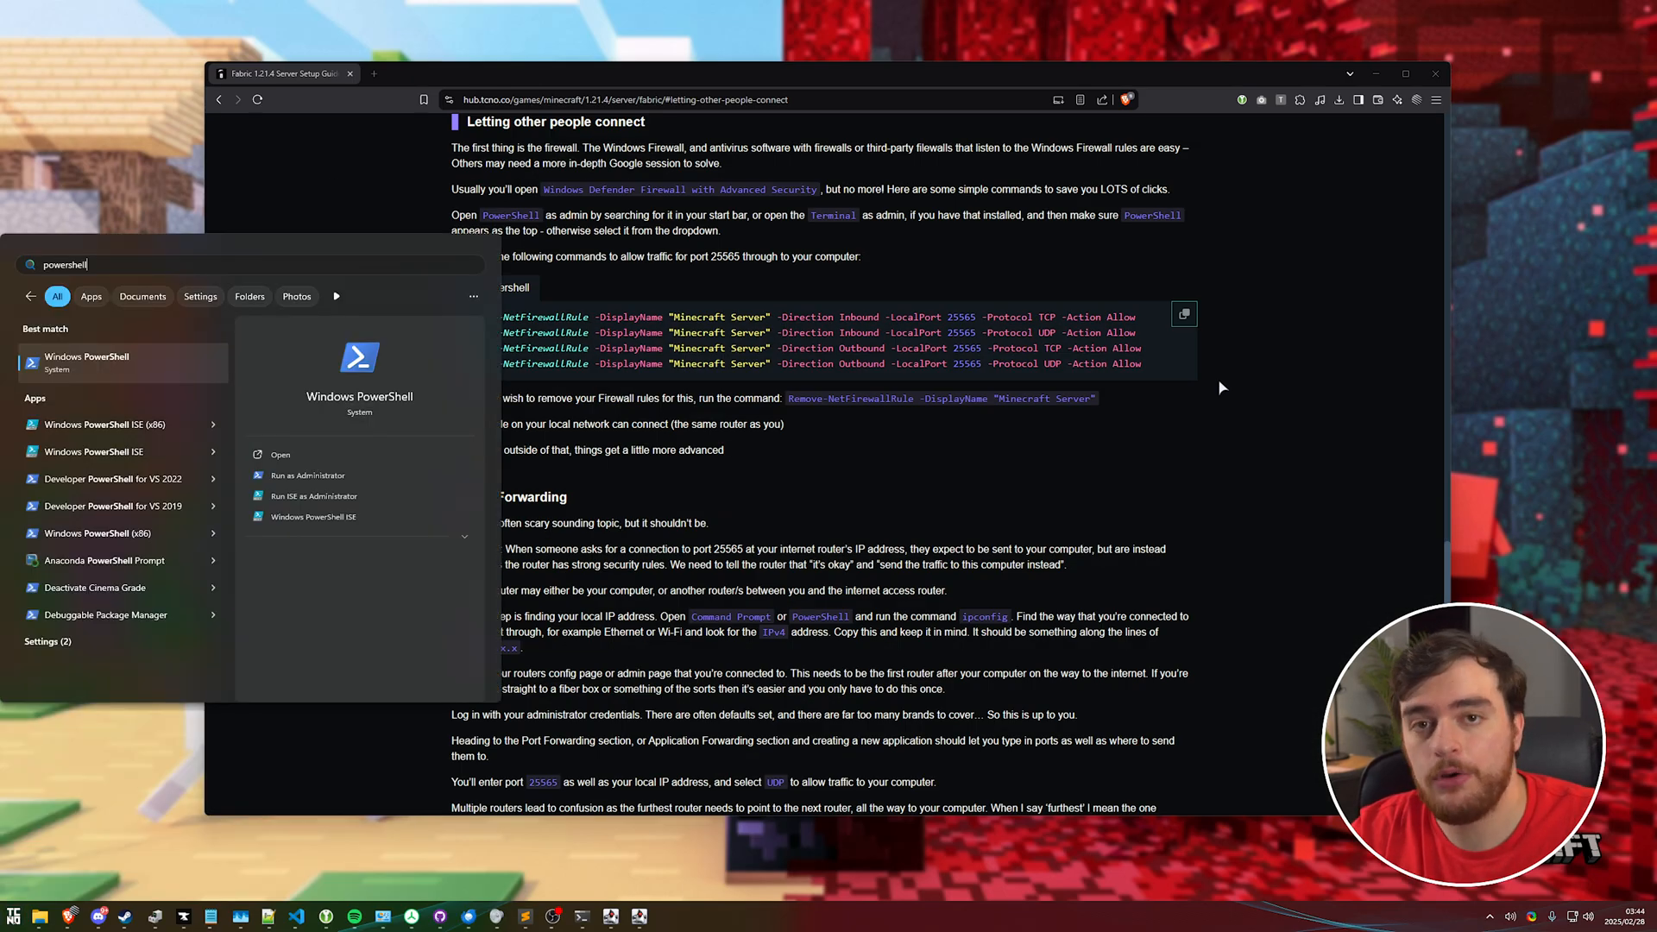
# - Run the New-NetFirewallRule commands in an administrator PowerShell to allow port 25565 in and out
pyautogui.click(307, 474)
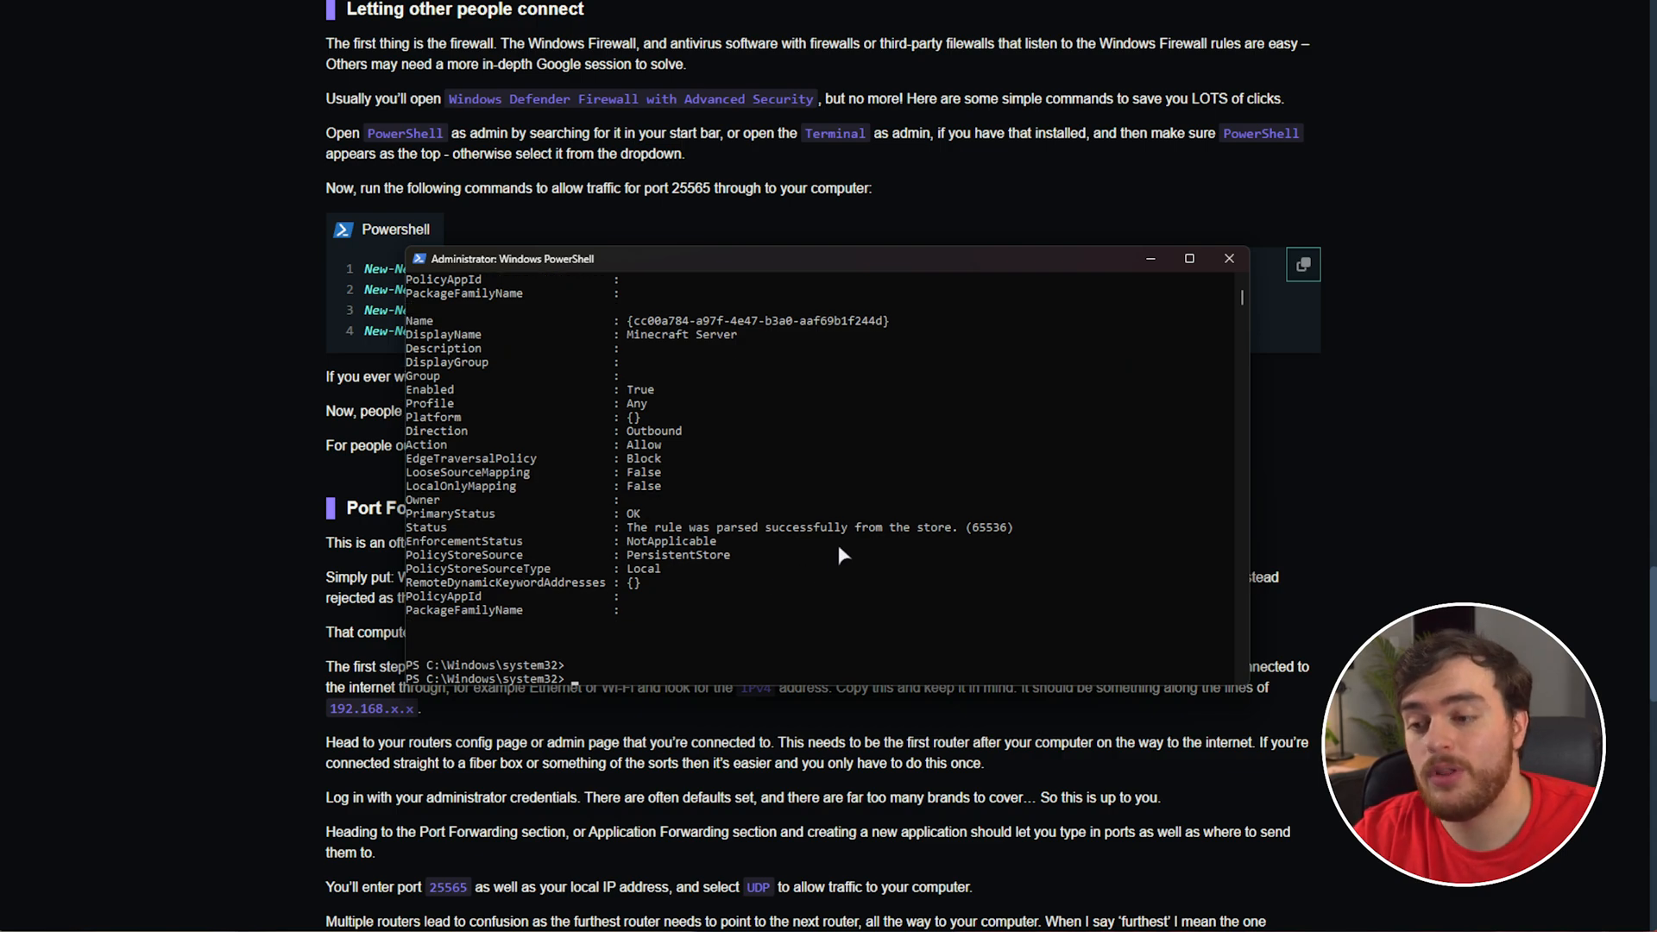
pyautogui.scroll(-3)
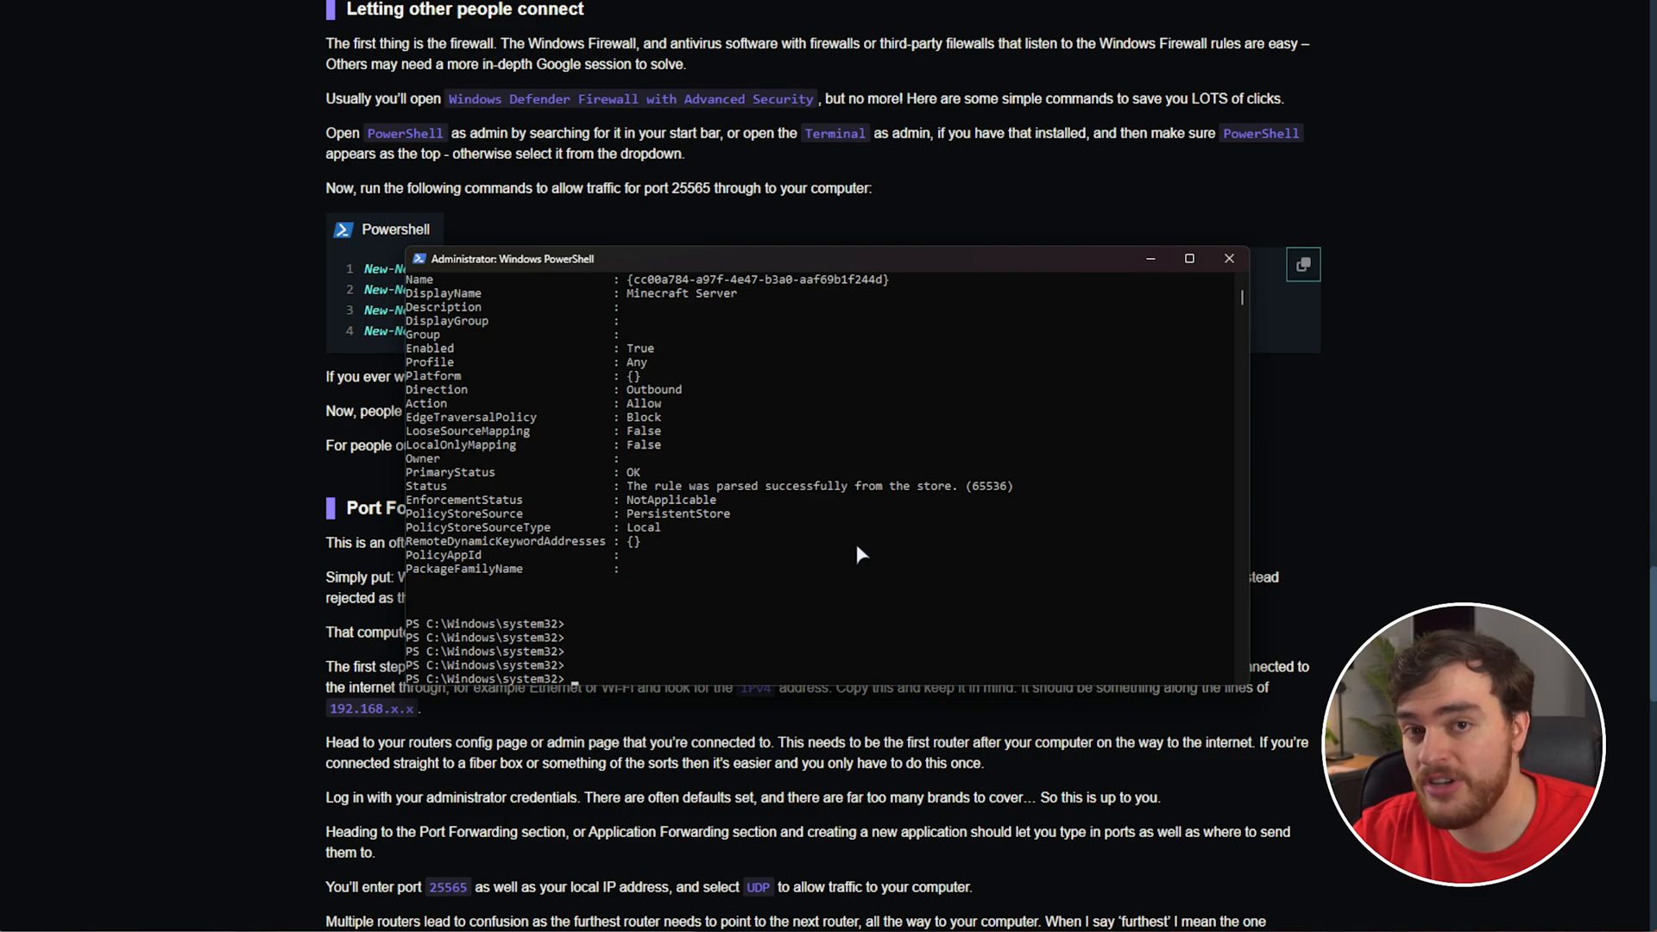
pyautogui.moveTo(938, 473)
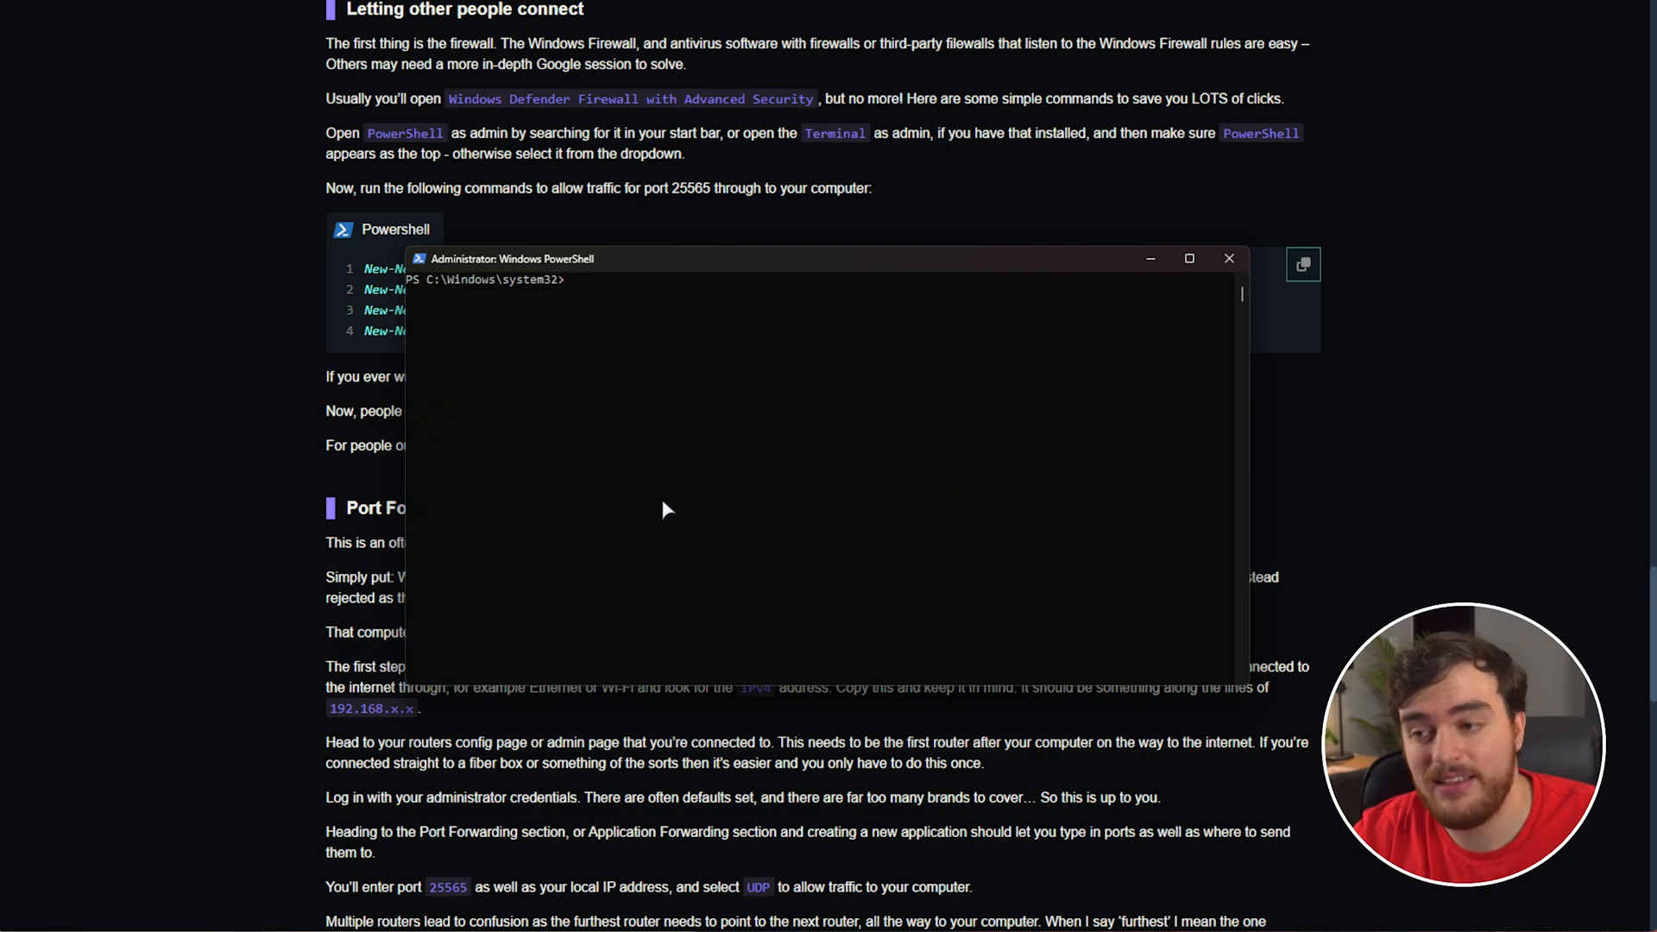
pyautogui.moveTo(755, 473)
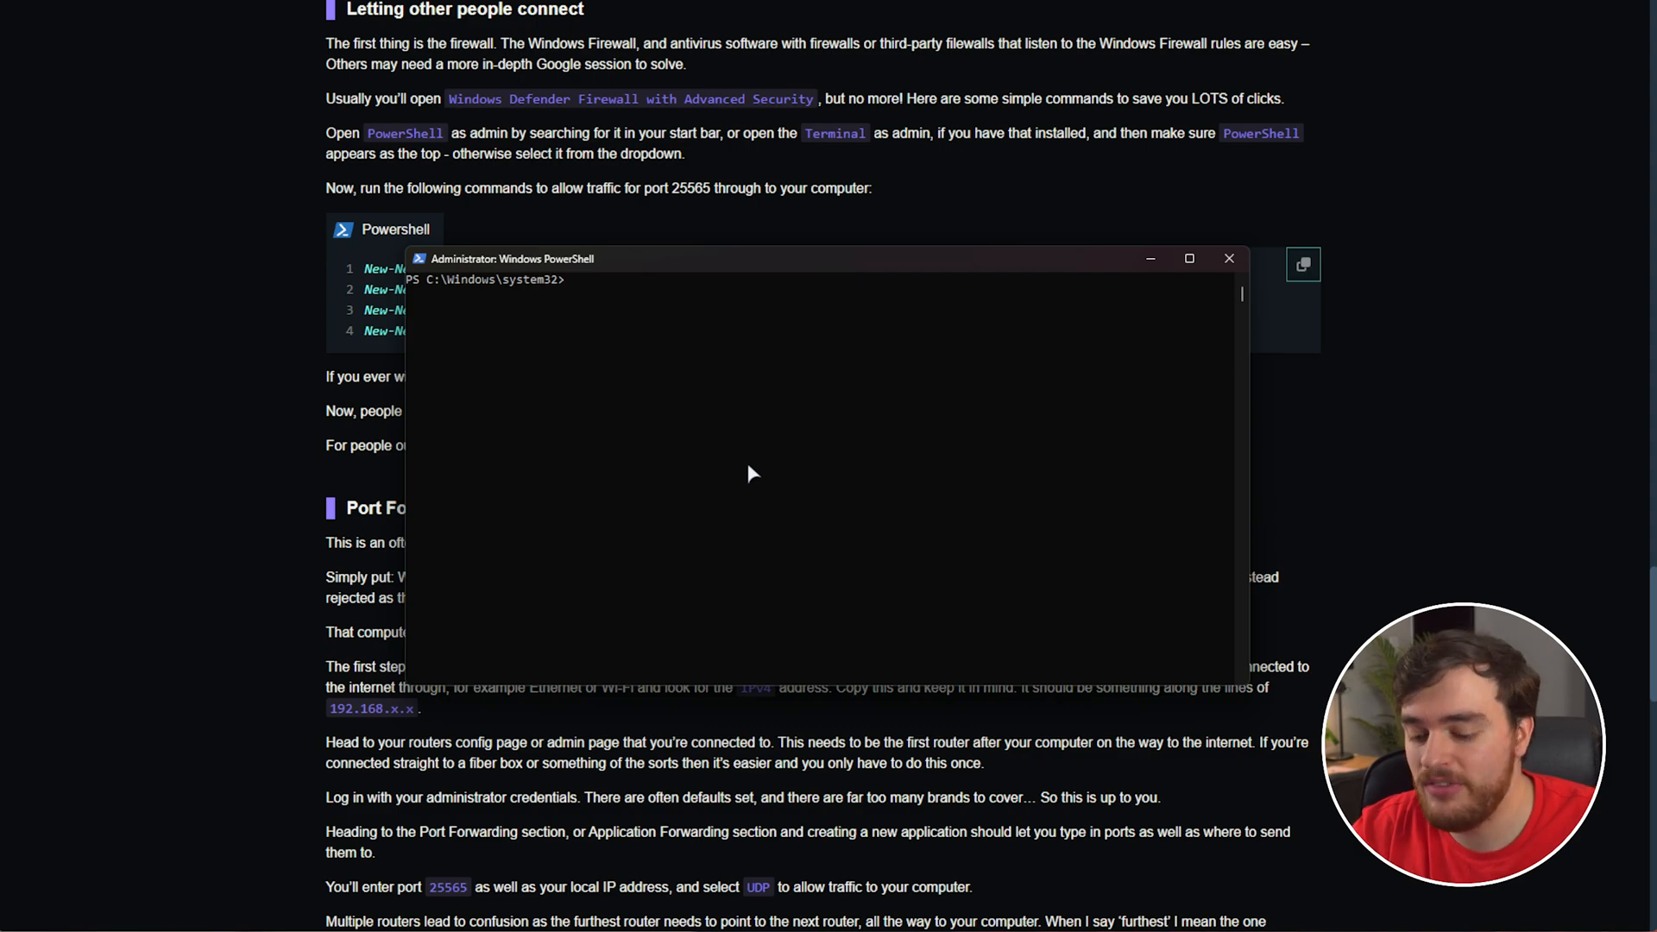
# - Run ipconfig and select the Ethernet IPv4 address 192.168.1.50
pyautogui.write('ipconfig')
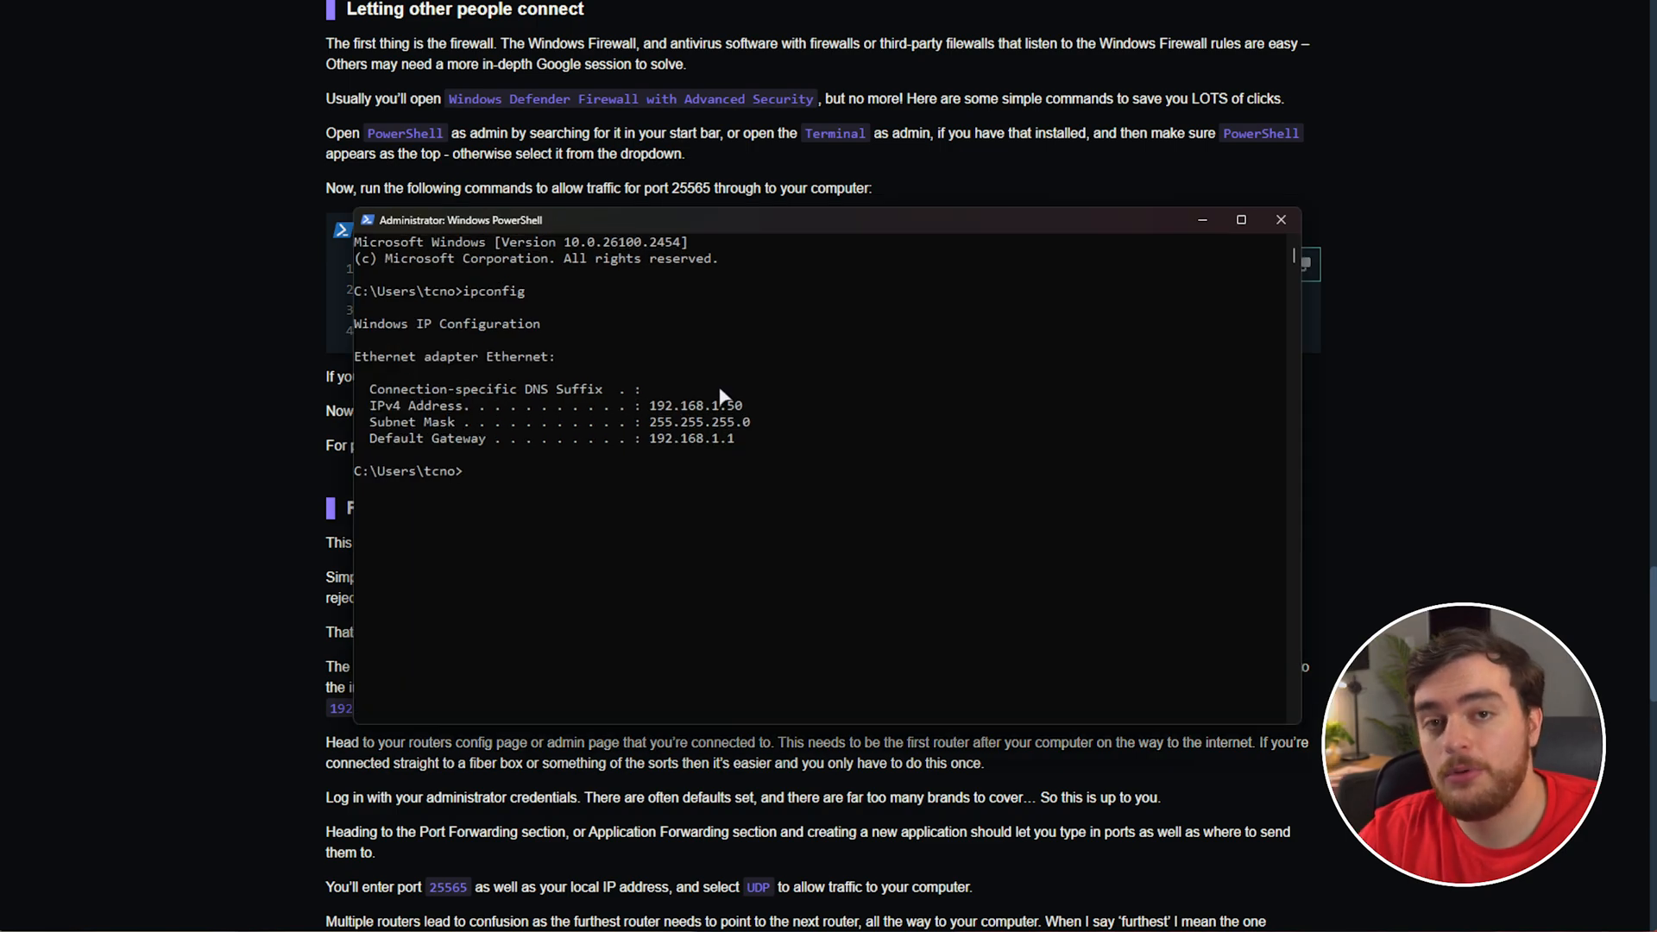
pyautogui.moveTo(706, 359)
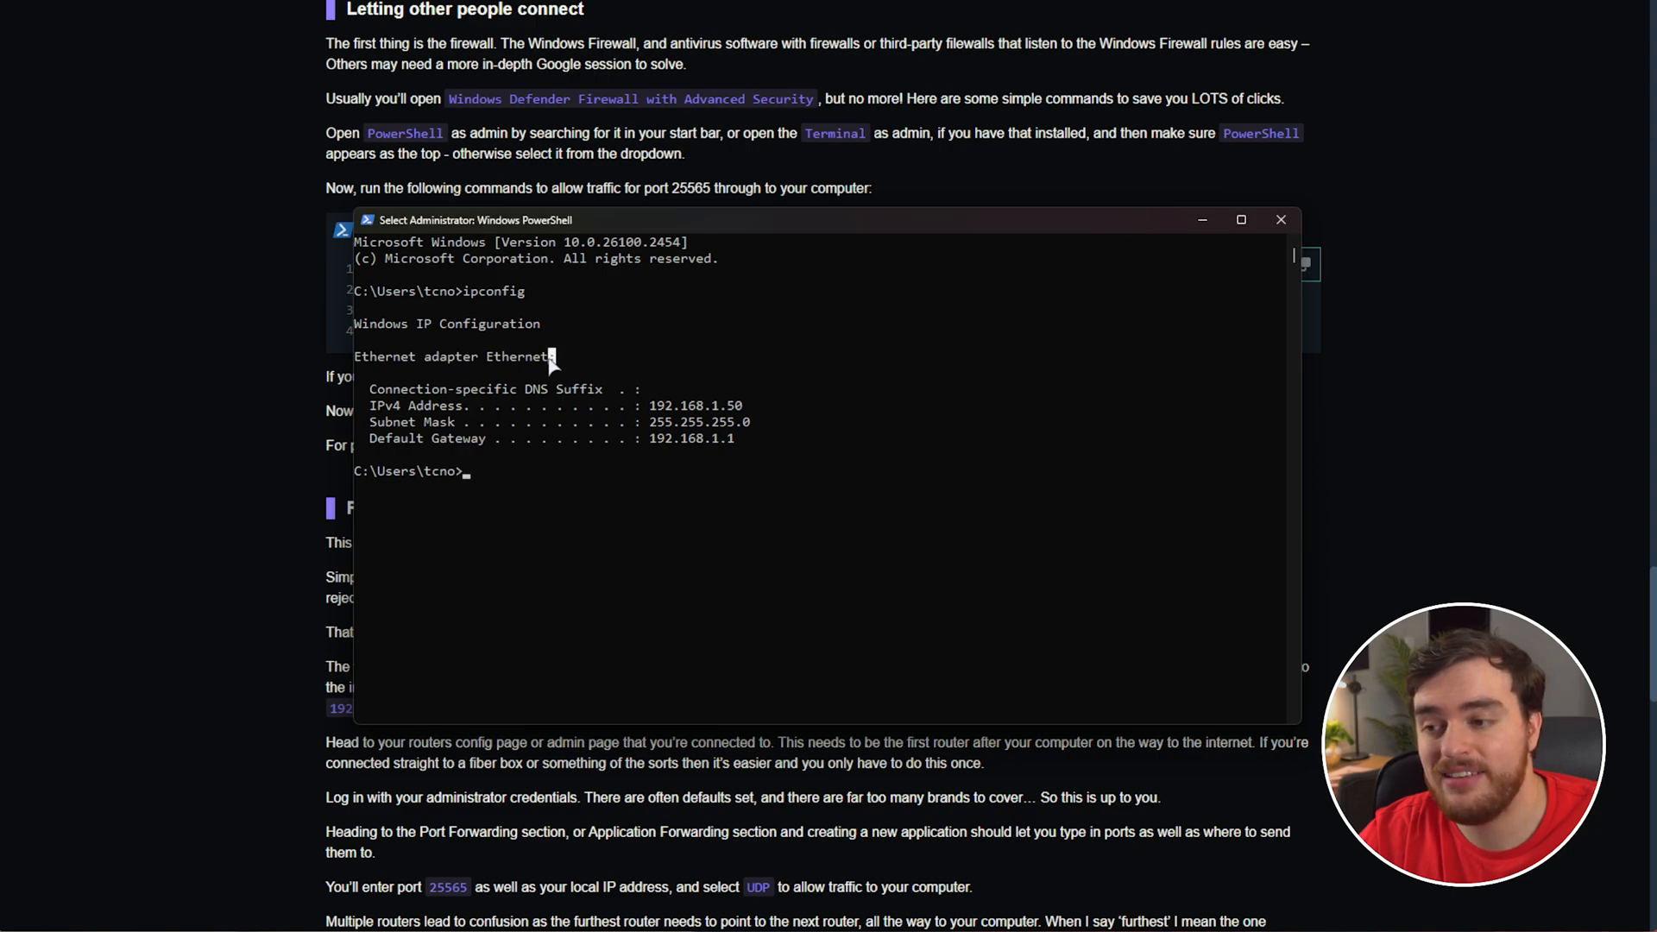
pyautogui.doubleClick(454, 355)
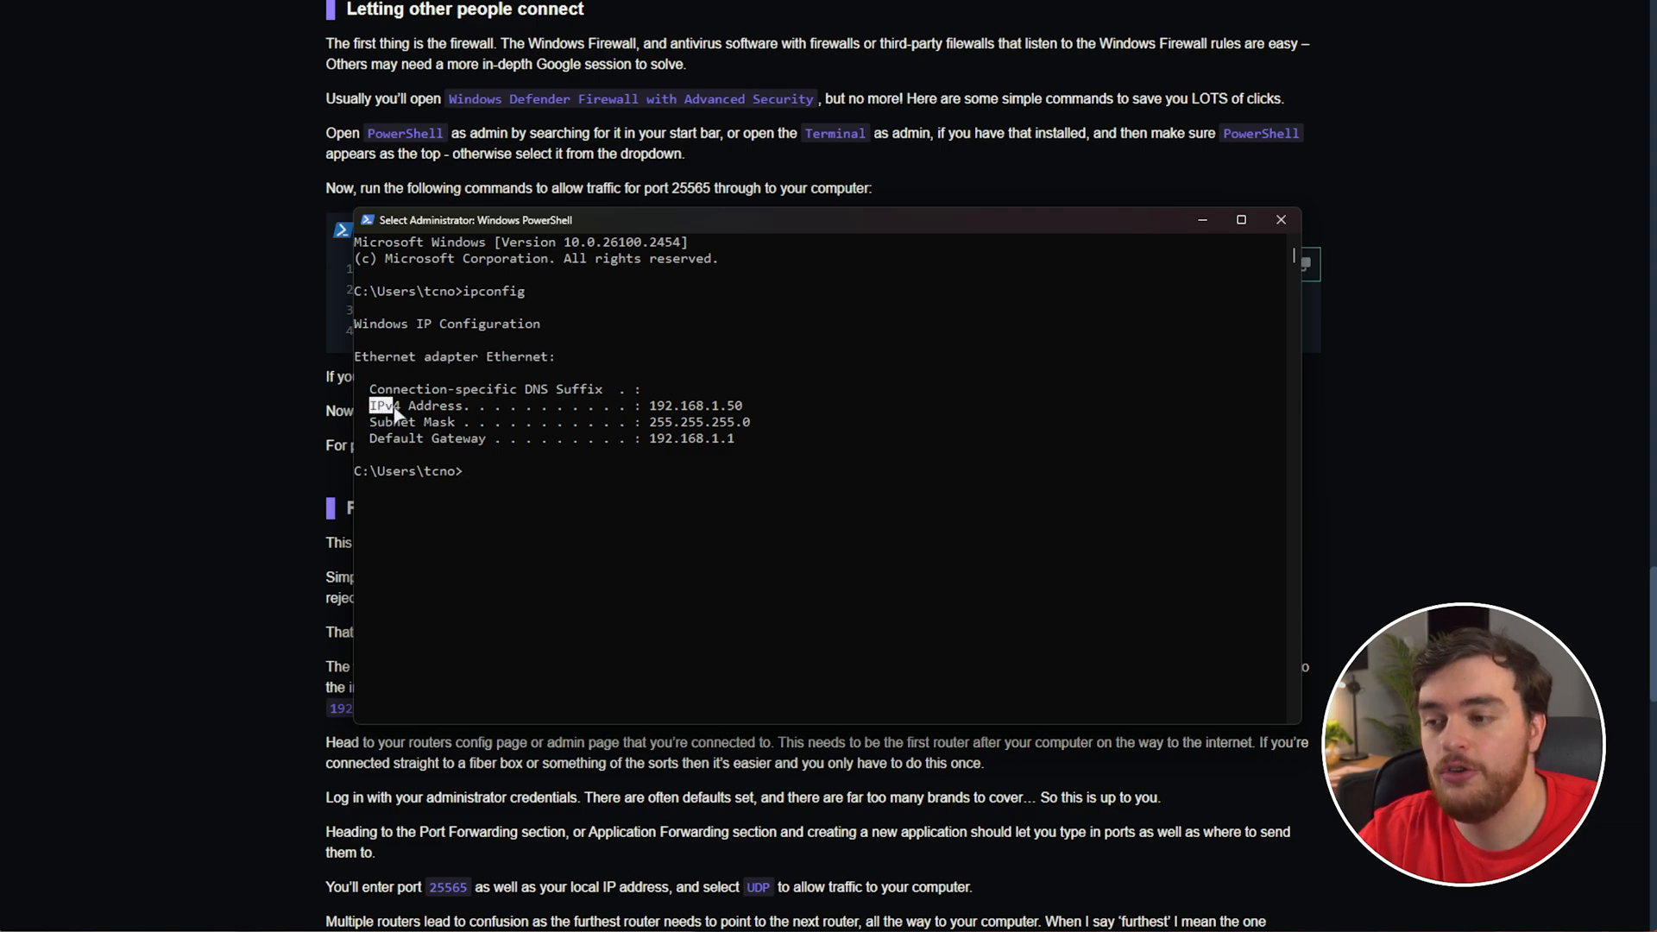
pyautogui.doubleClick(416, 406)
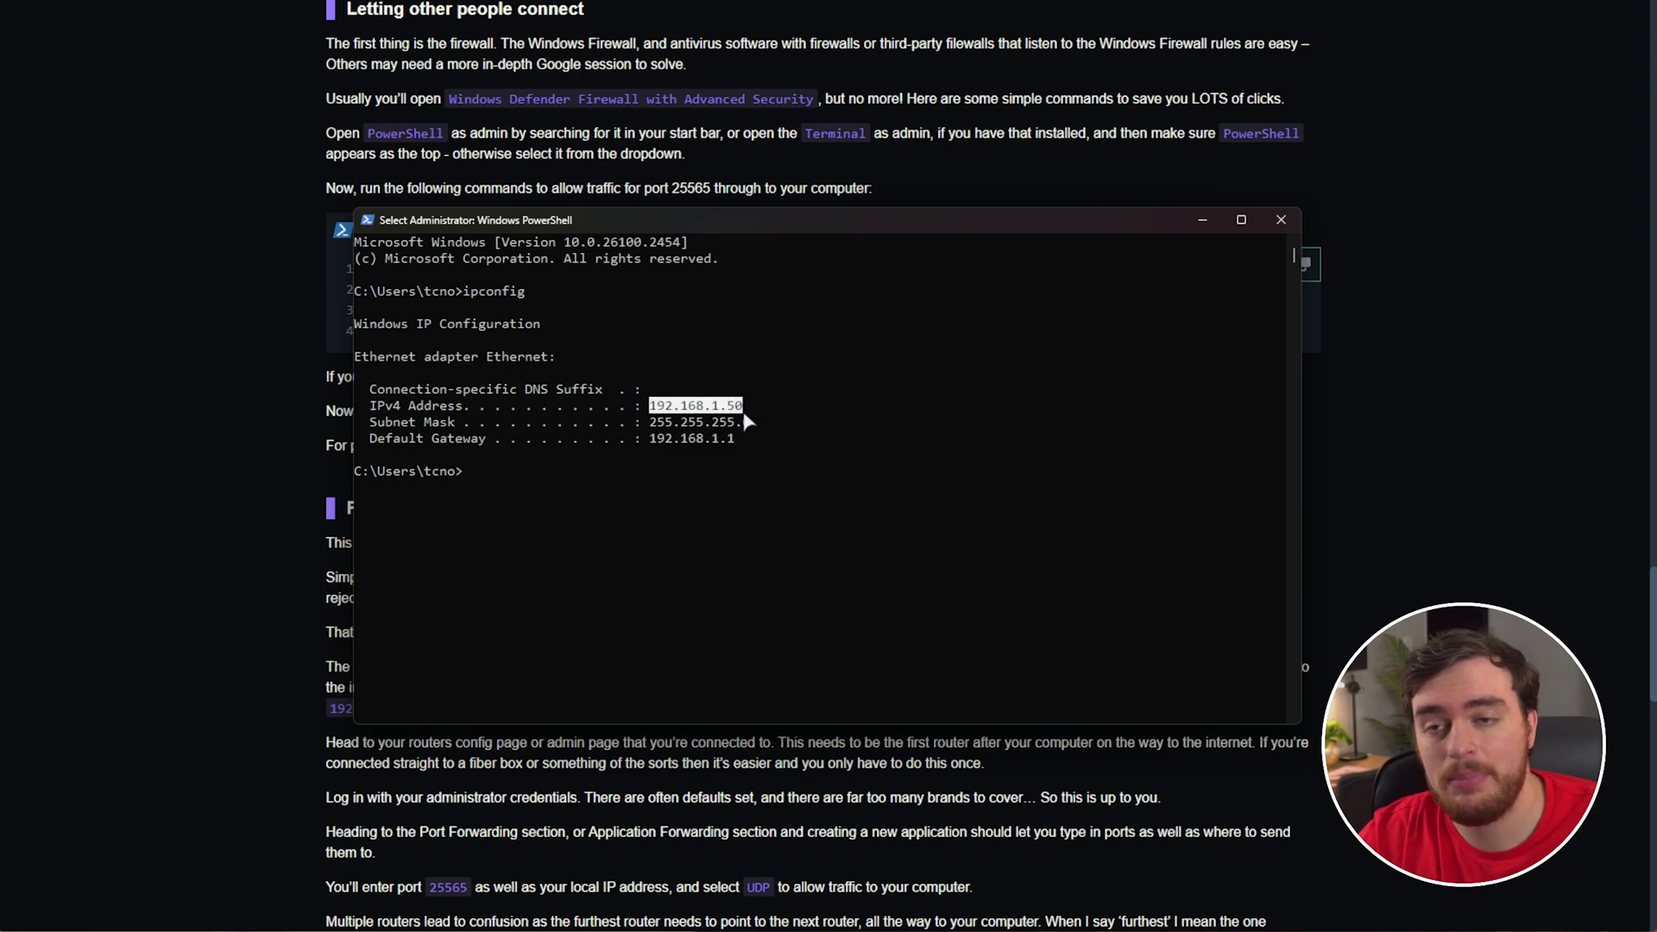
pyautogui.moveTo(731, 432)
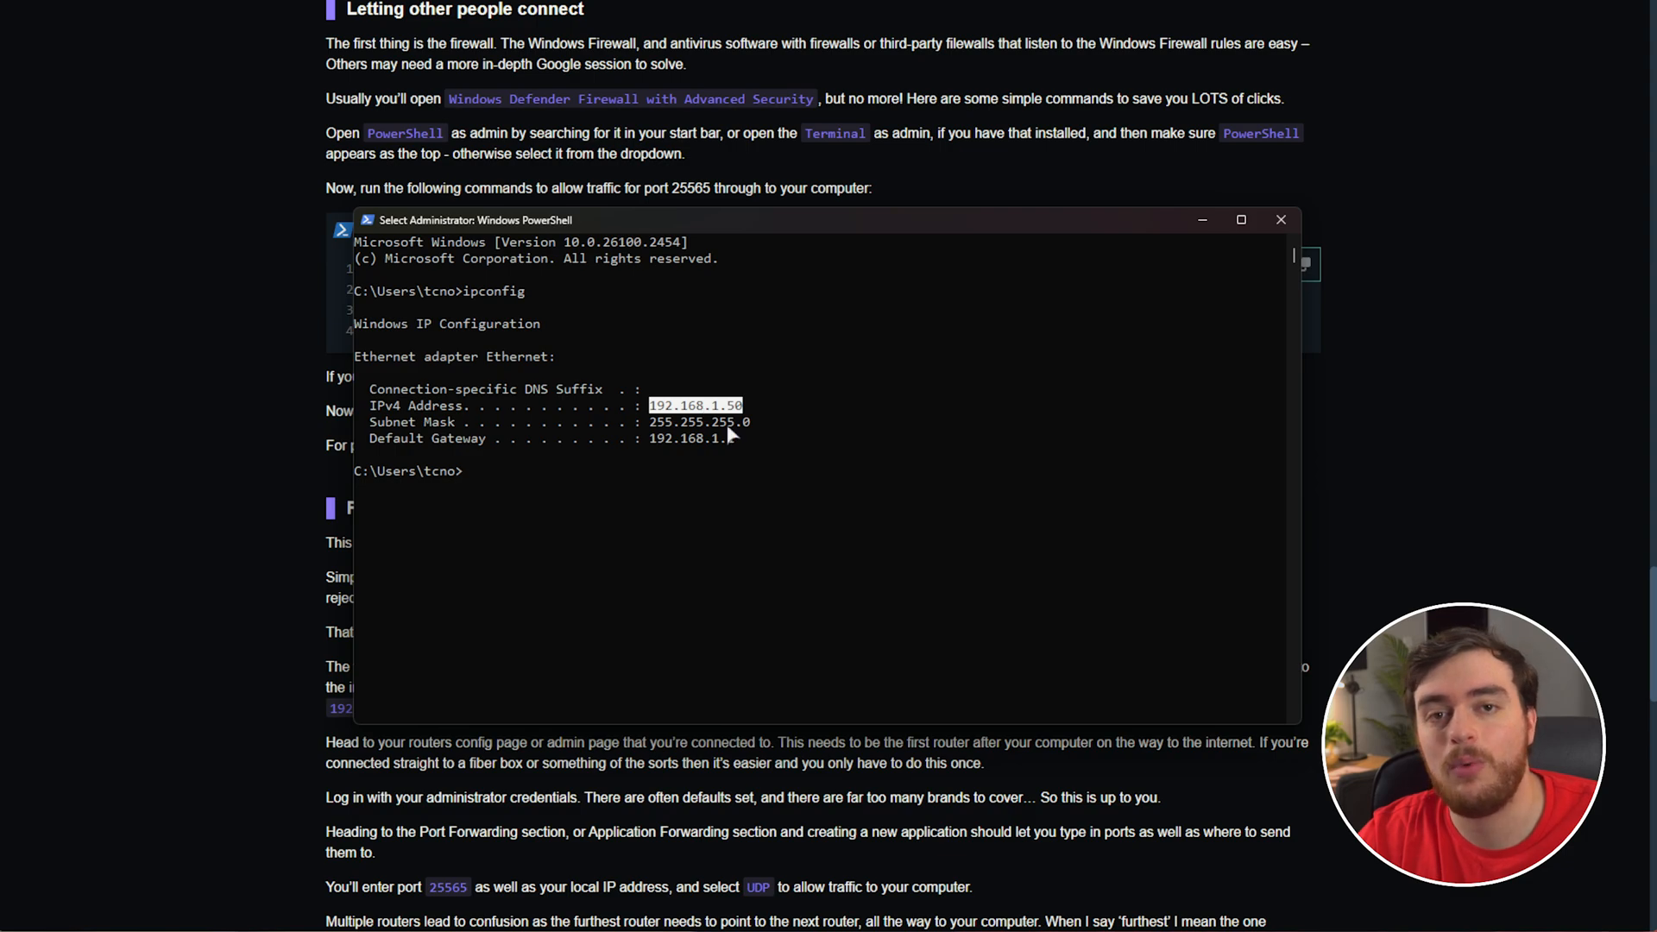
pyautogui.moveTo(806, 478)
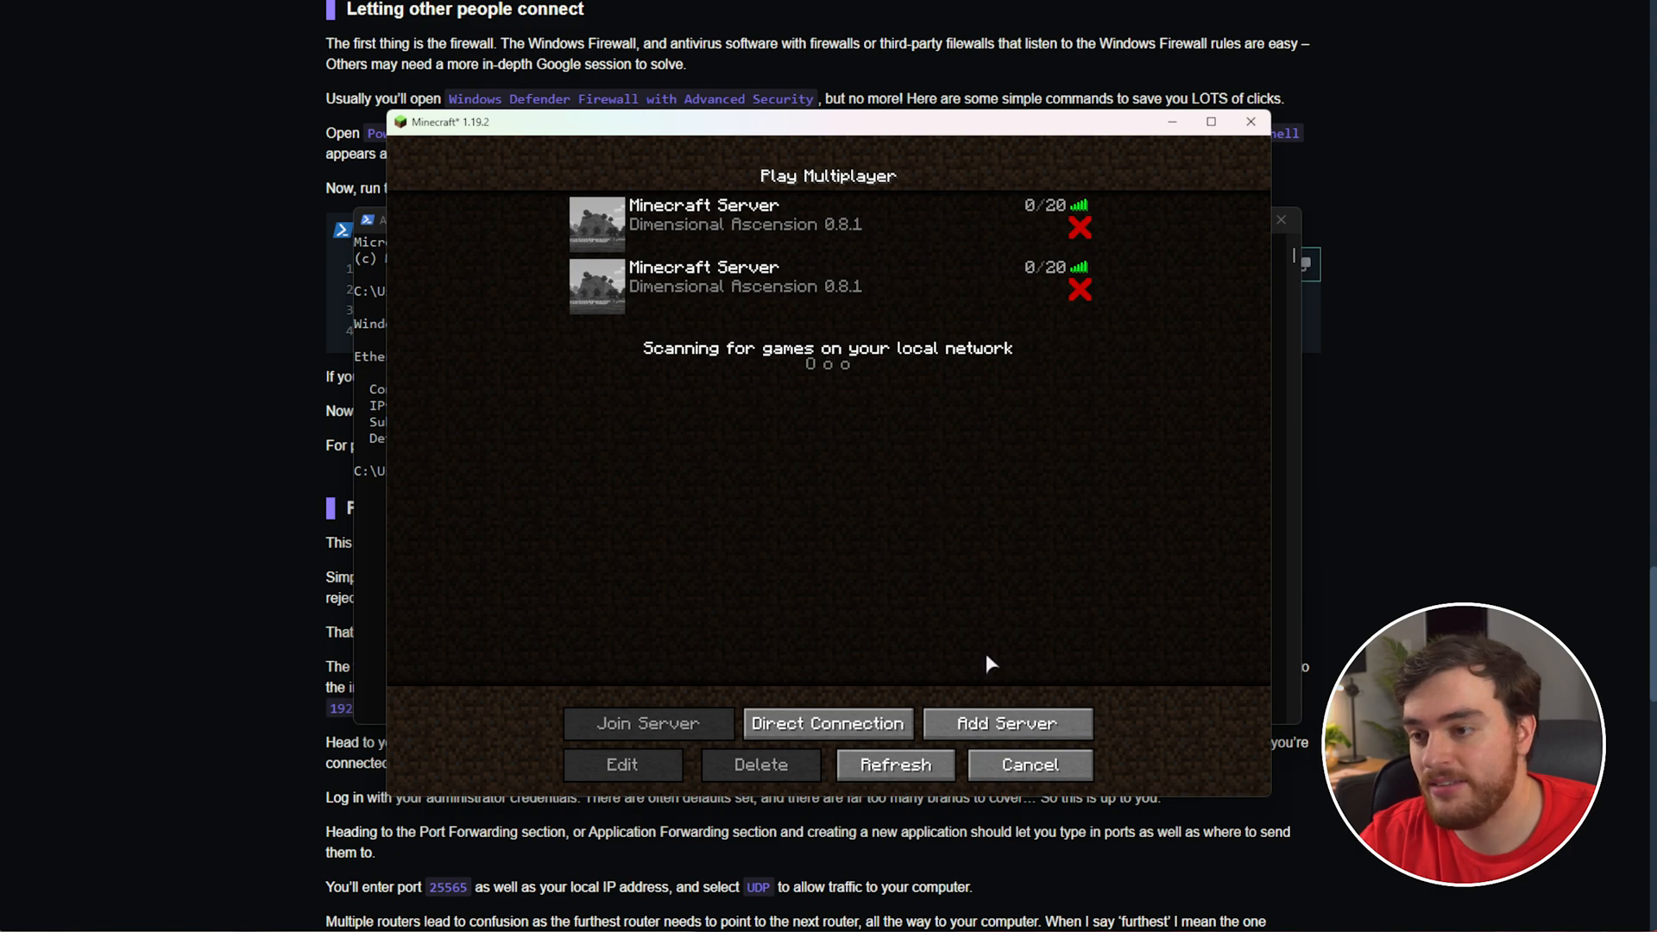
# - Return to the guide's Port Forwarding section and highlight port 25565 in the firewall commands
pyautogui.click(826, 285)
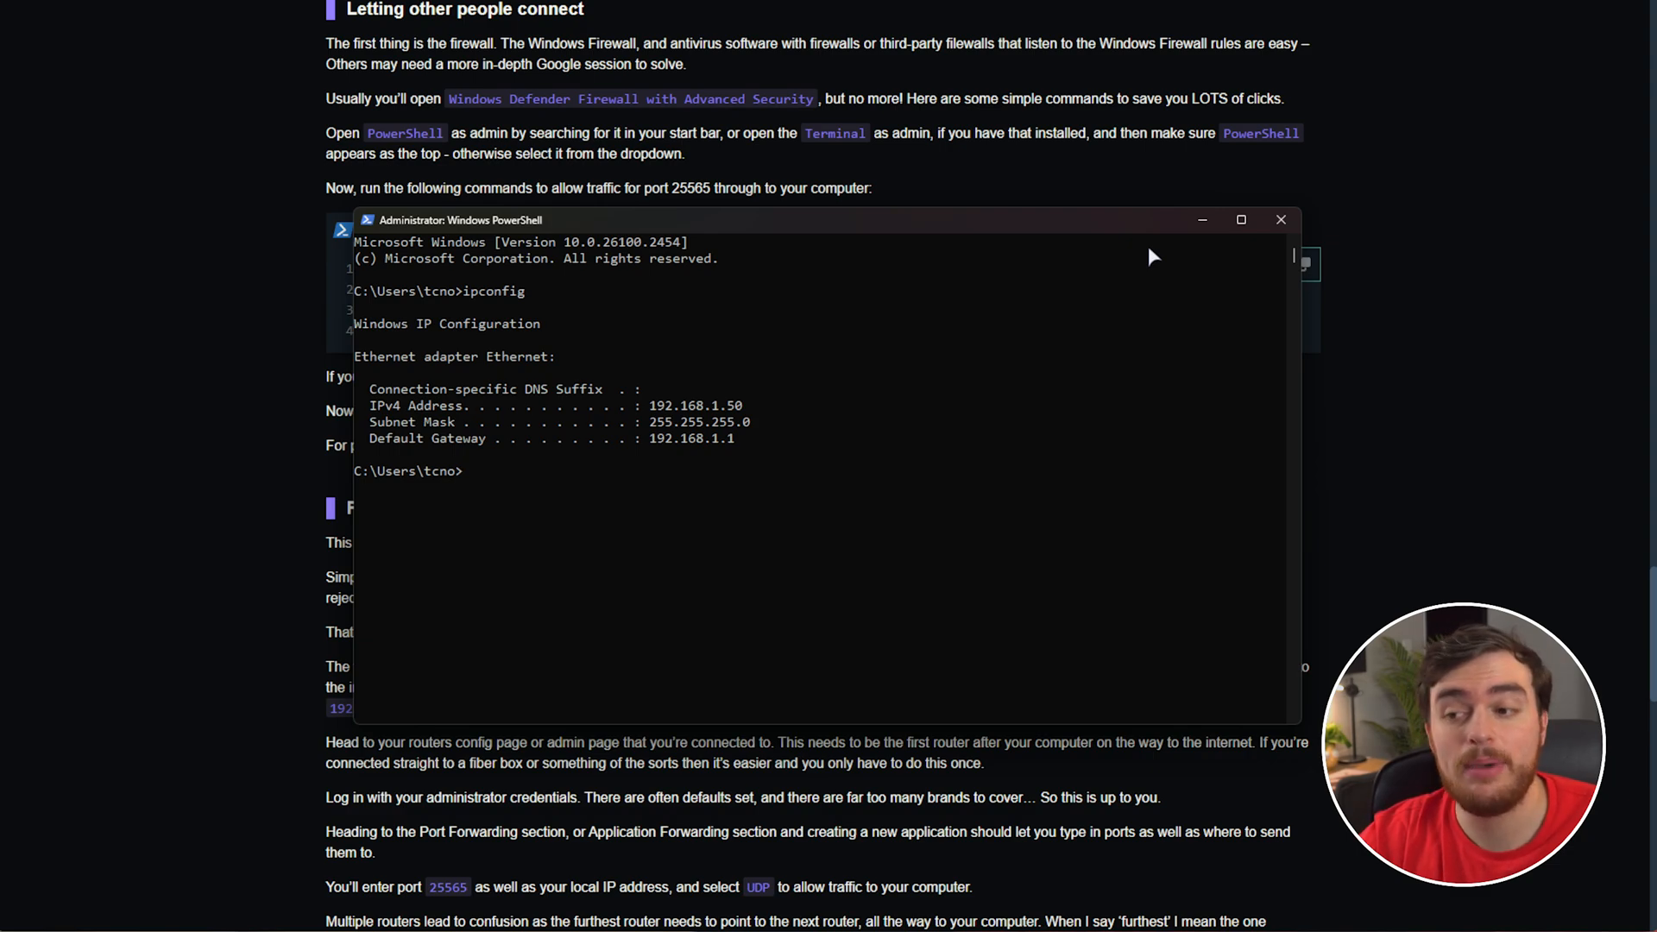
pyautogui.click(1281, 219)
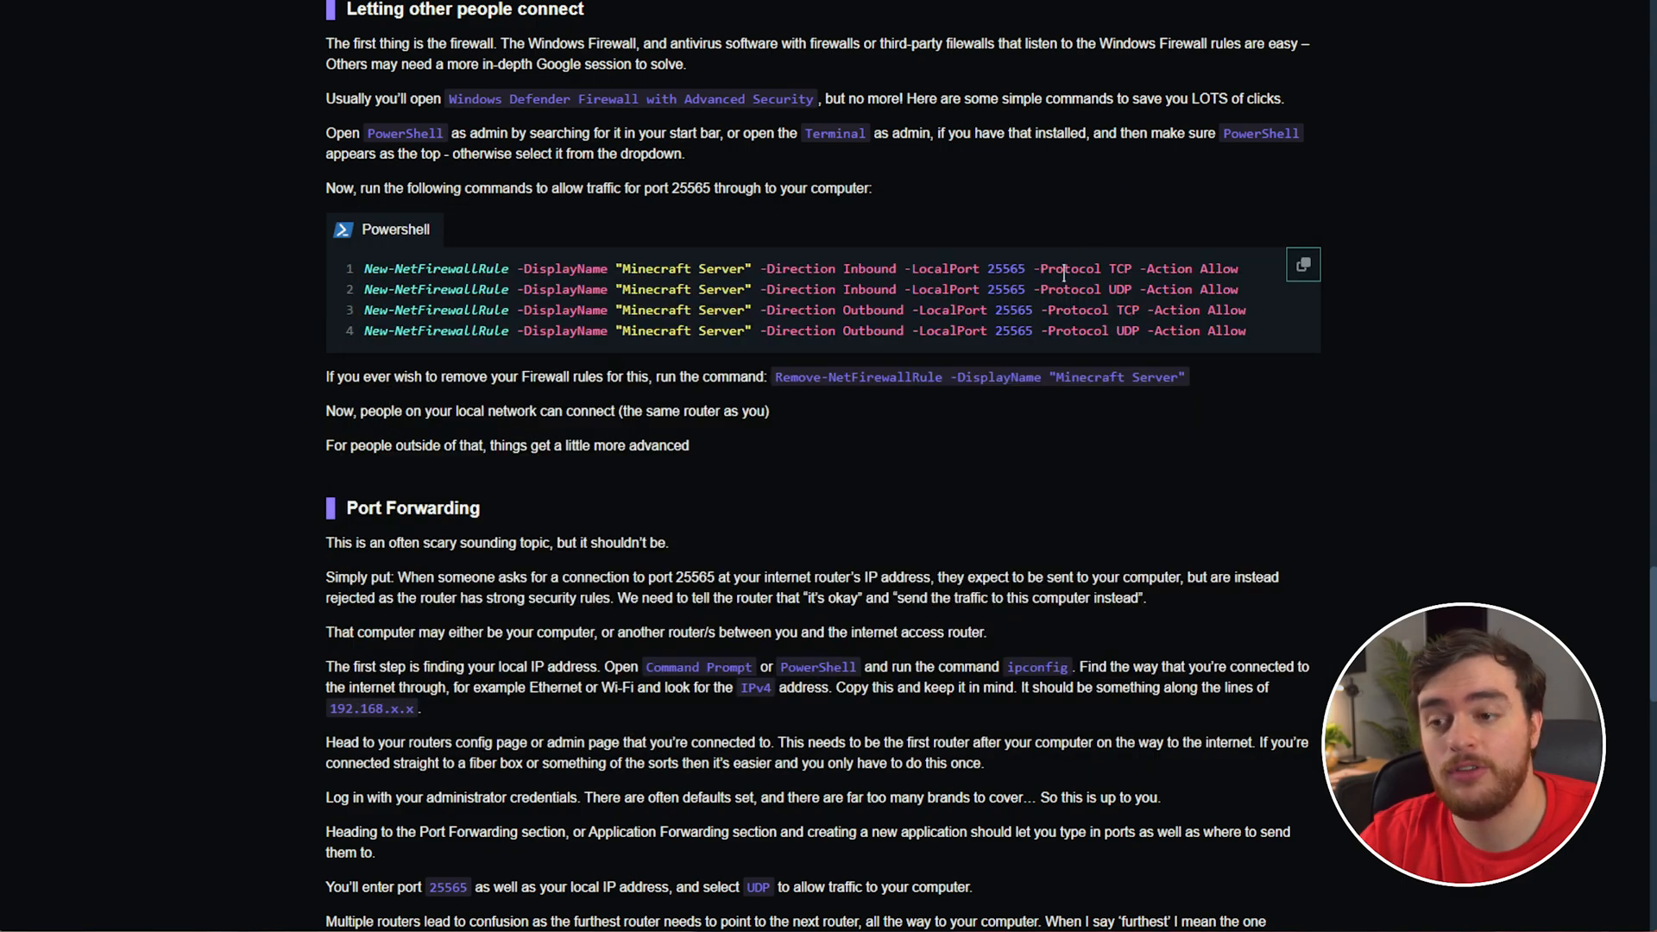
pyautogui.doubleClick(1004, 269)
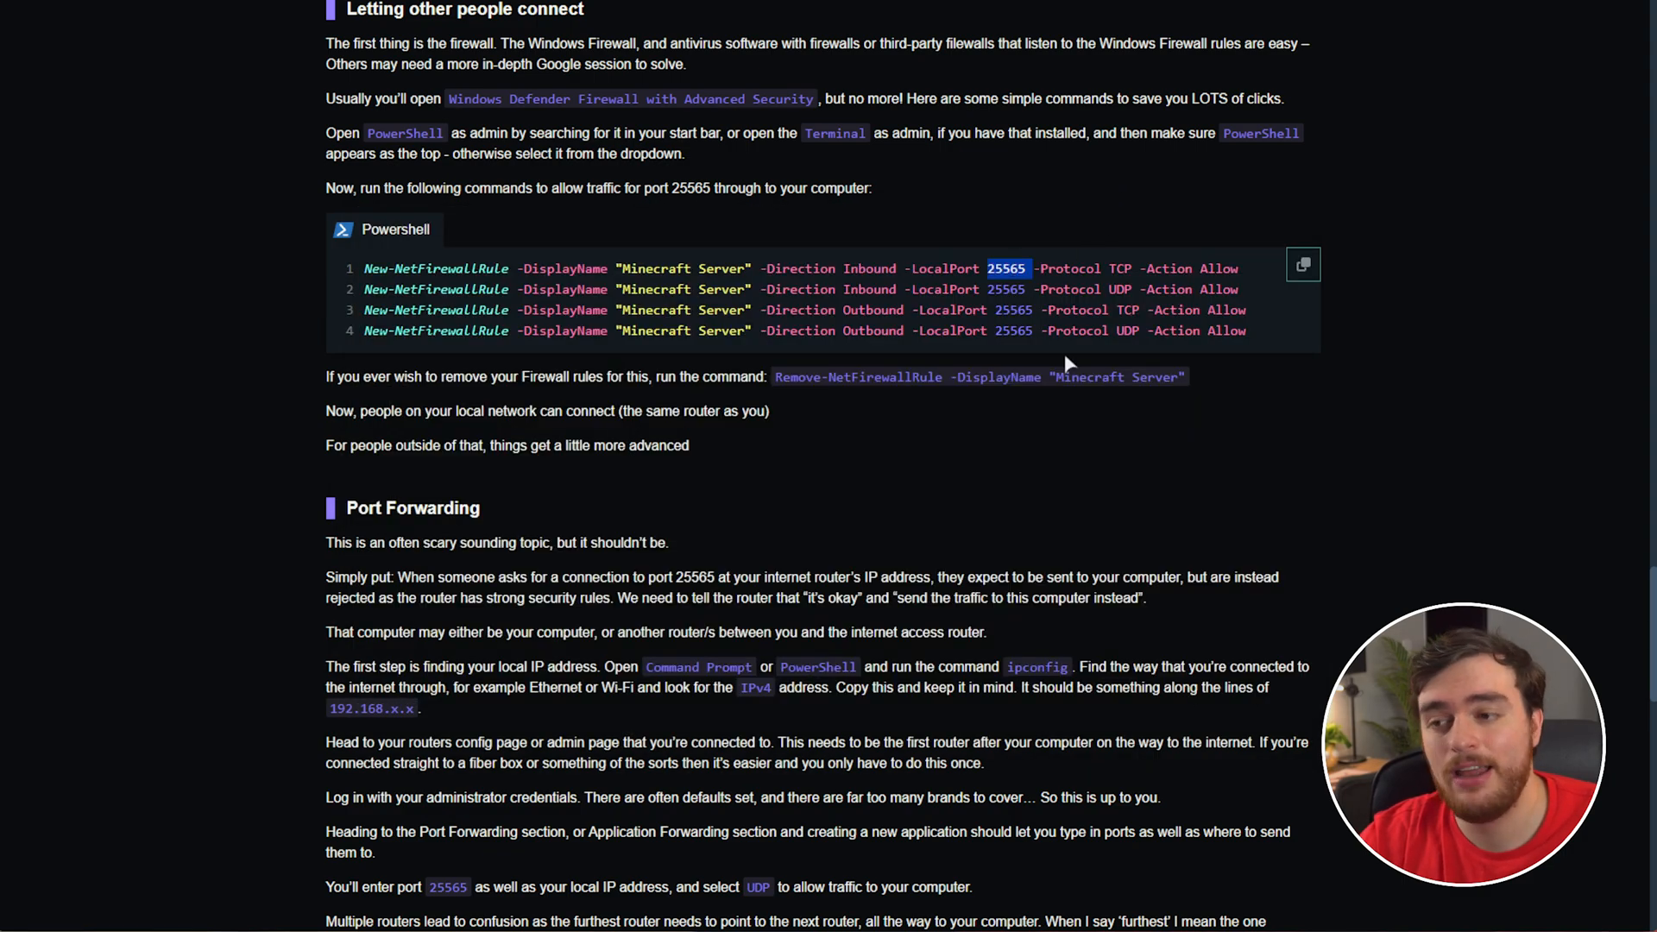
pyautogui.moveTo(1094, 253)
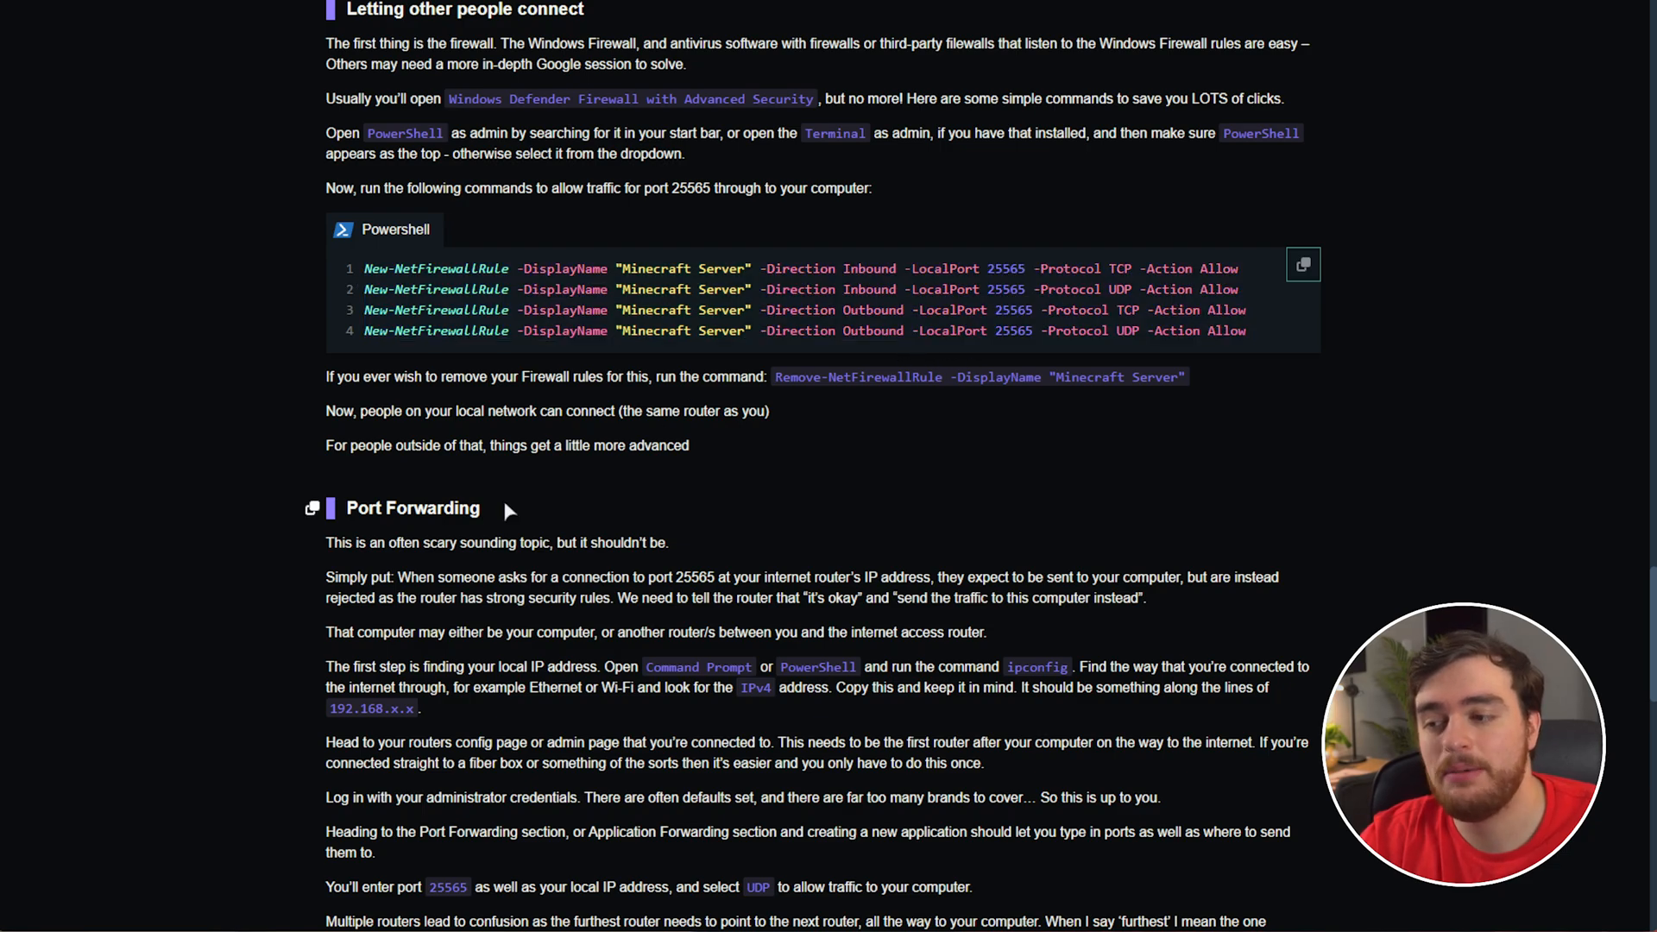
# - Scroll the router page down to the Security > Port Forwarding rule fields
pyautogui.scroll(-3)
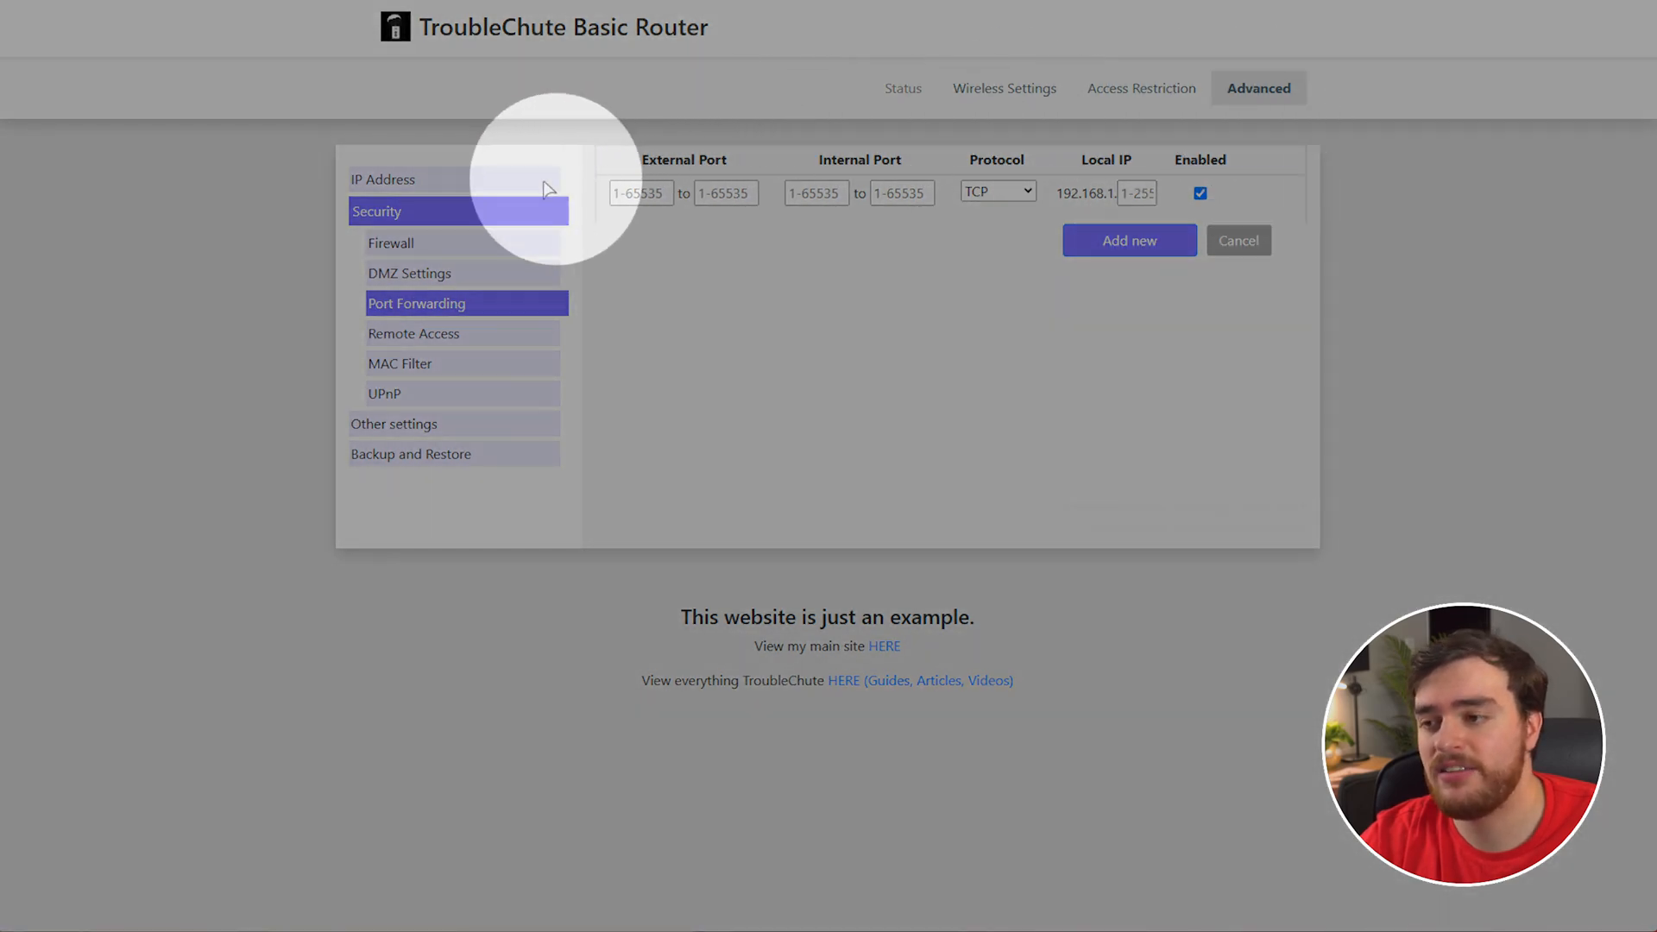
pyautogui.moveTo(486, 317)
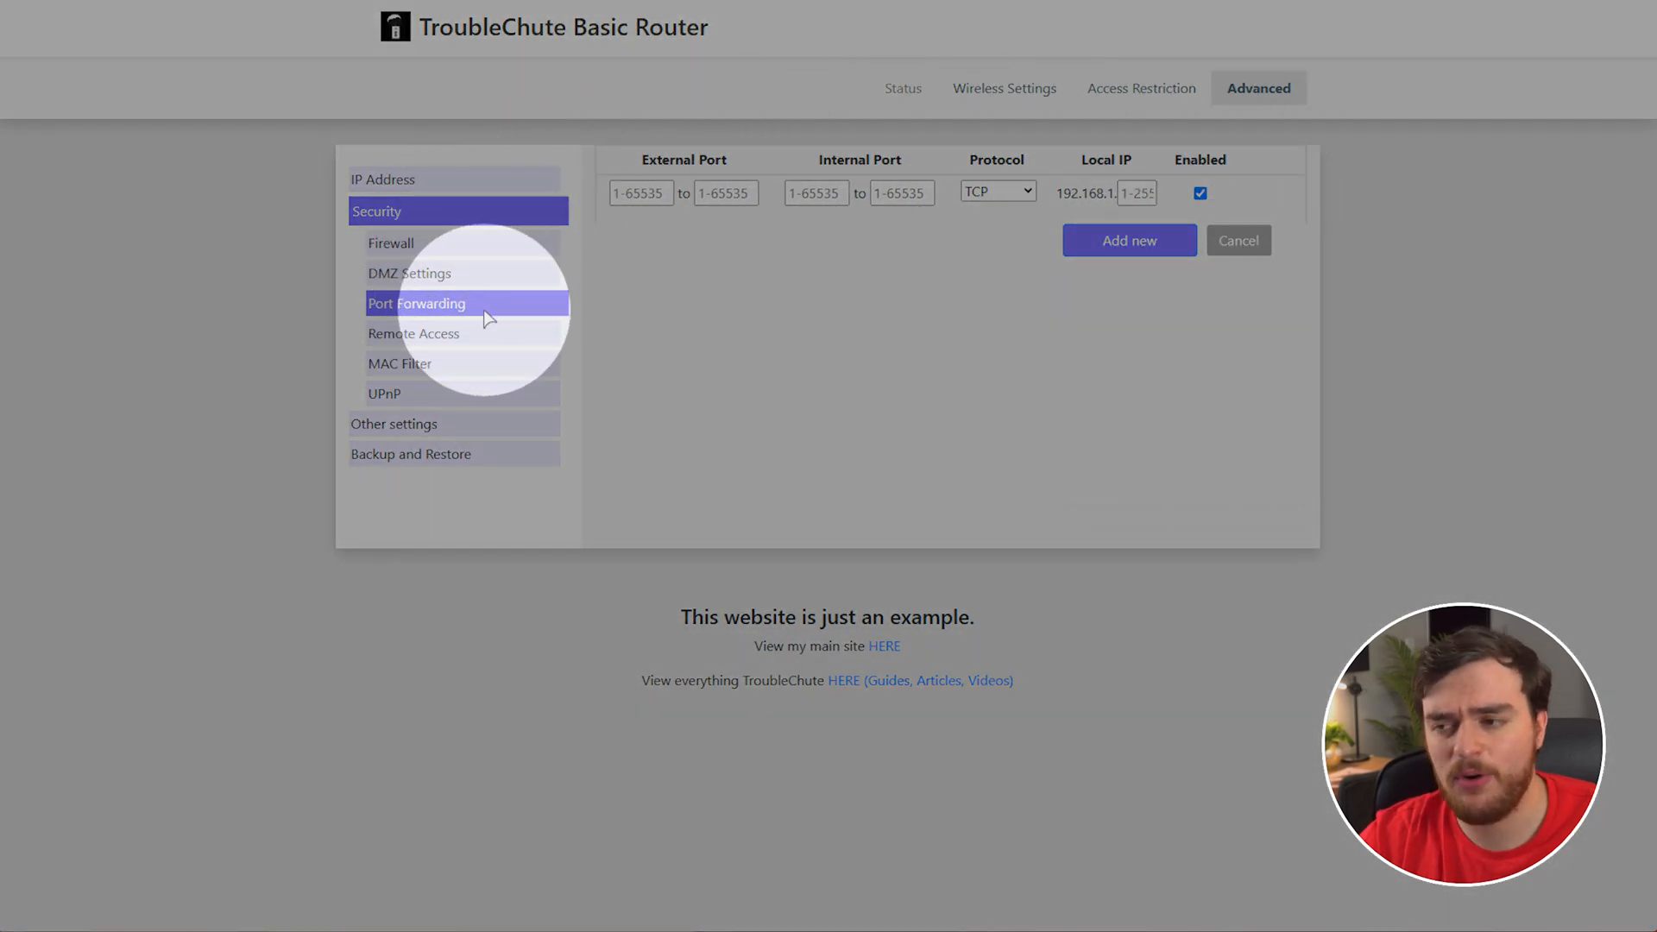
pyautogui.moveTo(502, 318)
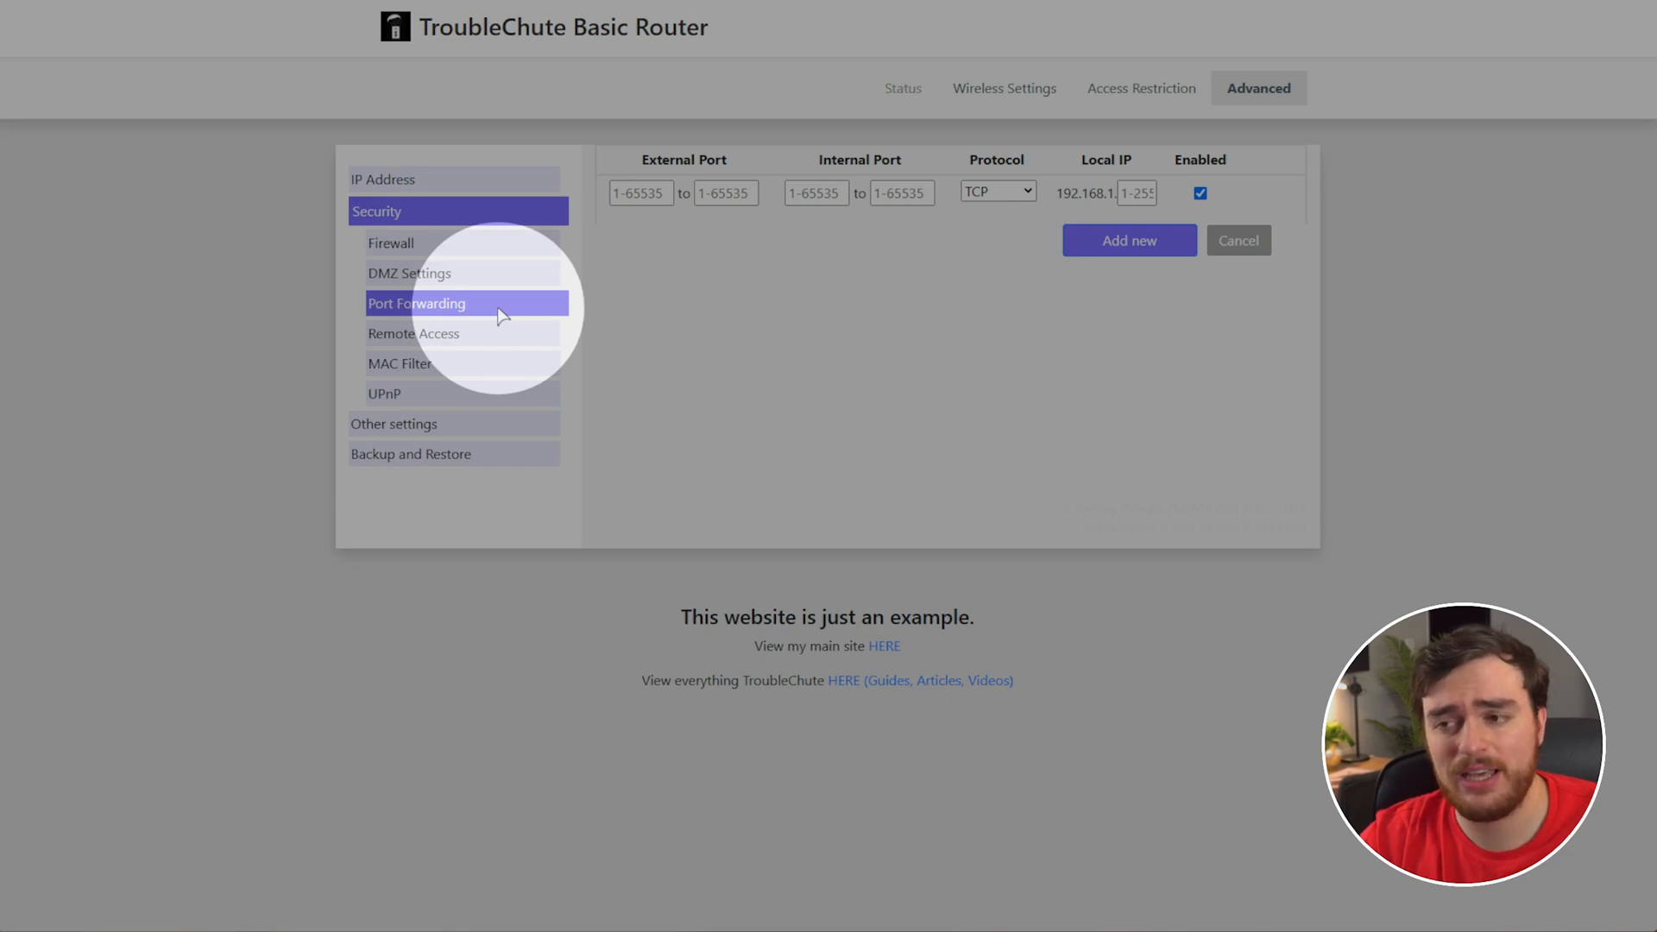
pyautogui.moveTo(791, 176)
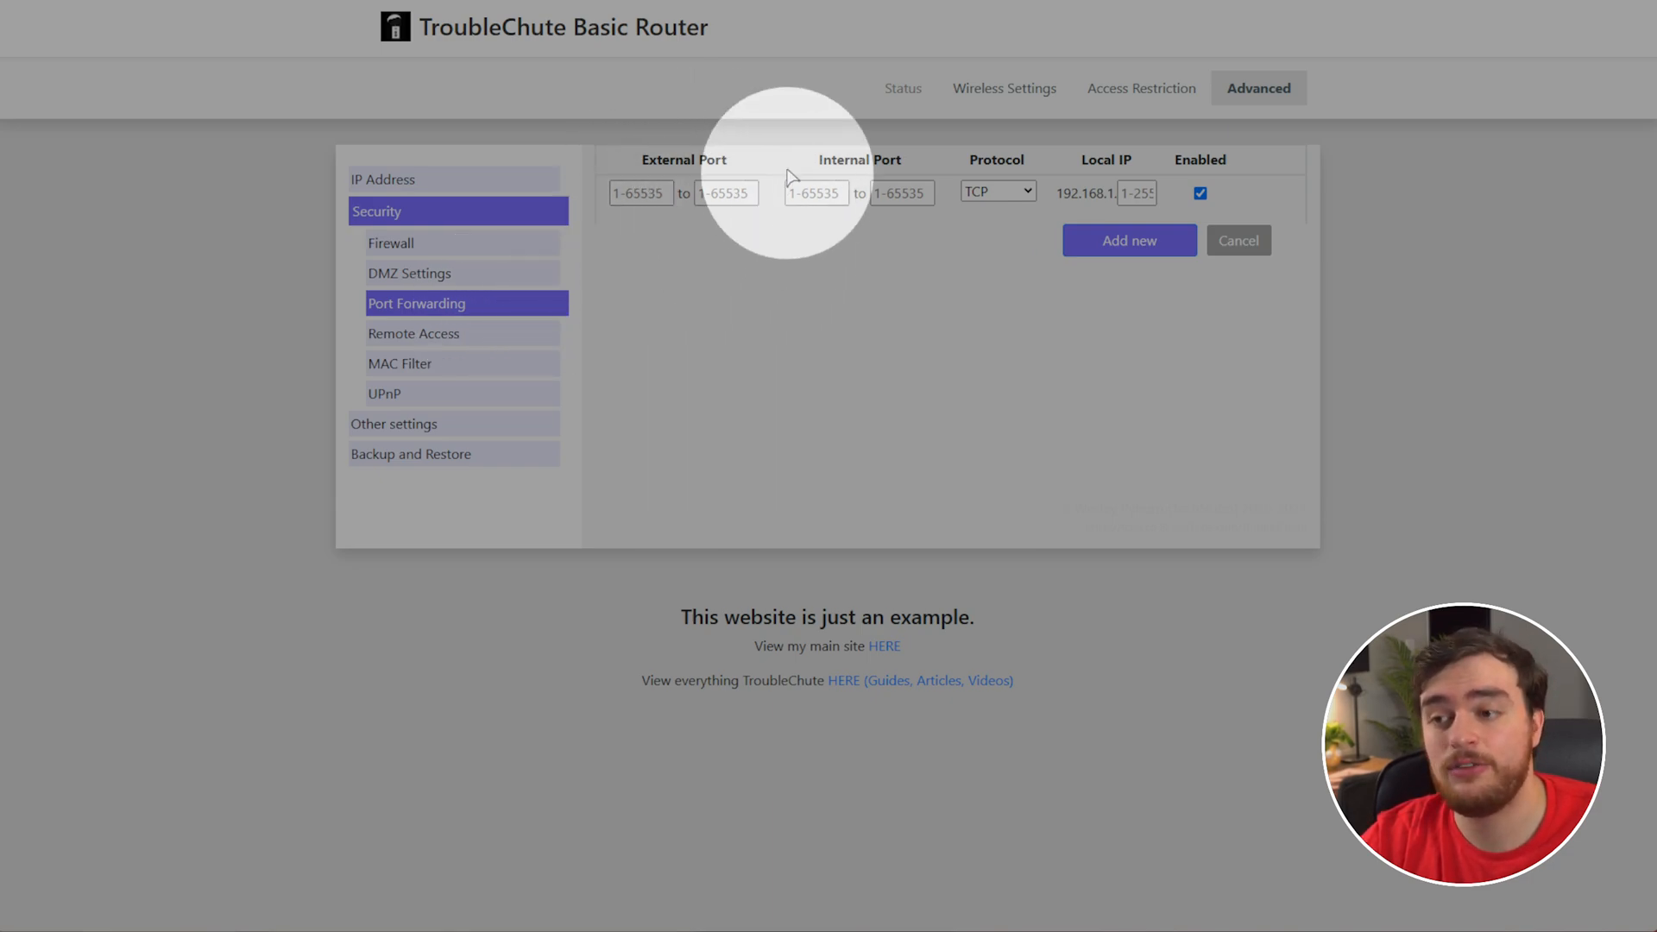
pyautogui.moveTo(1018, 200)
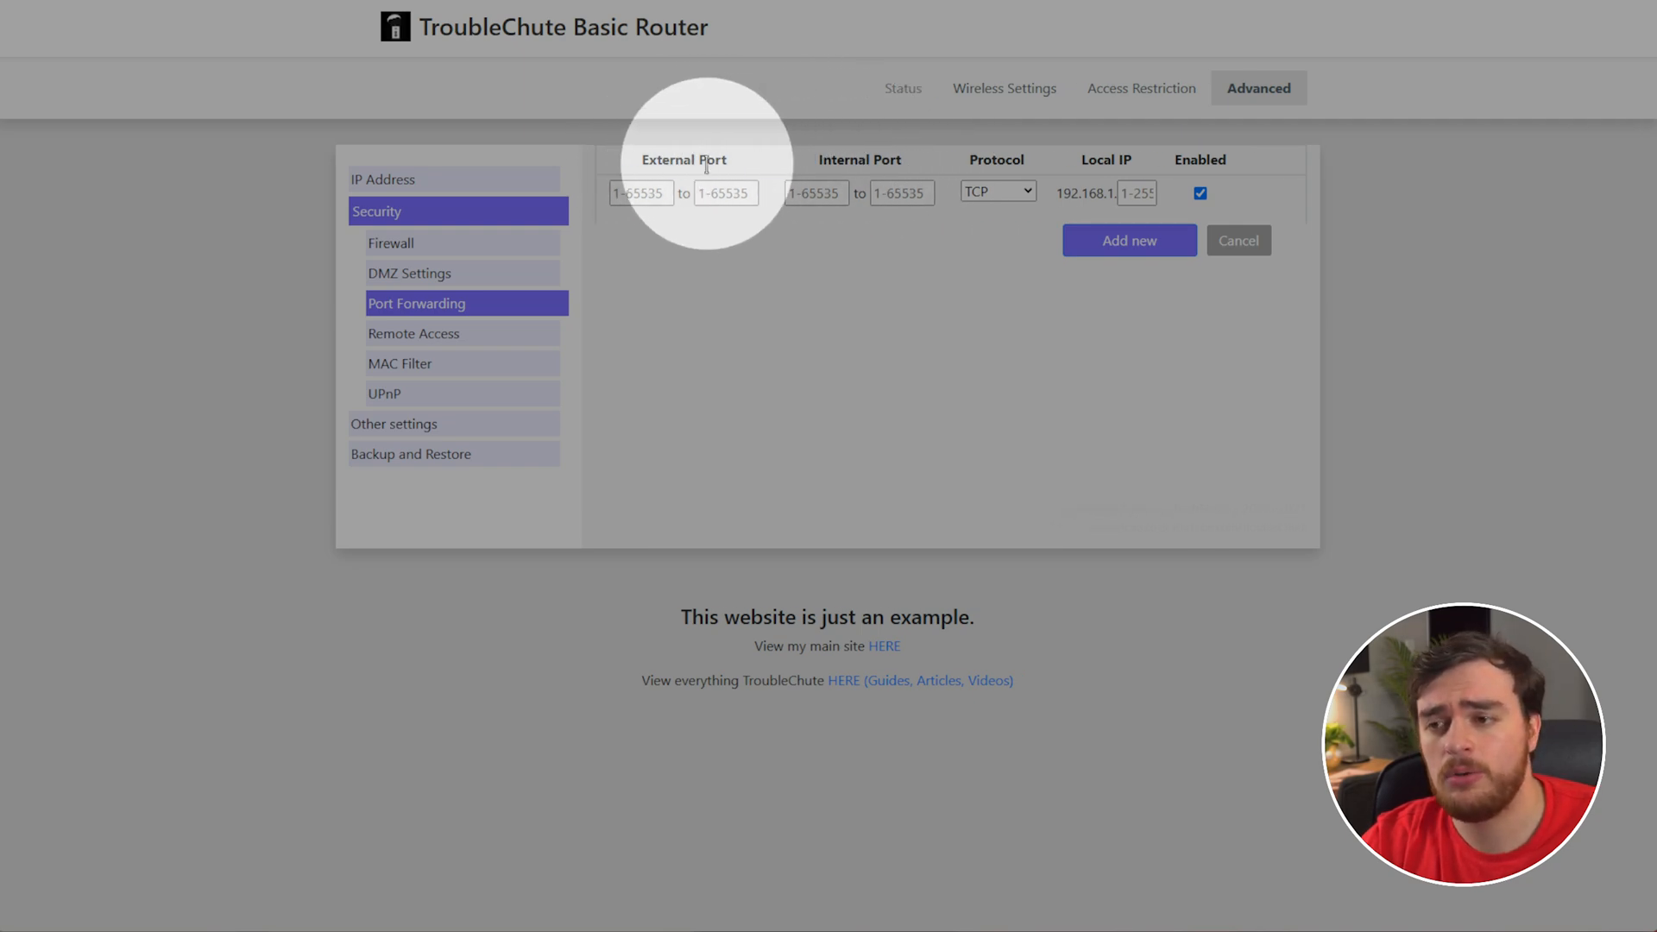
pyautogui.moveTo(775, 179)
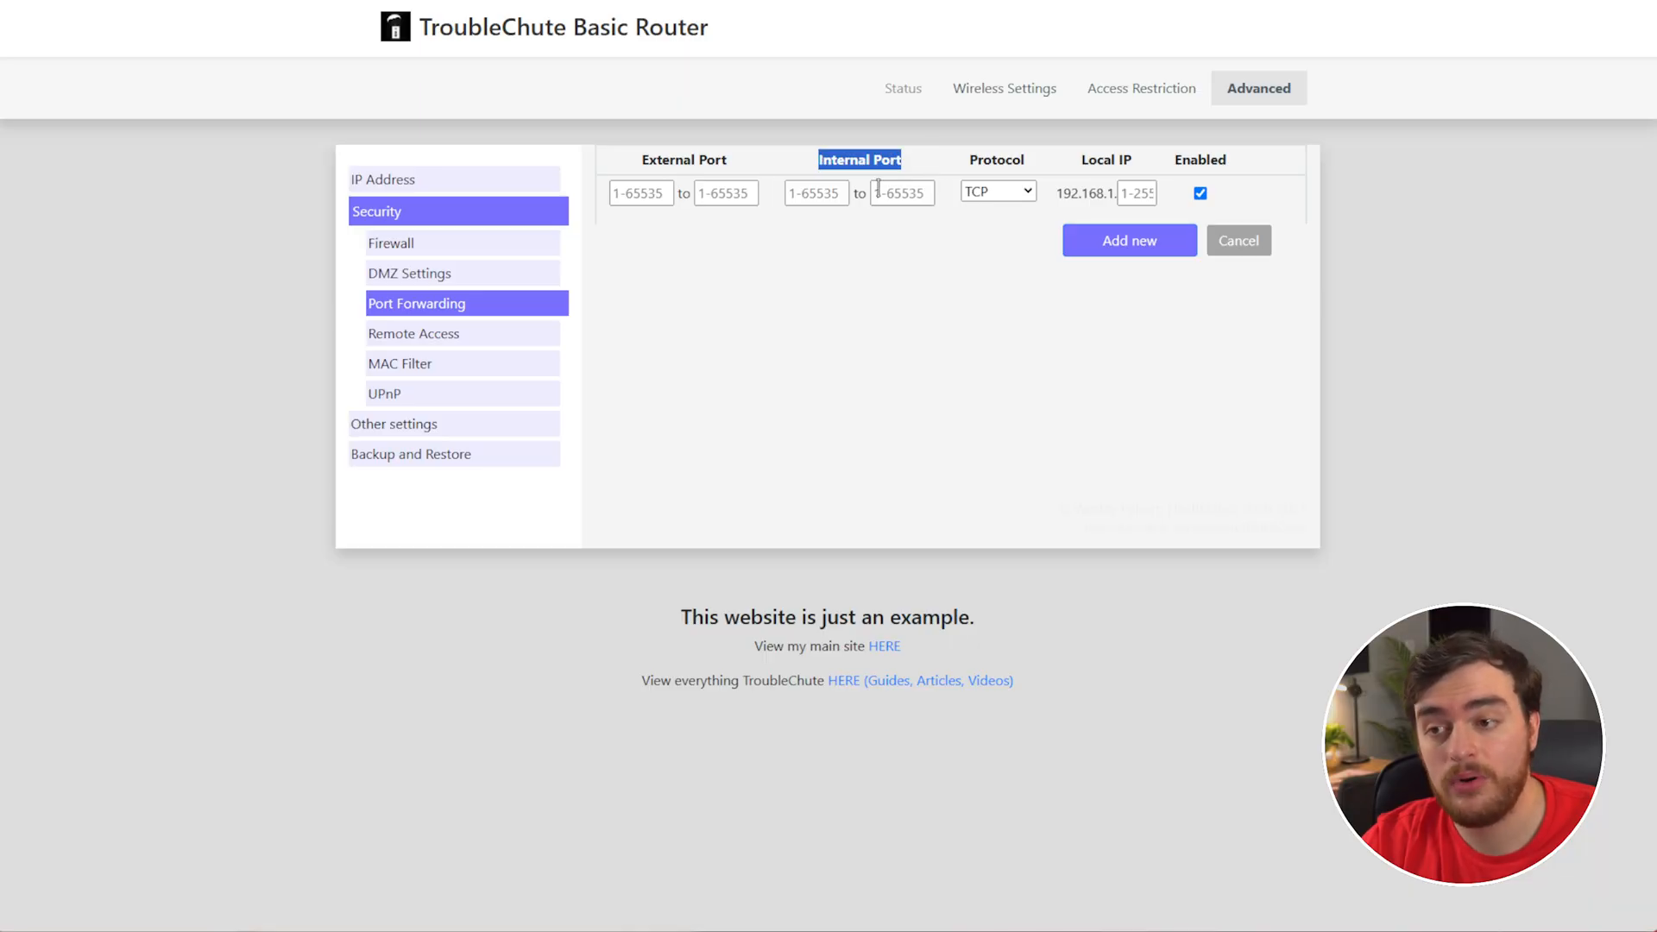
# - Fill the rule's external and internal port ranges with 25565
pyautogui.write('25565')
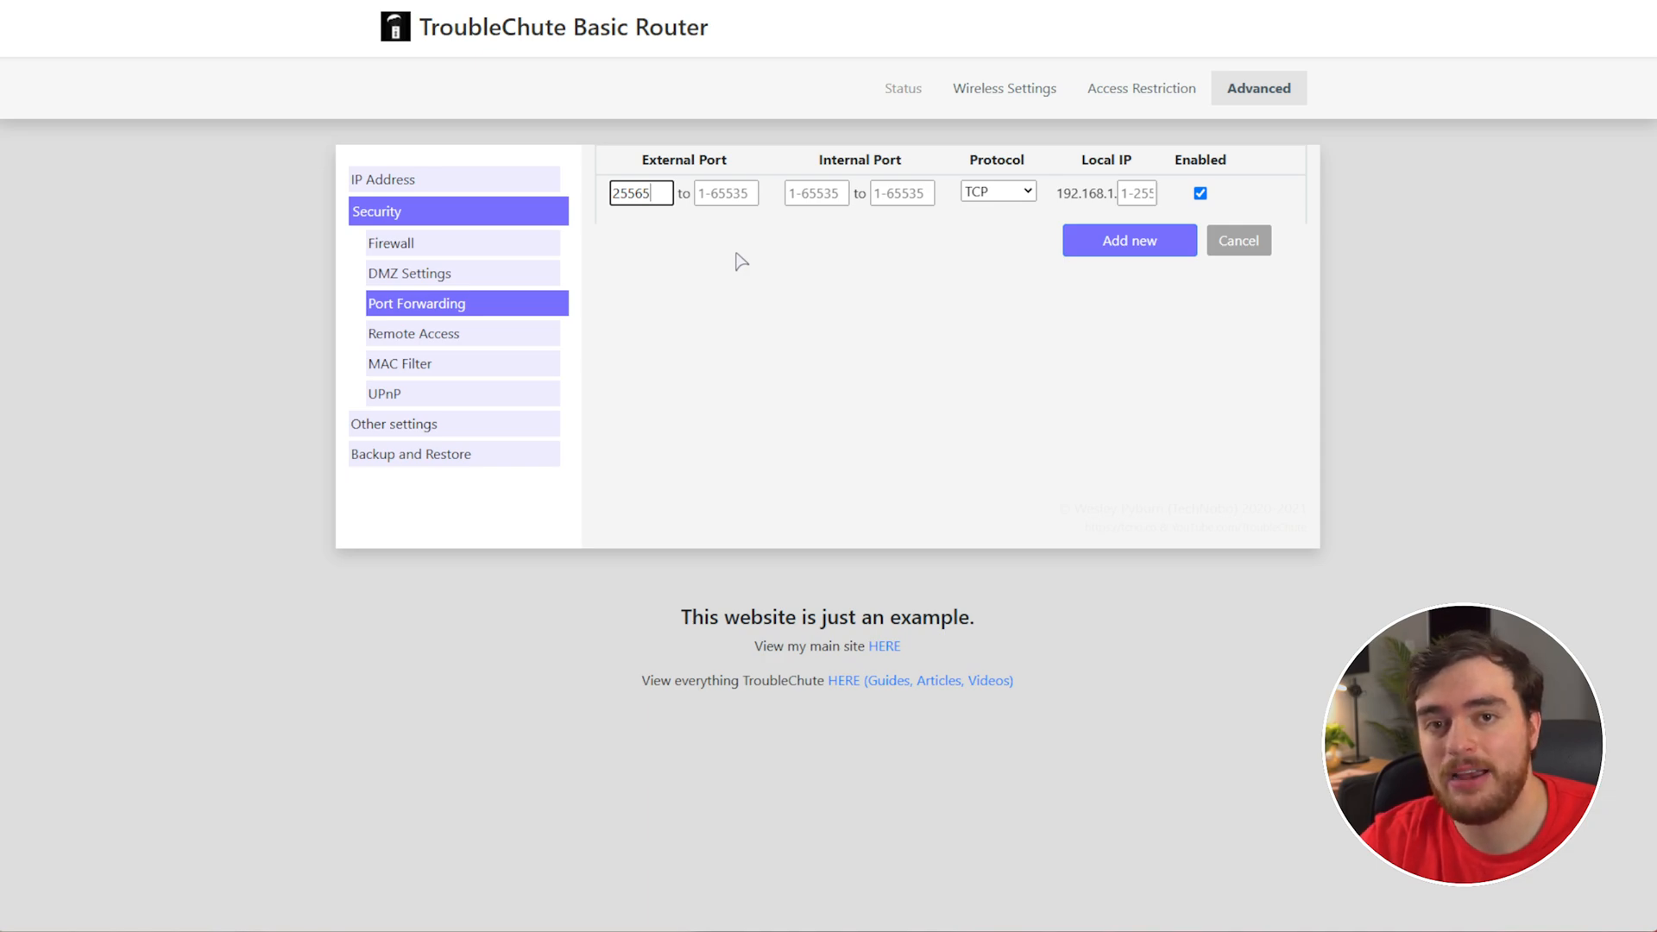
pyautogui.write('25565')
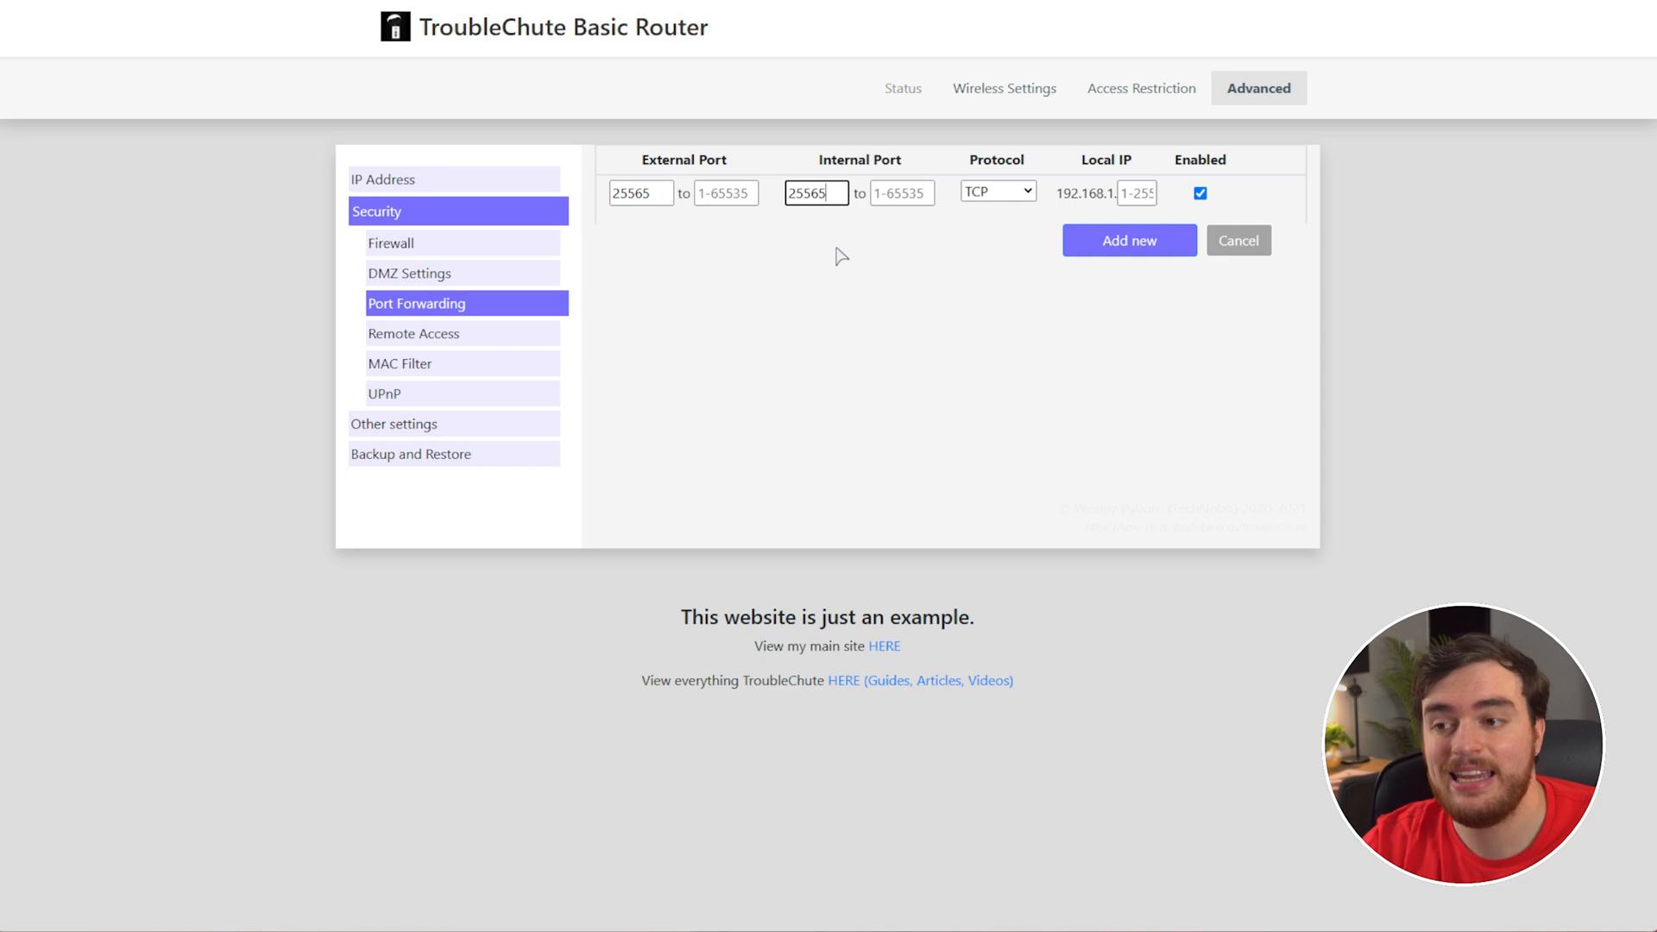
pyautogui.moveTo(816, 252)
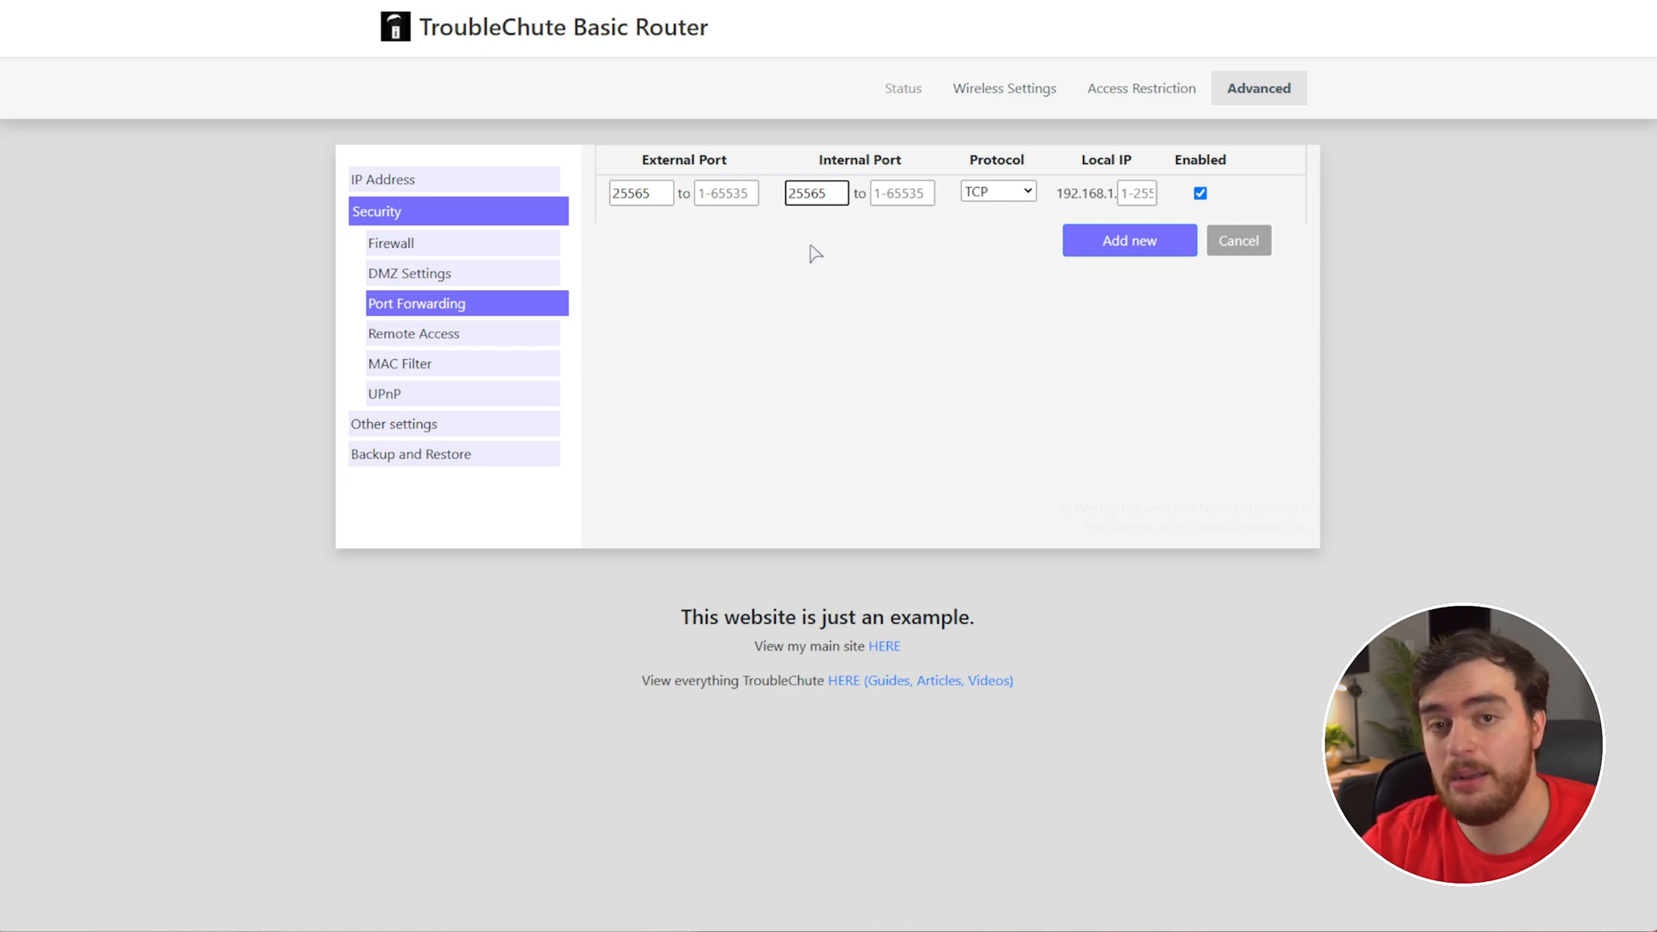
pyautogui.moveTo(723, 234)
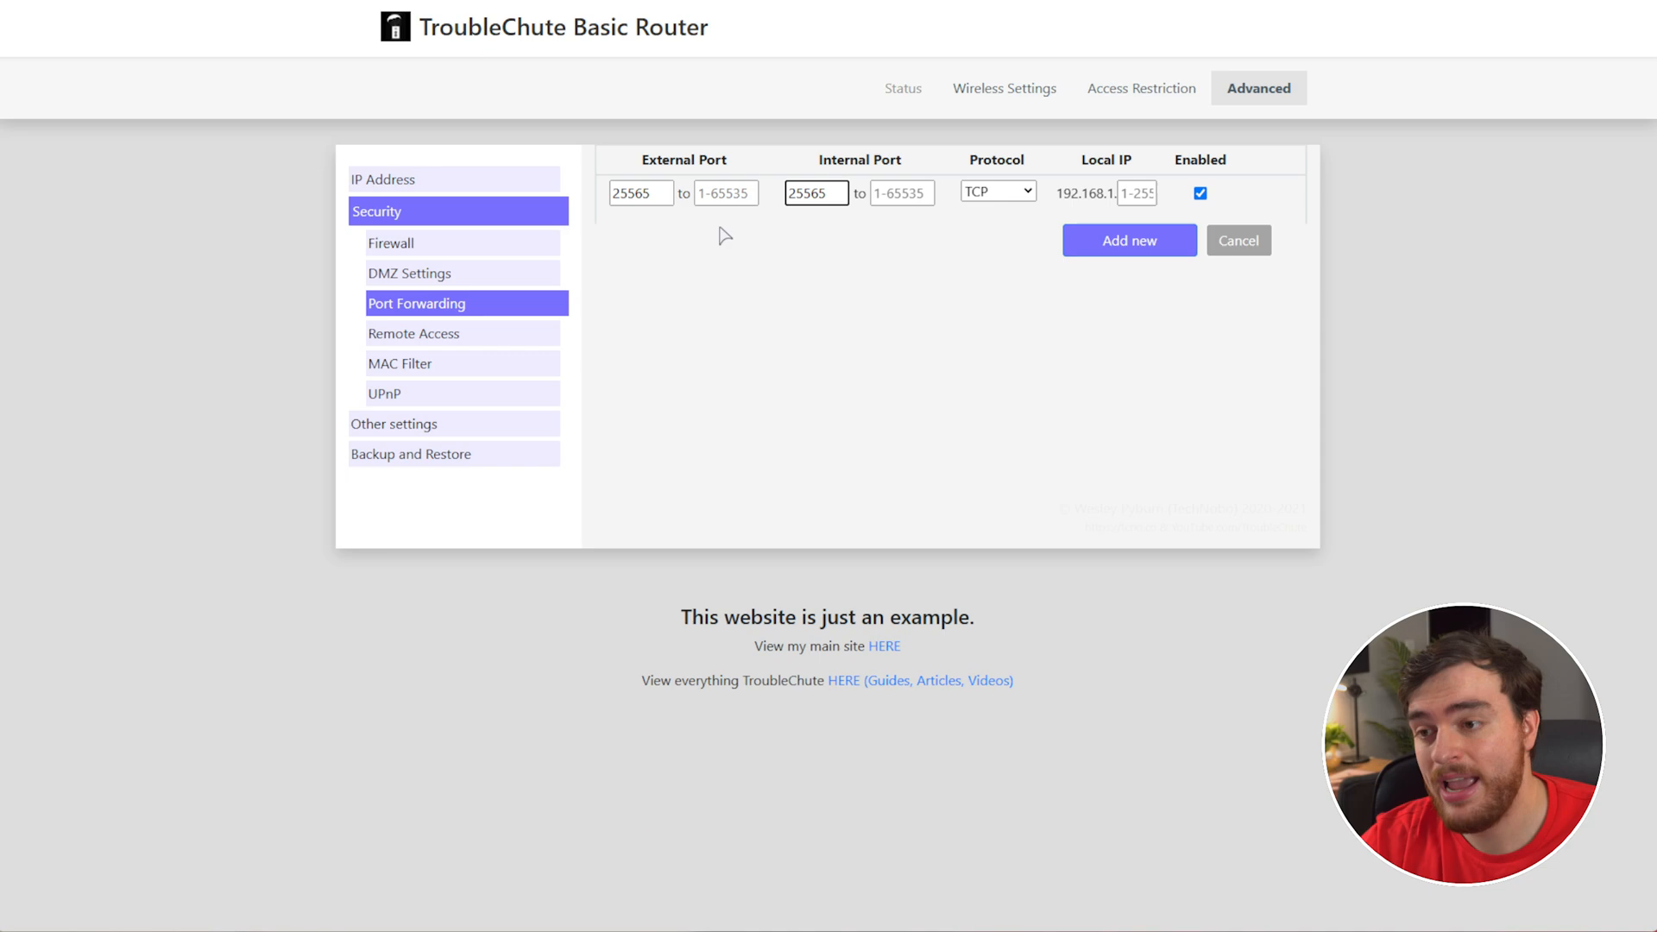
pyautogui.click(727, 192)
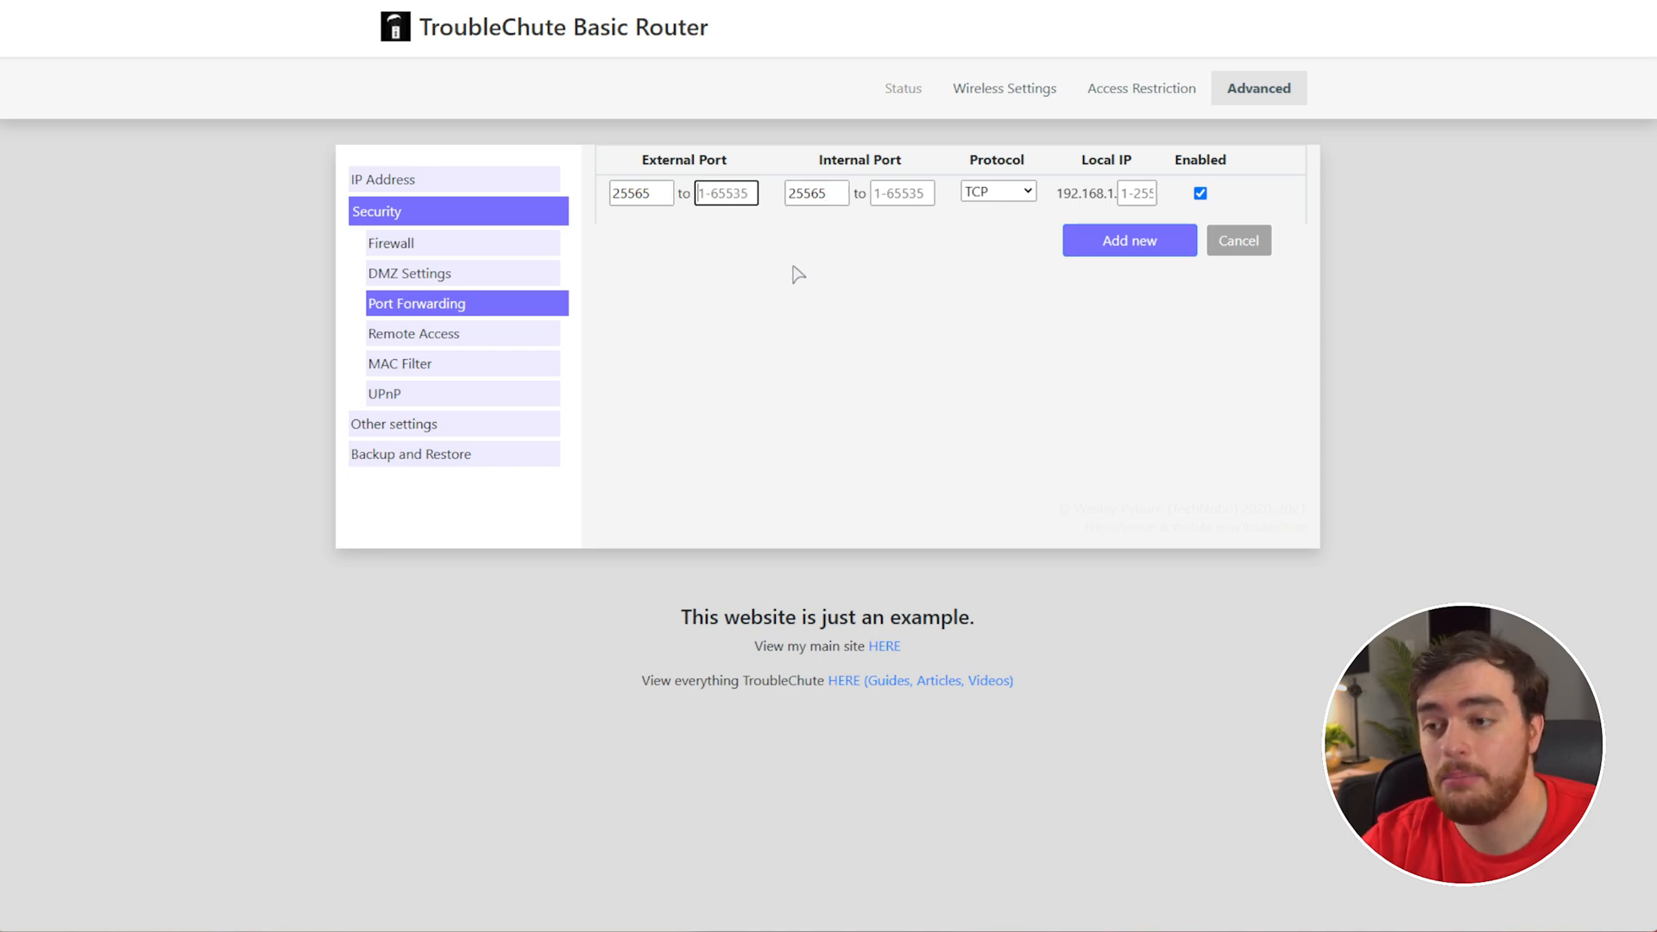
pyautogui.write('25565')
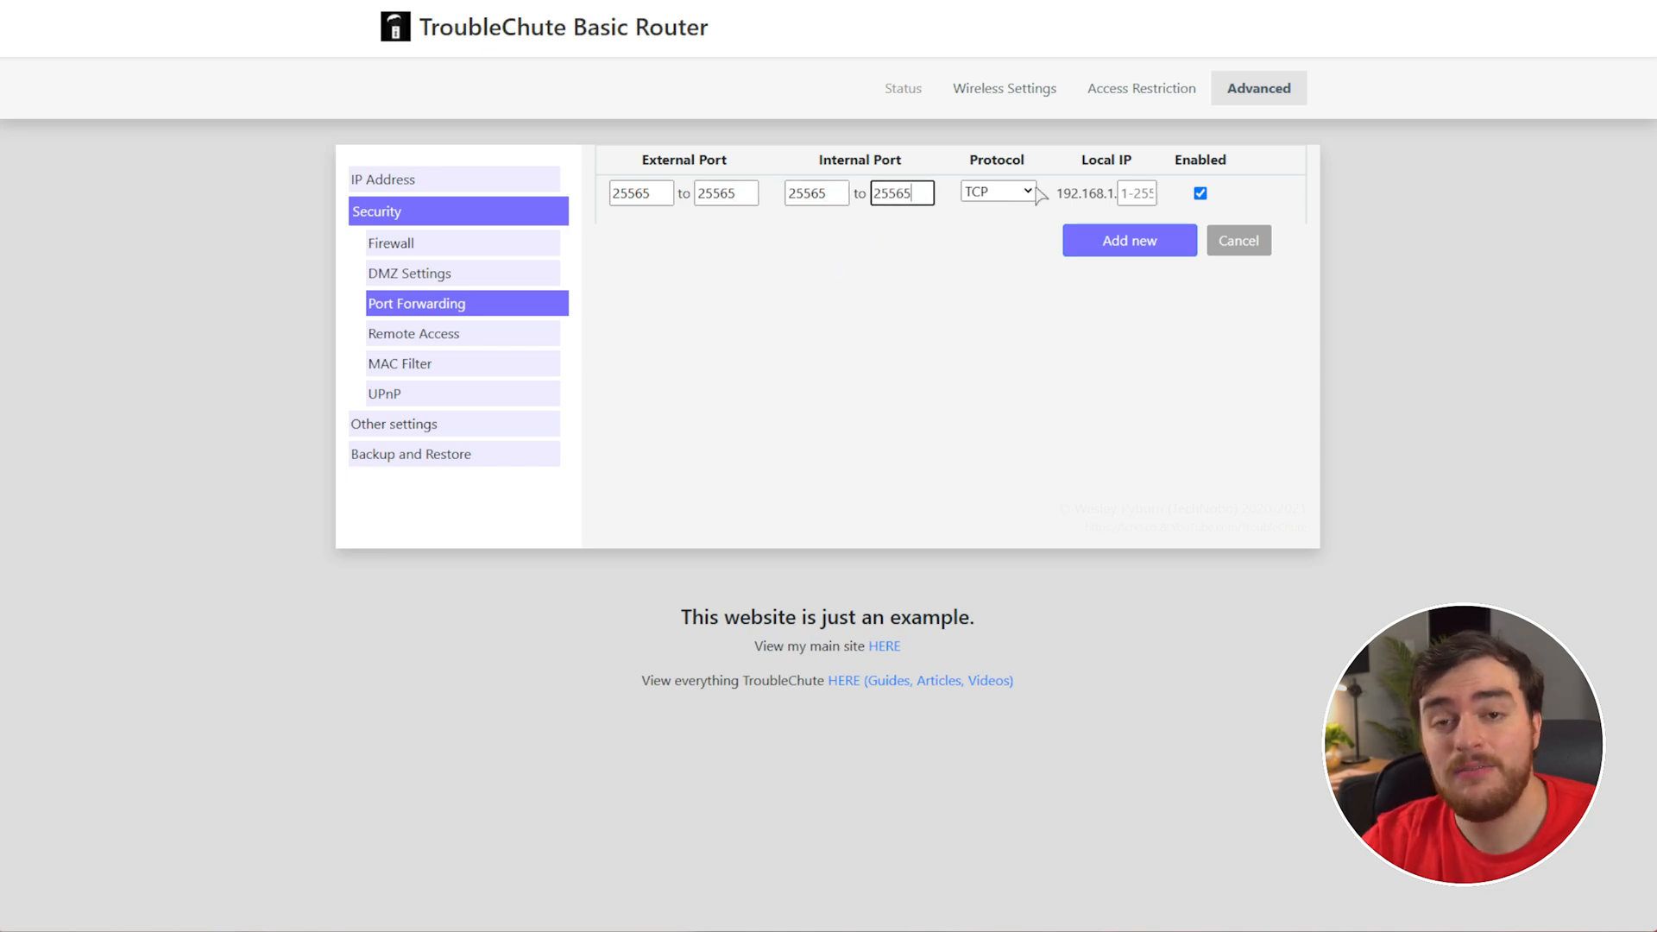
# - Set the forwarding rule's protocol to TCP/UDP
pyautogui.click(996, 192)
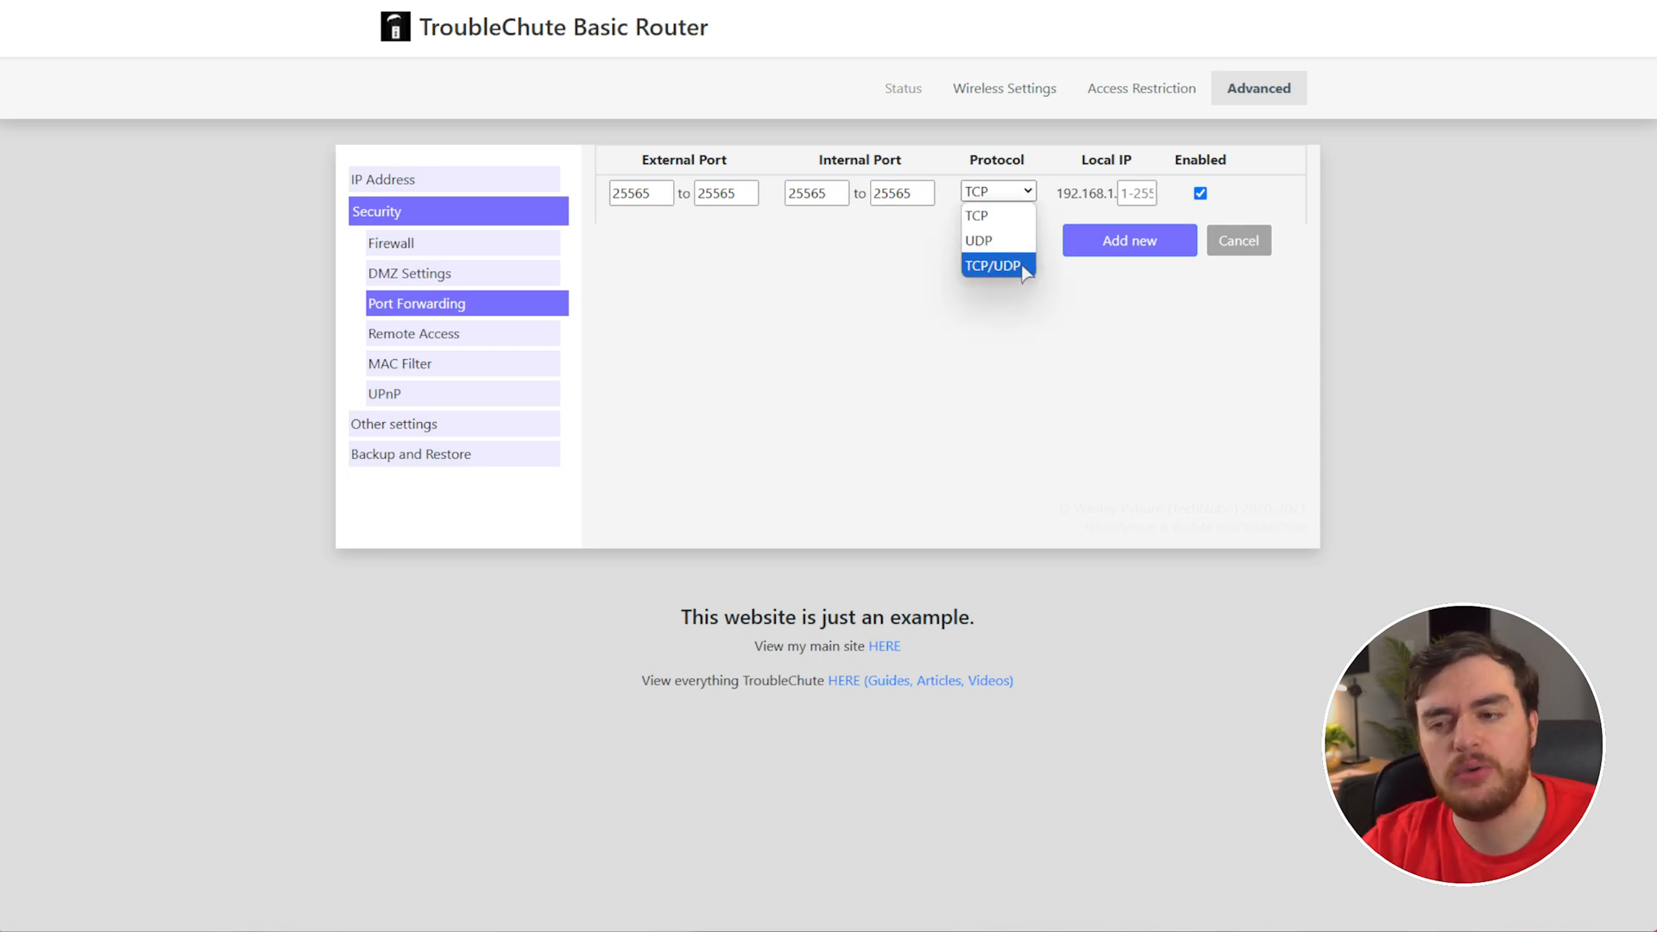
pyautogui.click(993, 266)
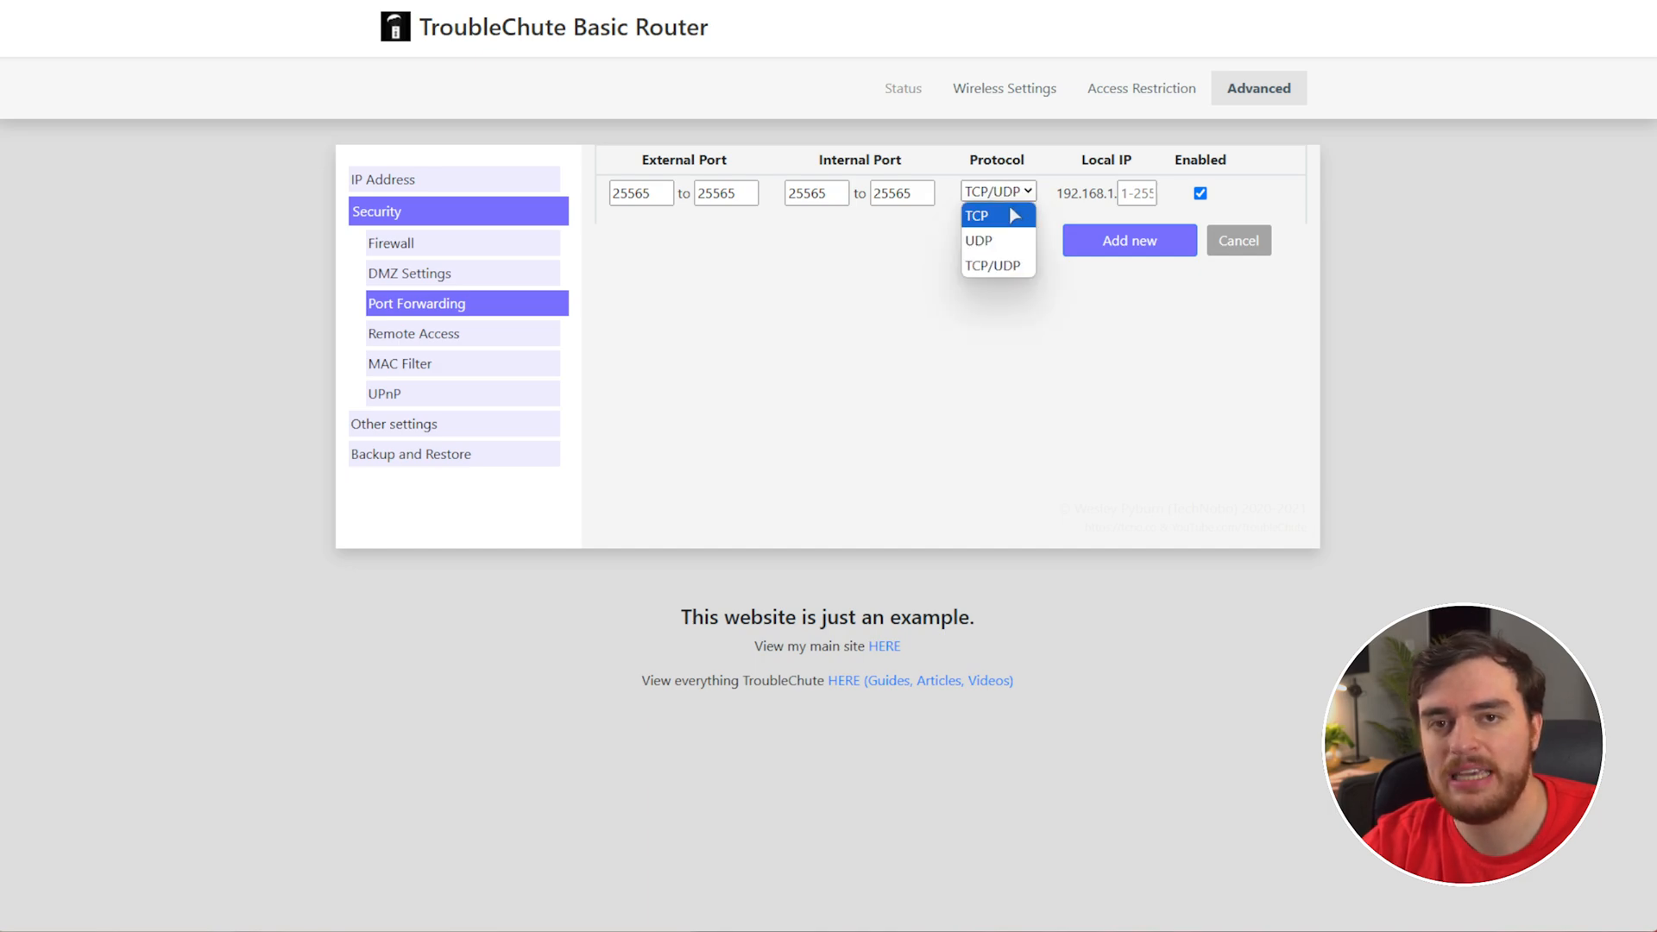
pyautogui.click(994, 266)
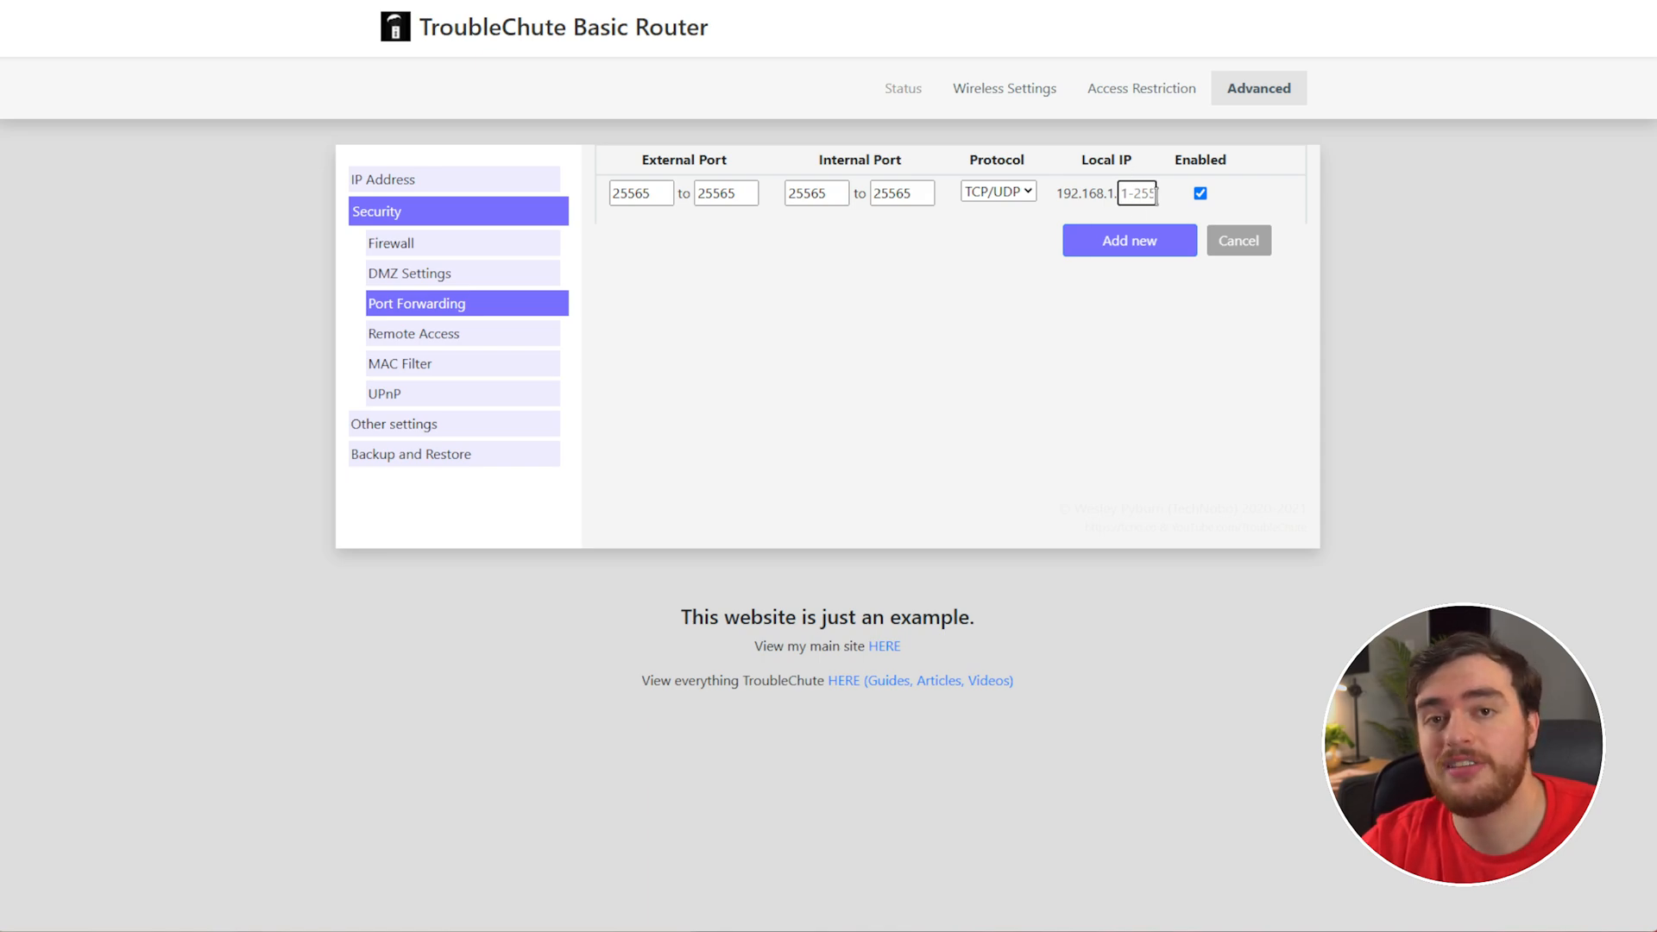
pyautogui.moveTo(1163, 220)
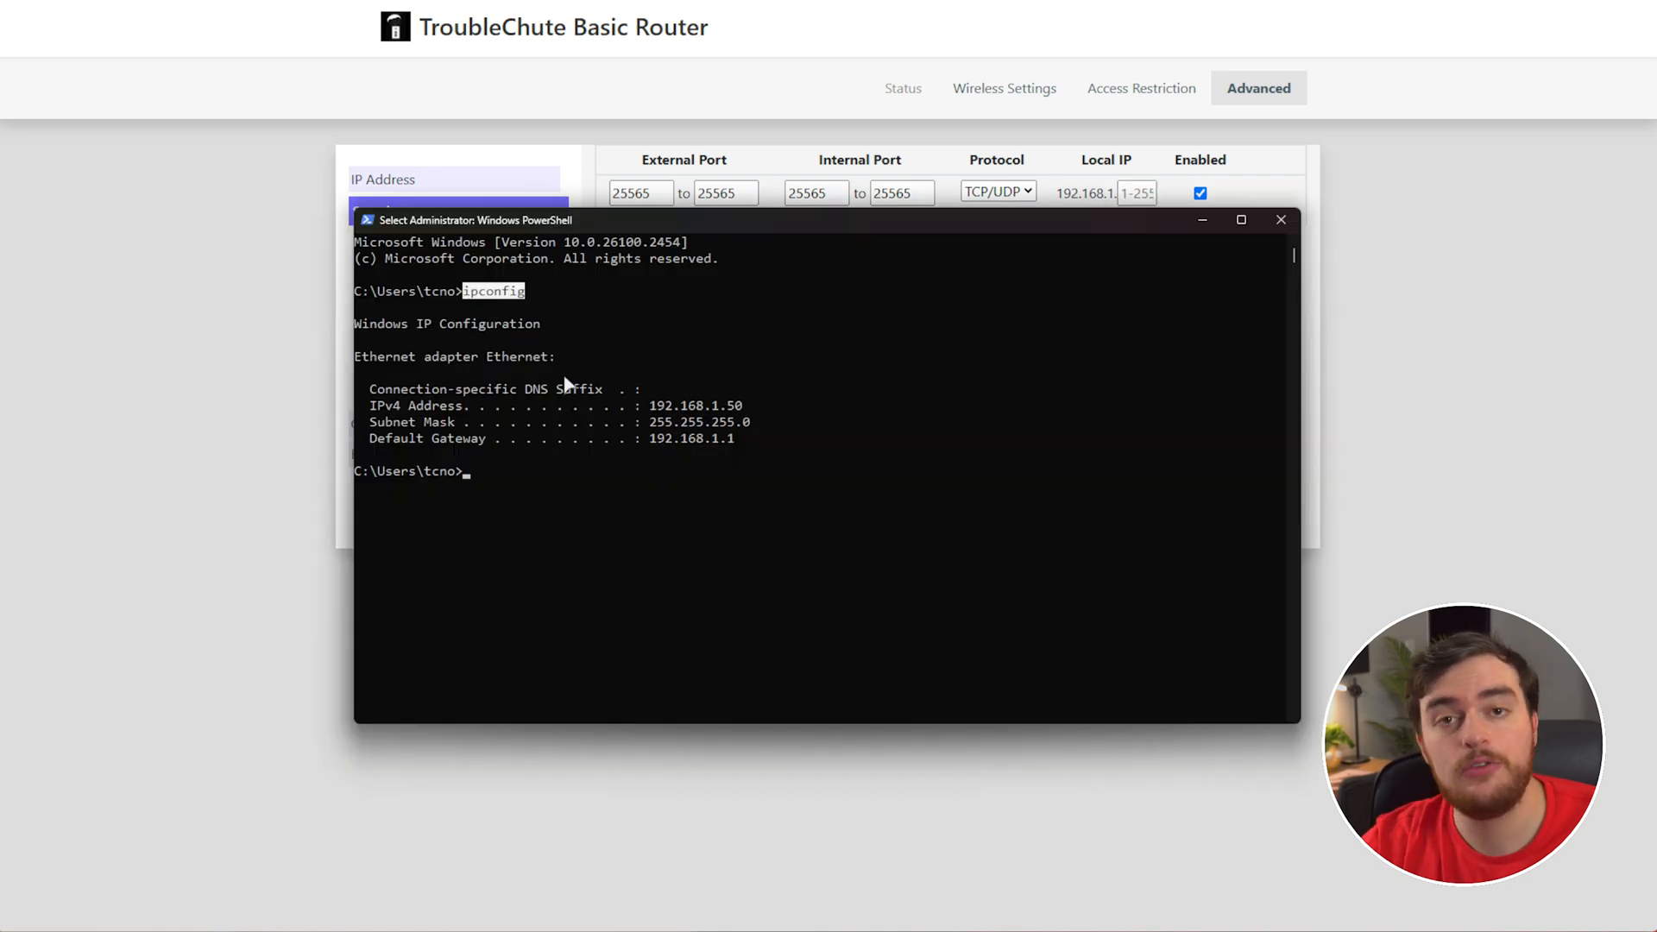
pyautogui.moveTo(571, 307)
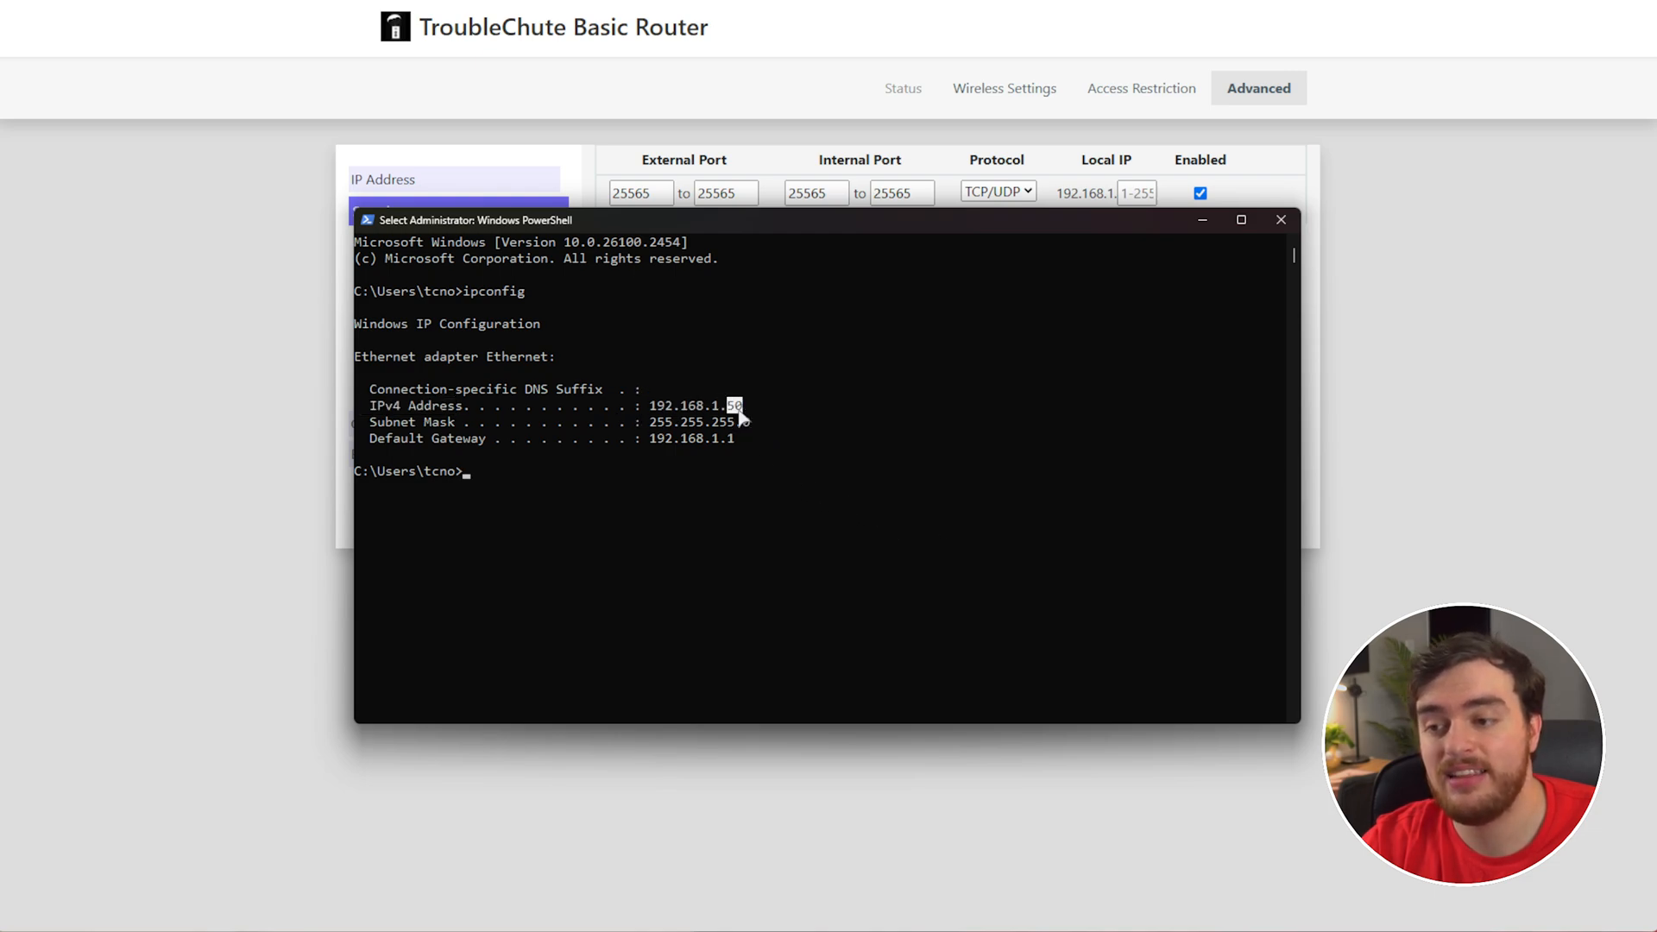
# - Save the rule forwarding 25565 TCP/UDP to 192.168.1.50, then join the server in Minecraft
pyautogui.click(1280, 219)
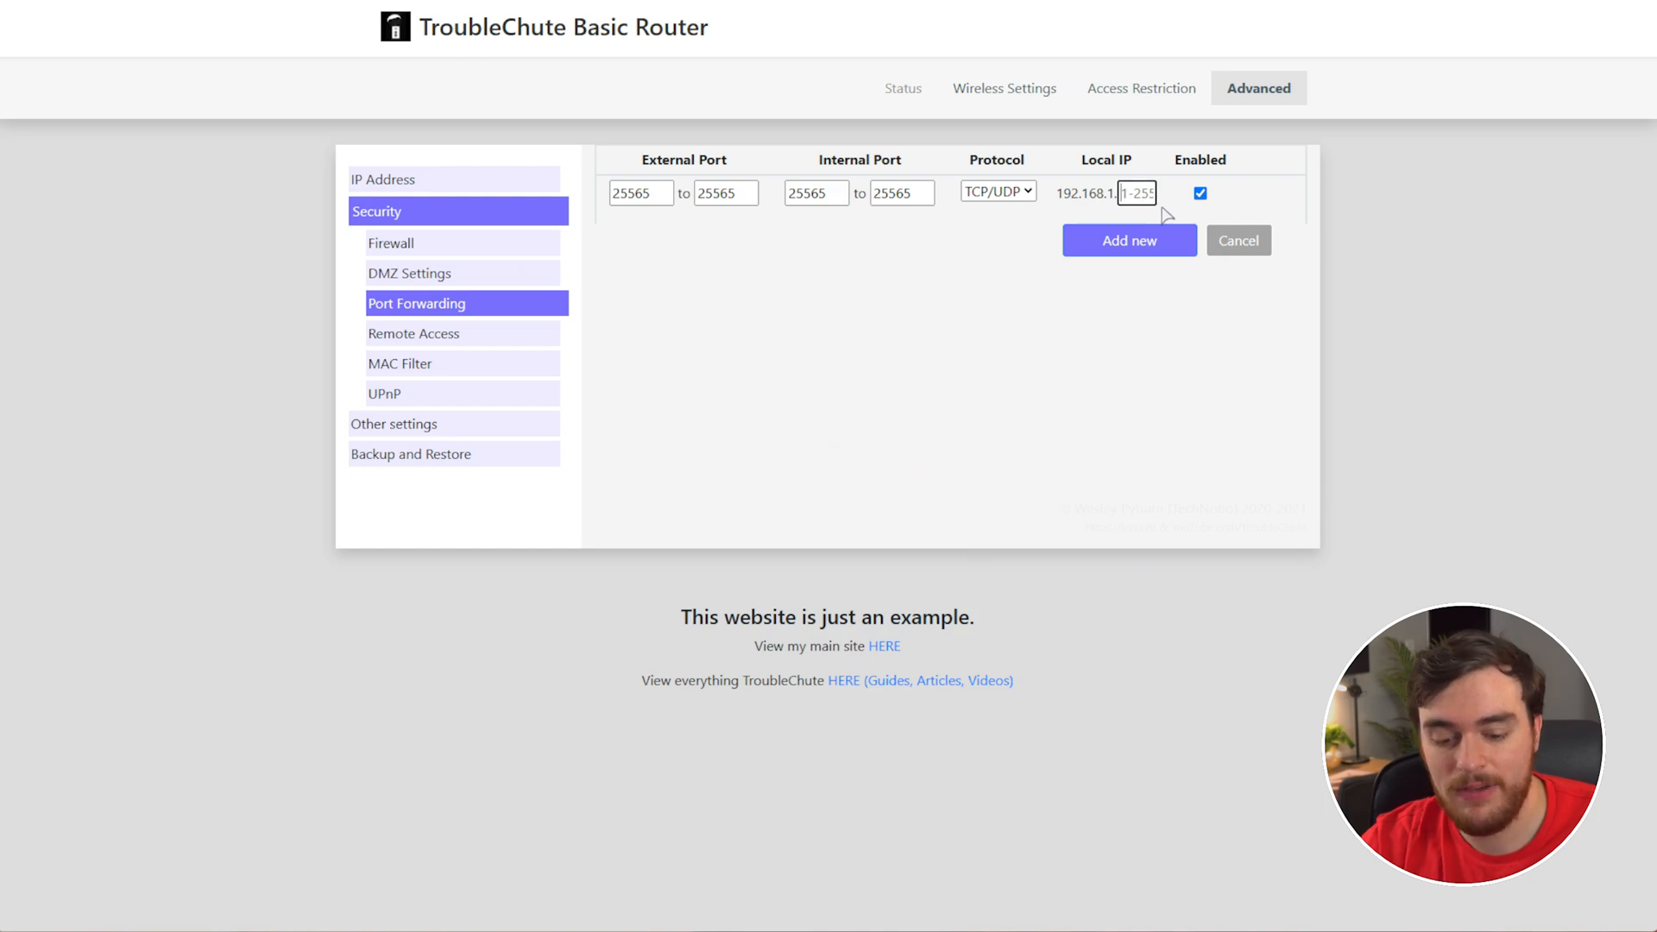
pyautogui.click(1127, 240)
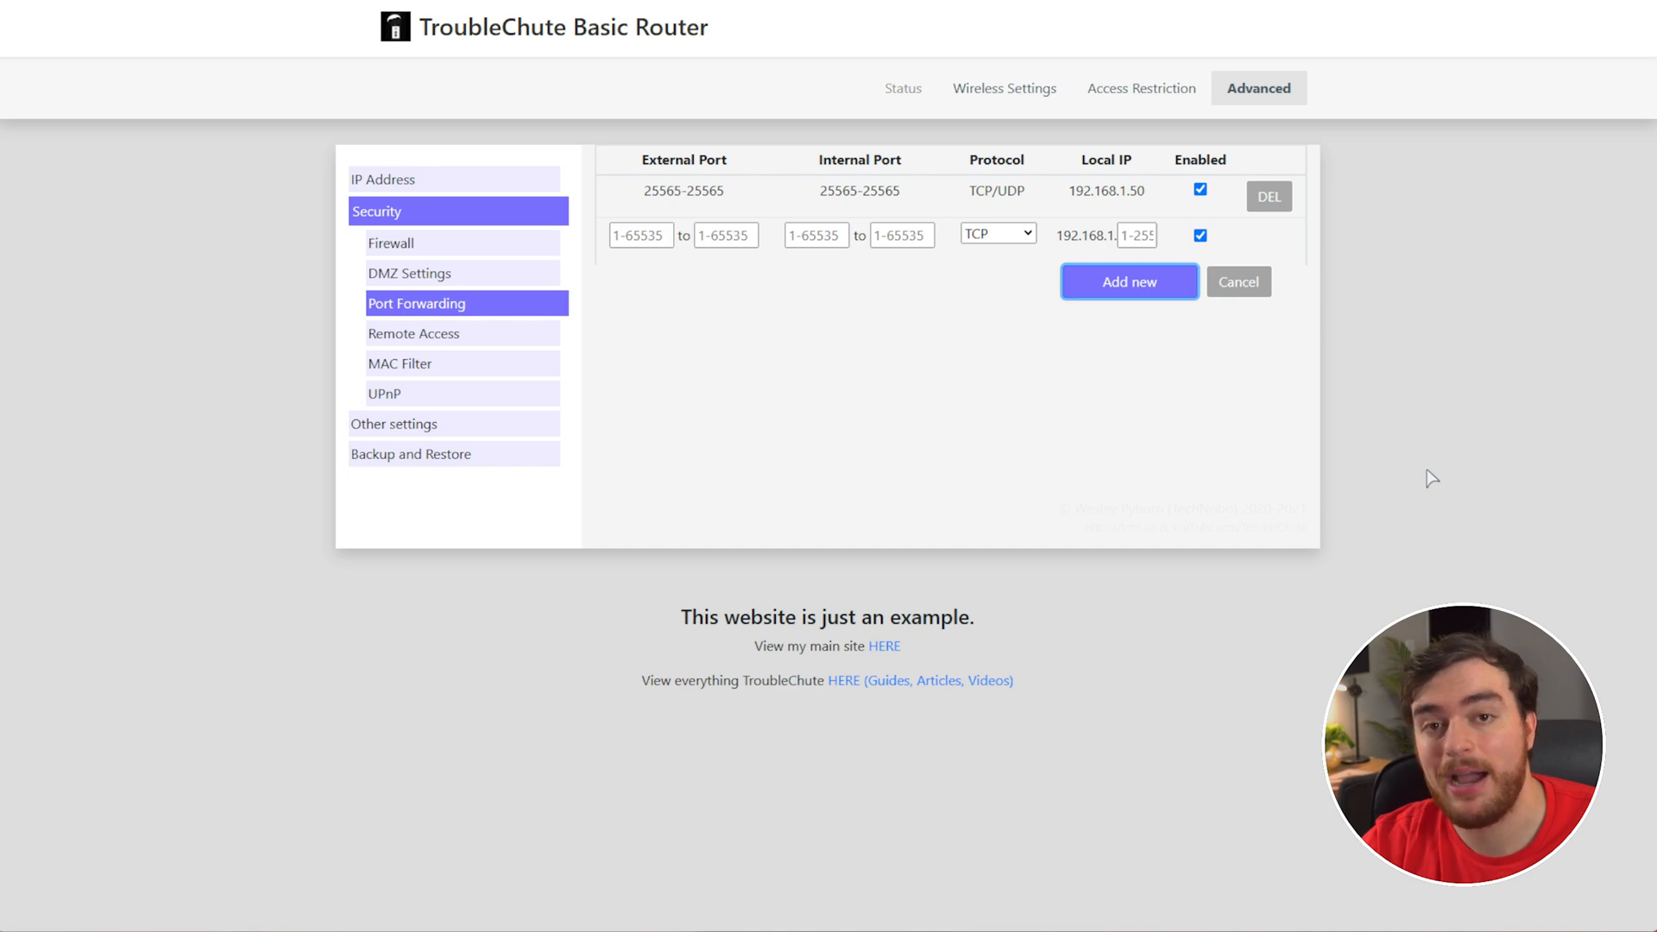
pyautogui.moveTo(996, 421)
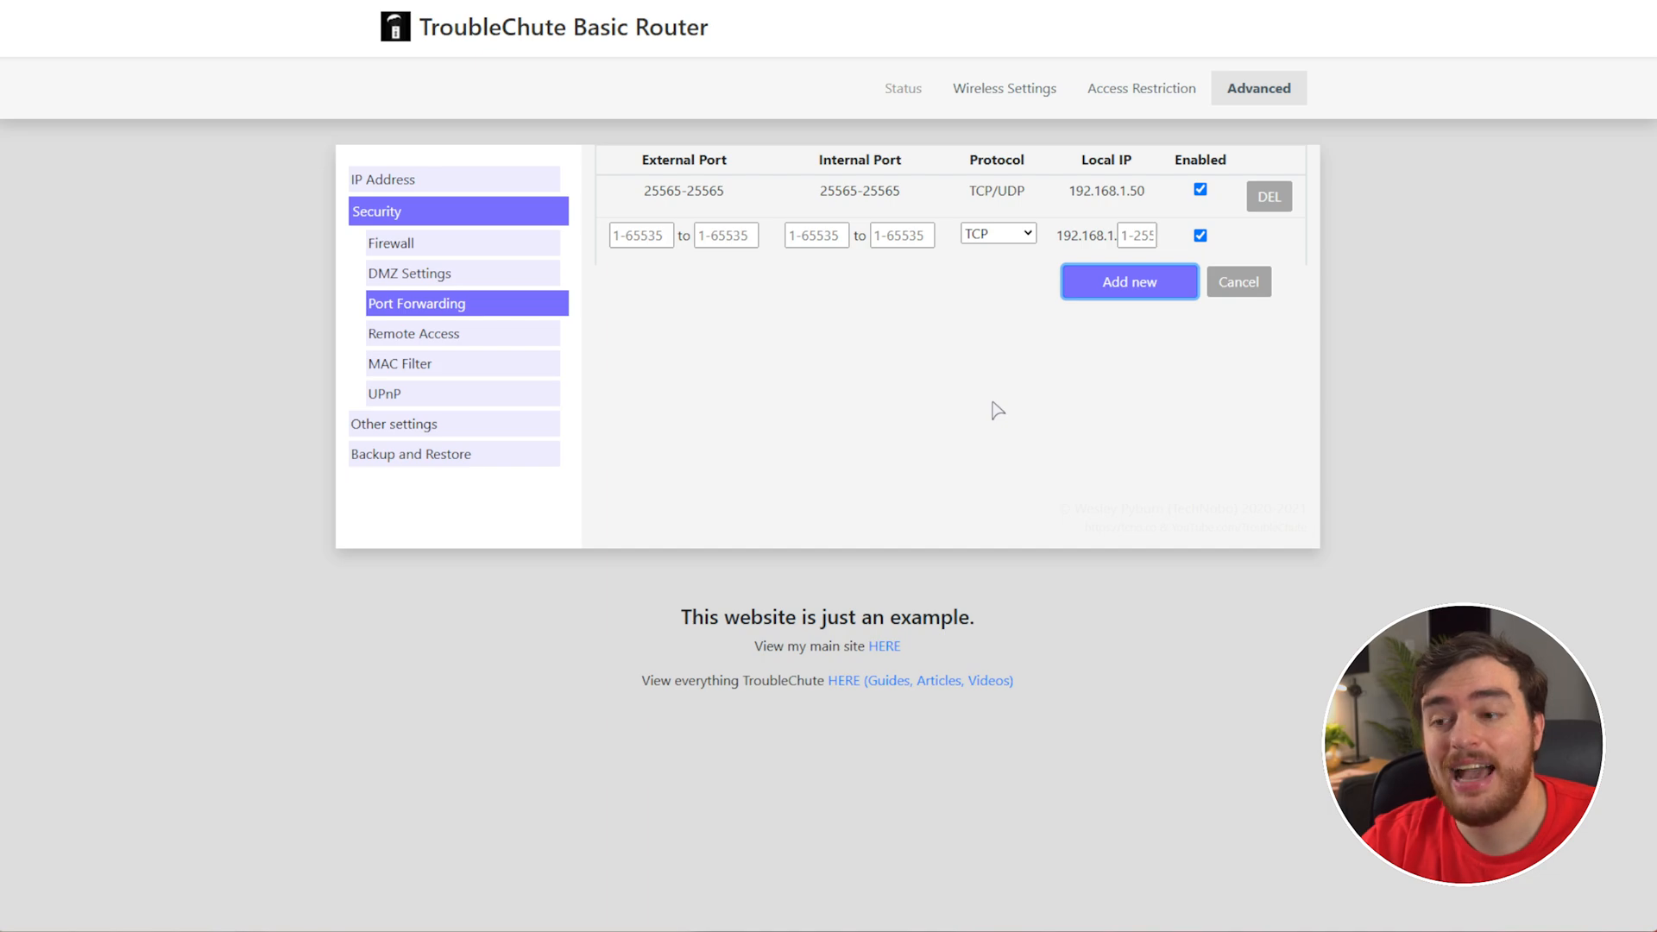
pyautogui.moveTo(1508, 207)
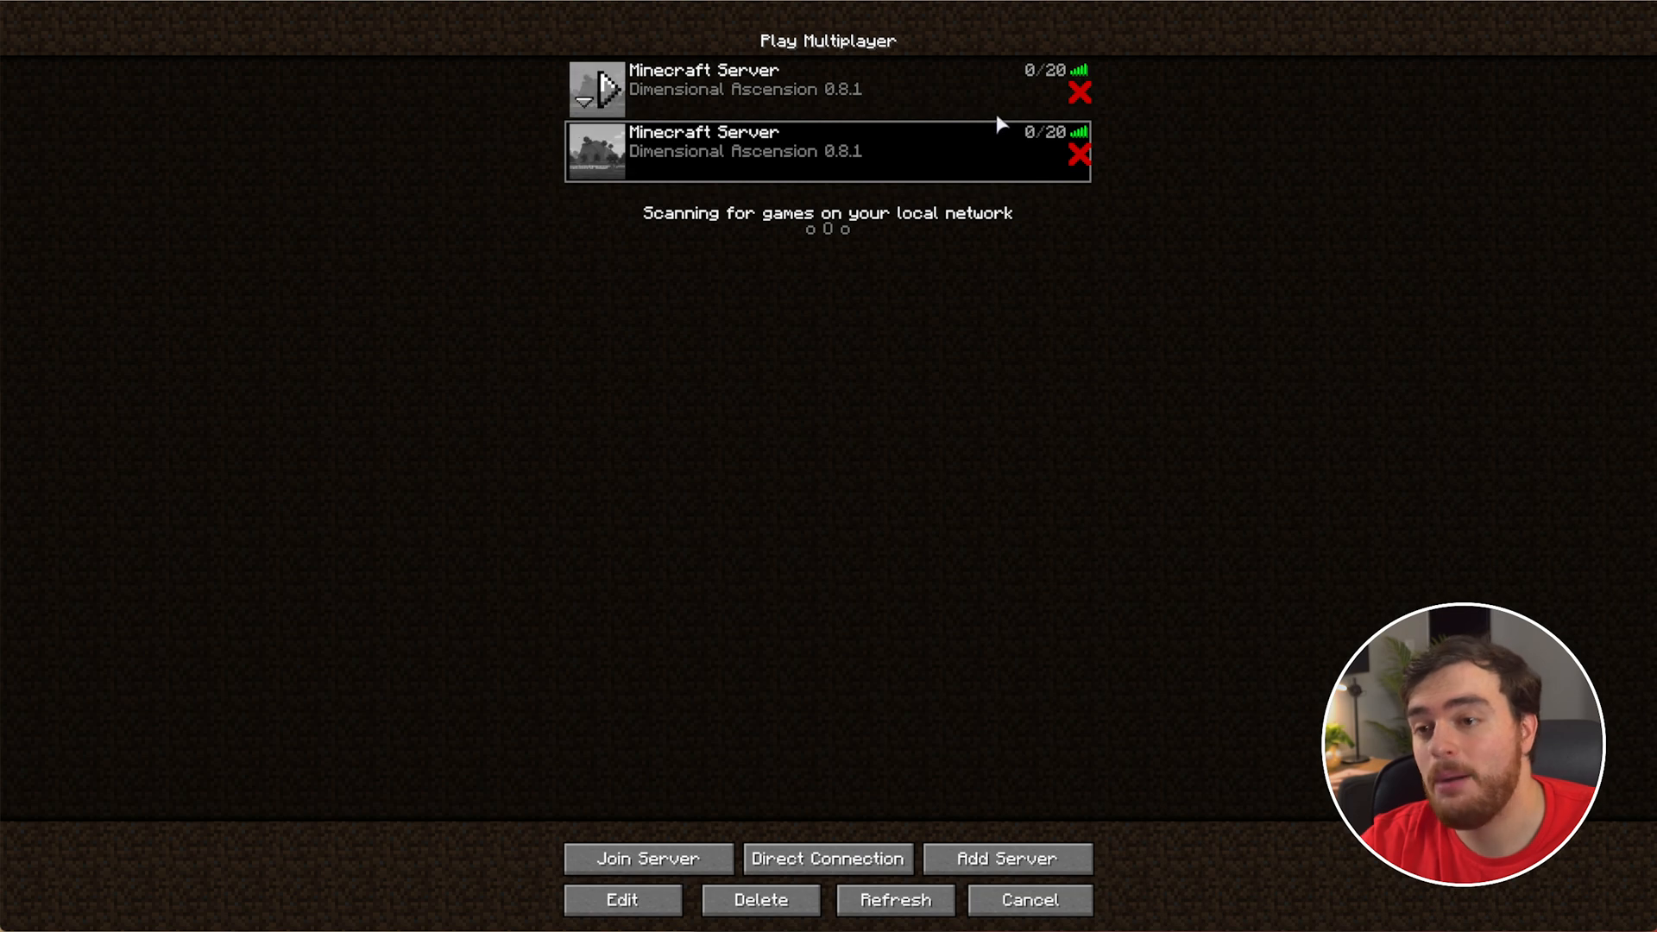
pyautogui.click(647, 858)
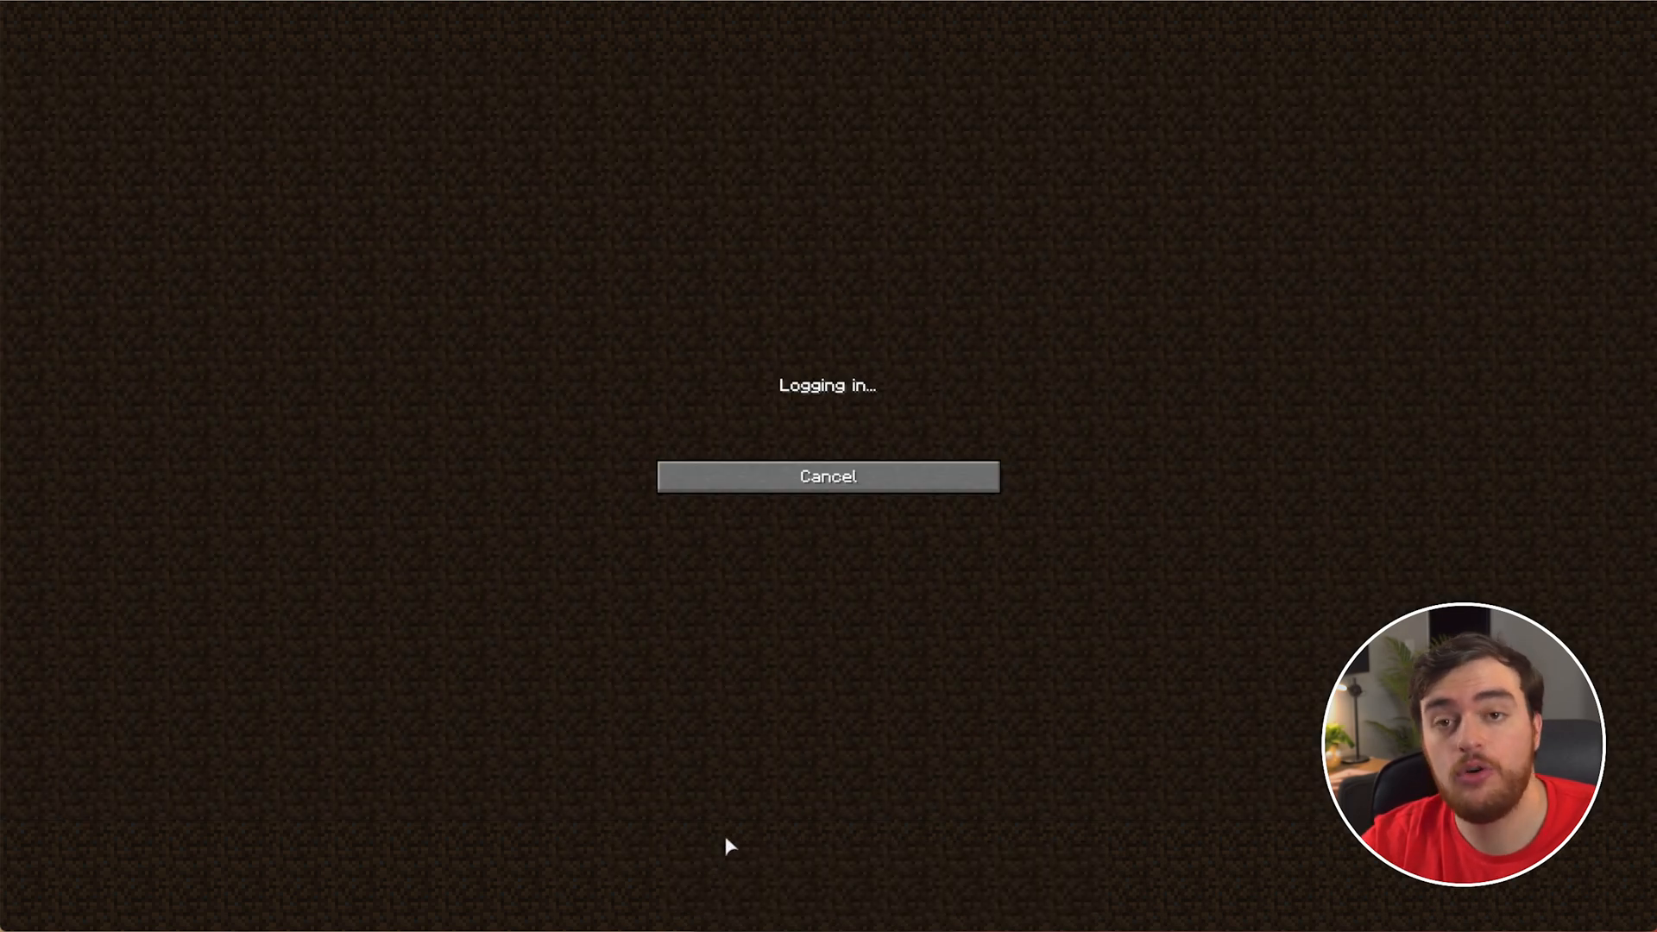